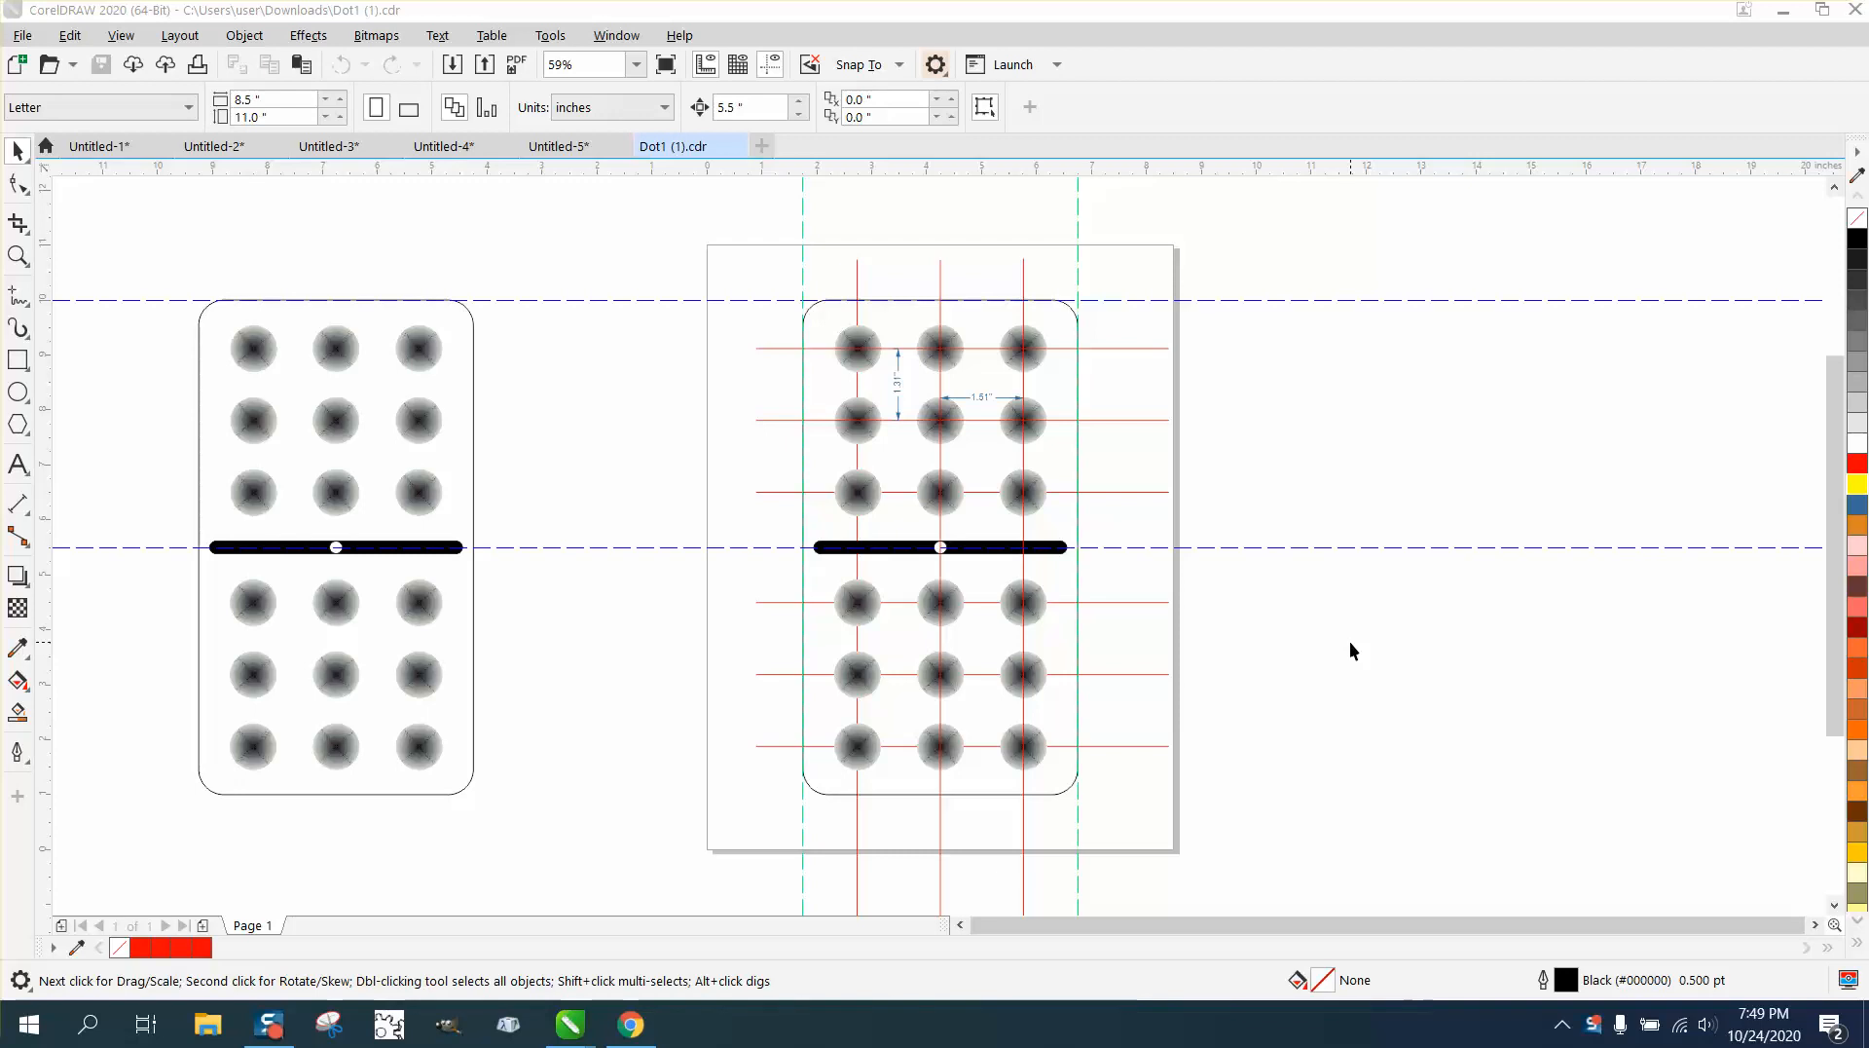
{"action": "mouse_move", "coordinate": [567, 358]}
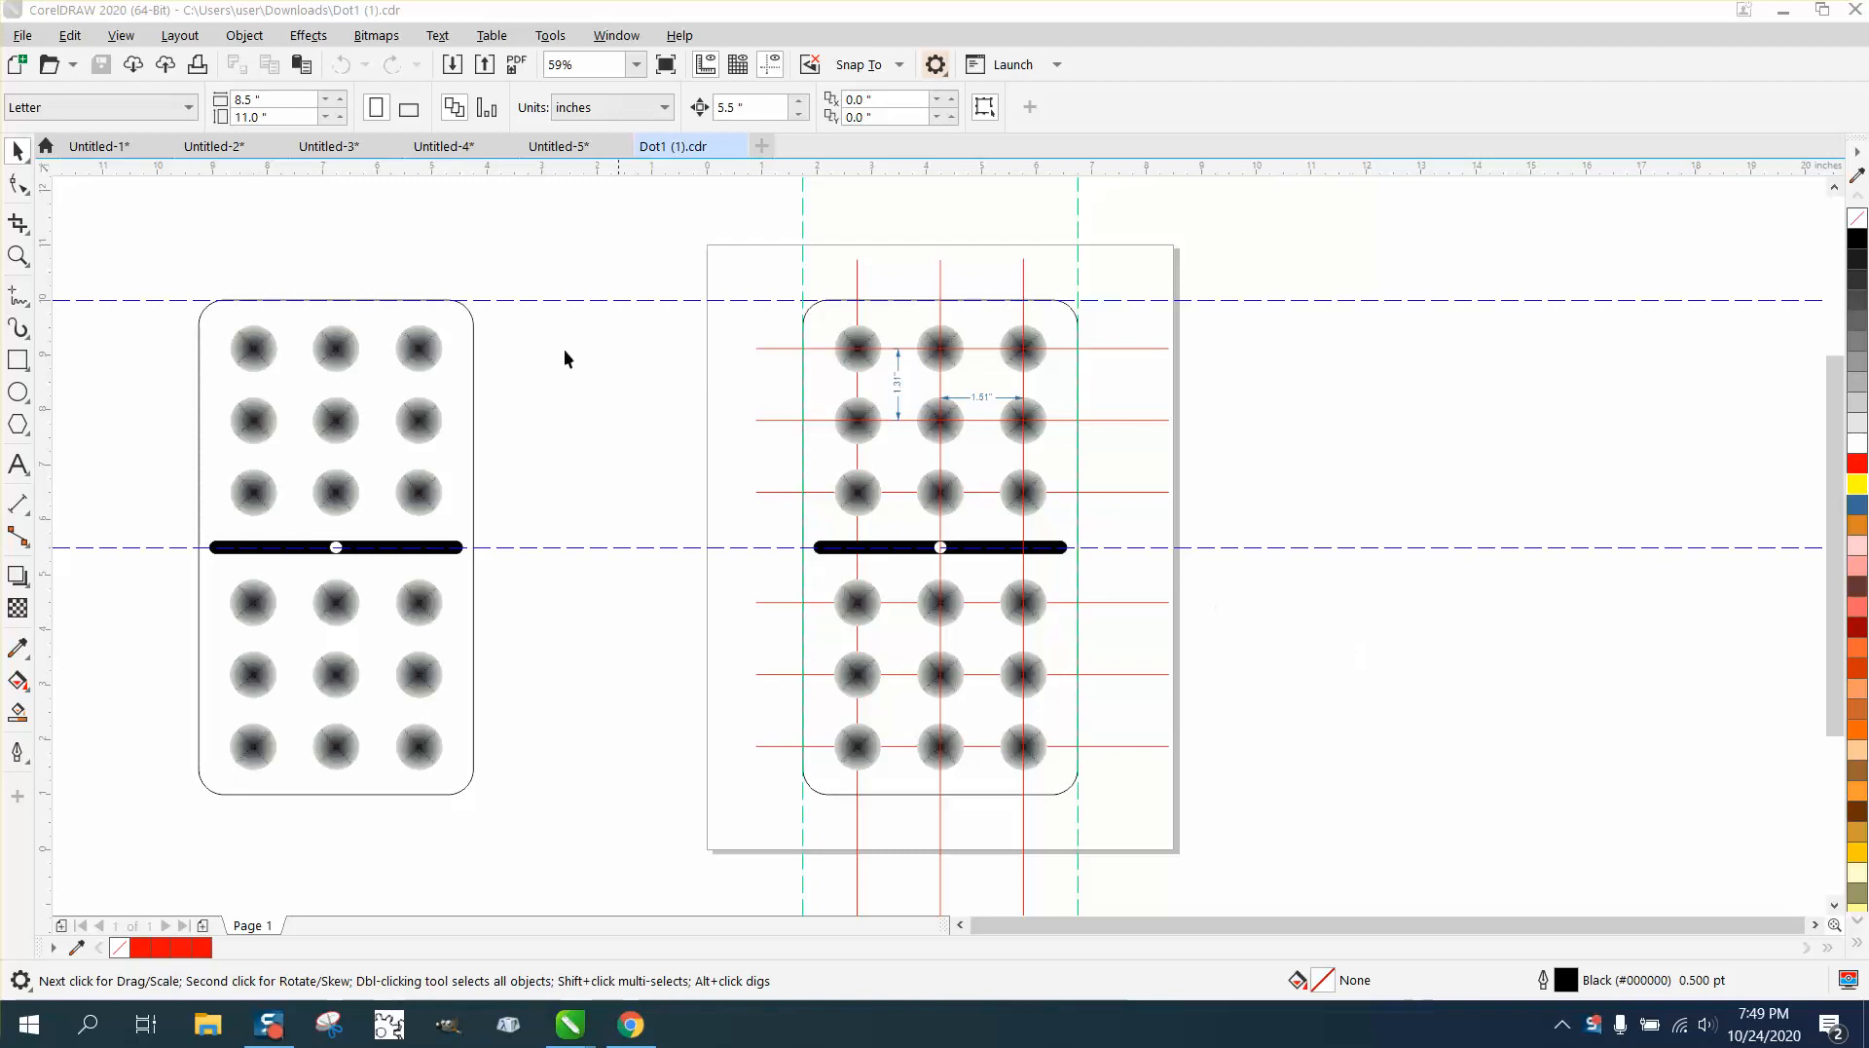
Zoom in on the domino and delete its vertical and top horizontal guidelines.
{"action": "left_click", "coordinate": [18, 257]}
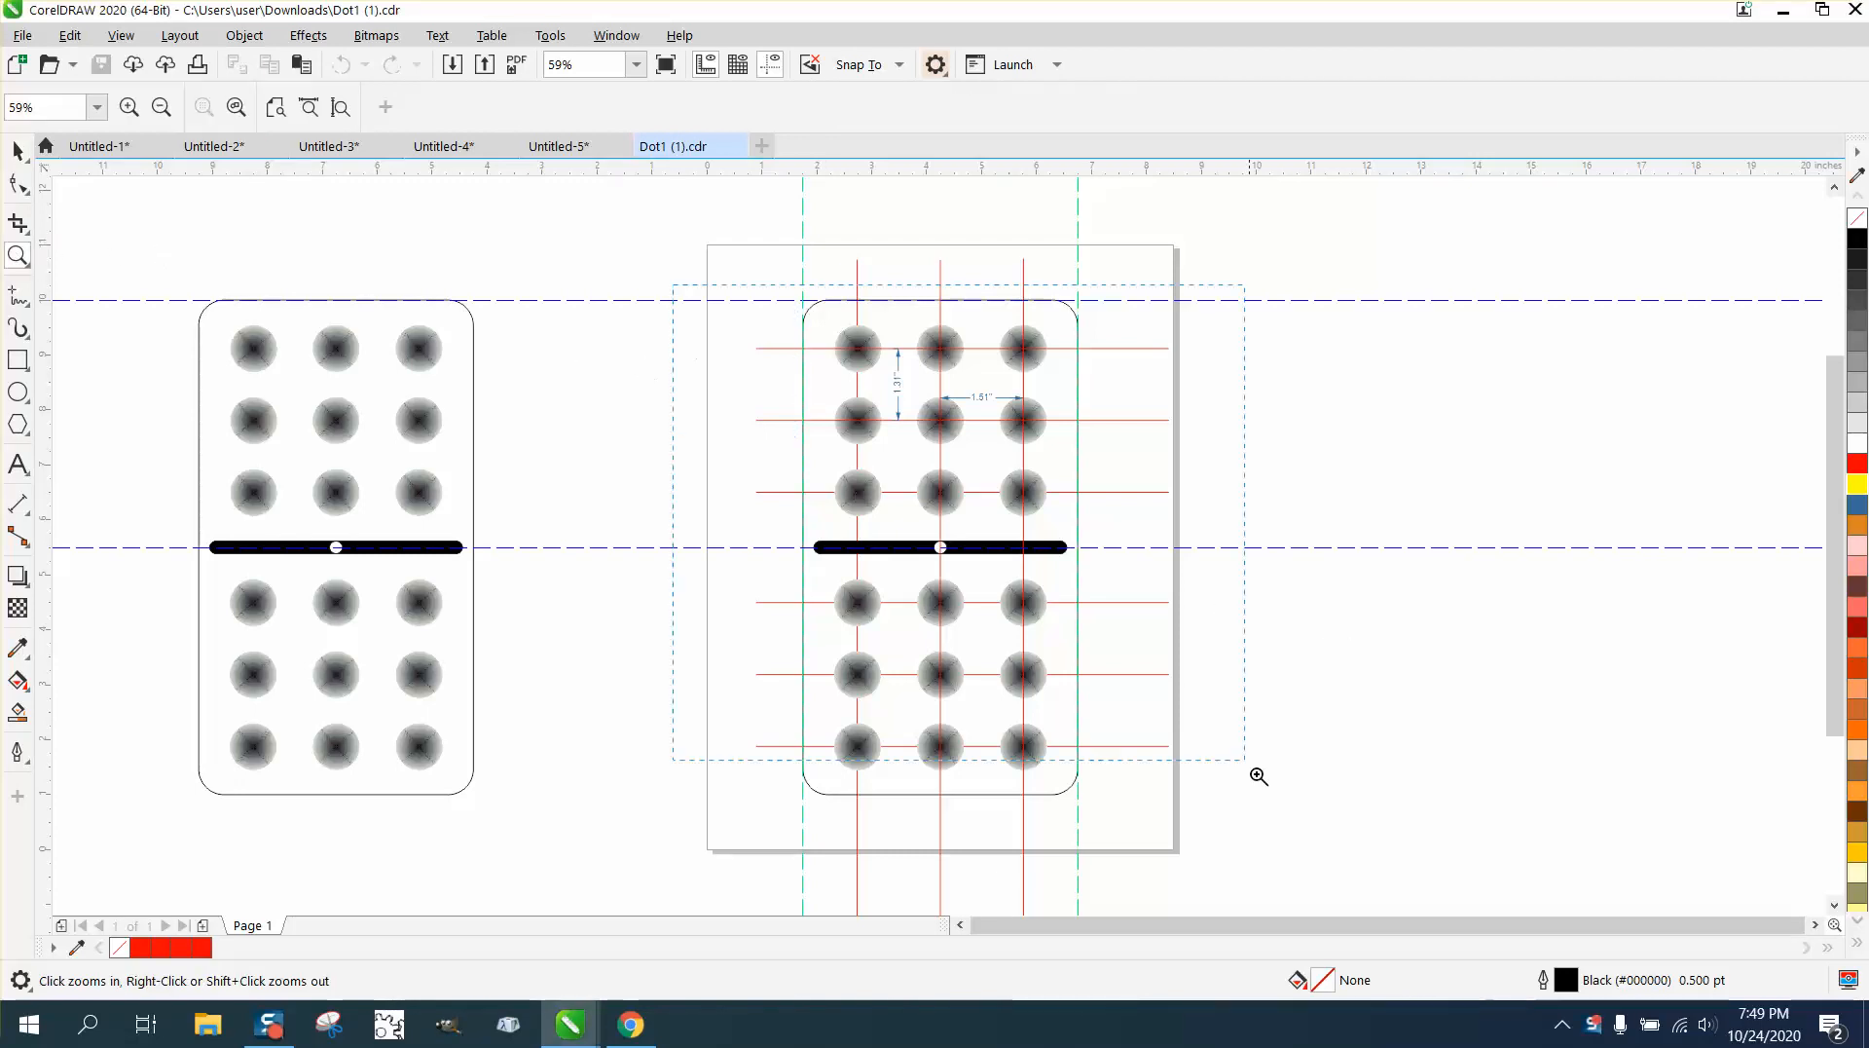
{"action": "left_click", "coordinate": [1258, 775]}
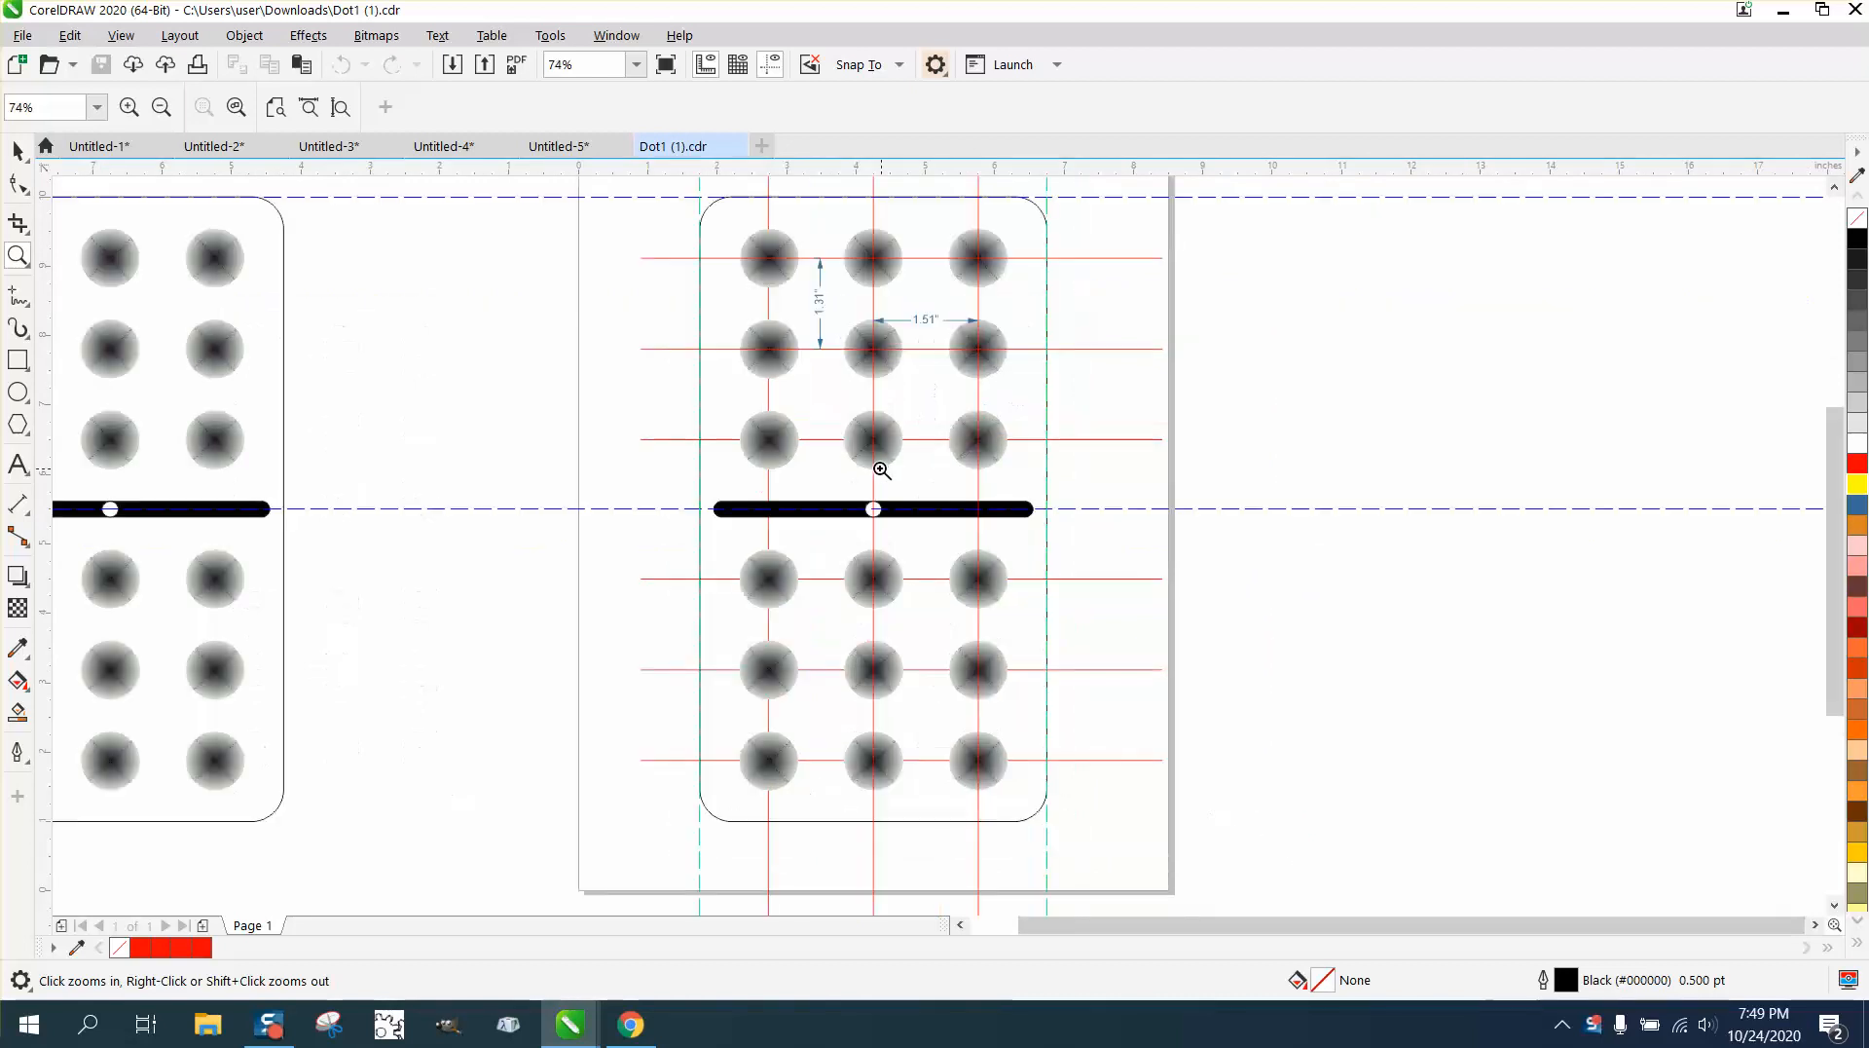
{"action": "mouse_move", "coordinate": [1106, 275]}
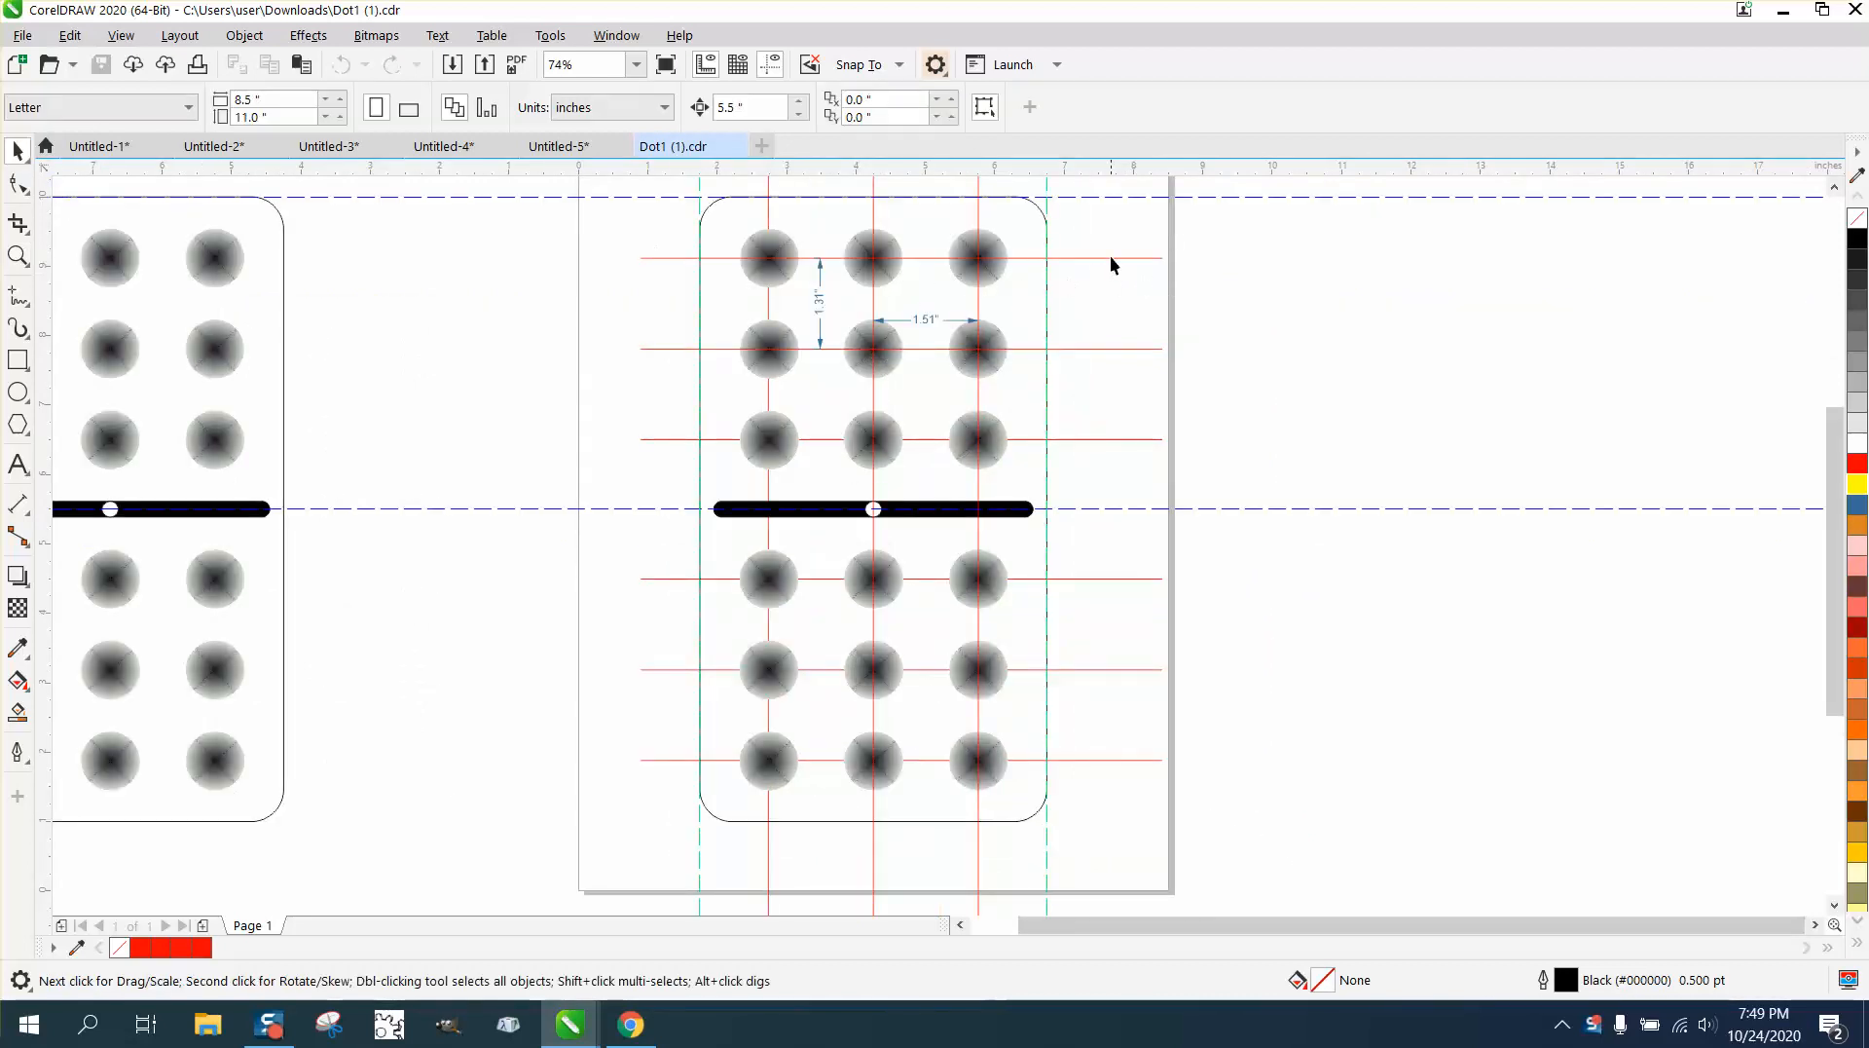
{"action": "left_click", "coordinate": [900, 561]}
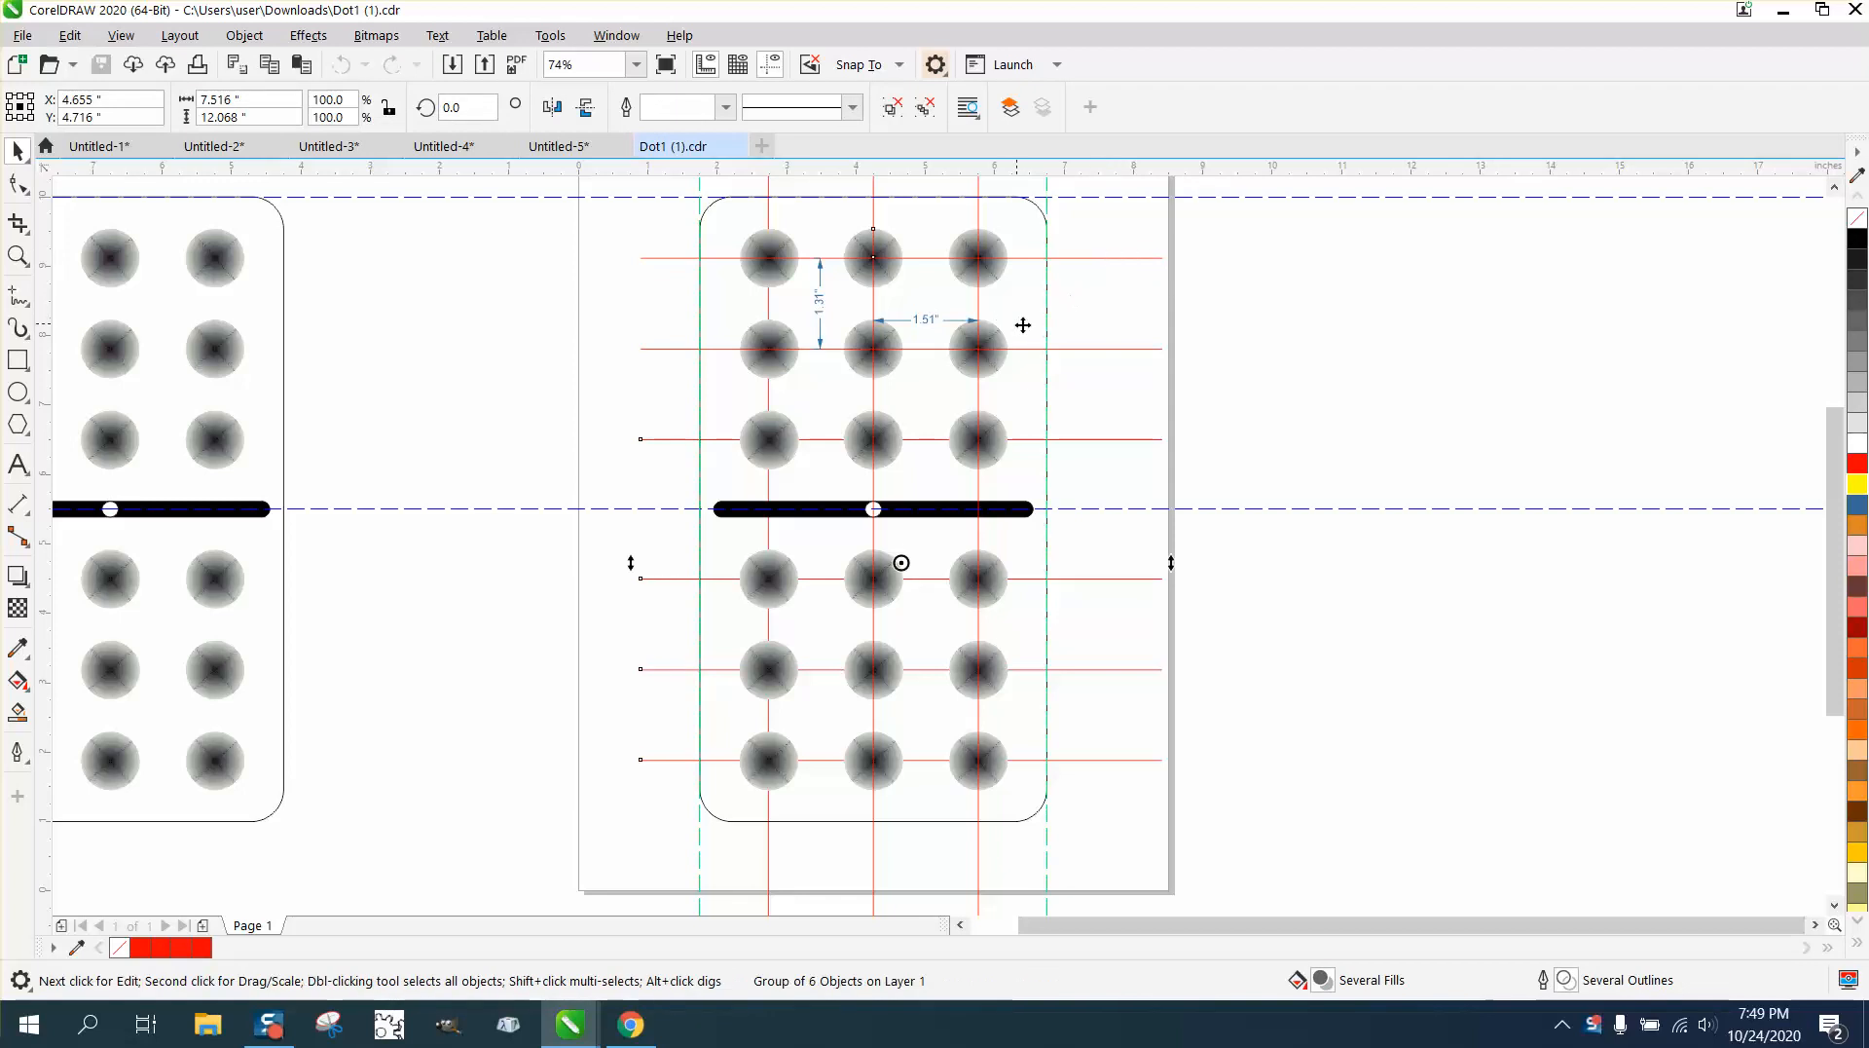
{"action": "mouse_move", "coordinate": [1019, 216]}
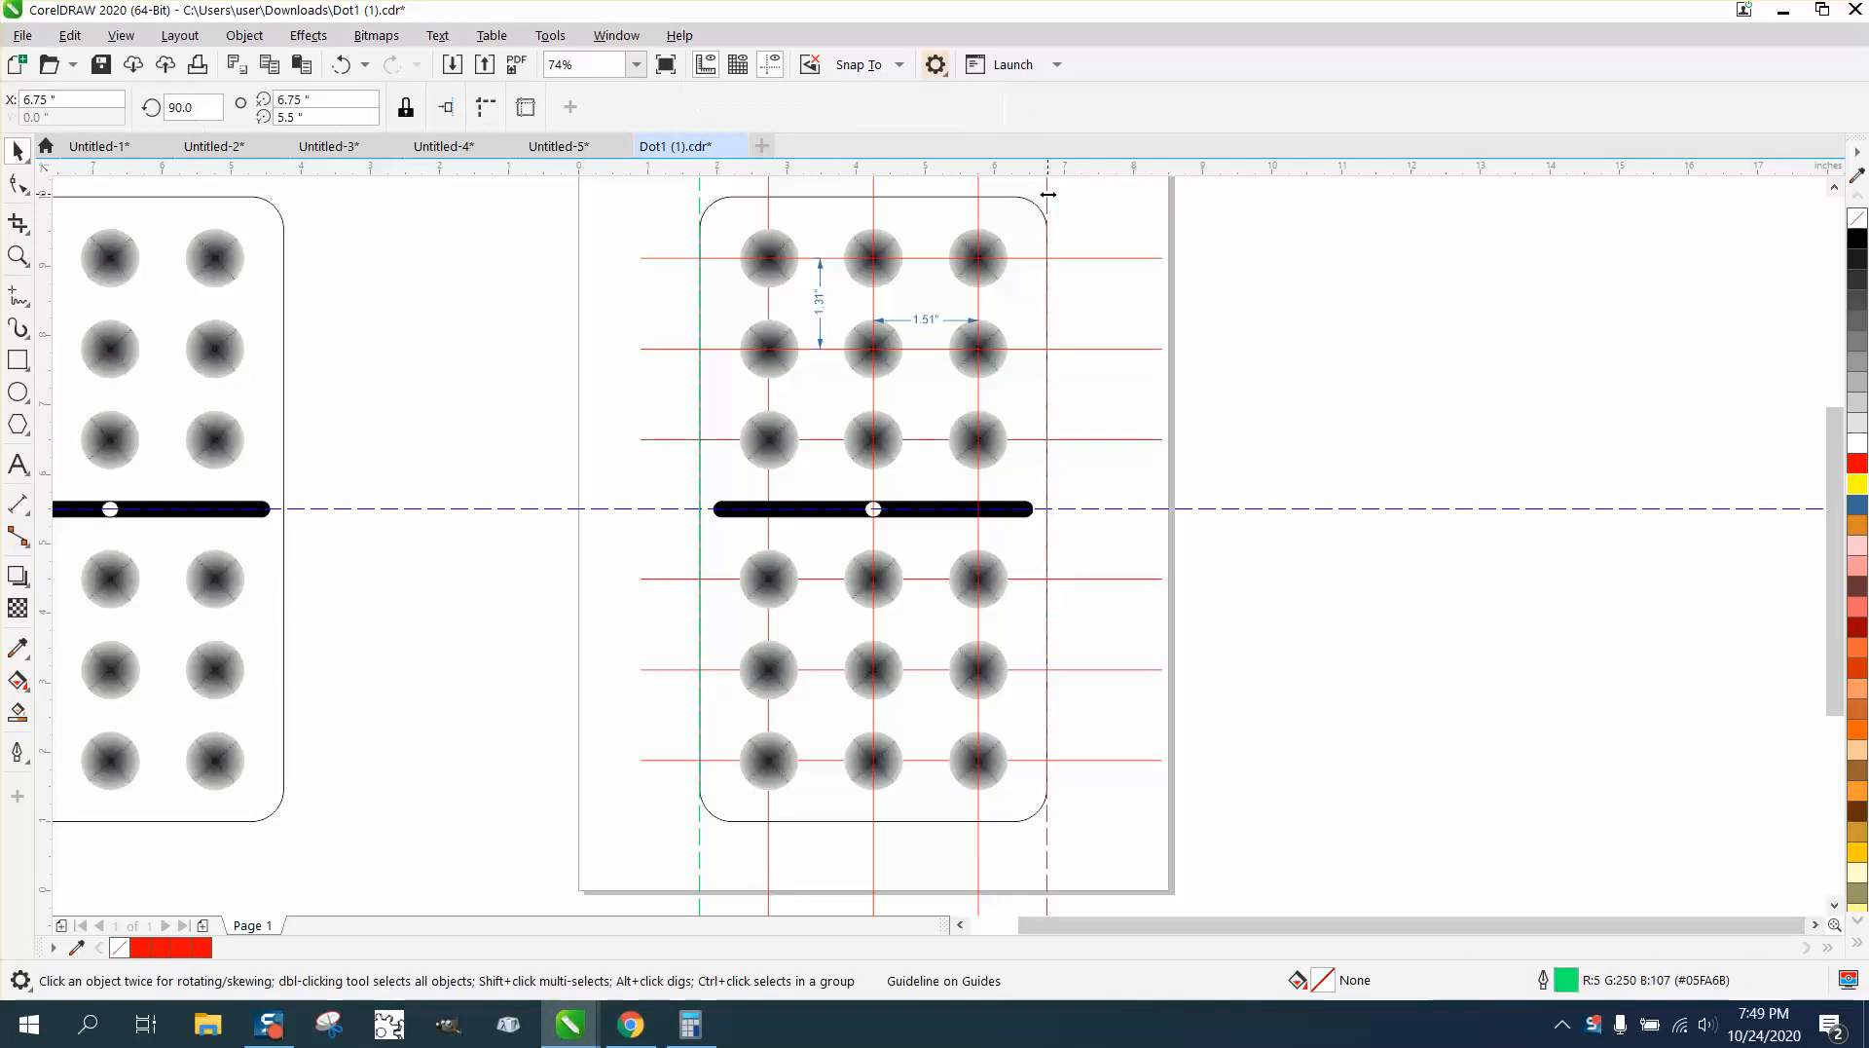
{"action": "left_click", "coordinate": [769, 63]}
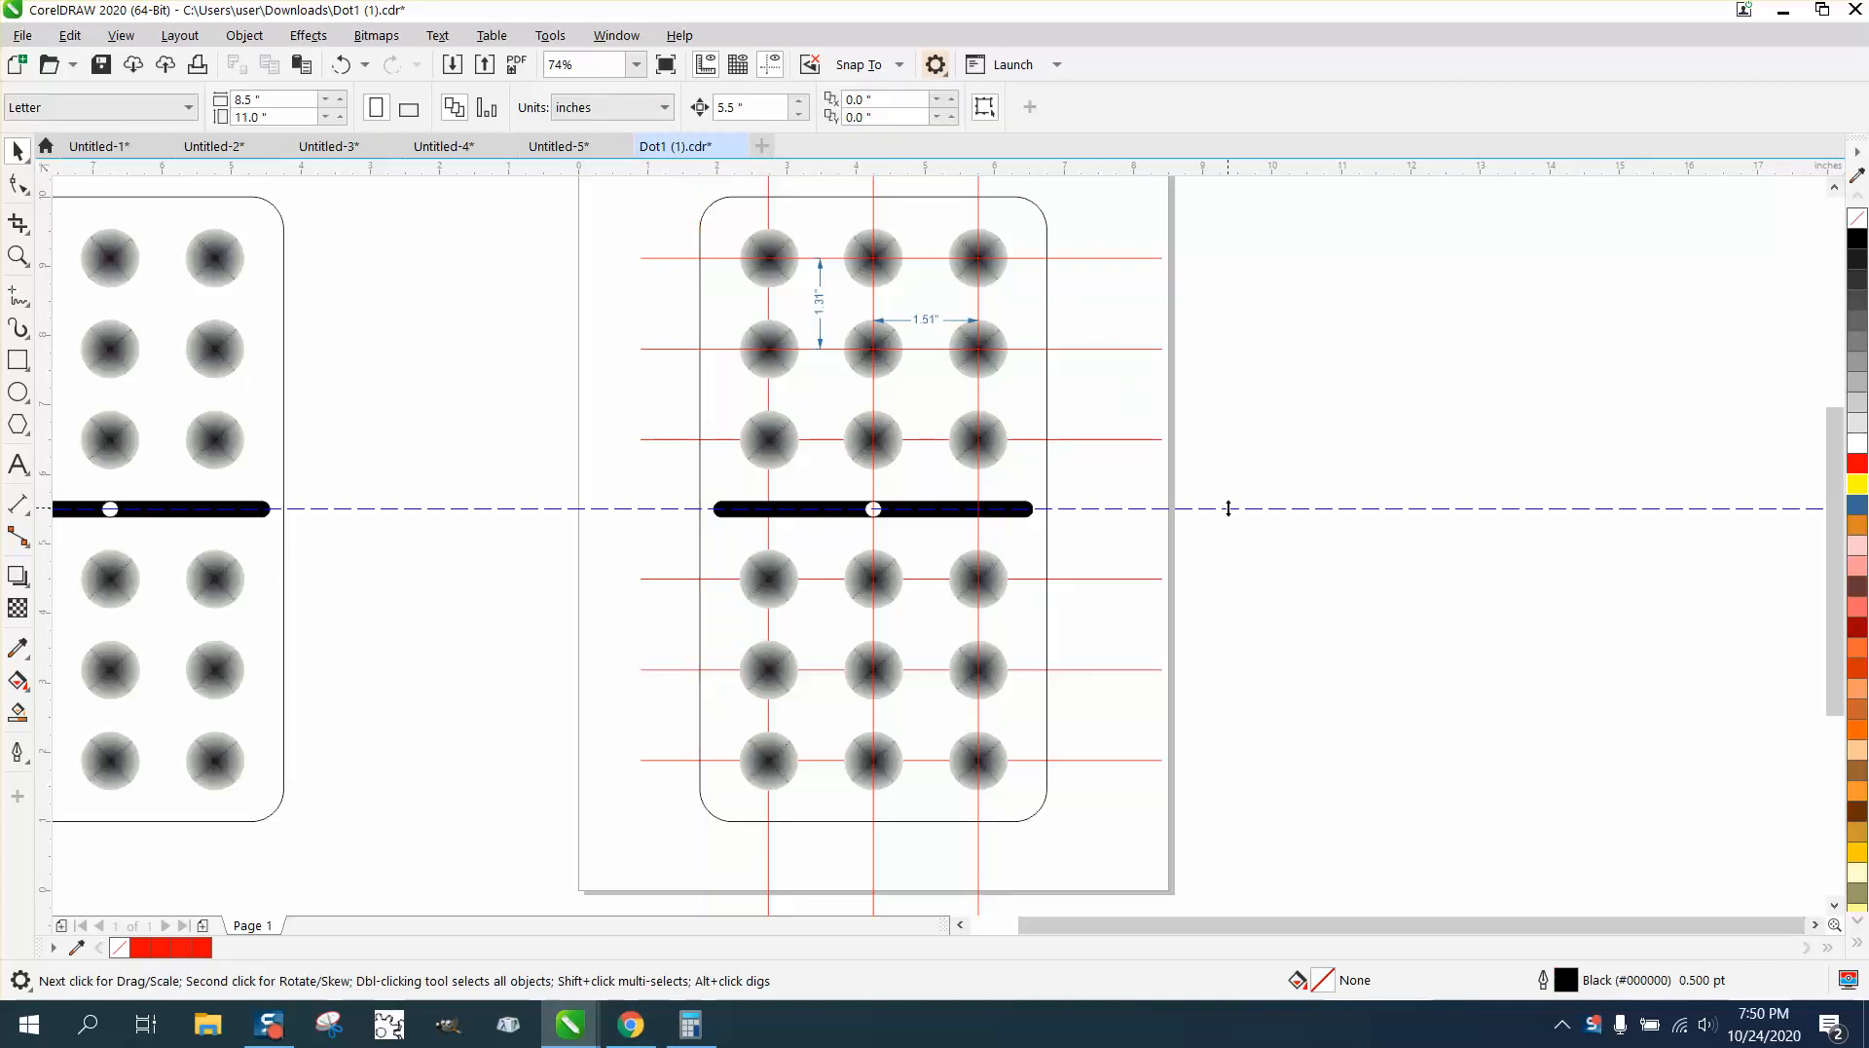
Delete the middle guideline and ungroup the red construction lines.
{"action": "left_click", "coordinate": [1230, 516]}
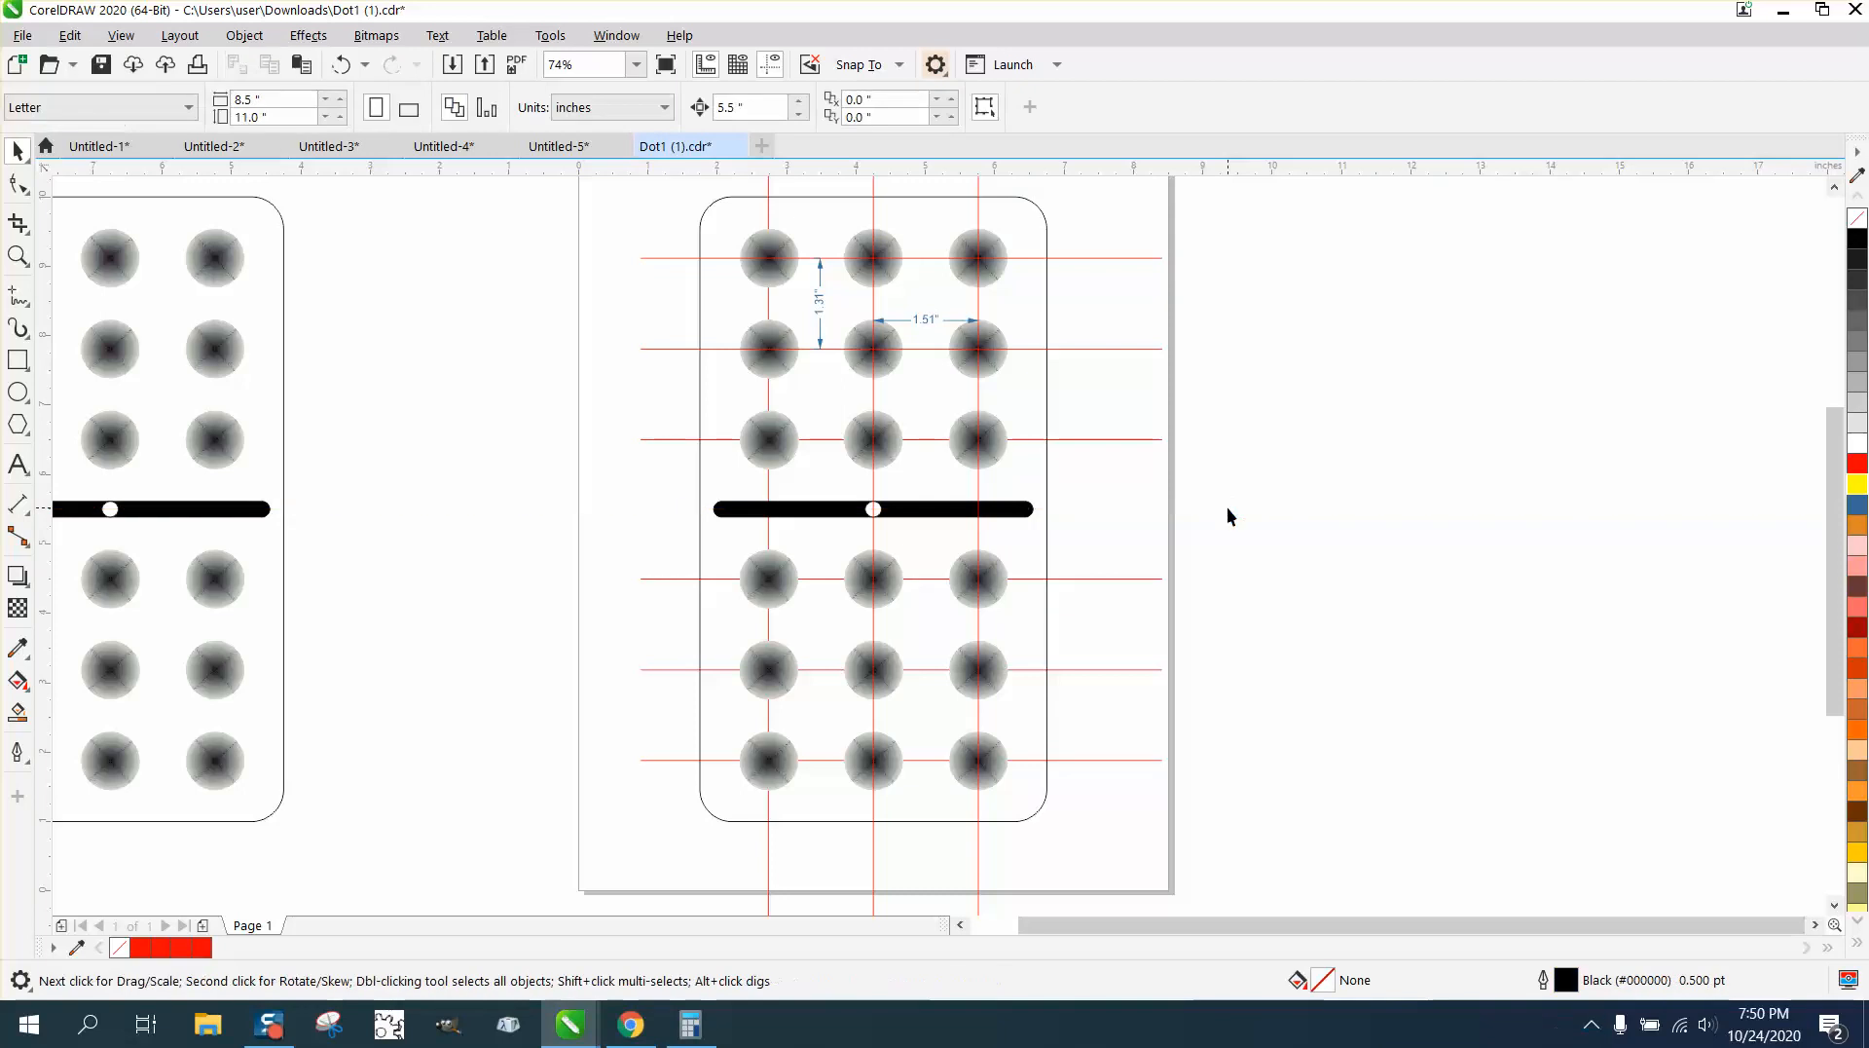
{"action": "mouse_move", "coordinate": [1244, 179]}
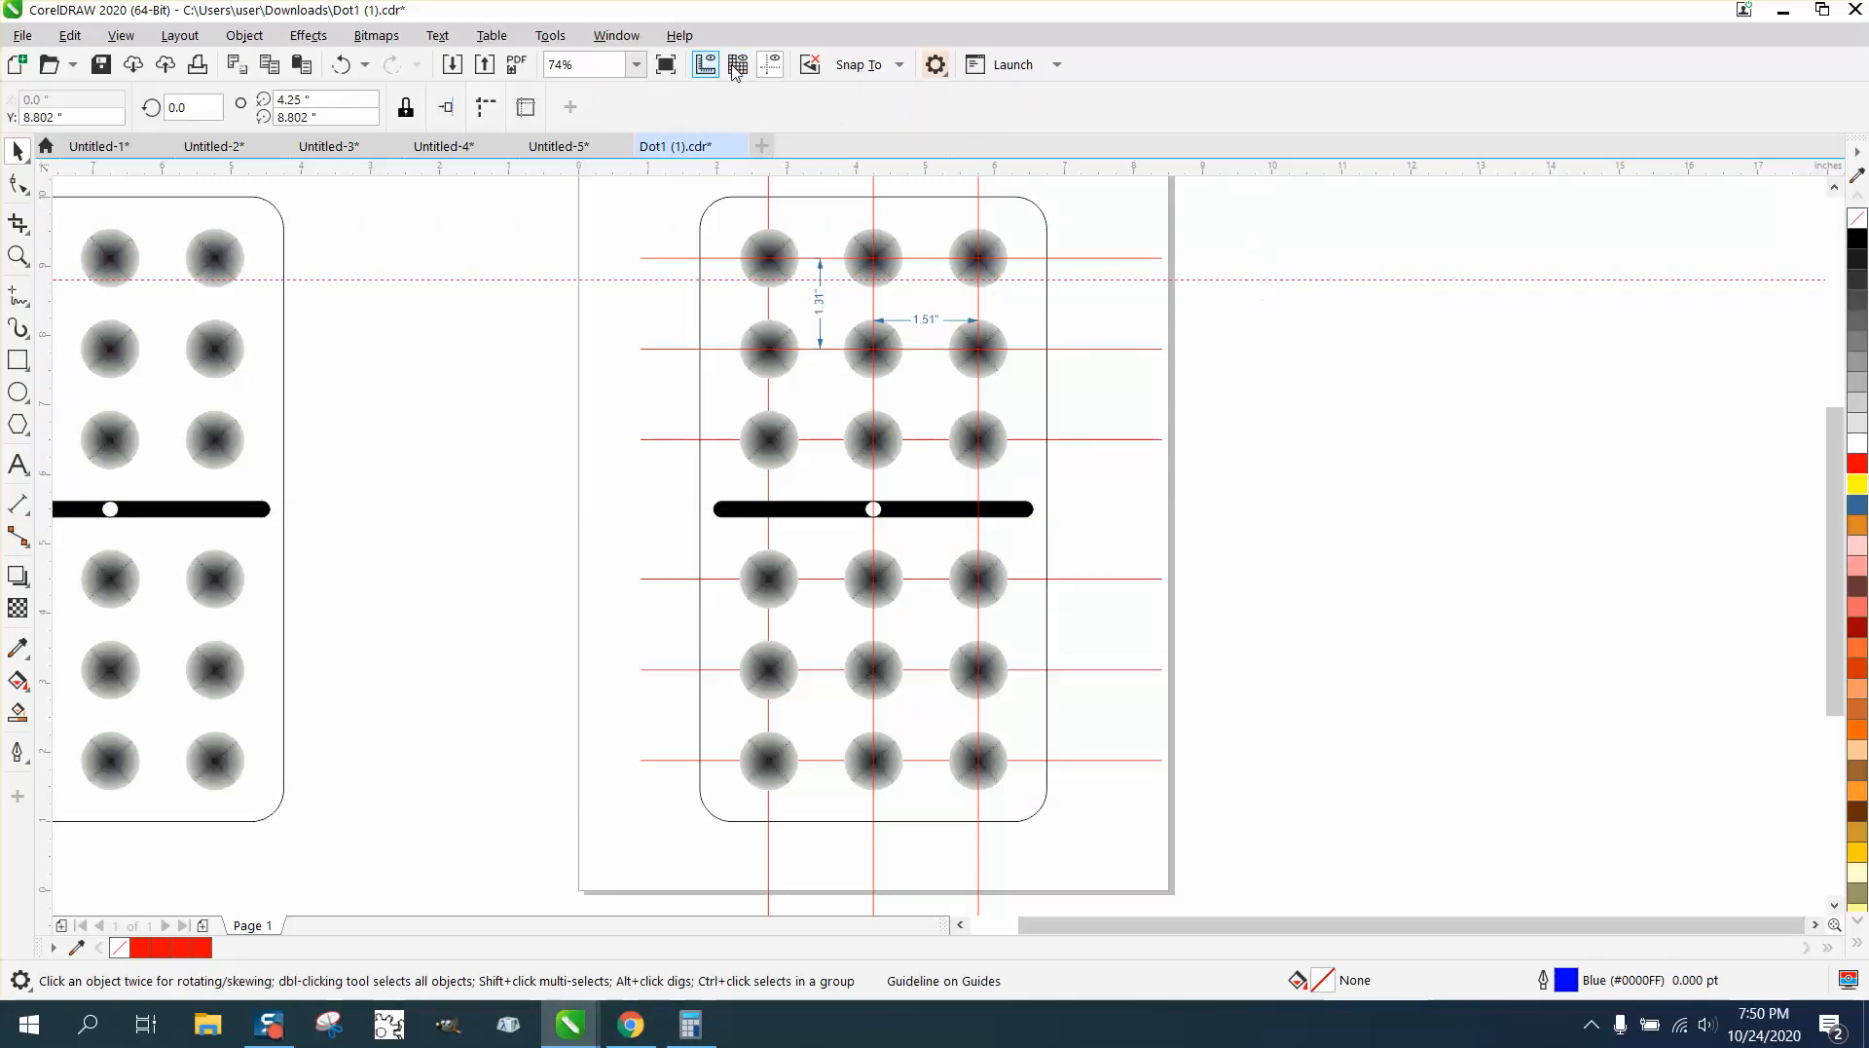
{"action": "left_click", "coordinate": [705, 64]}
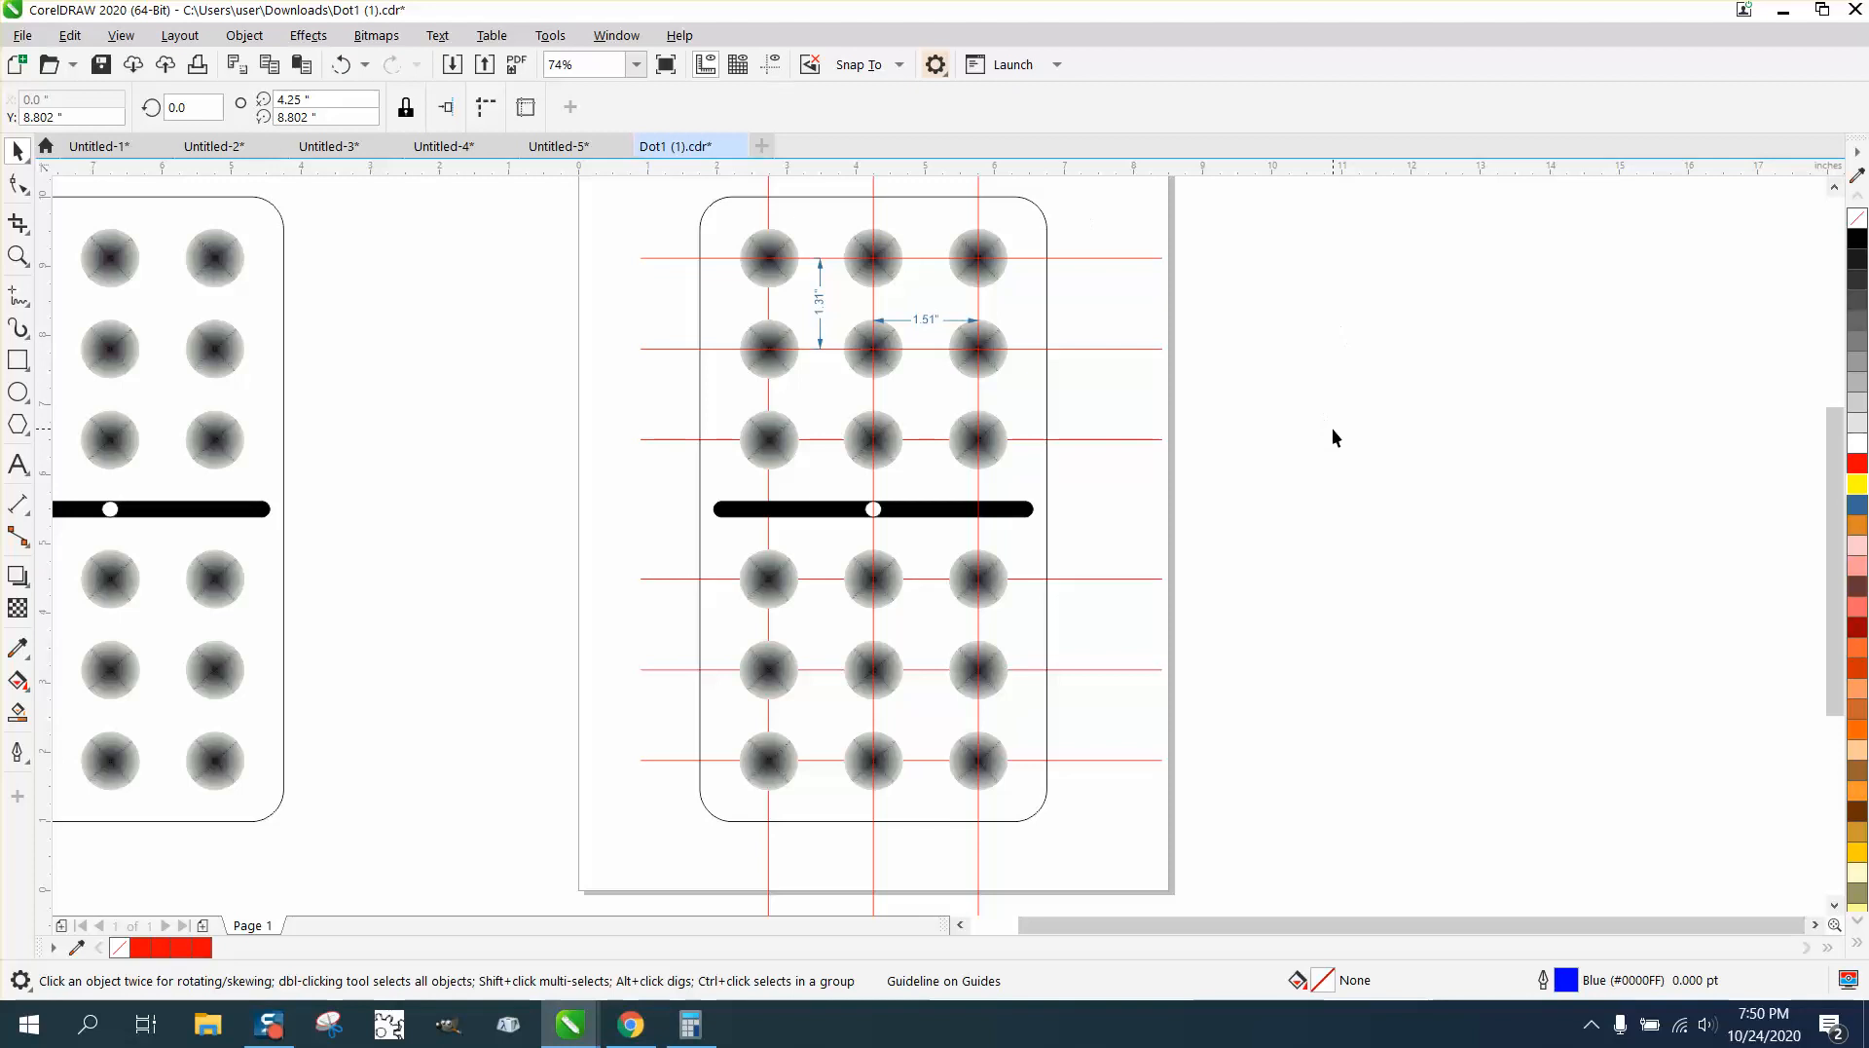
{"action": "mouse_move", "coordinate": [997, 279]}
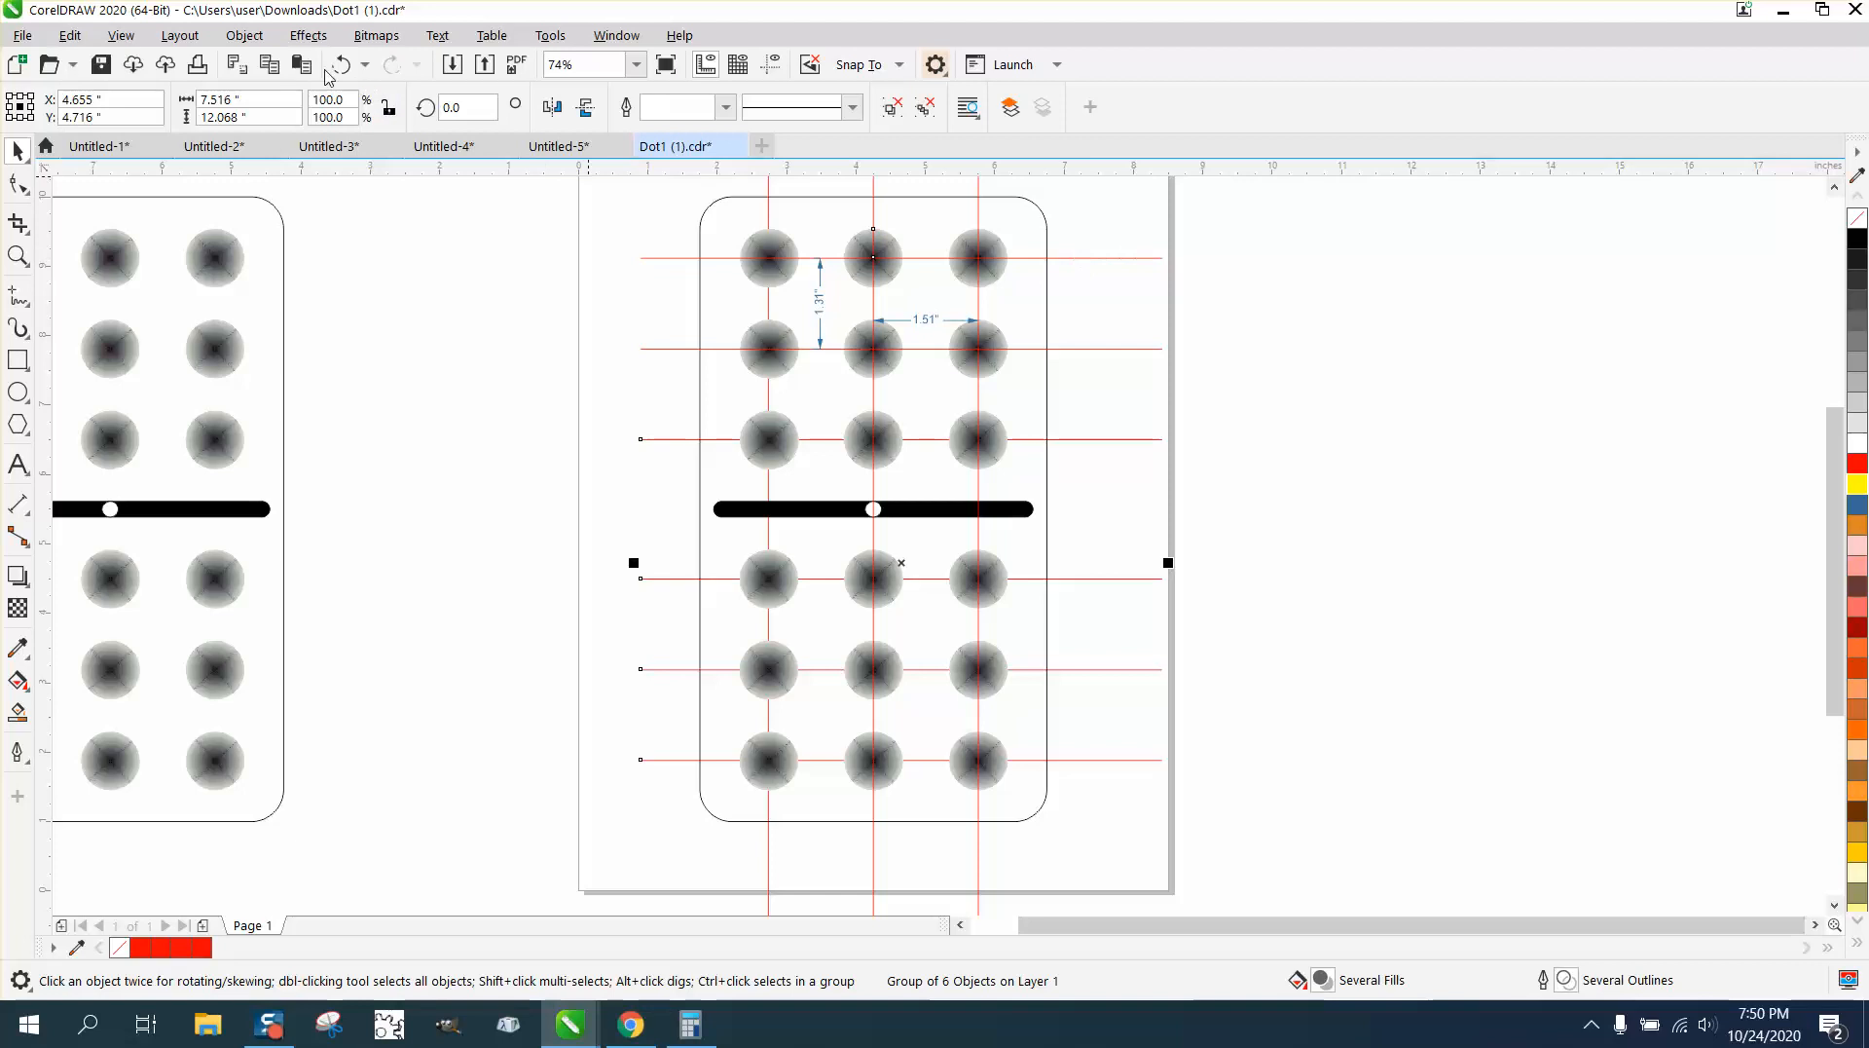
{"action": "left_click", "coordinate": [244, 35]}
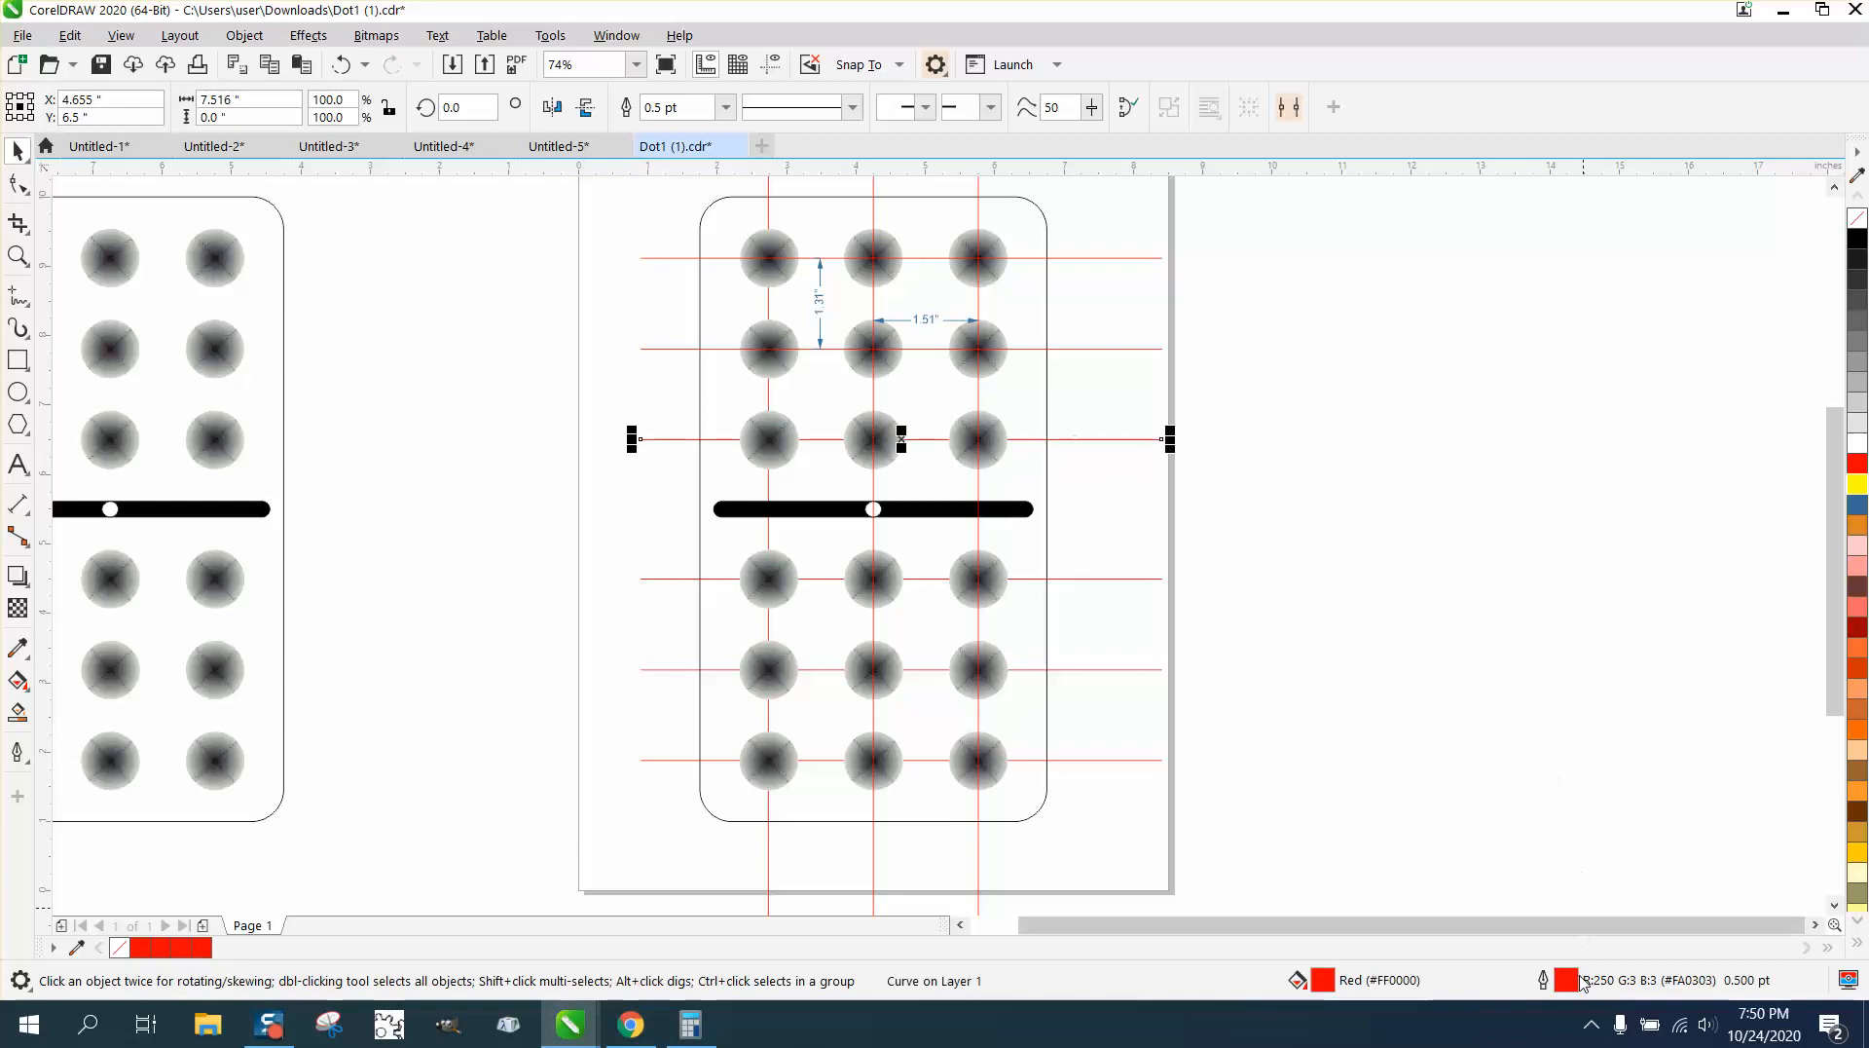
{"action": "mouse_move", "coordinate": [1482, 551]}
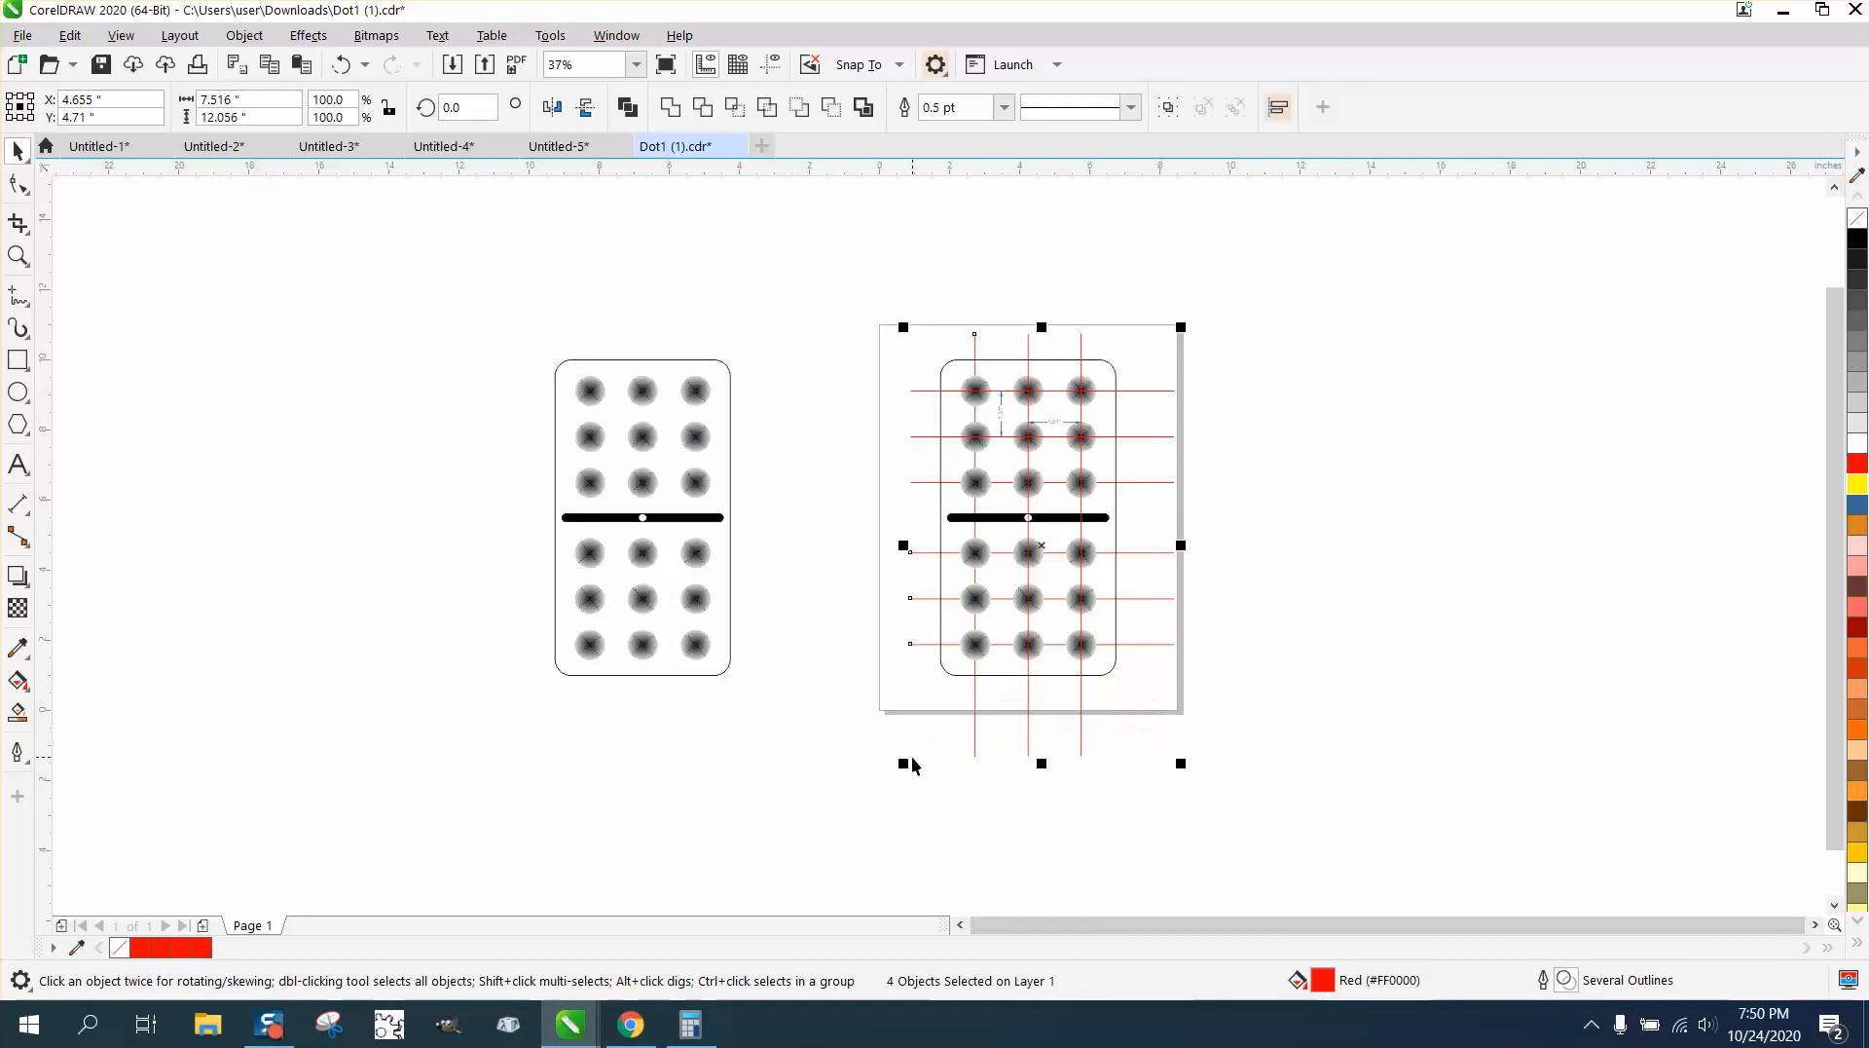
Select and delete all remaining red lines and spacing measurements.
{"action": "left_click", "coordinate": [954, 748]}
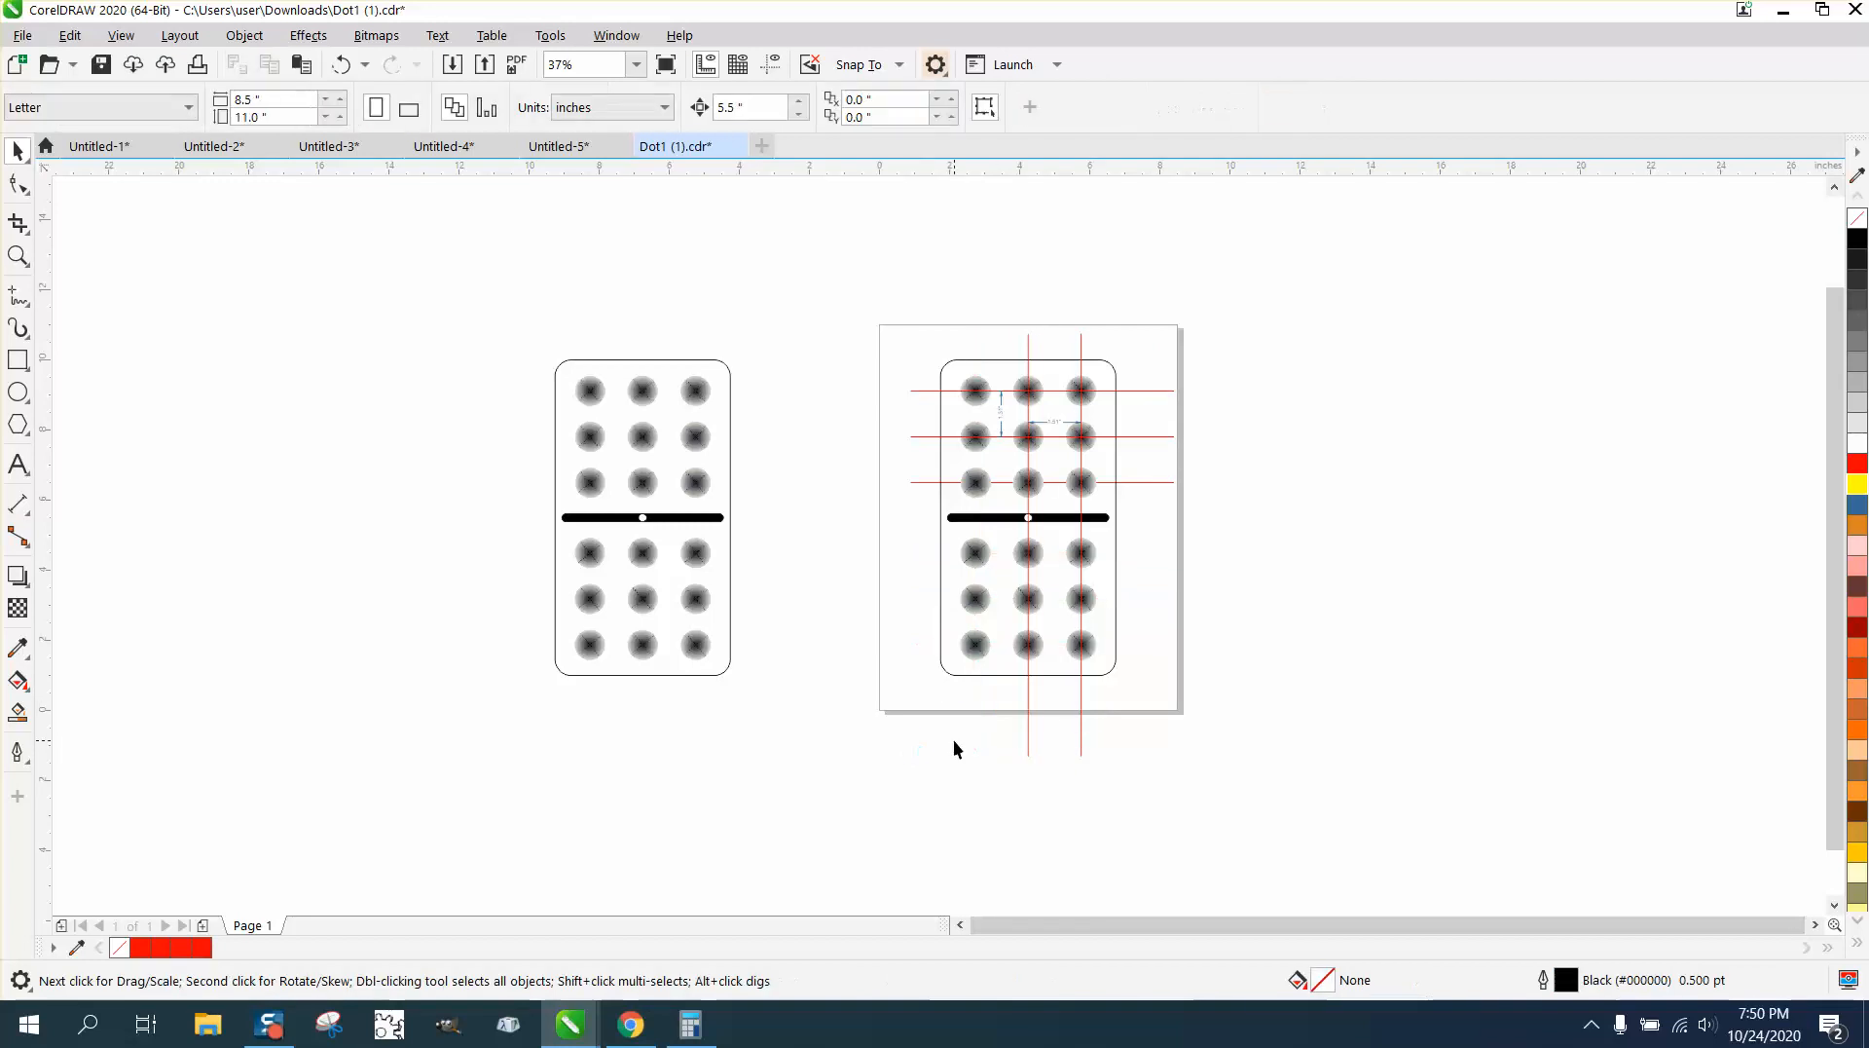
{"action": "mouse_move", "coordinate": [1069, 721]}
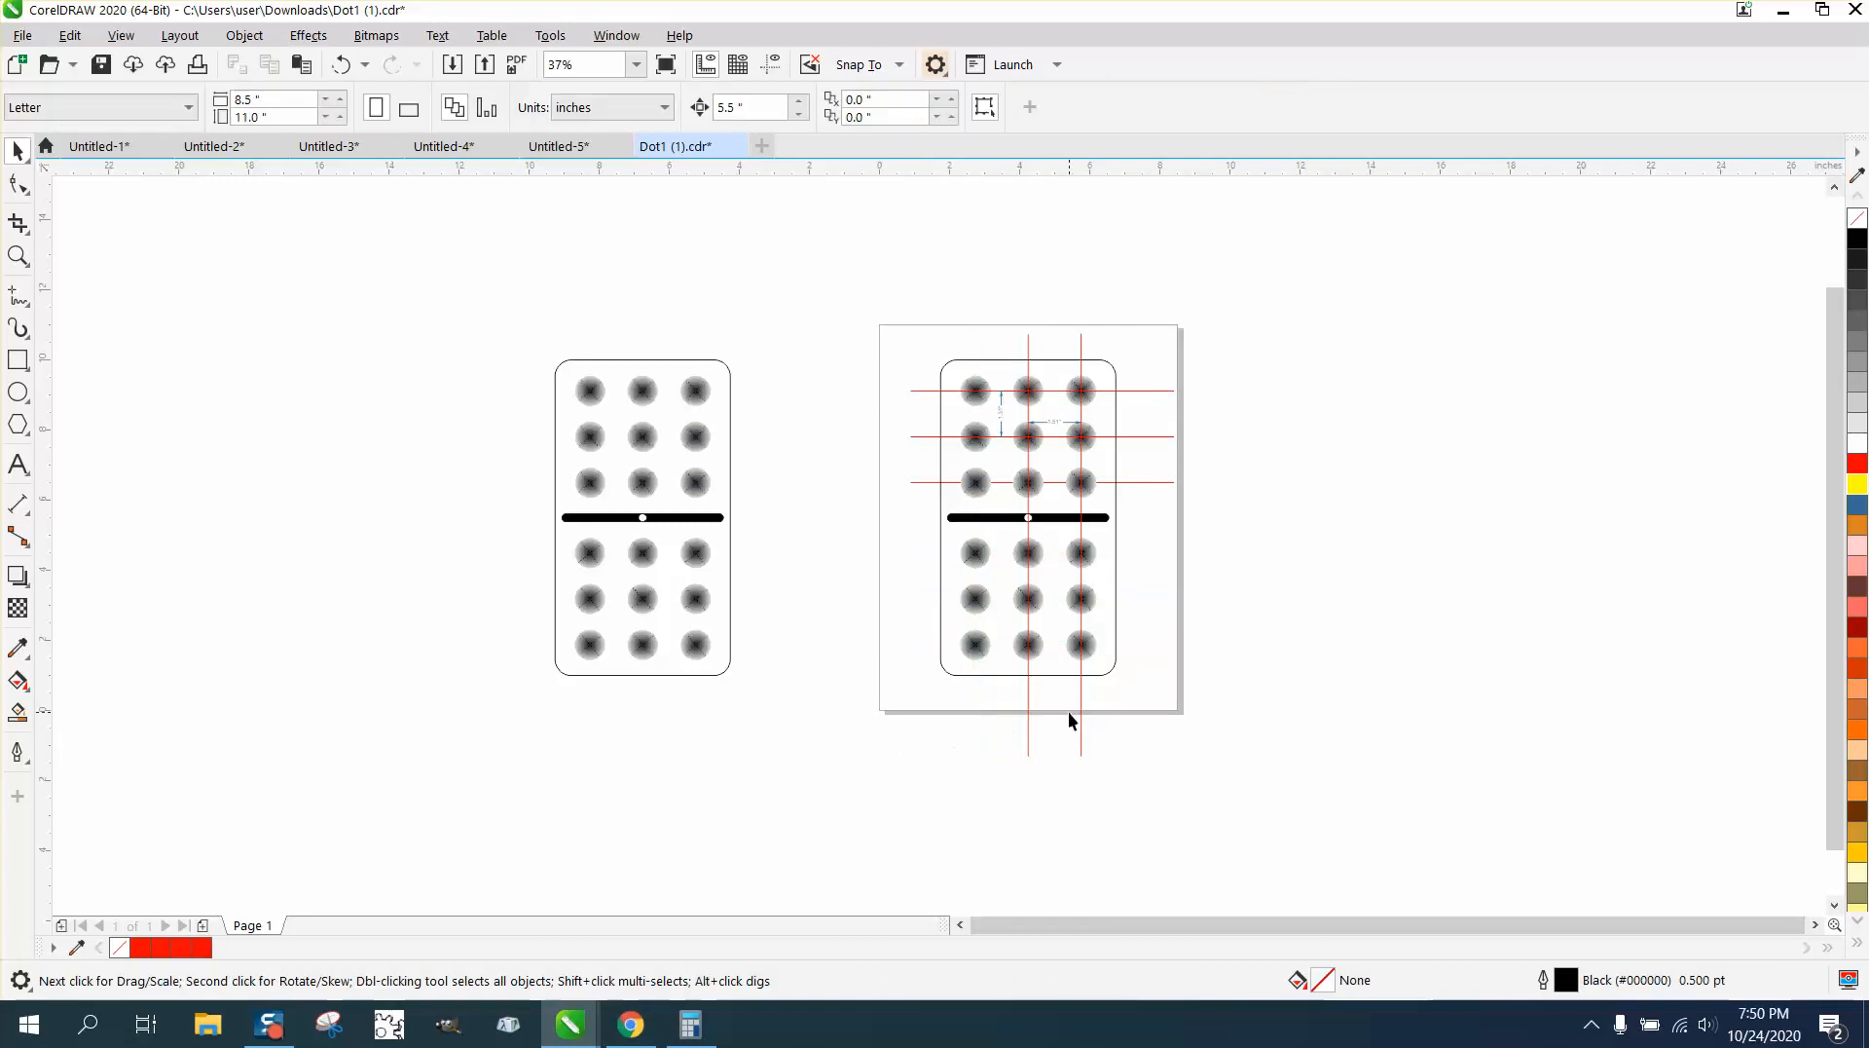
{"action": "left_click", "coordinate": [1029, 516]}
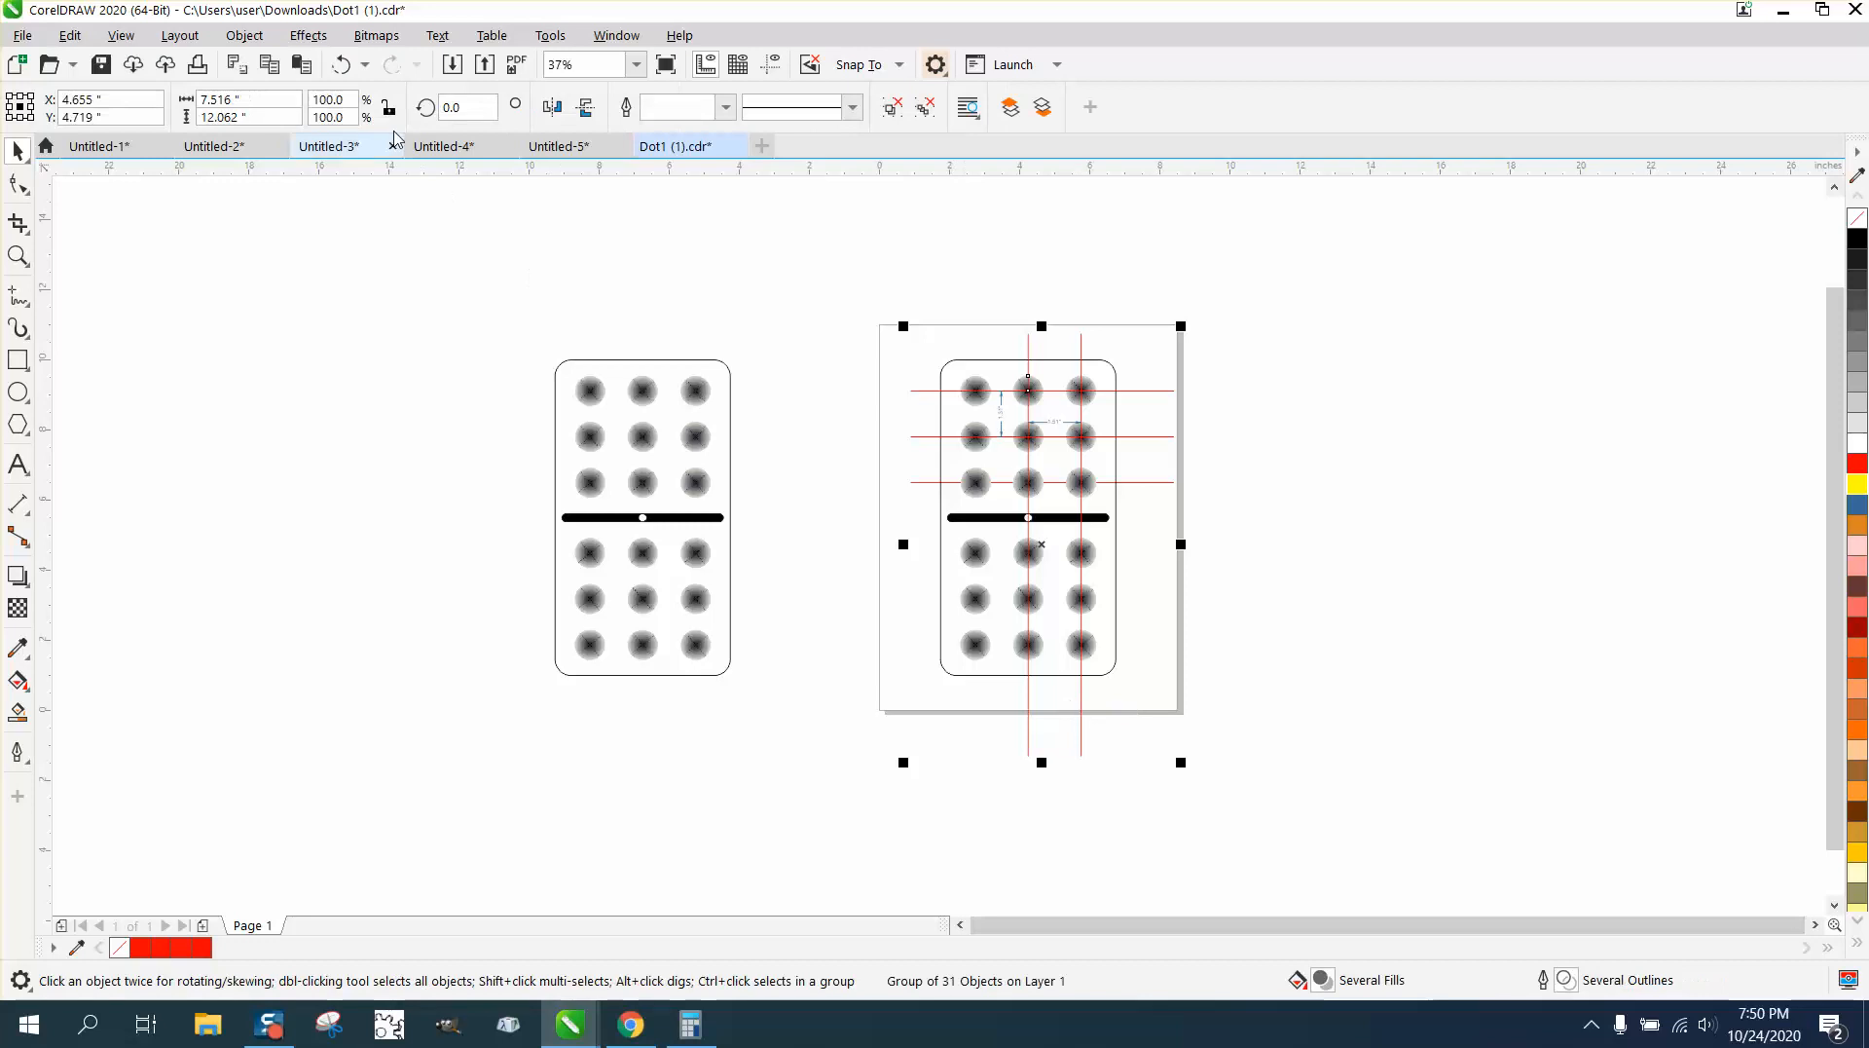
{"action": "left_click", "coordinate": [243, 35]}
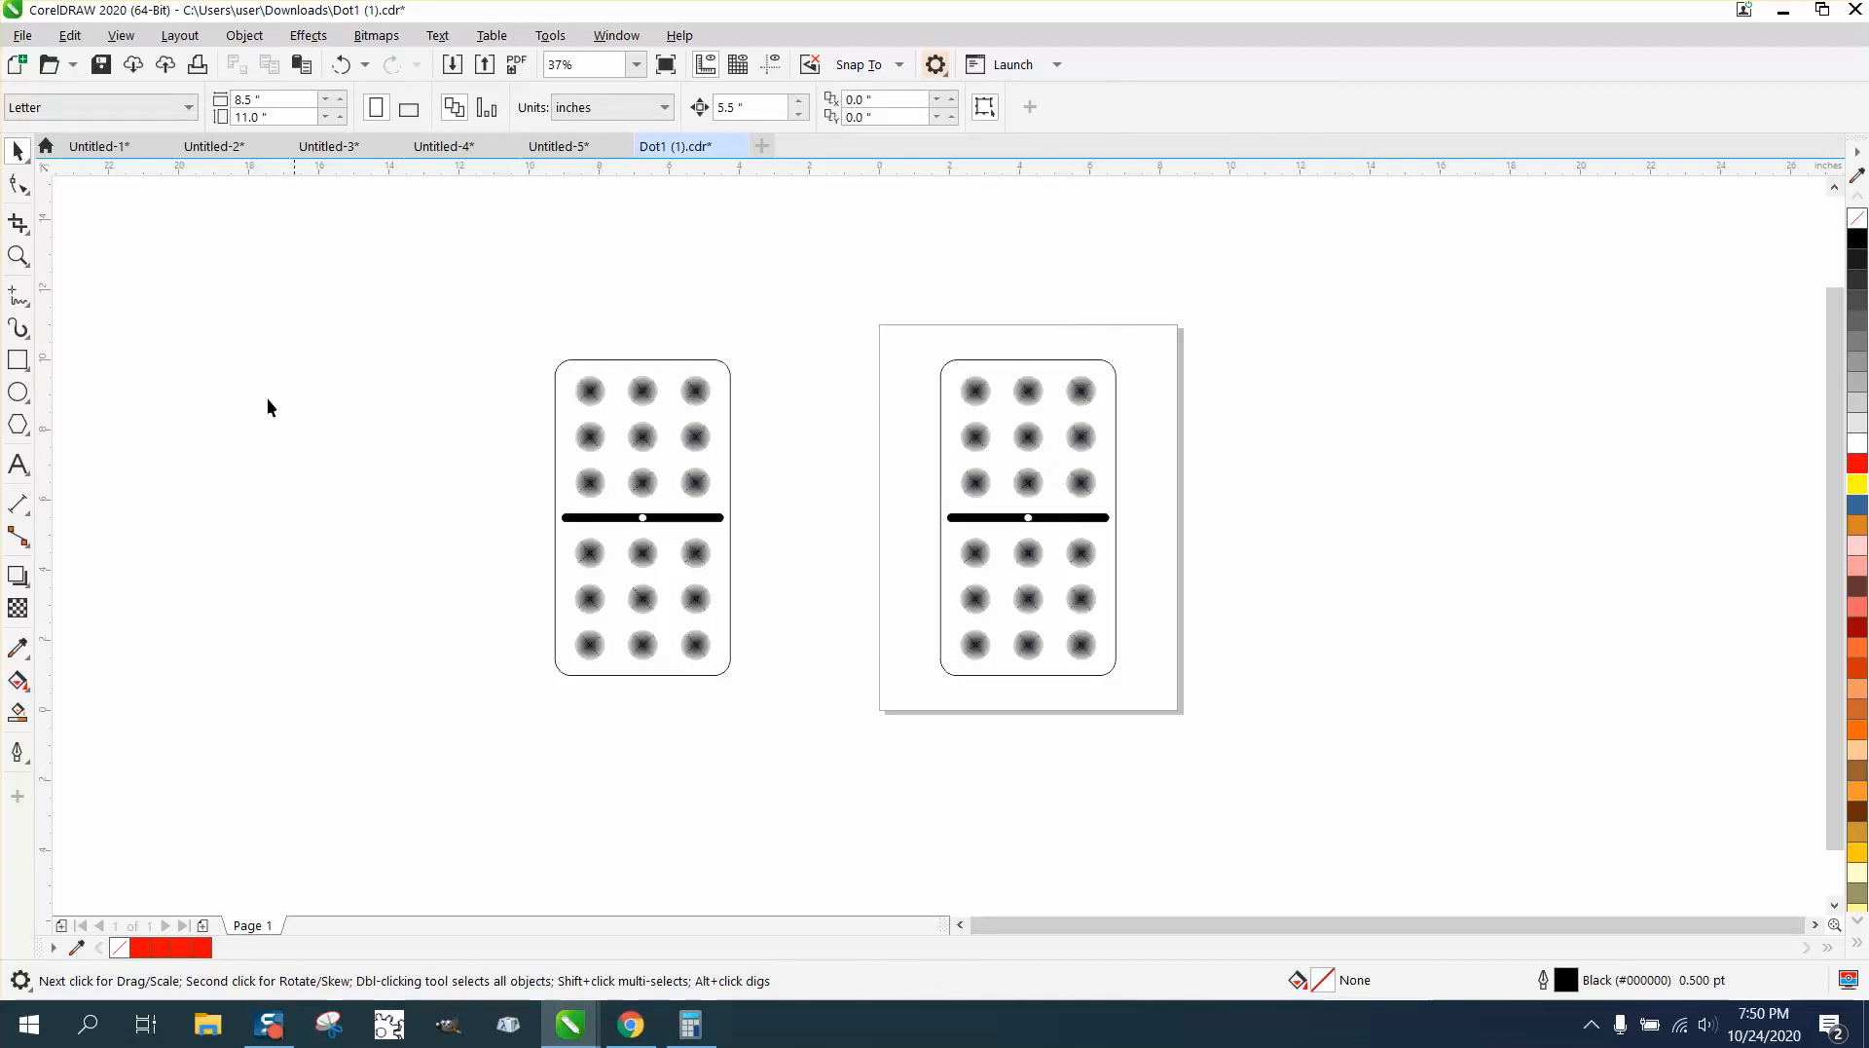
{"action": "left_click", "coordinate": [18, 257]}
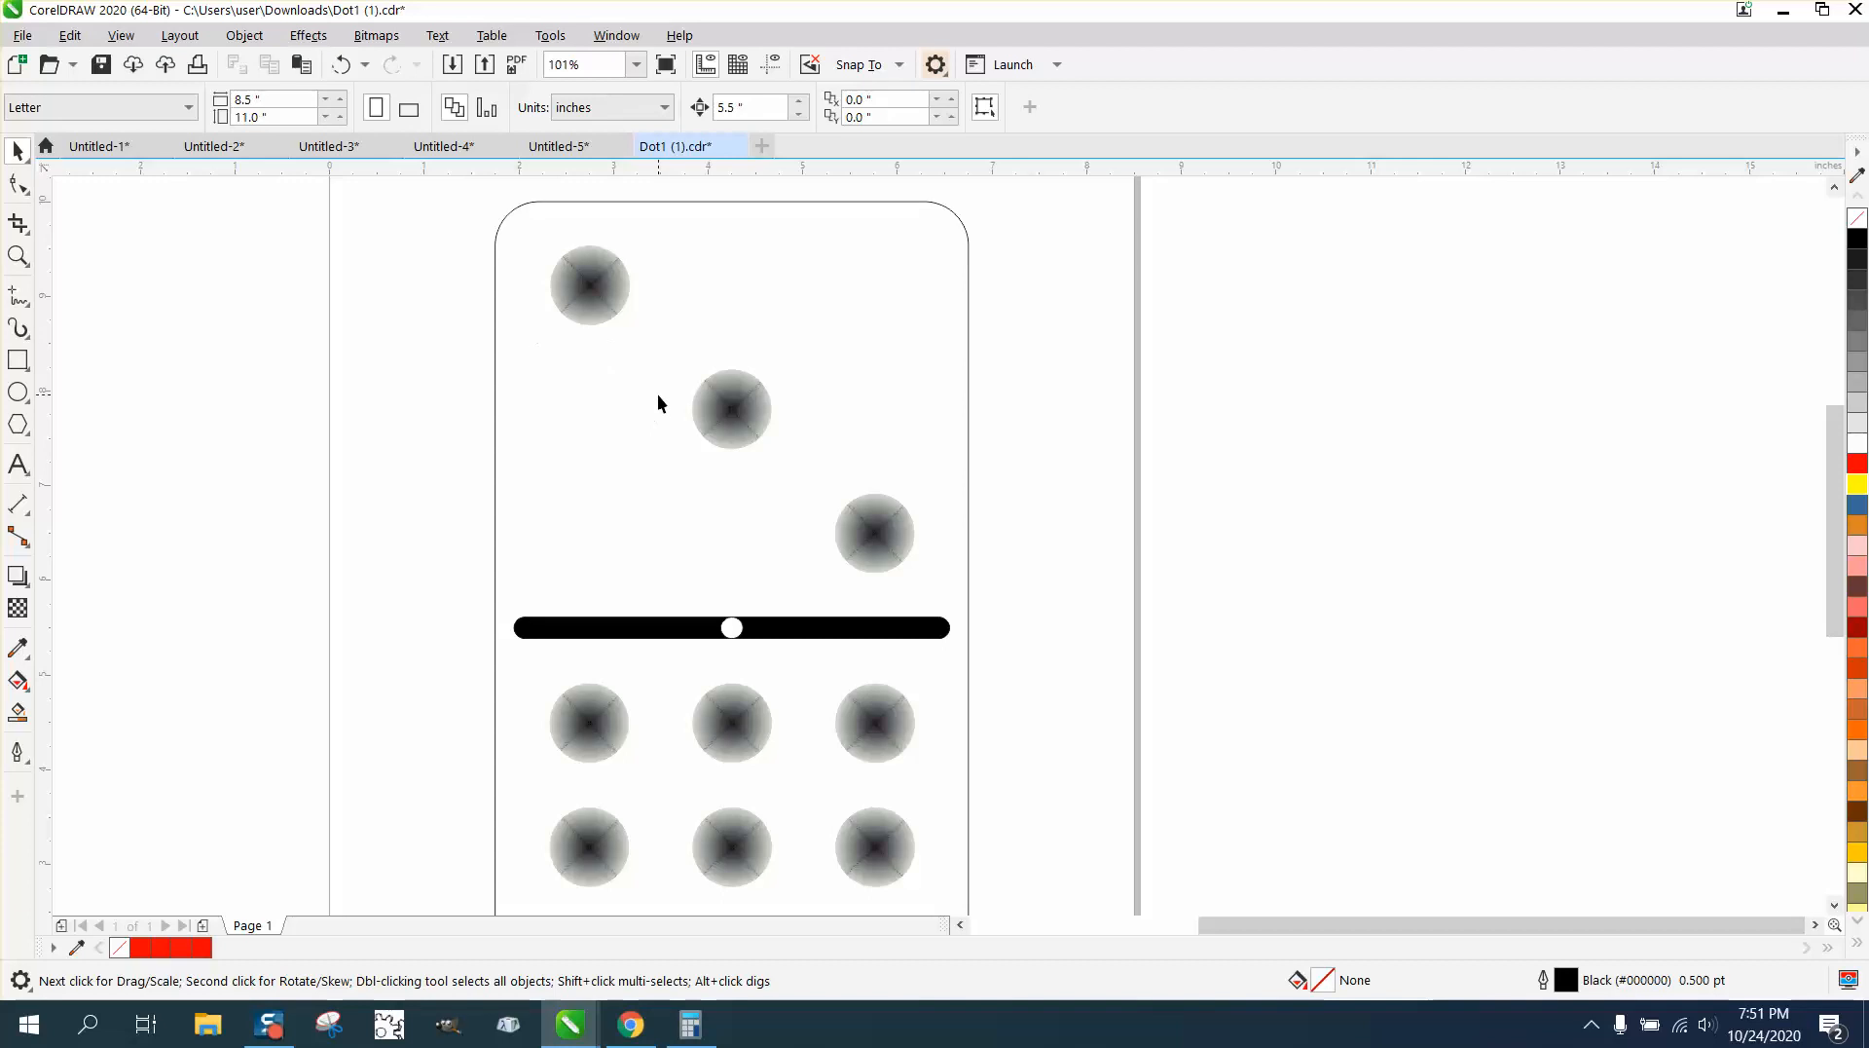
{"action": "mouse_move", "coordinate": [321, 306]}
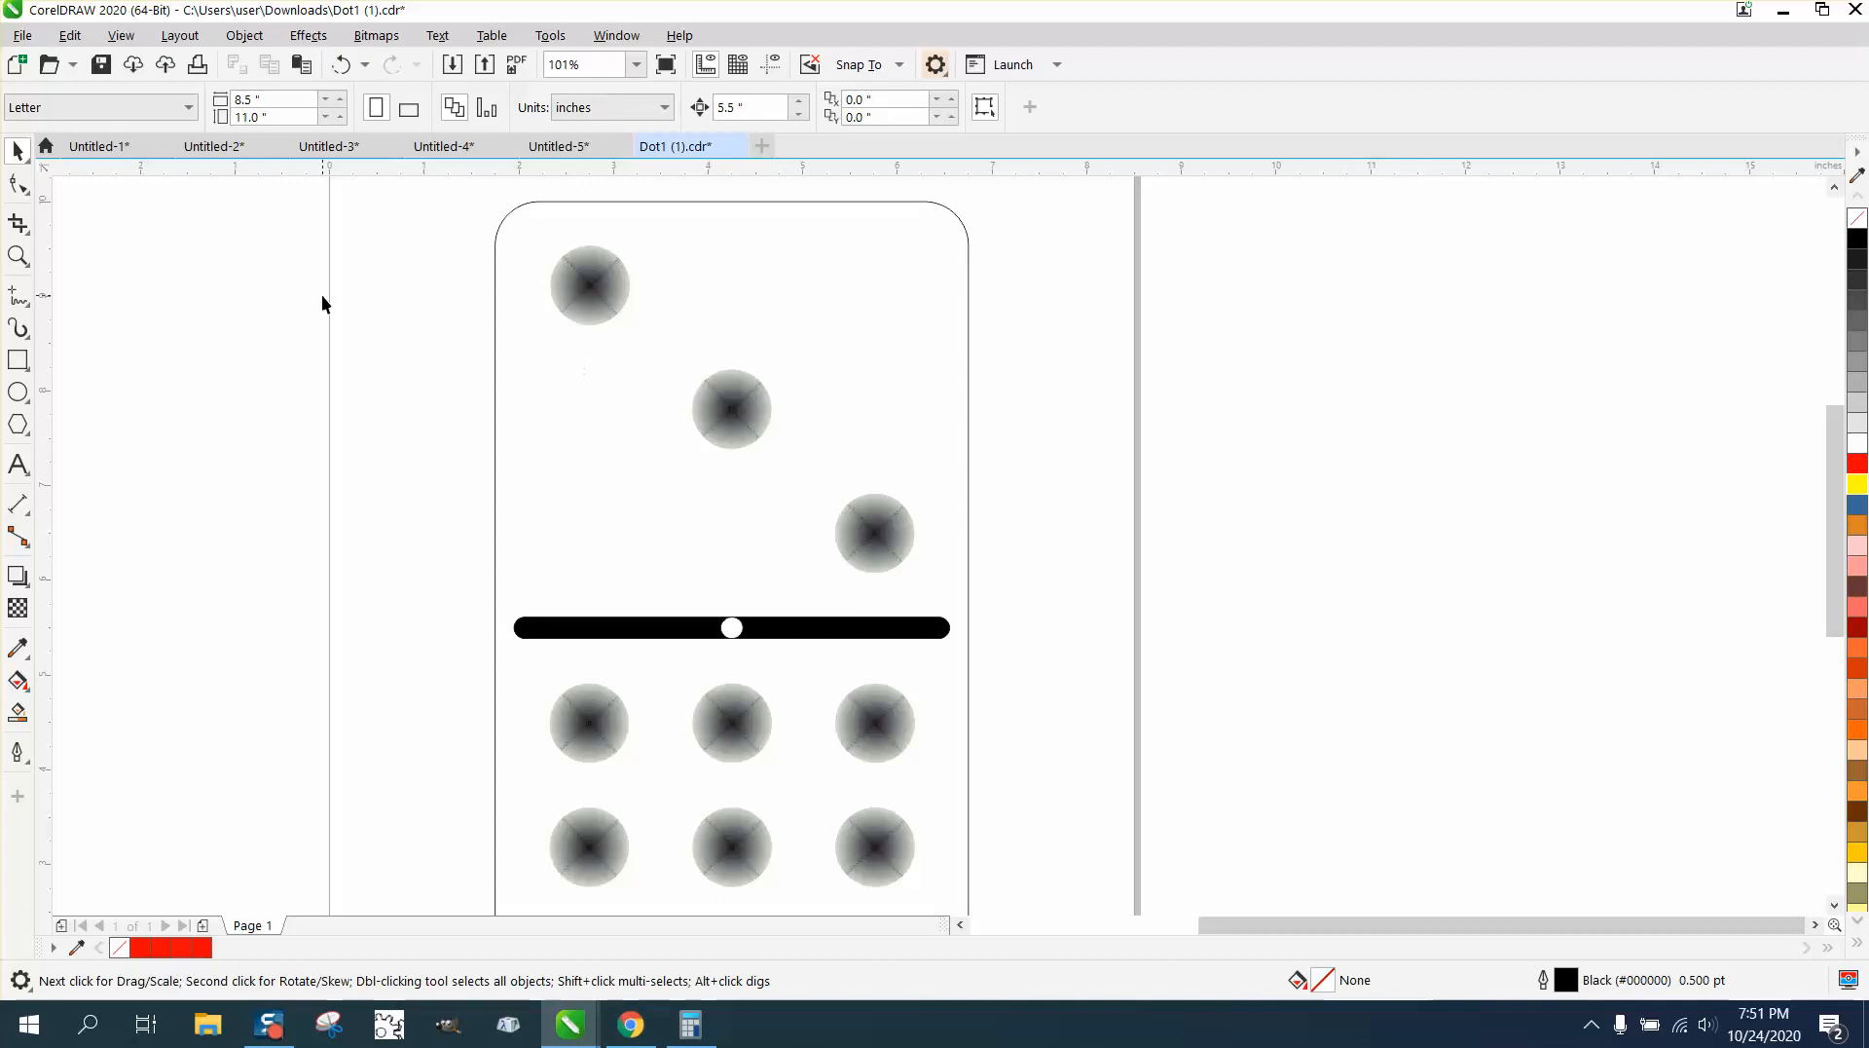
{"action": "left_click", "coordinate": [588, 284]}
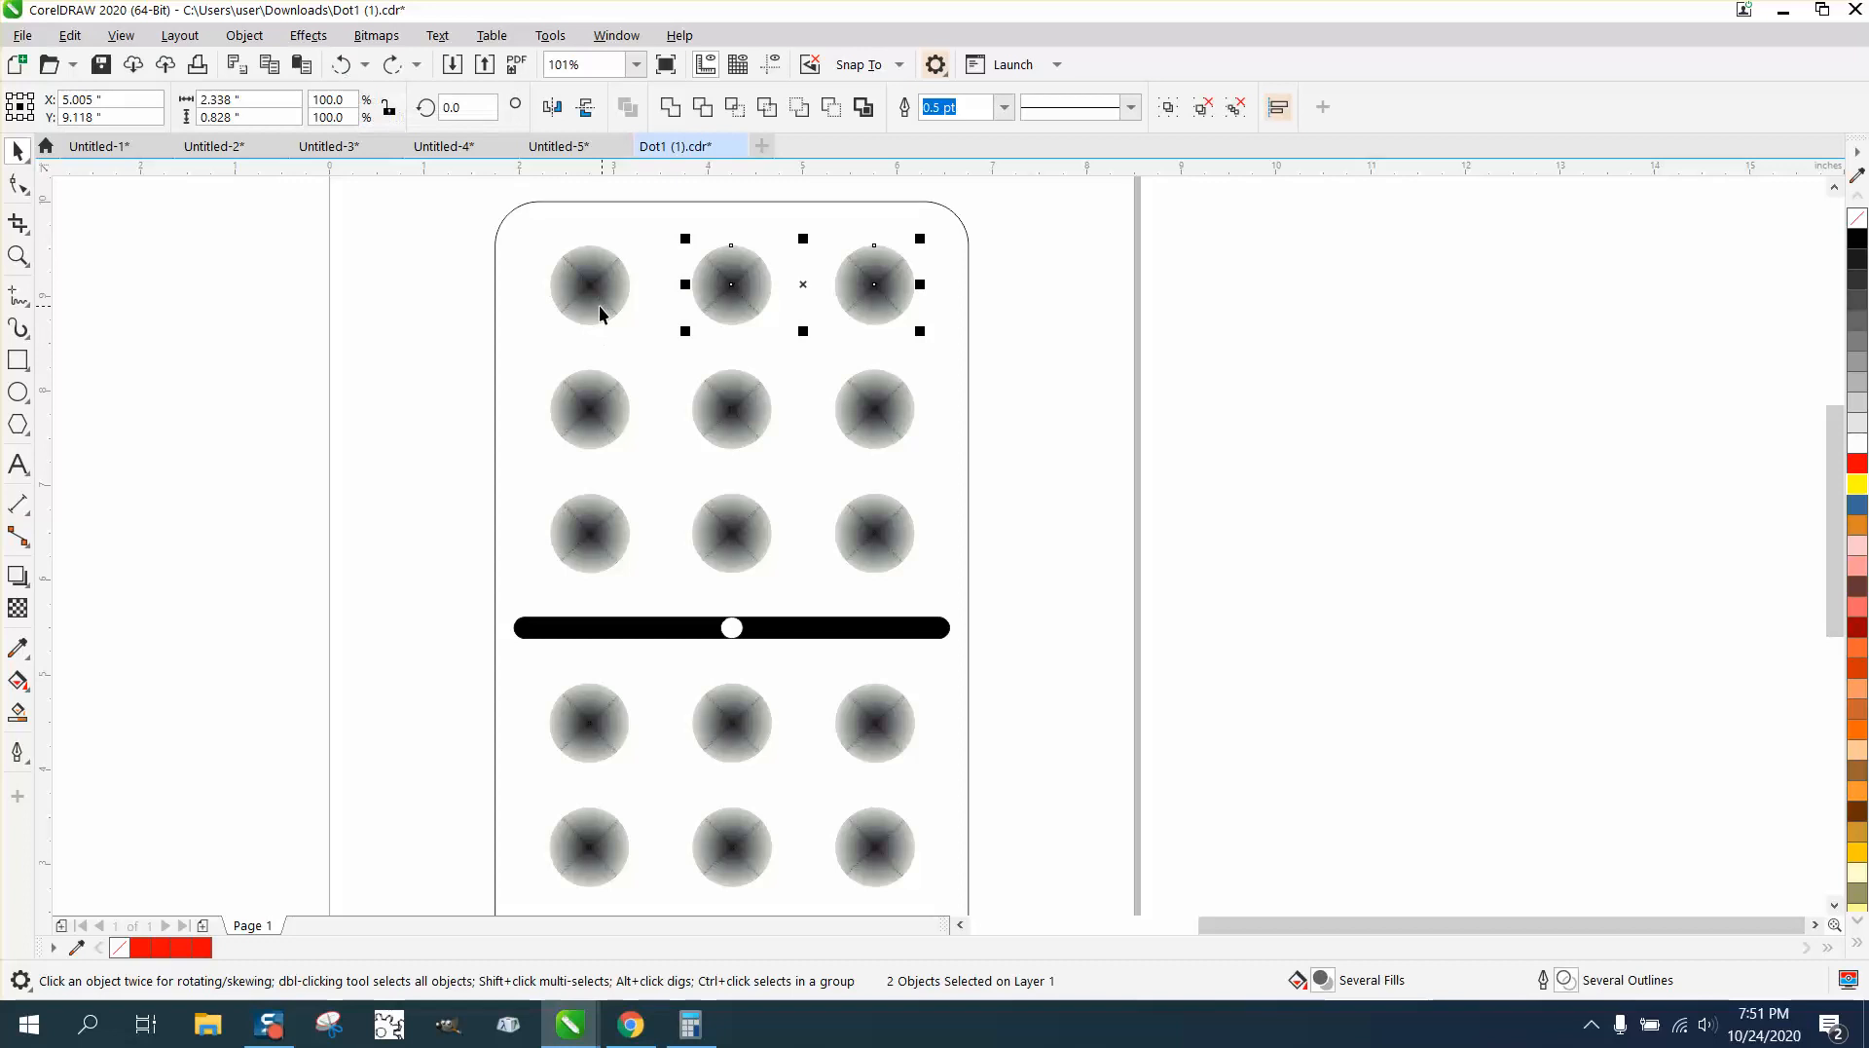
{"action": "mouse_move", "coordinate": [530, 308]}
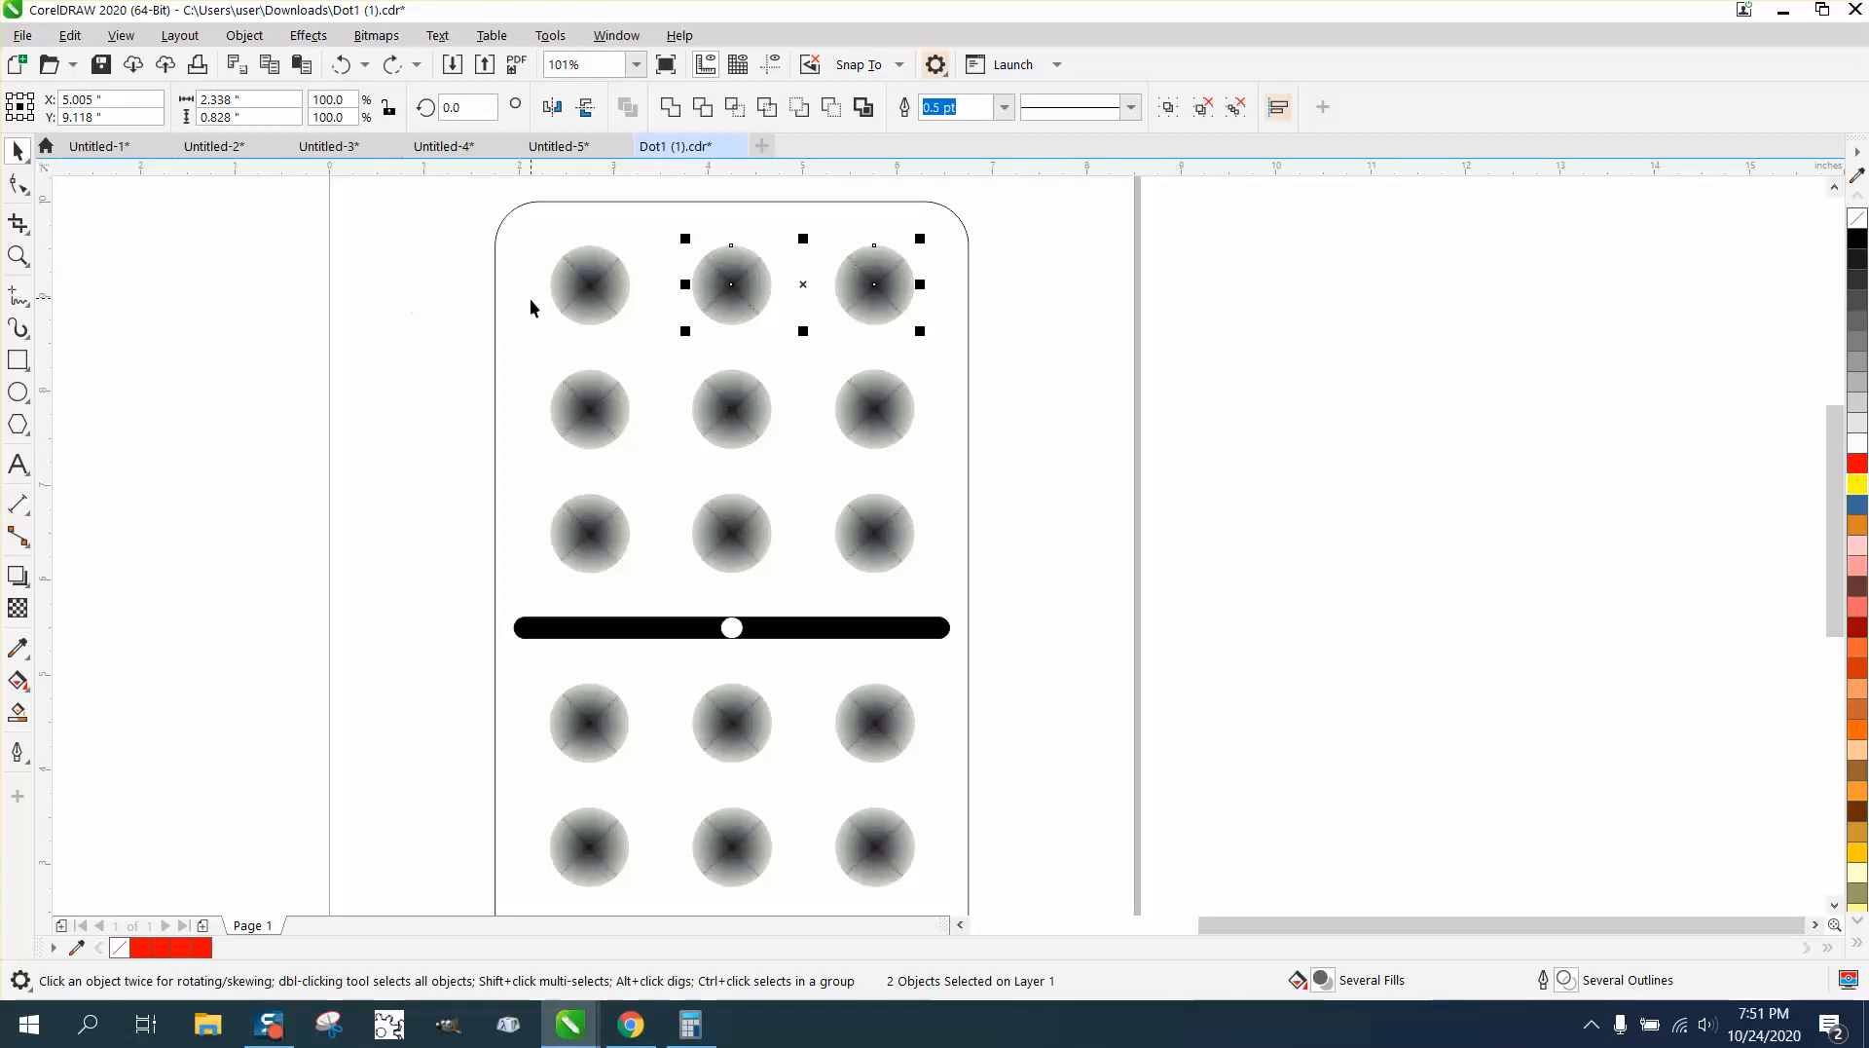
Convert the top-left dot to a bitmap and compare it with a vector dot up close.
{"action": "left_click", "coordinate": [376, 35]}
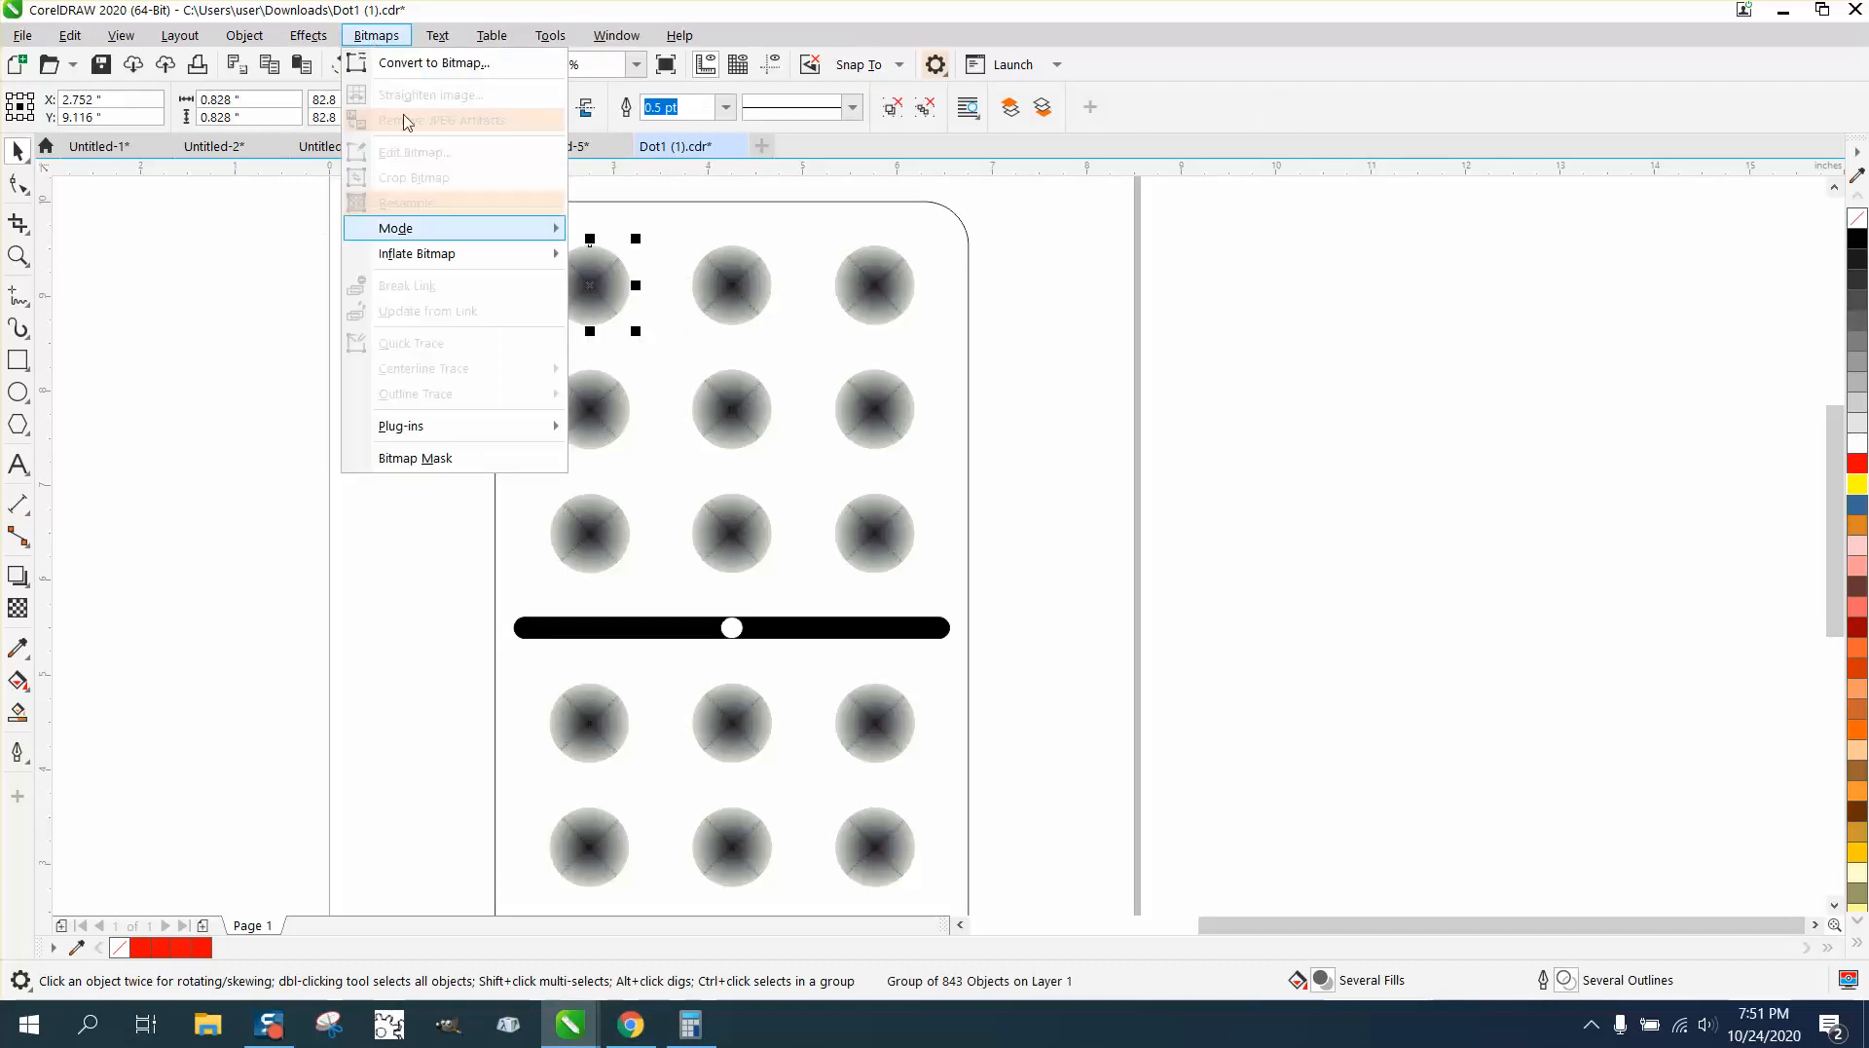
{"action": "left_click", "coordinate": [433, 63]}
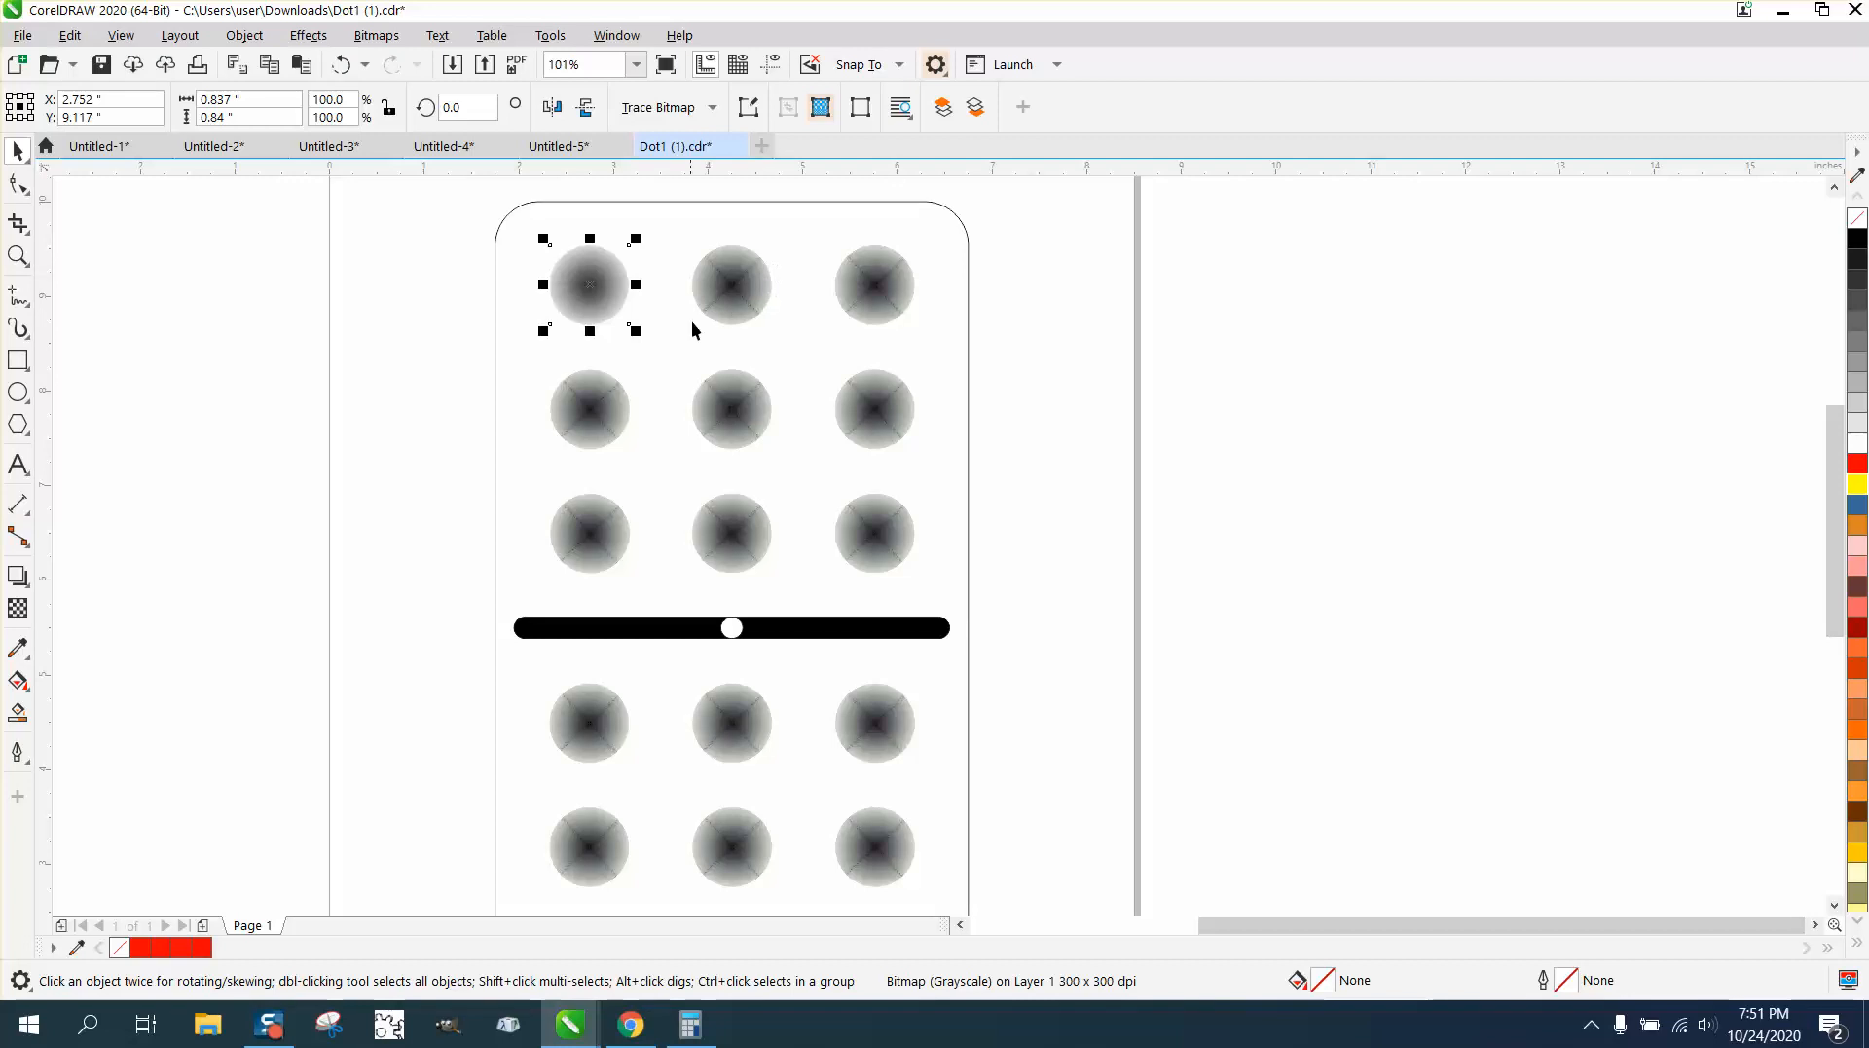
{"action": "mouse_move", "coordinate": [655, 290]}
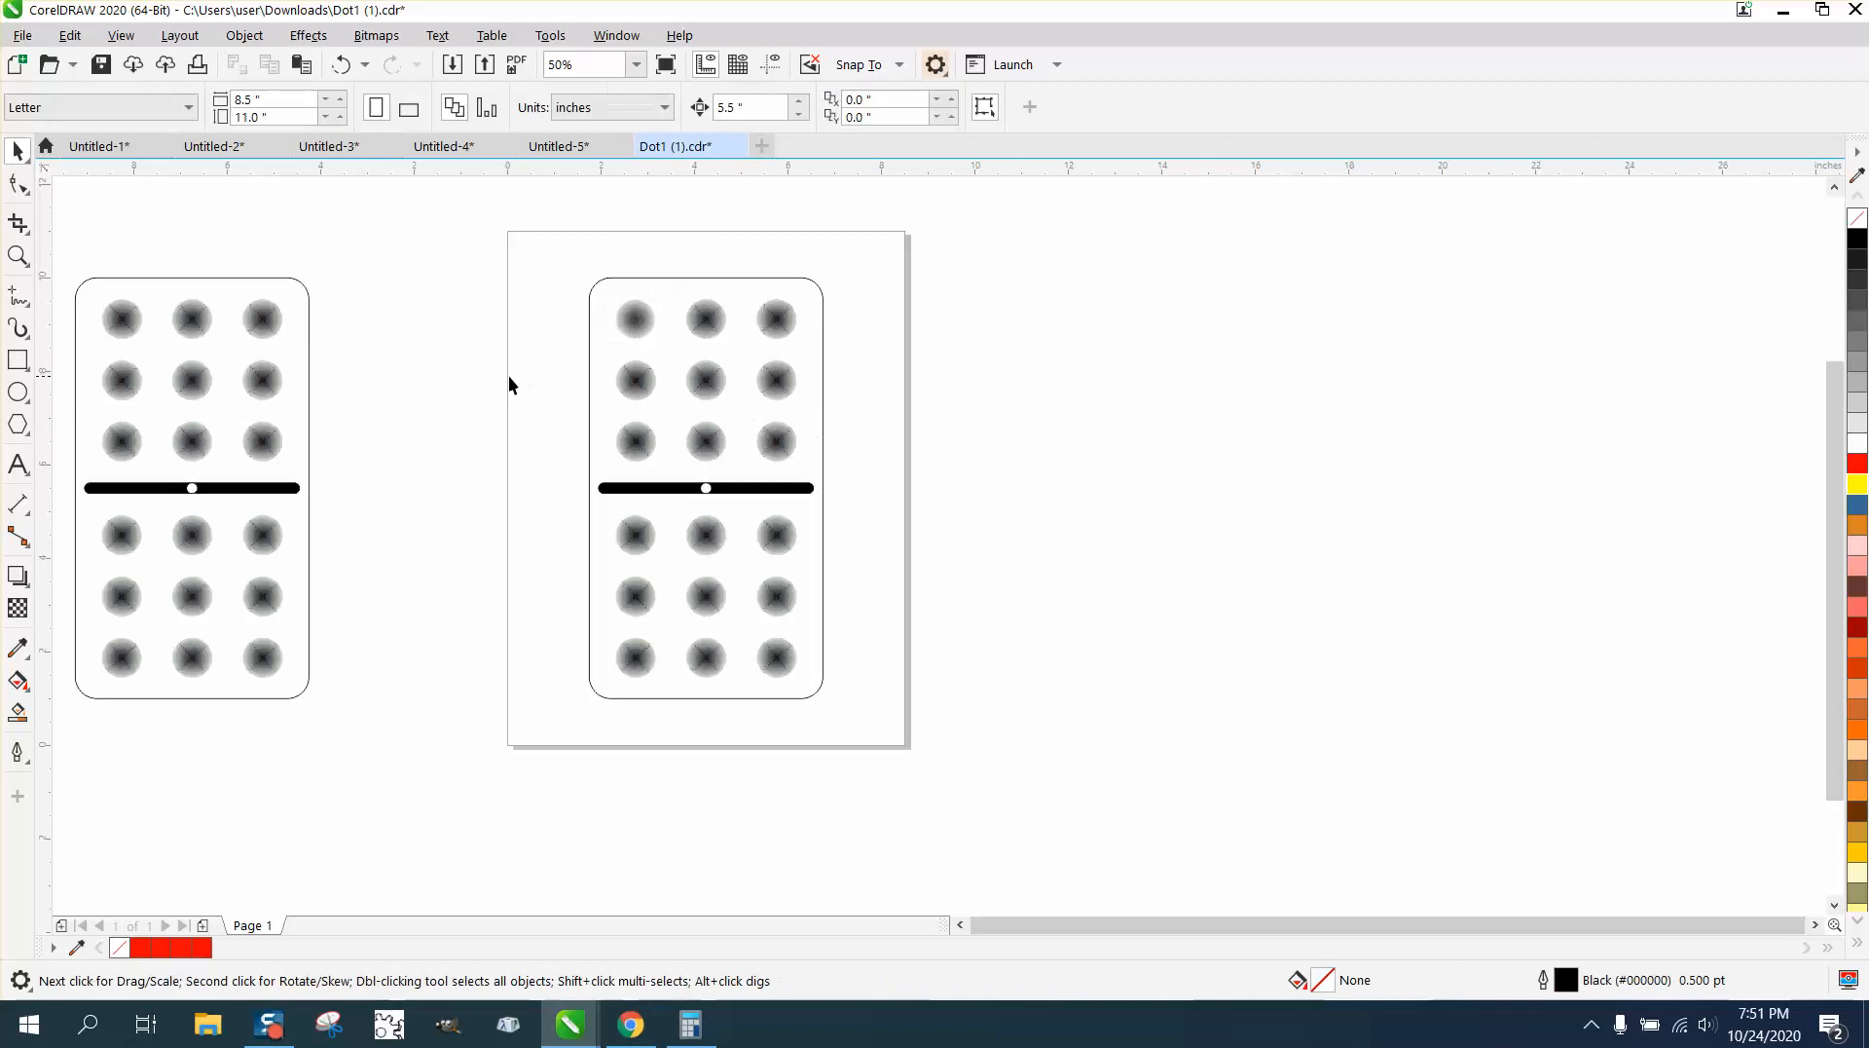
{"action": "left_click", "coordinate": [342, 62]}
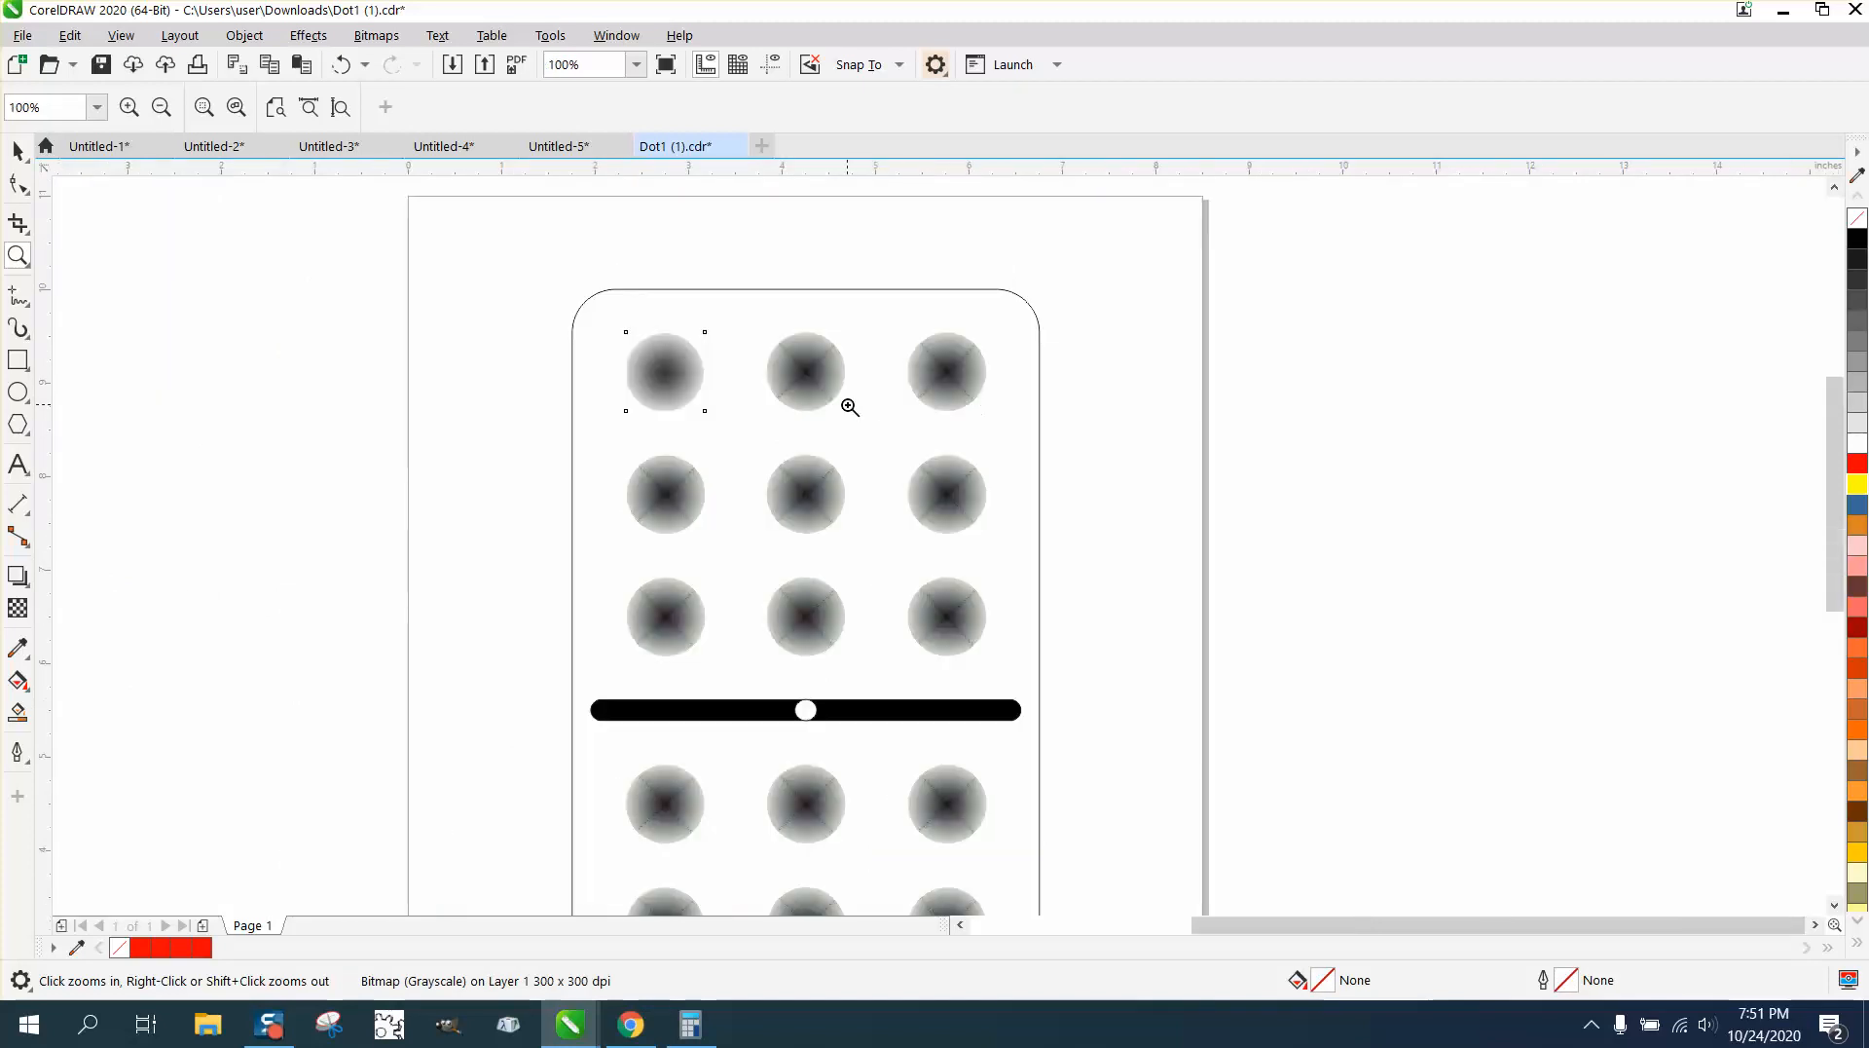
{"action": "left_click", "coordinate": [848, 407]}
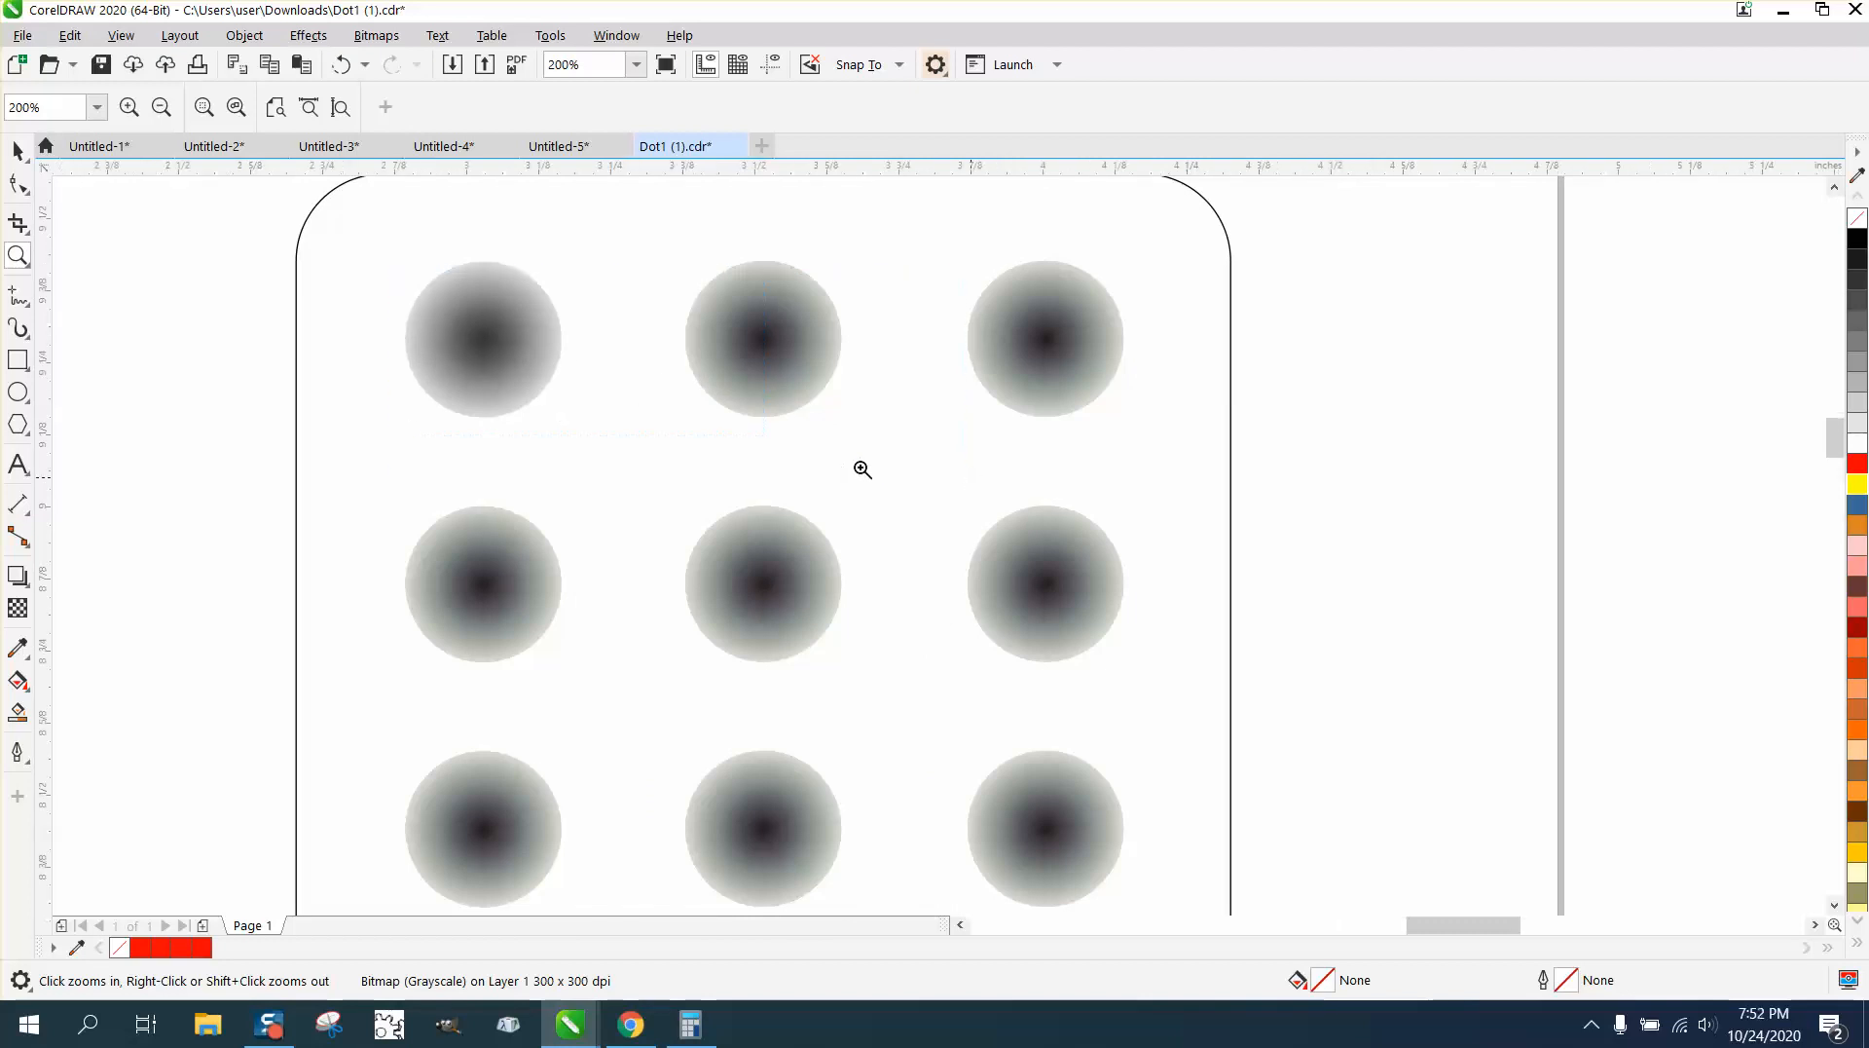
{"action": "left_click", "coordinate": [862, 469]}
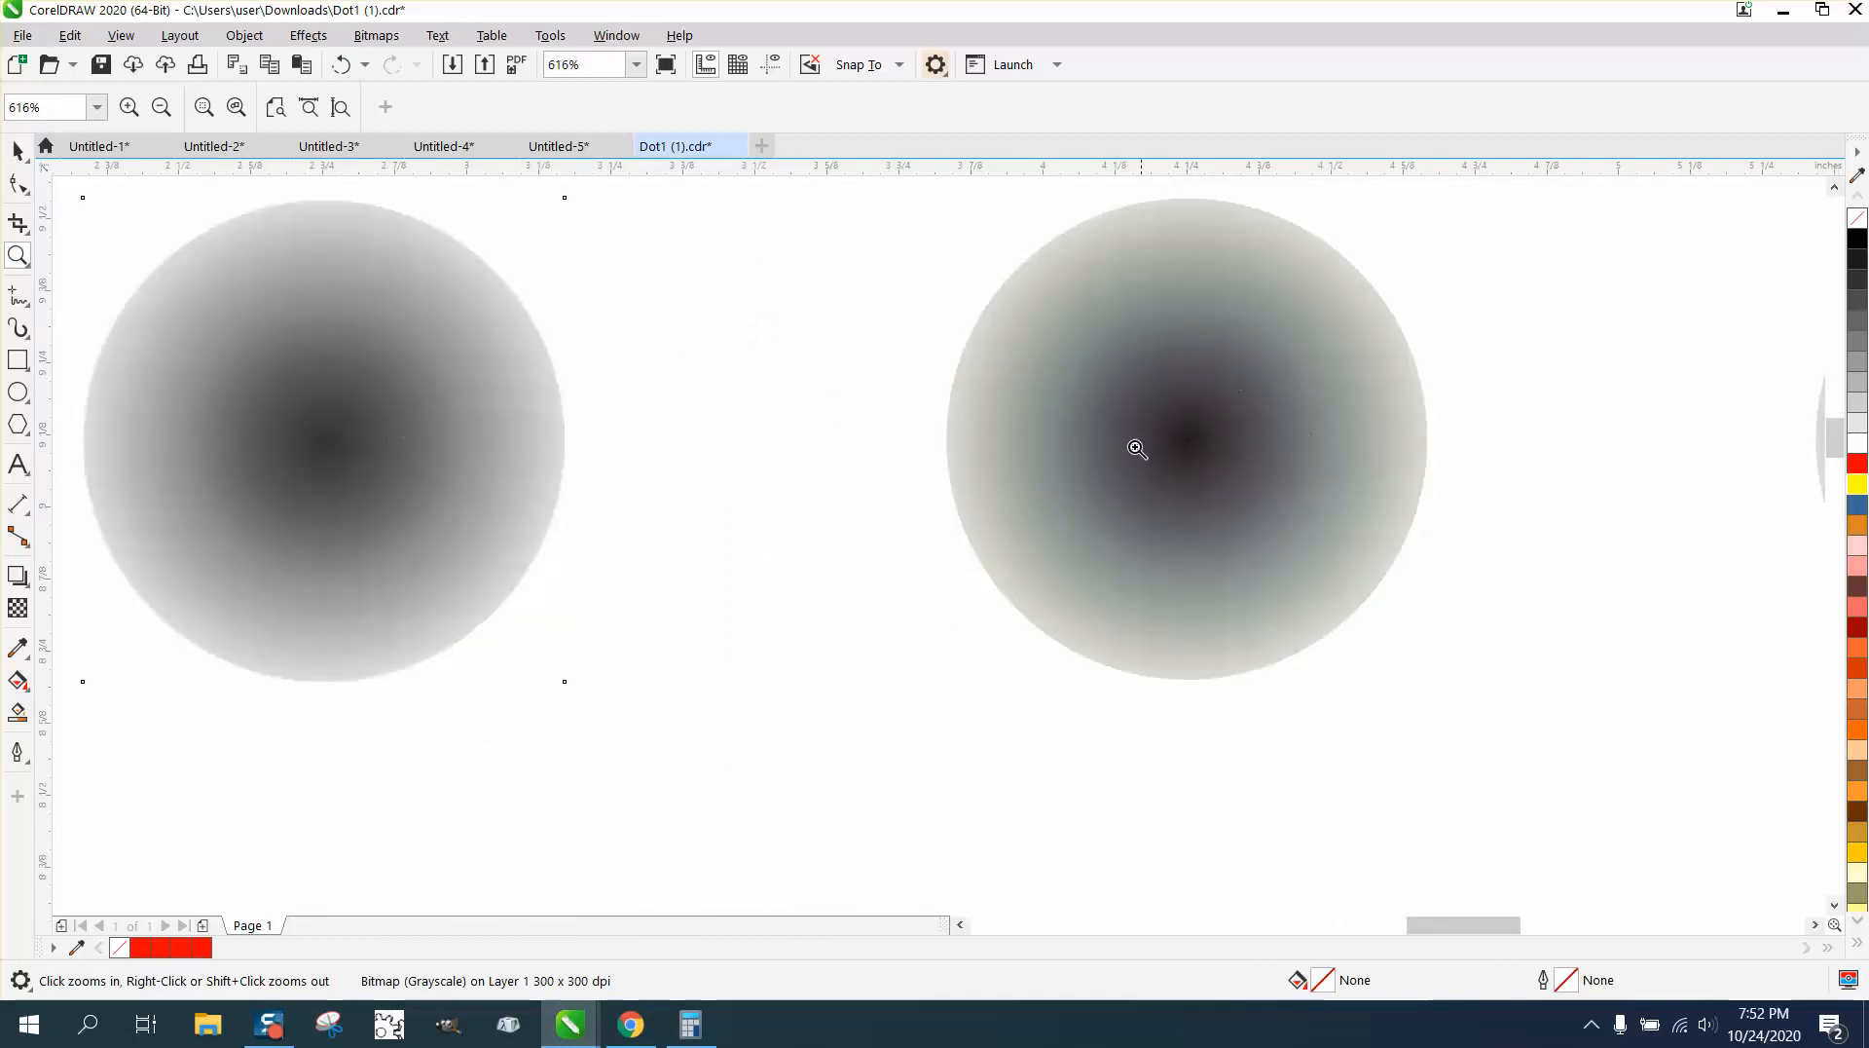
{"action": "mouse_move", "coordinate": [537, 413]}
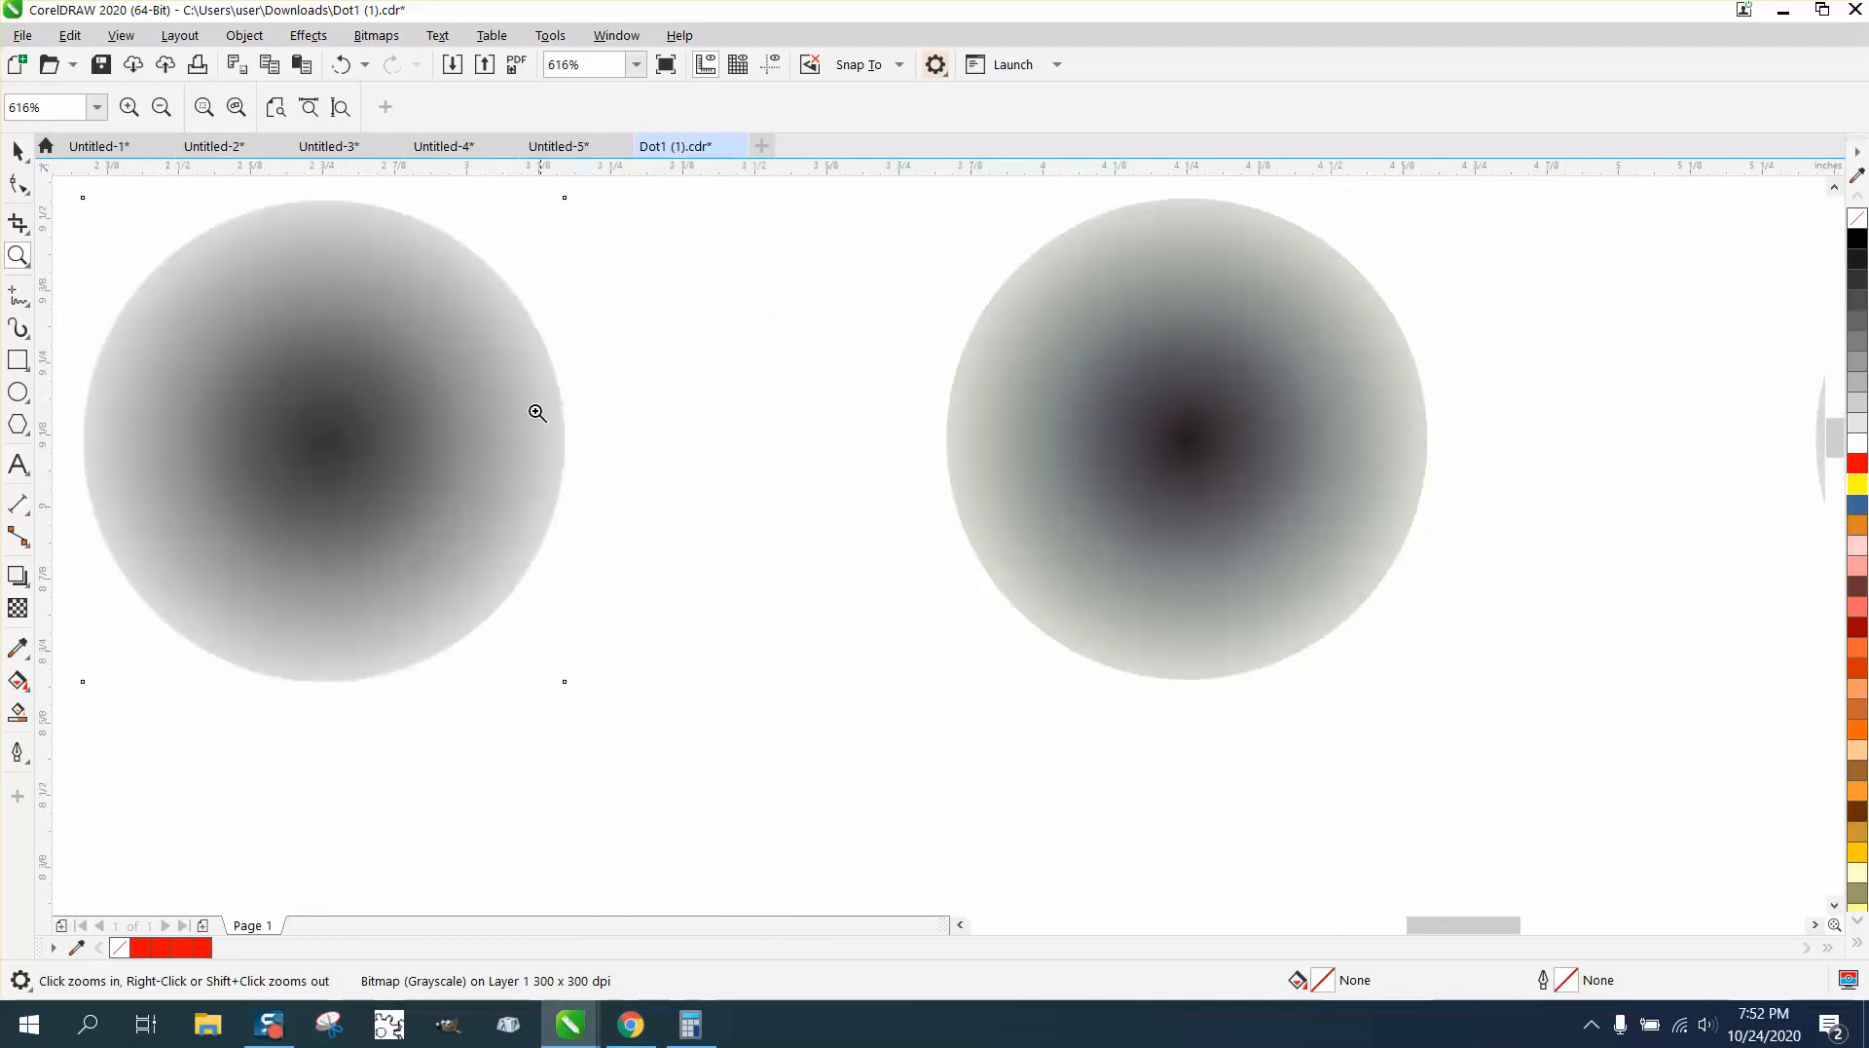
{"action": "mouse_move", "coordinate": [360, 440]}
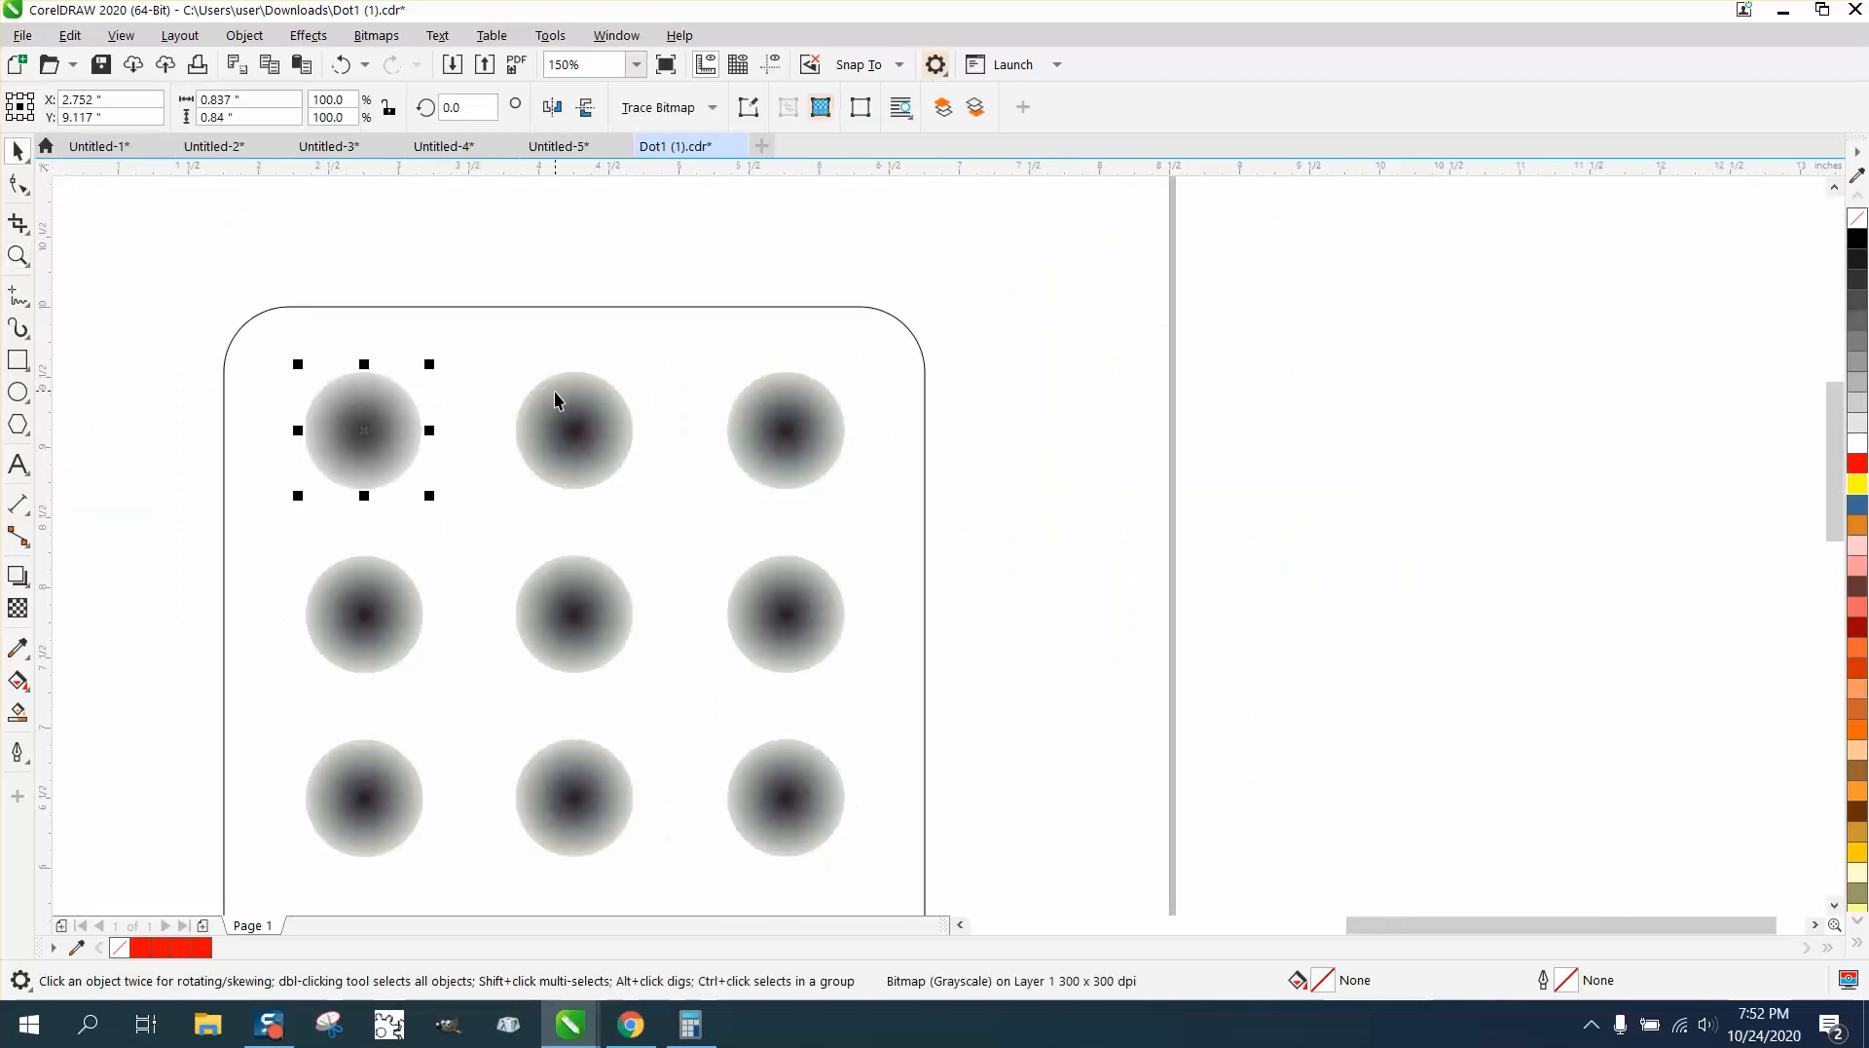
Convert the top-middle dot to an 8-bit grayscale bitmap at 300 dpi.
{"action": "left_click", "coordinate": [376, 35]}
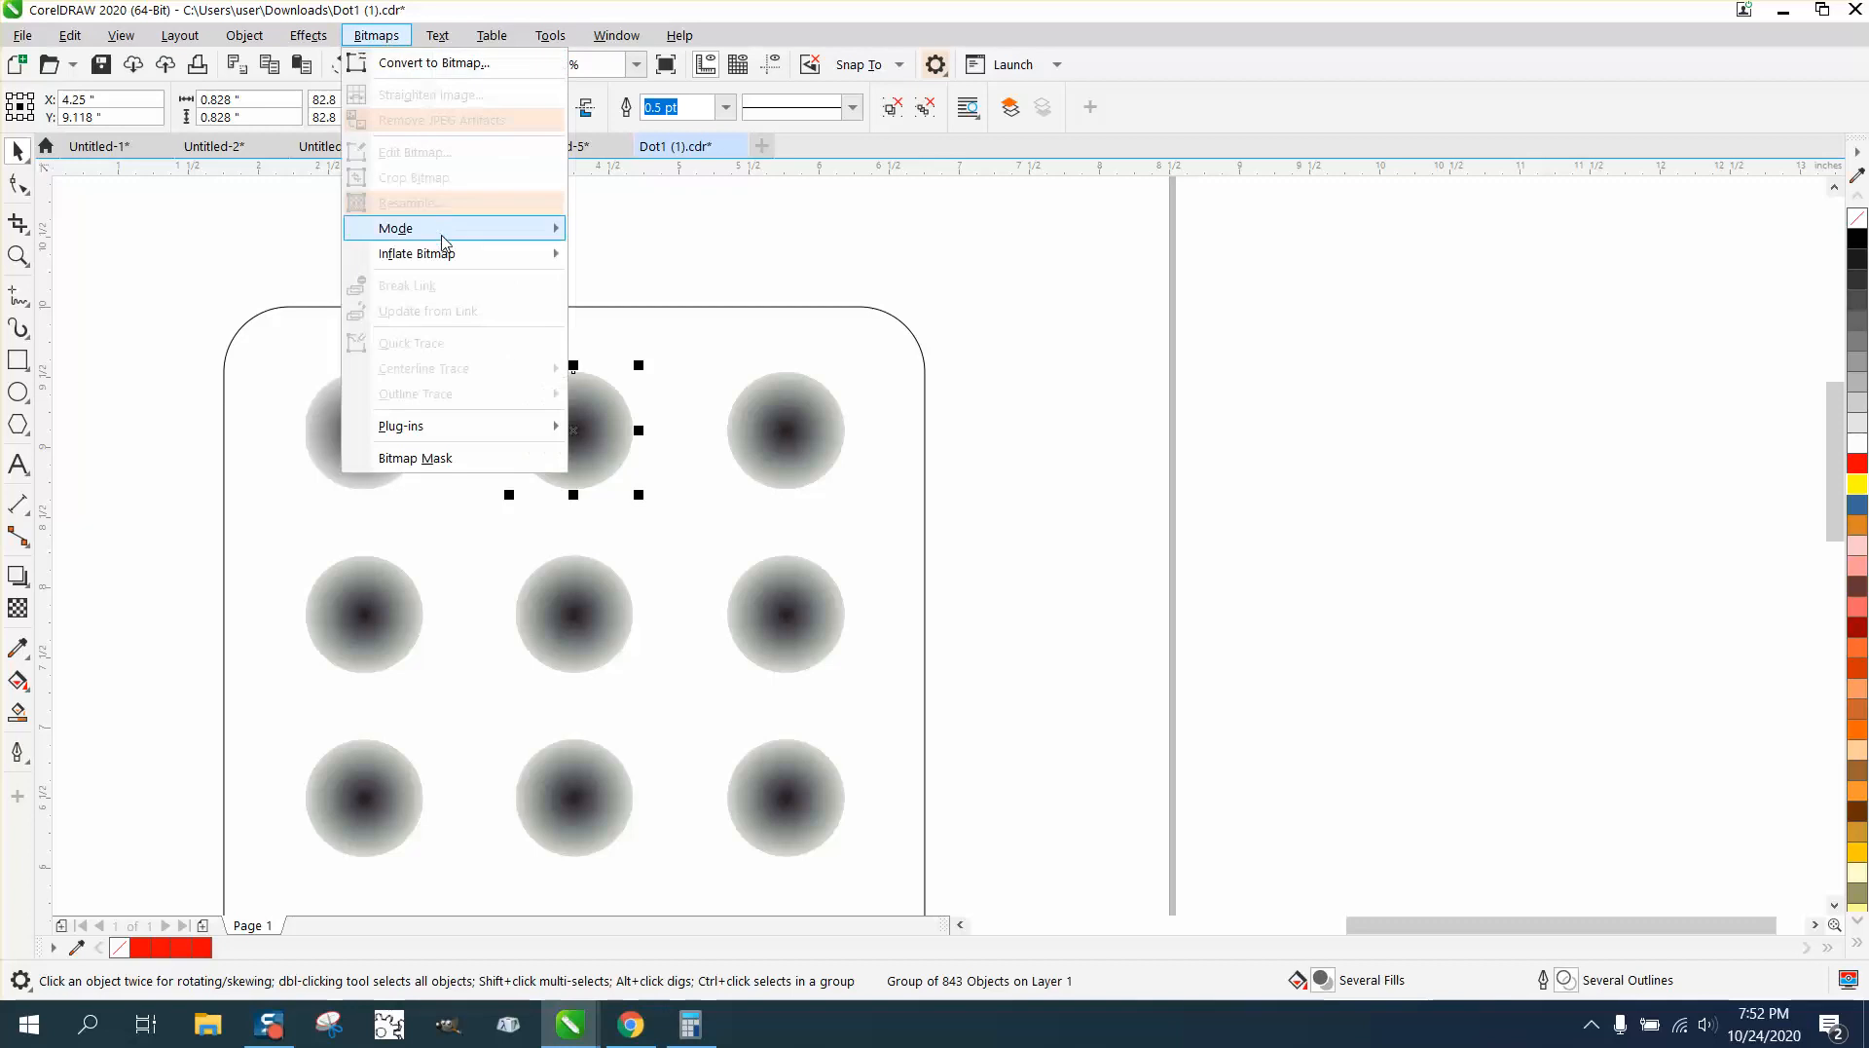
{"action": "left_click", "coordinate": [434, 63]}
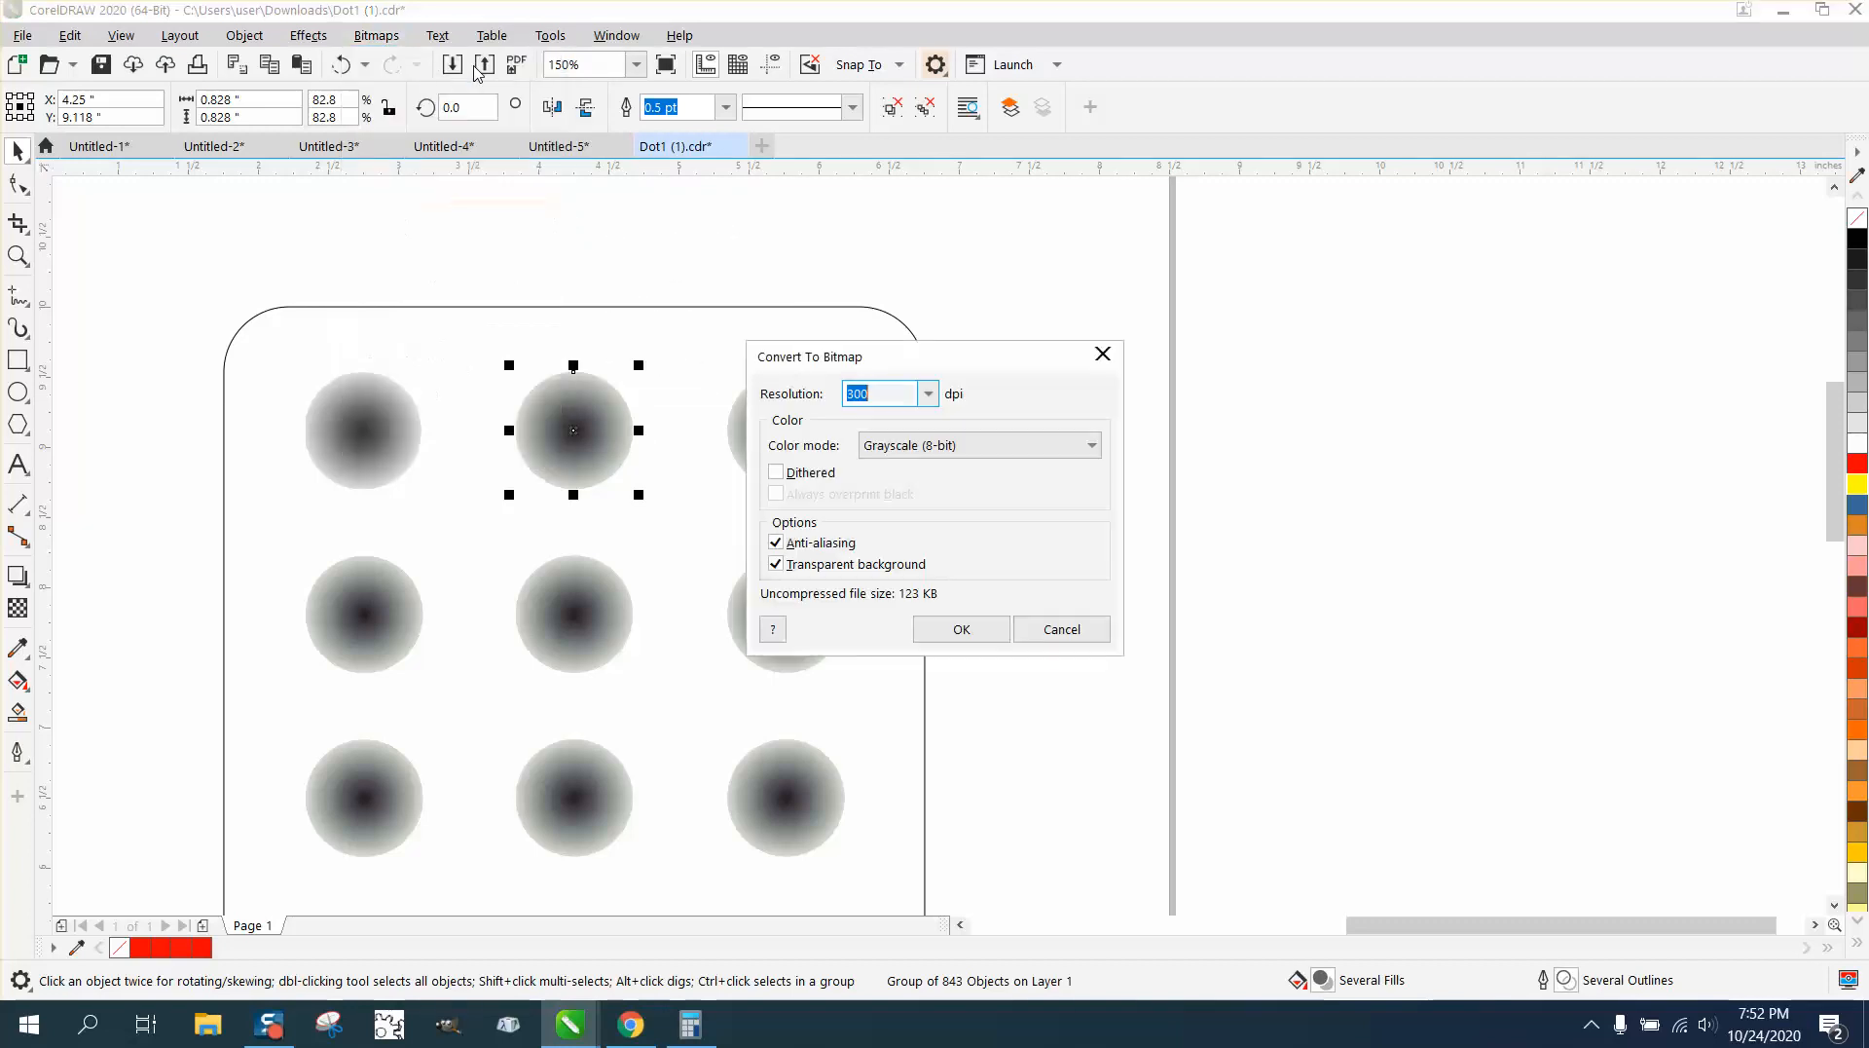
{"action": "left_click", "coordinate": [960, 629]}
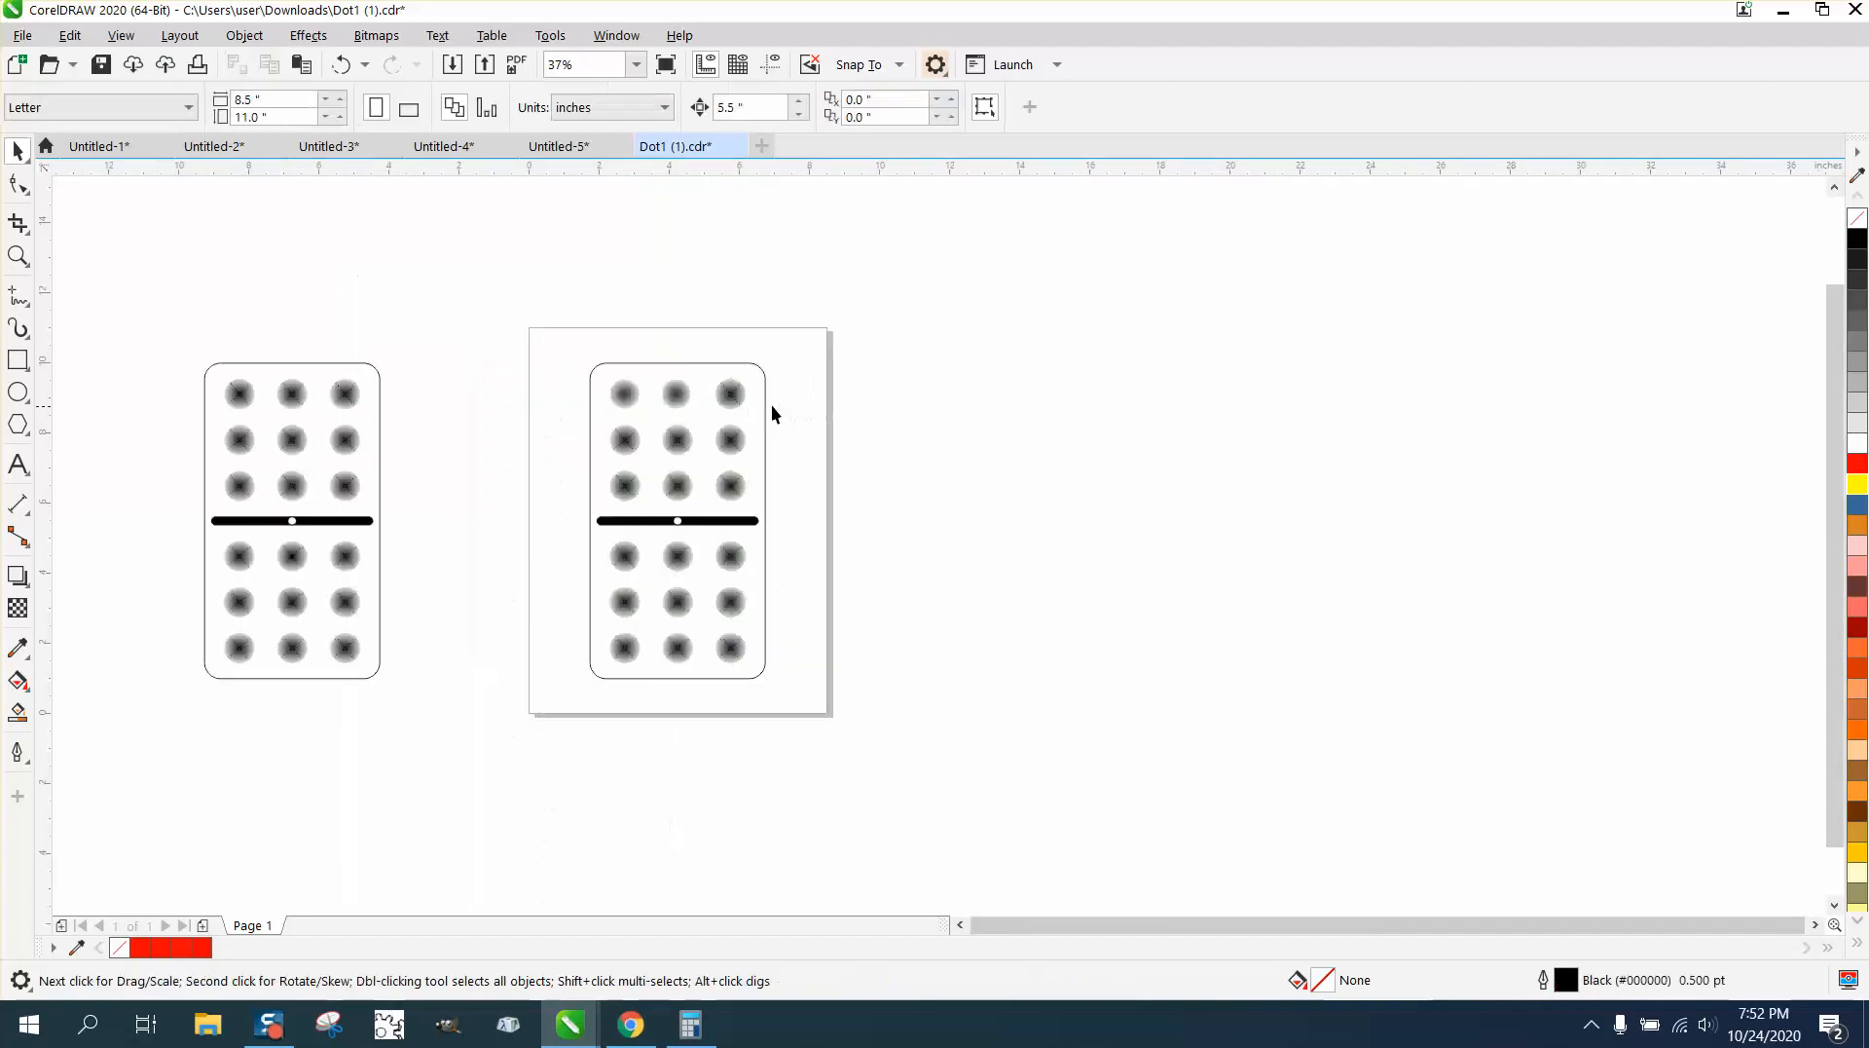
Give the rounded border a red hairline outline and start a framing rectangle.
{"action": "left_click", "coordinate": [677, 520]}
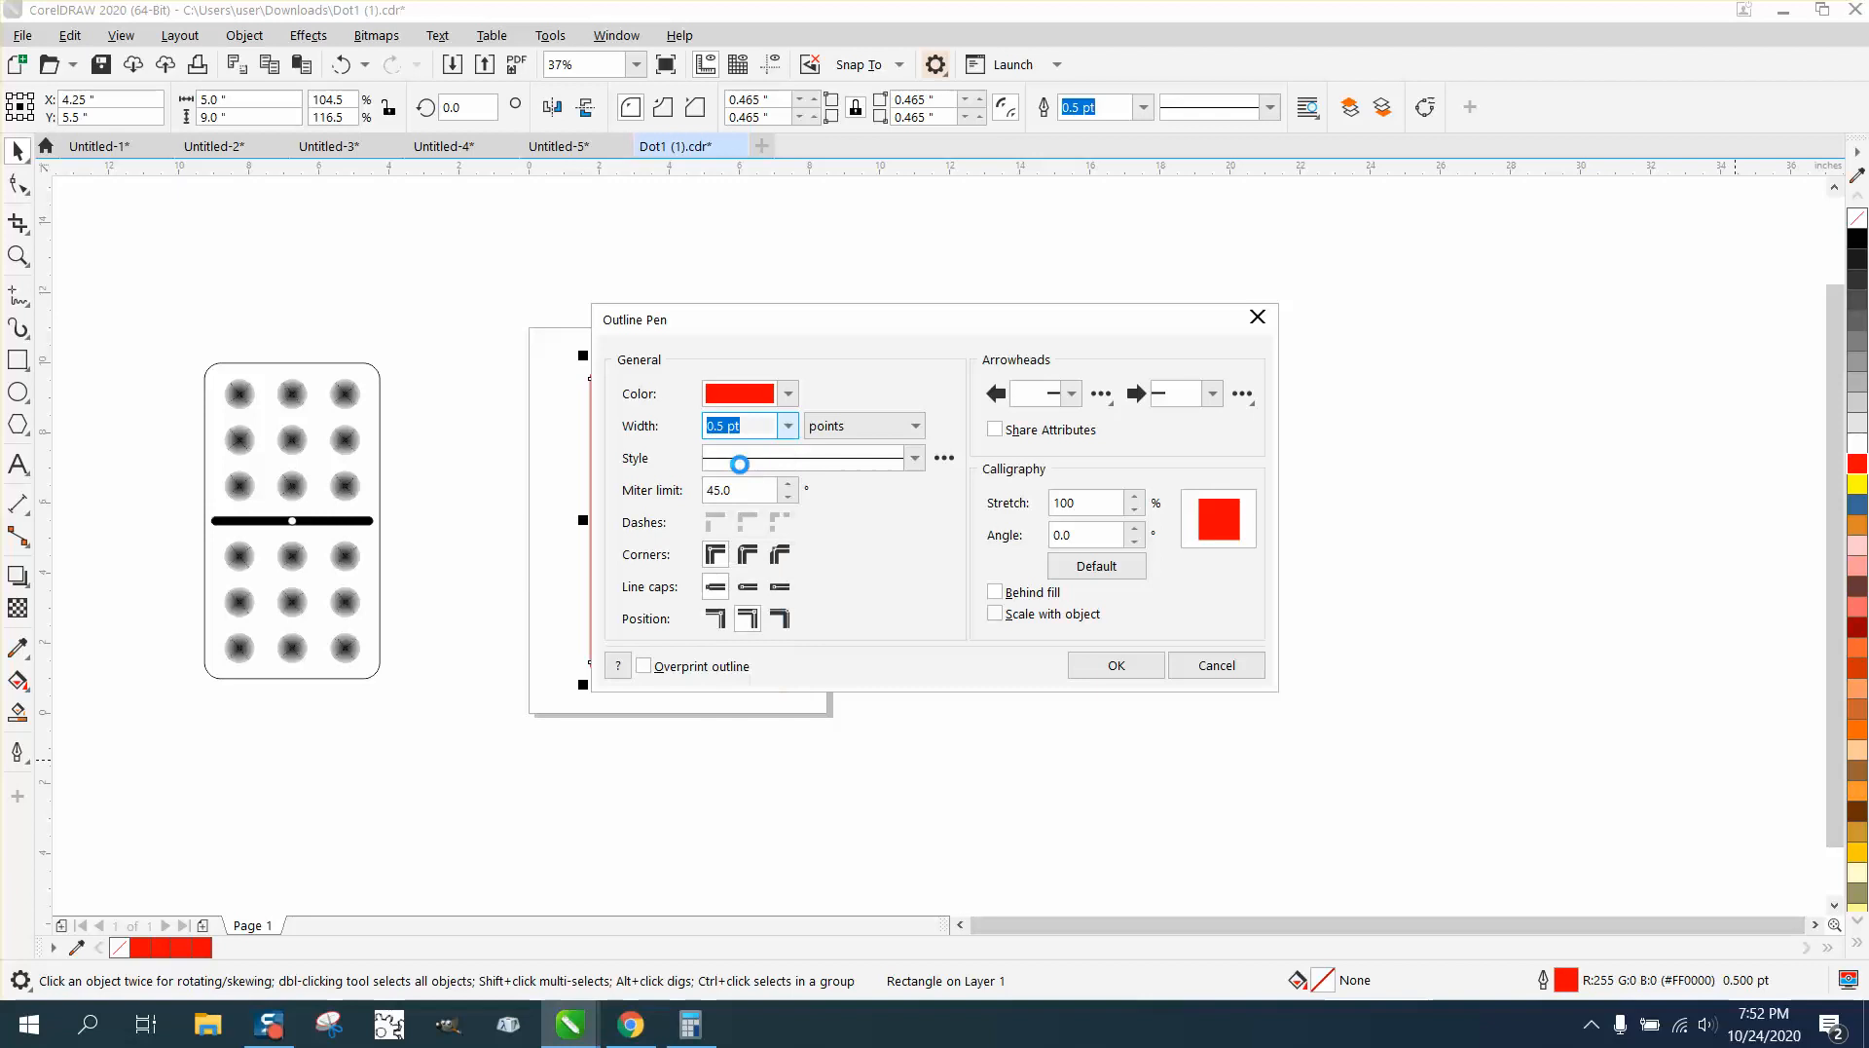
{"action": "left_click", "coordinate": [1114, 666]}
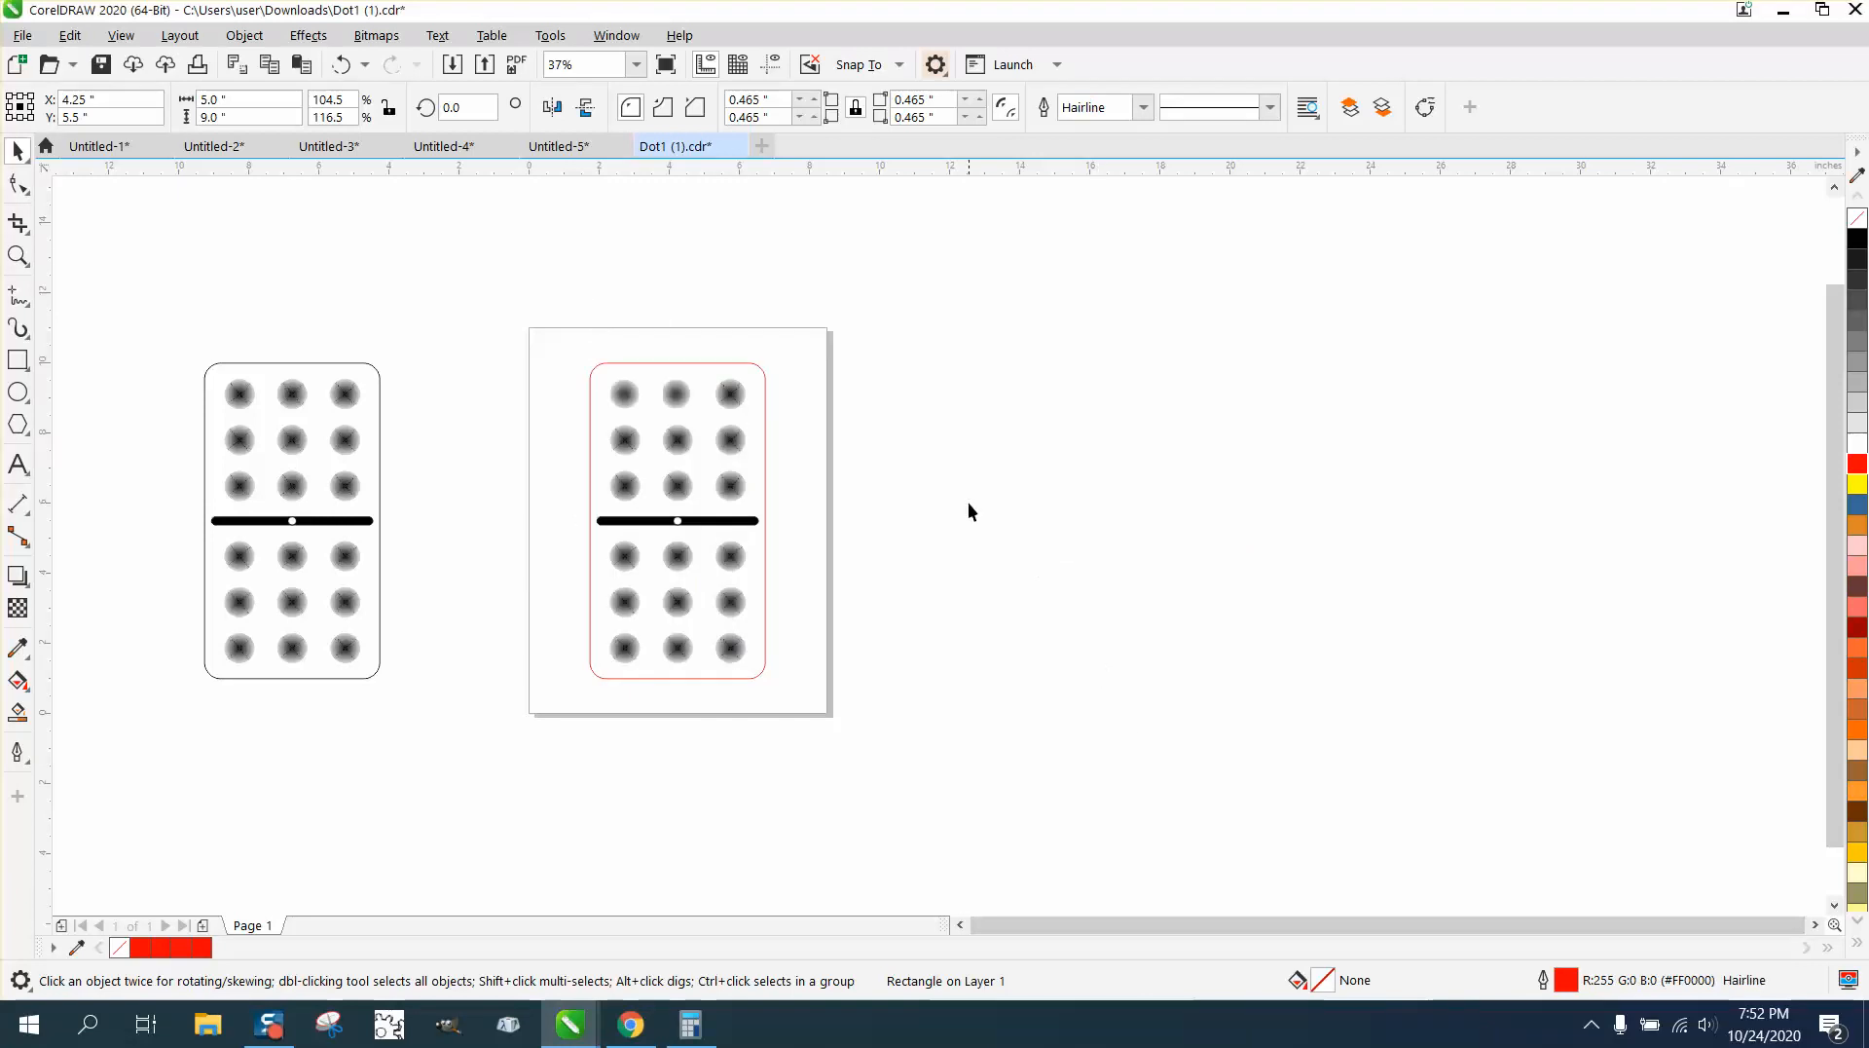
{"action": "mouse_move", "coordinate": [176, 421]}
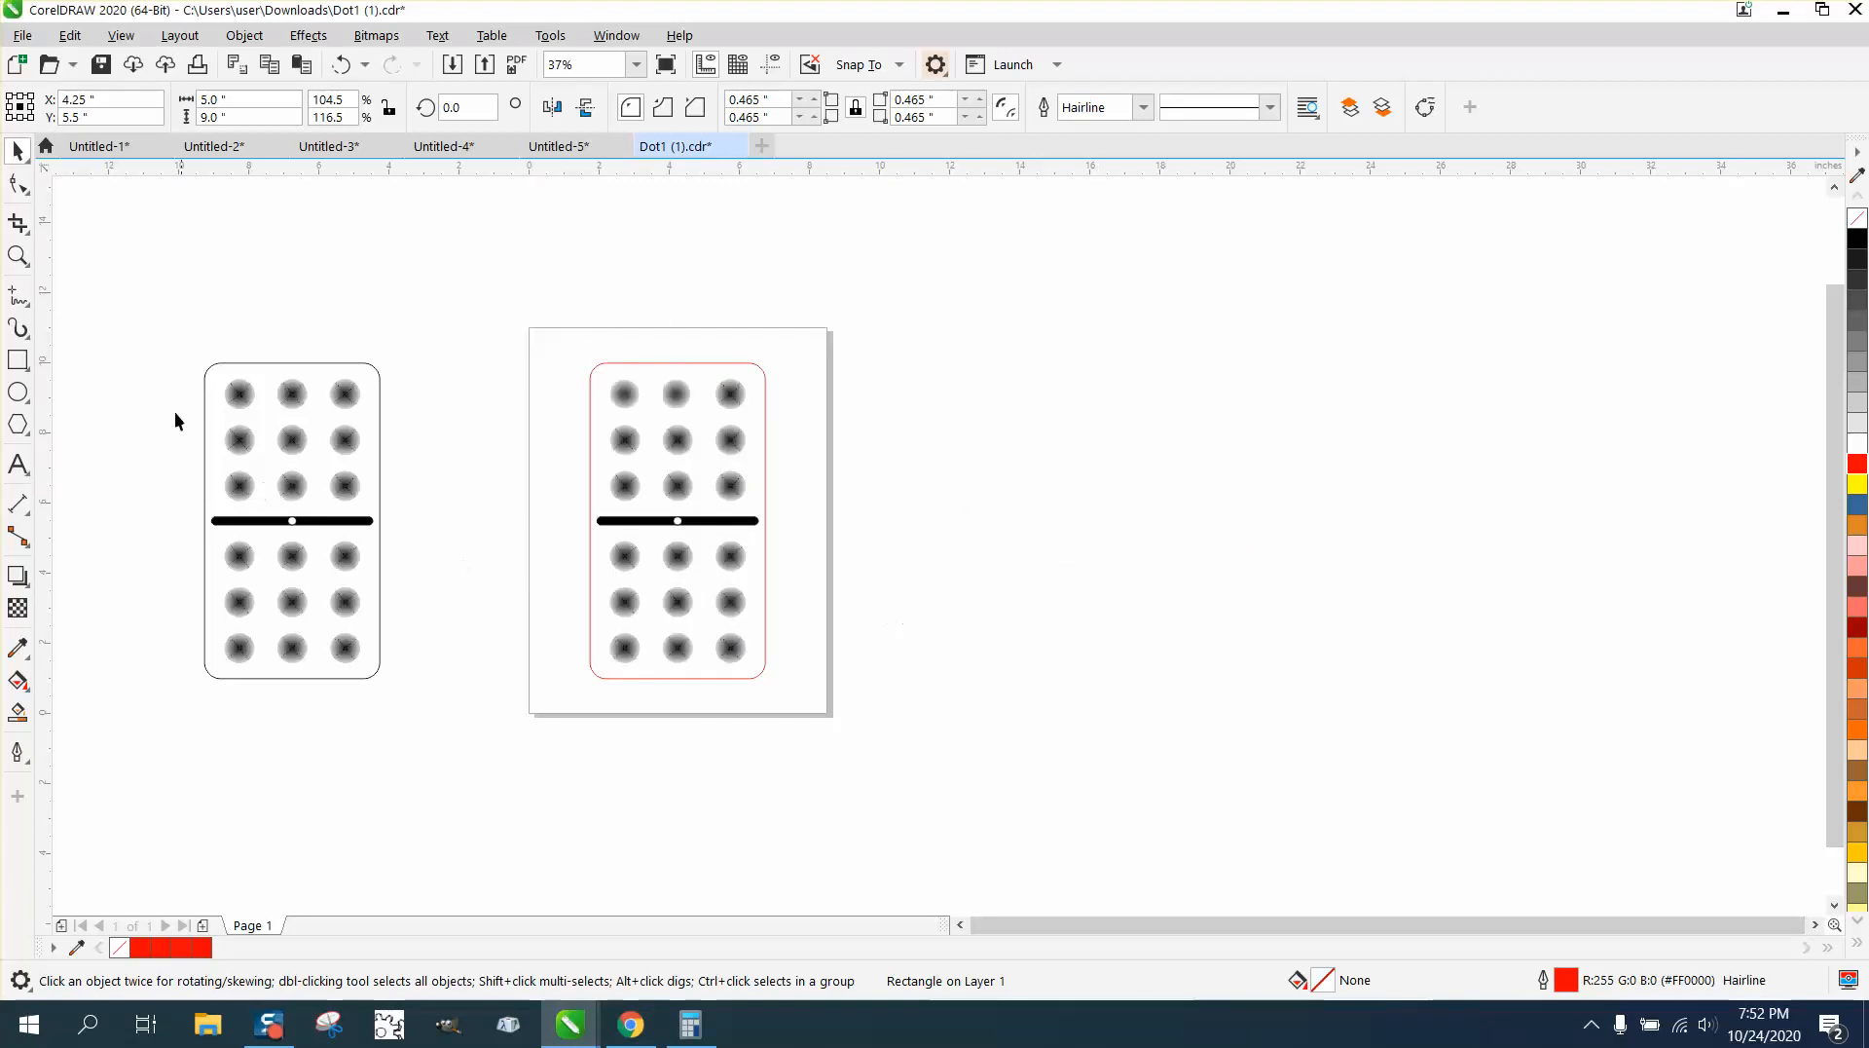
{"action": "left_click", "coordinate": [676, 520]}
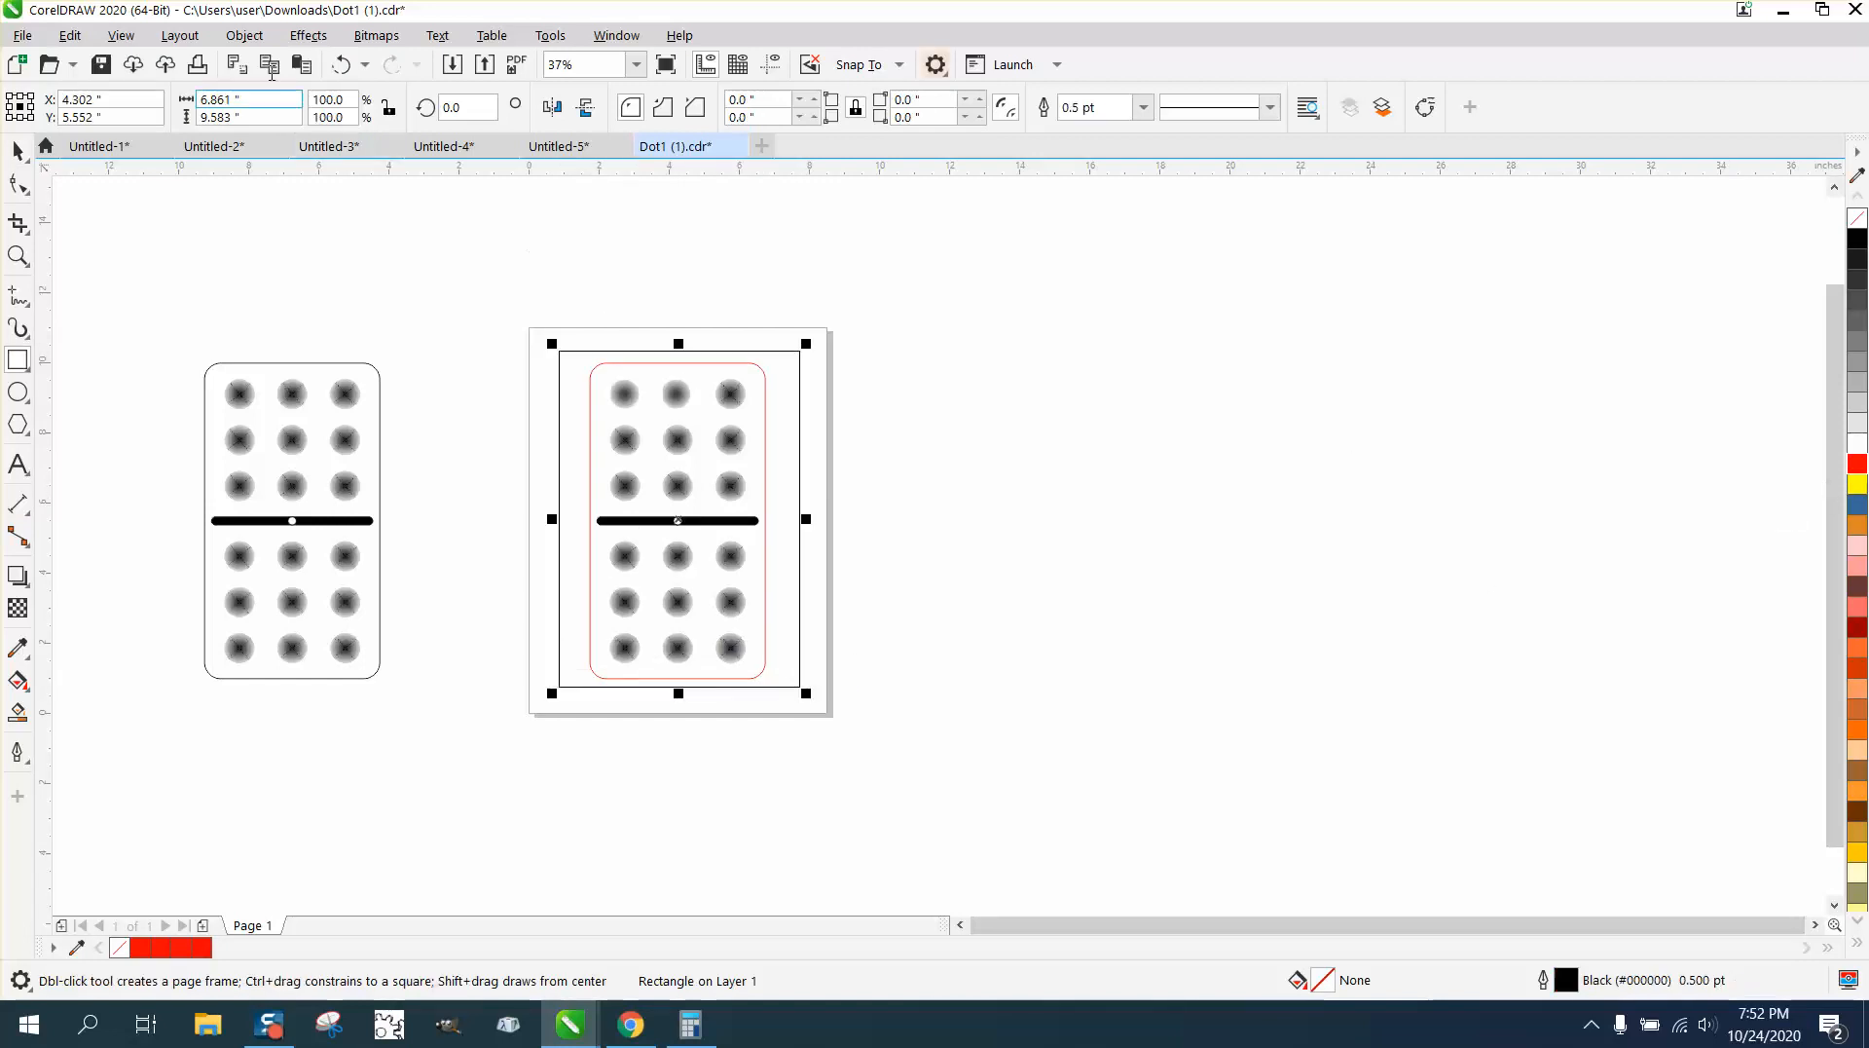
Fill the framing rectangle yellow as the background and select the black center bar.
{"action": "left_click", "coordinate": [243, 35]}
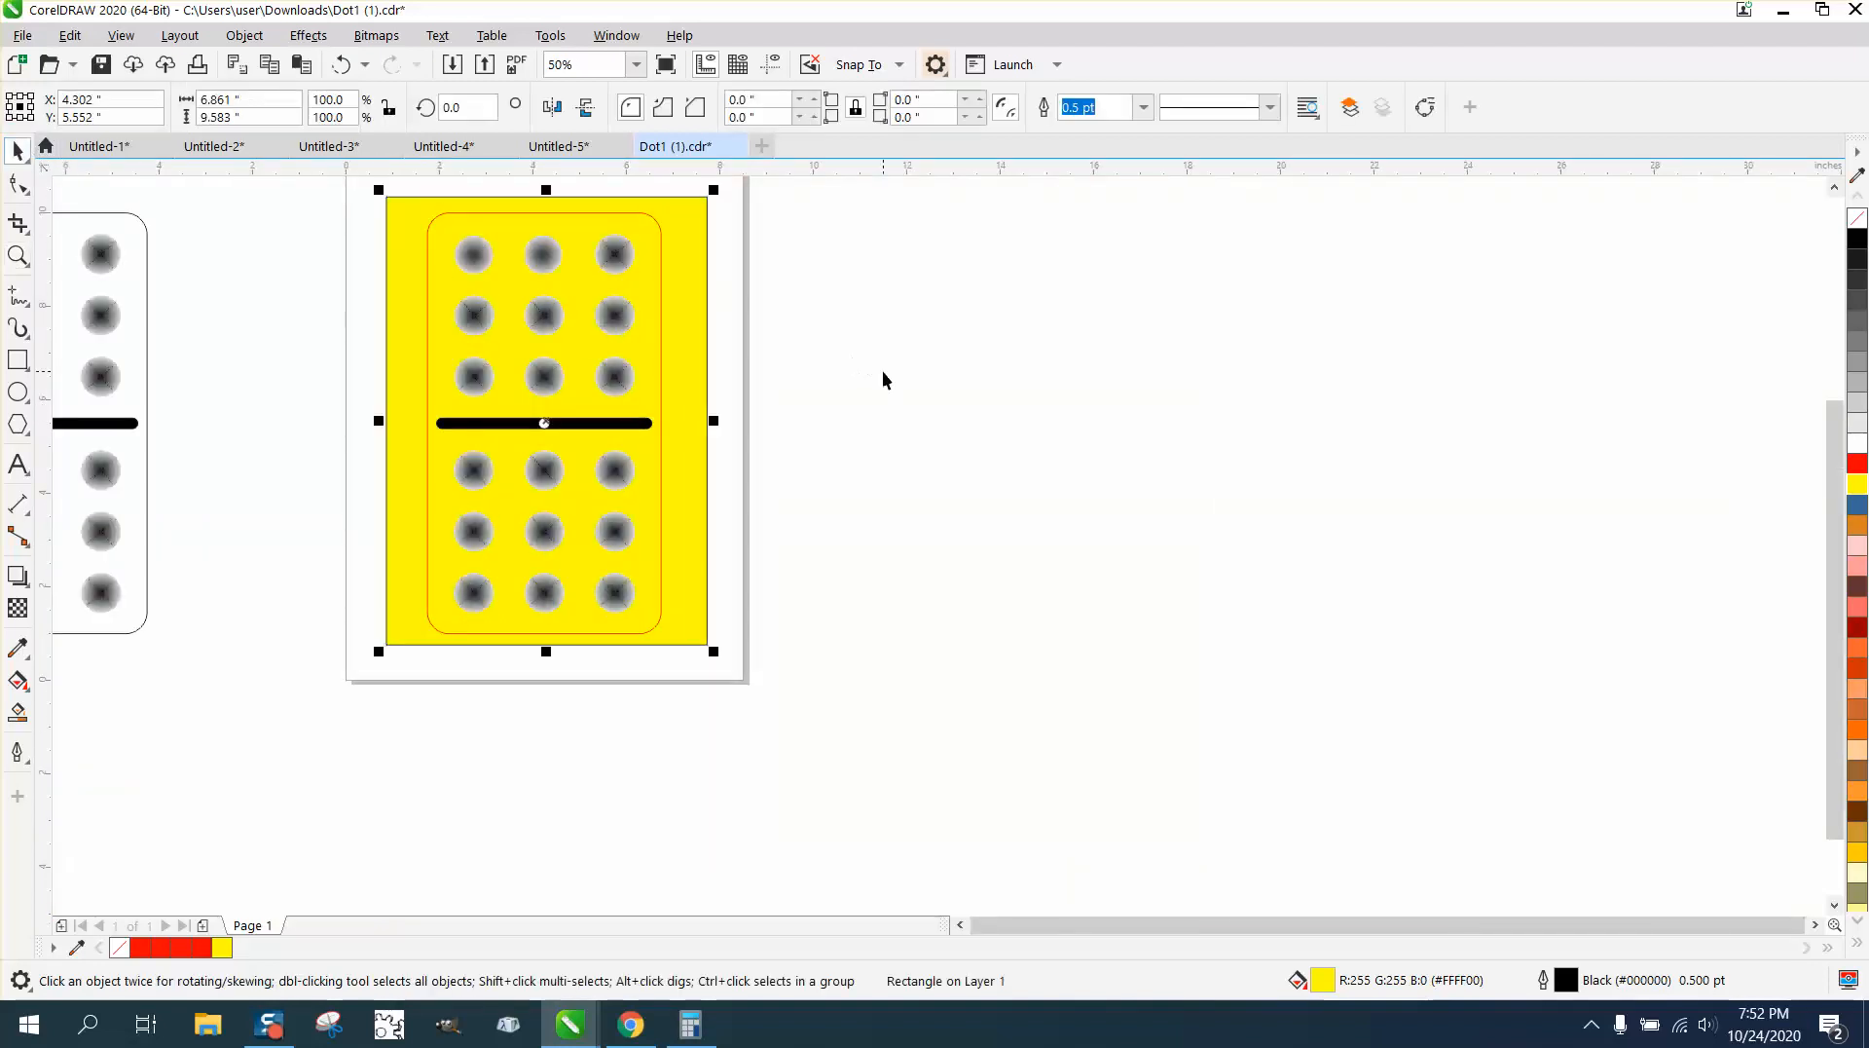
{"action": "left_click", "coordinate": [543, 423]}
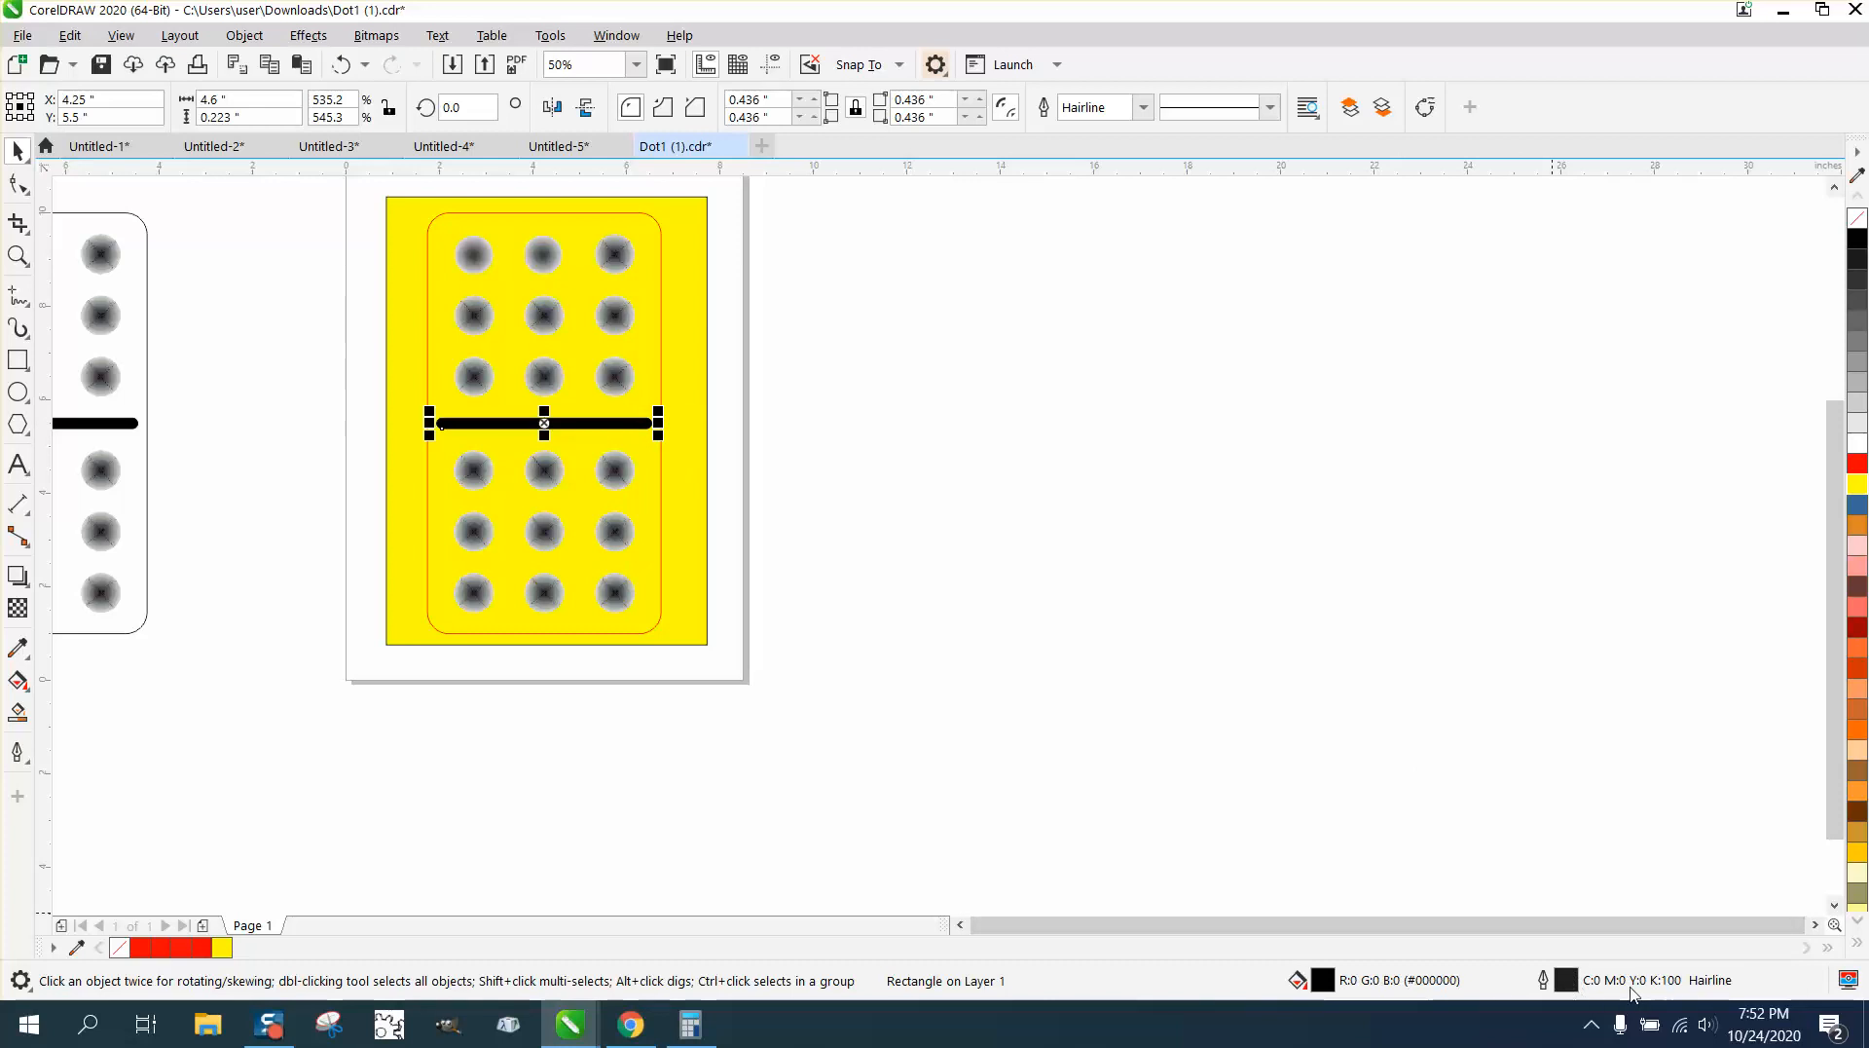
{"action": "mouse_move", "coordinate": [1239, 417]}
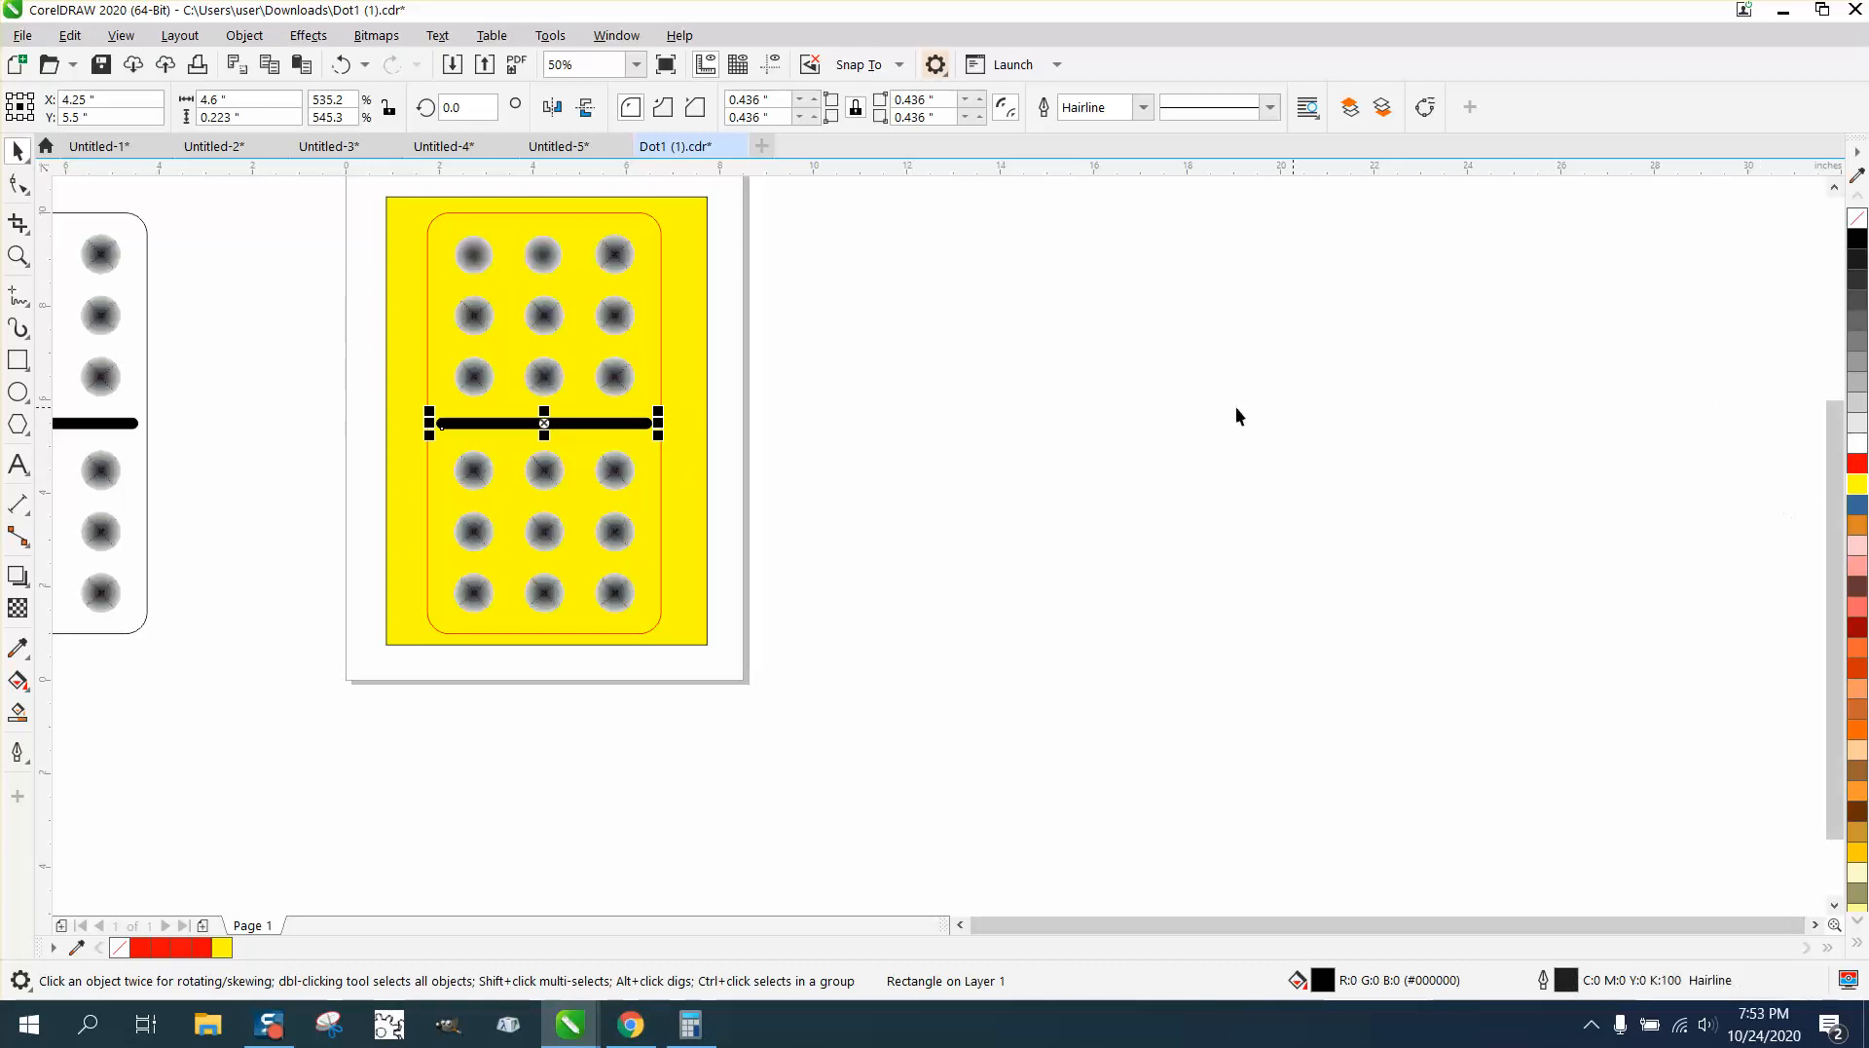
{"action": "mouse_move", "coordinate": [1742, 682]}
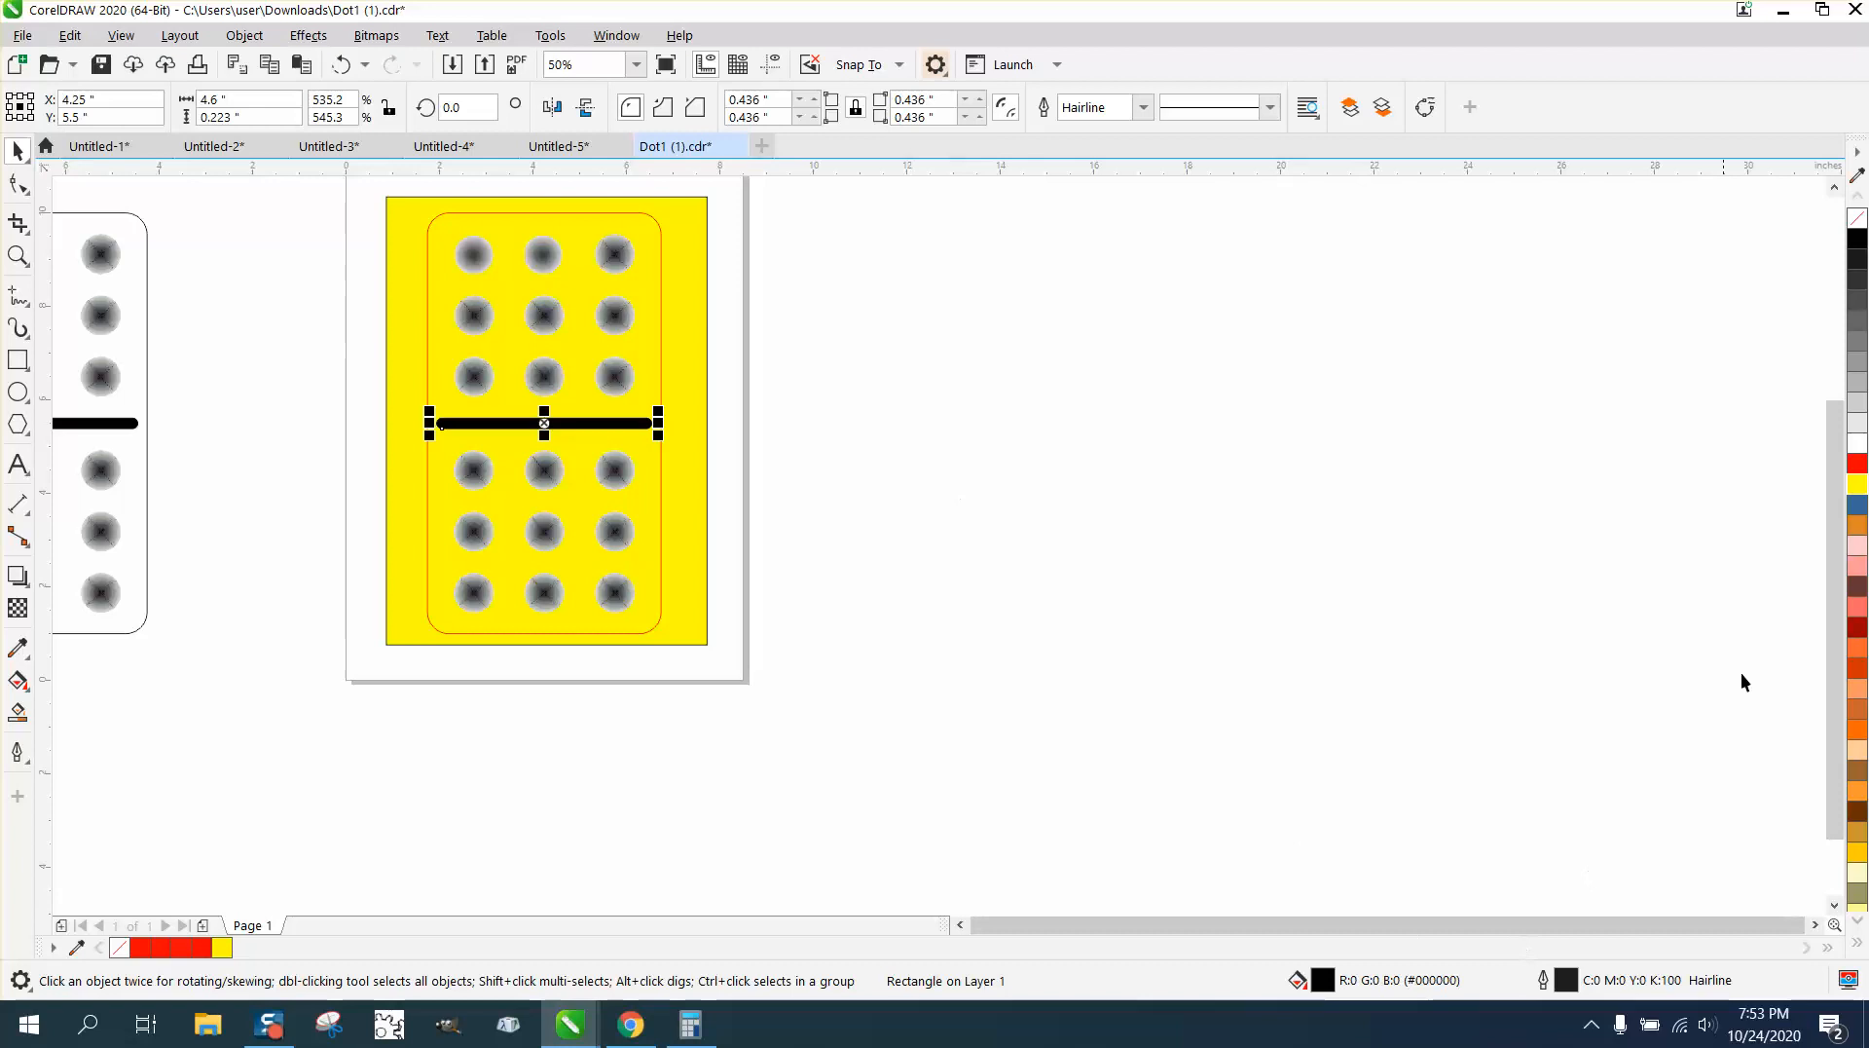
{"action": "mouse_move", "coordinate": [1010, 514]}
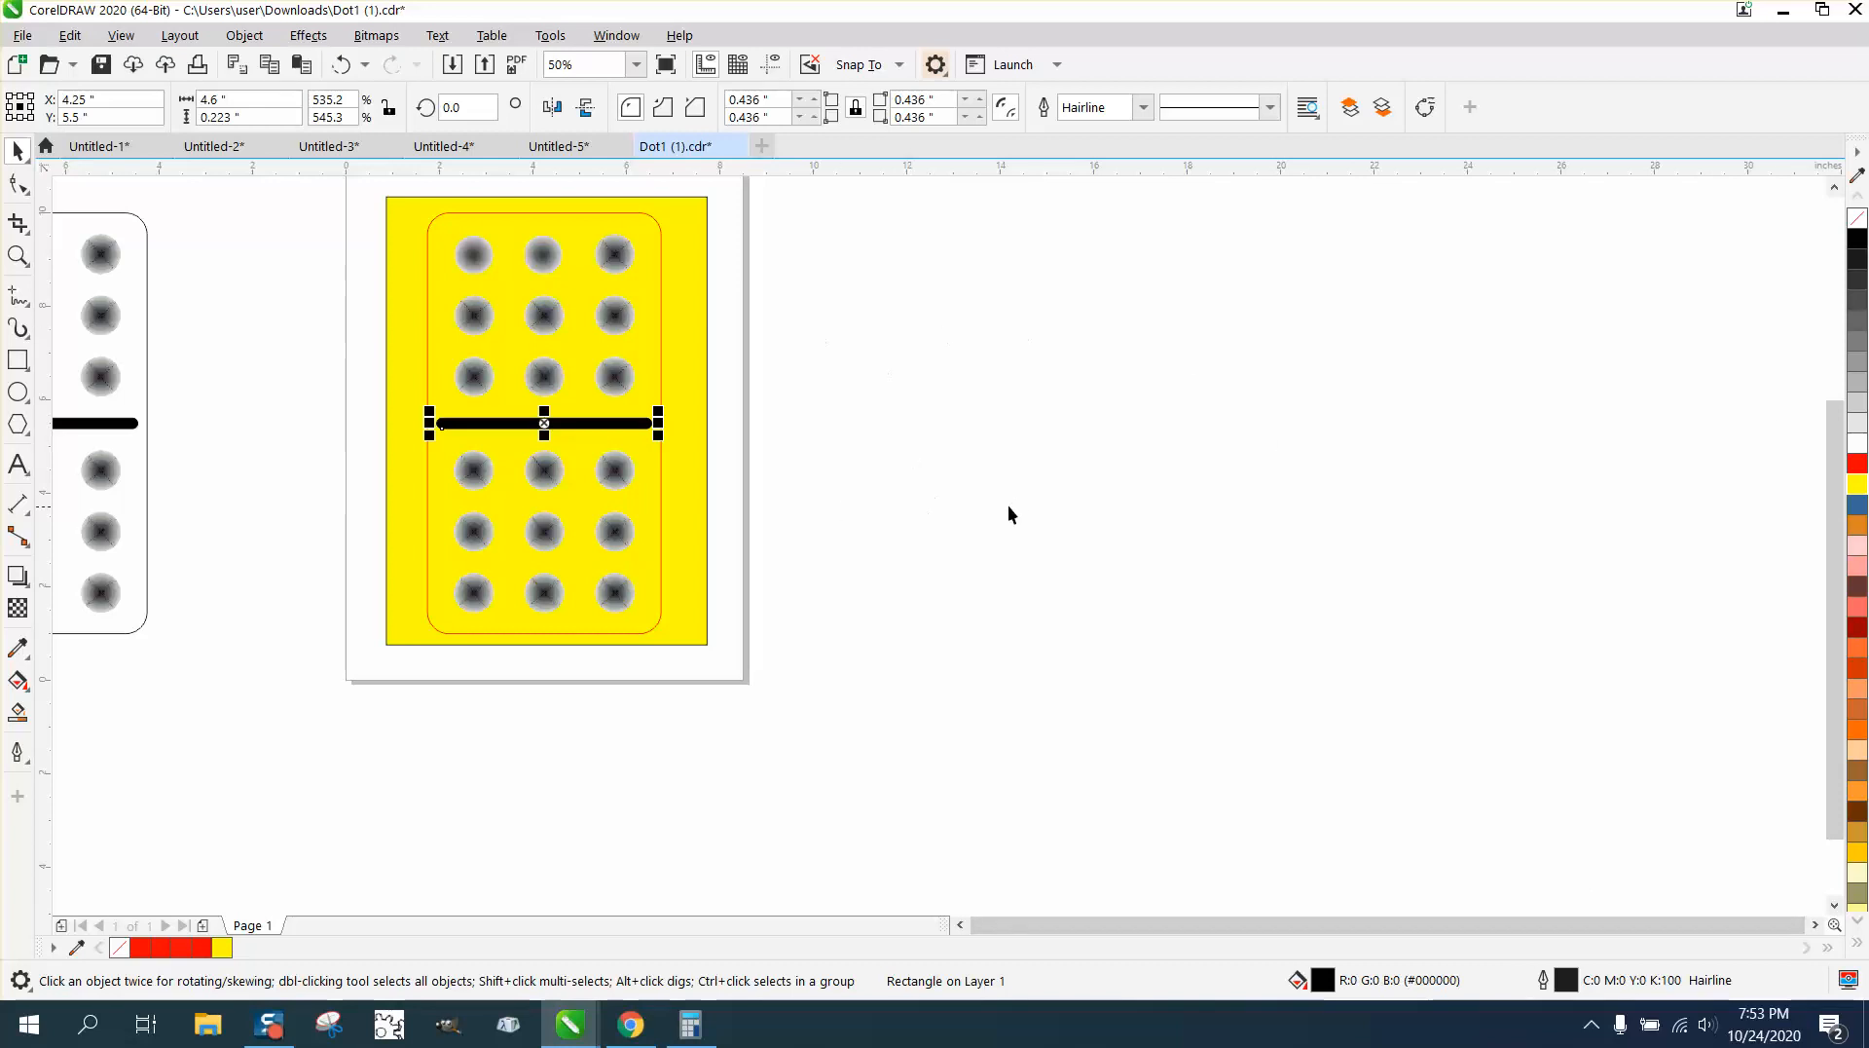
{"action": "mouse_move", "coordinate": [816, 438]}
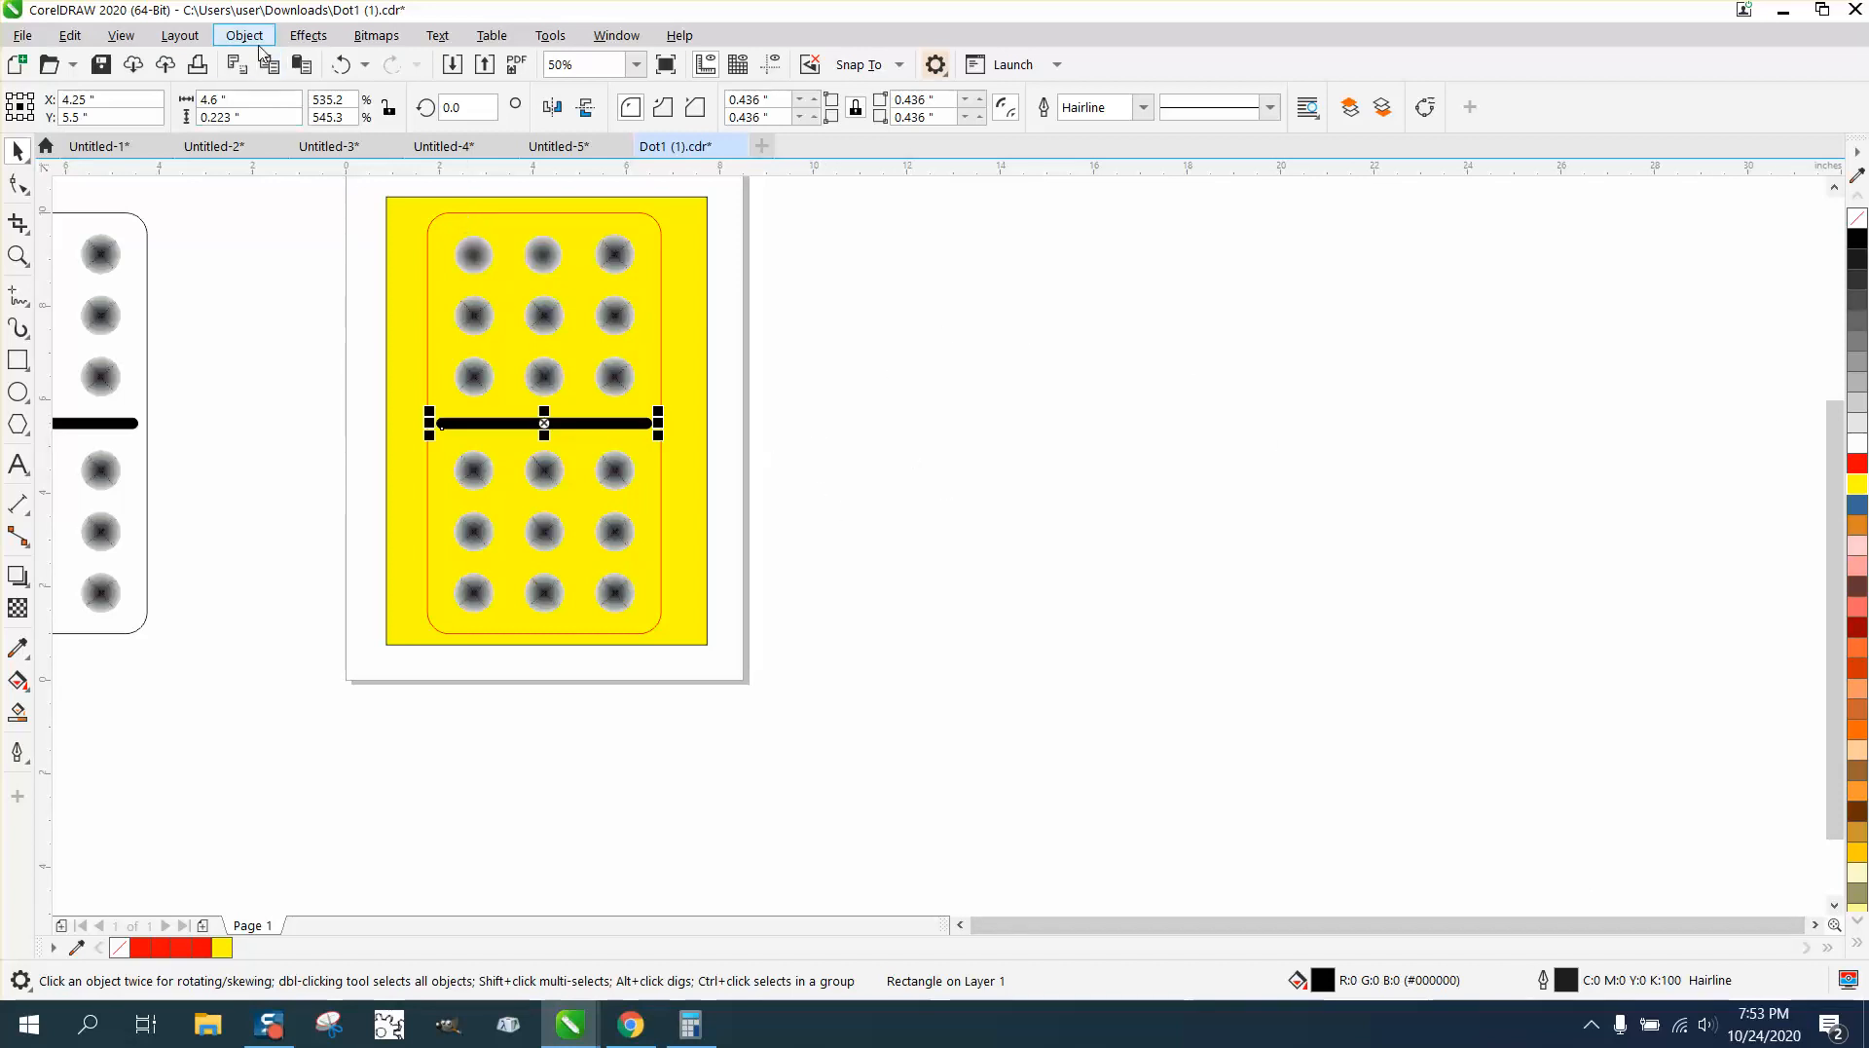
Convert the center bar's outline to an object and drag the bars right of the domino.
{"action": "left_click", "coordinate": [244, 35]}
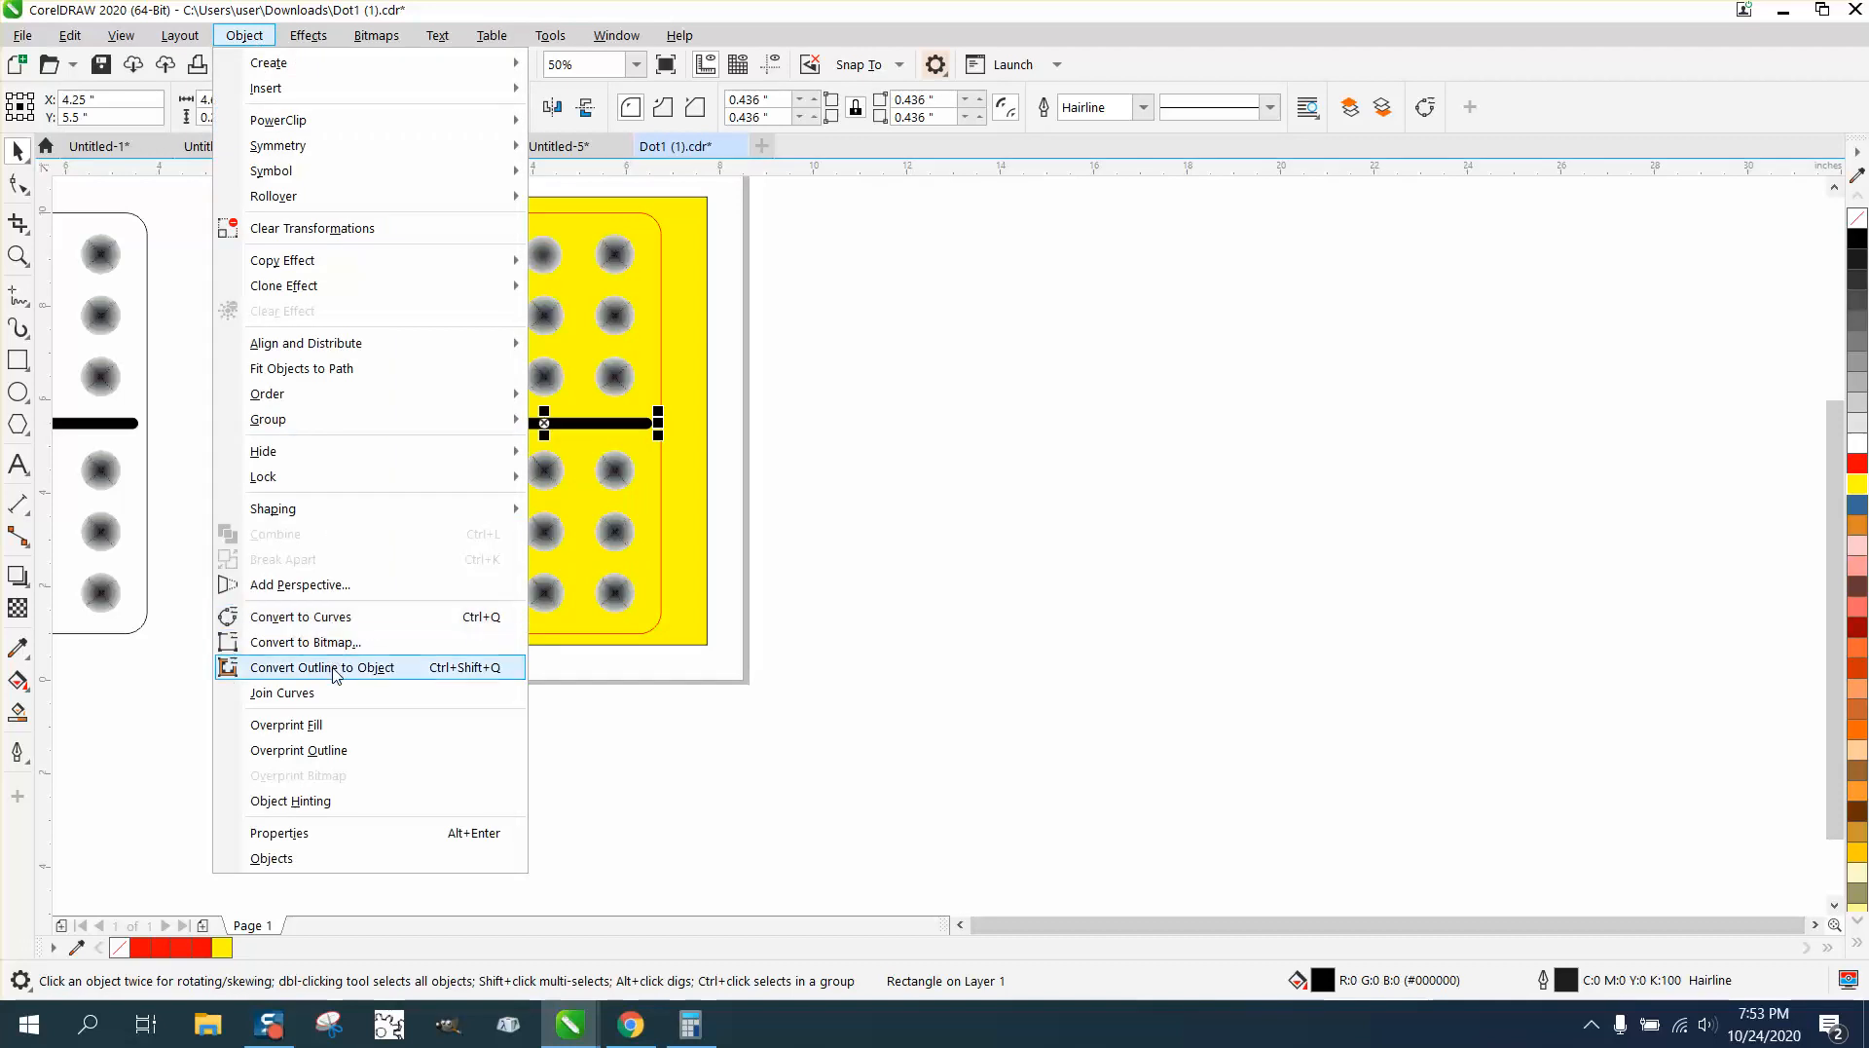
{"action": "left_click", "coordinate": [323, 666]}
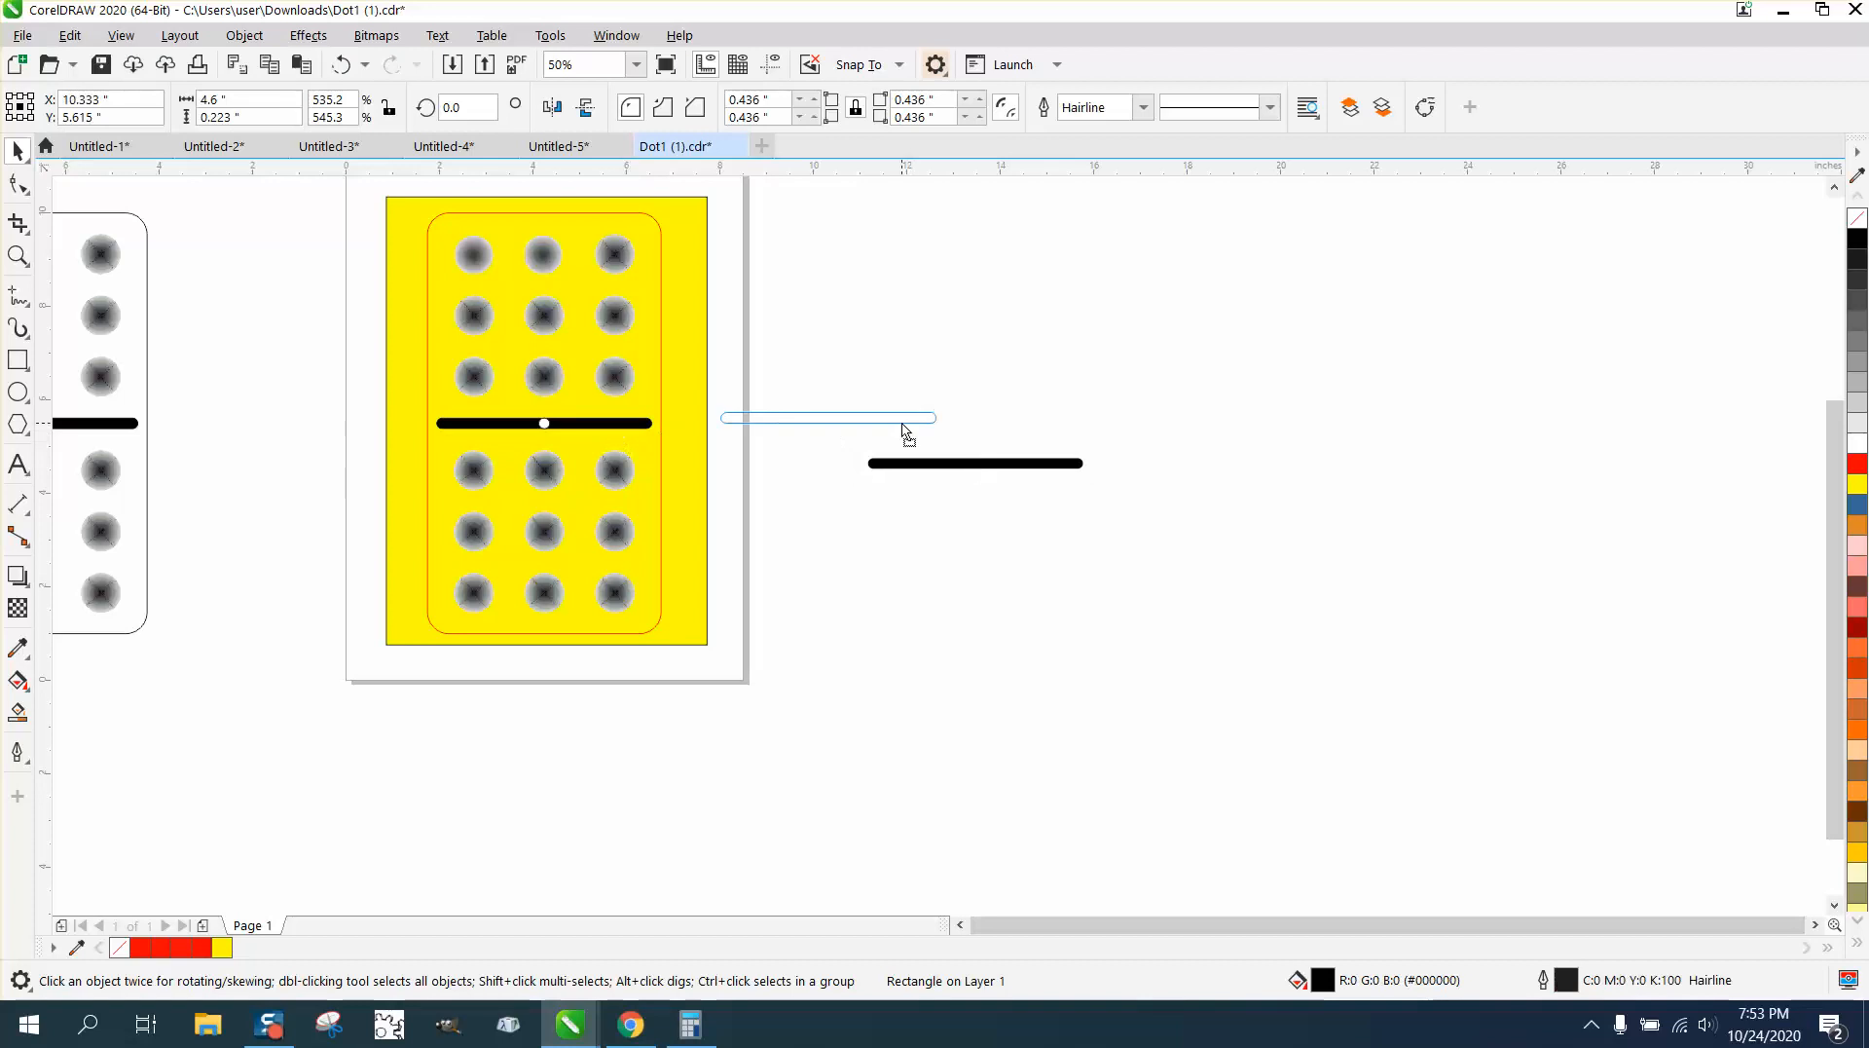
{"action": "left_click", "coordinate": [826, 419]}
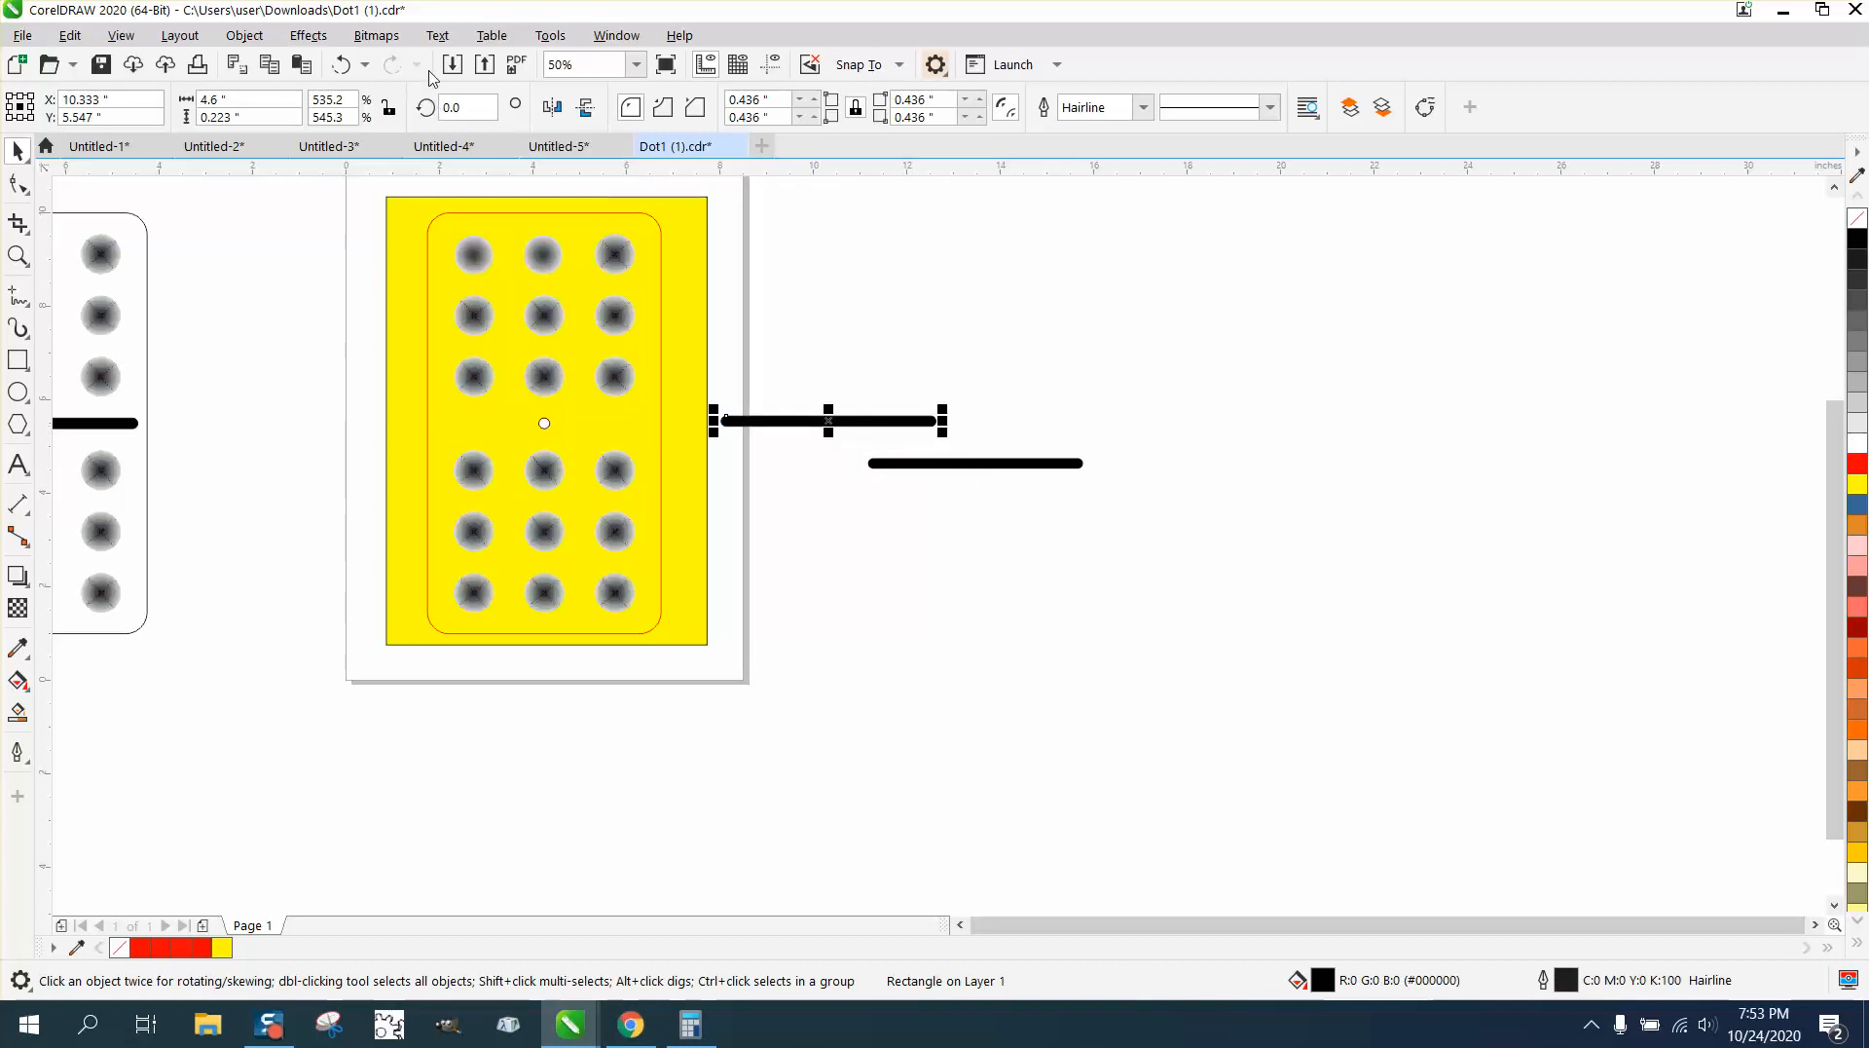
{"action": "left_click_drag", "start_coordinate": [829, 420], "coordinate": [543, 421]}
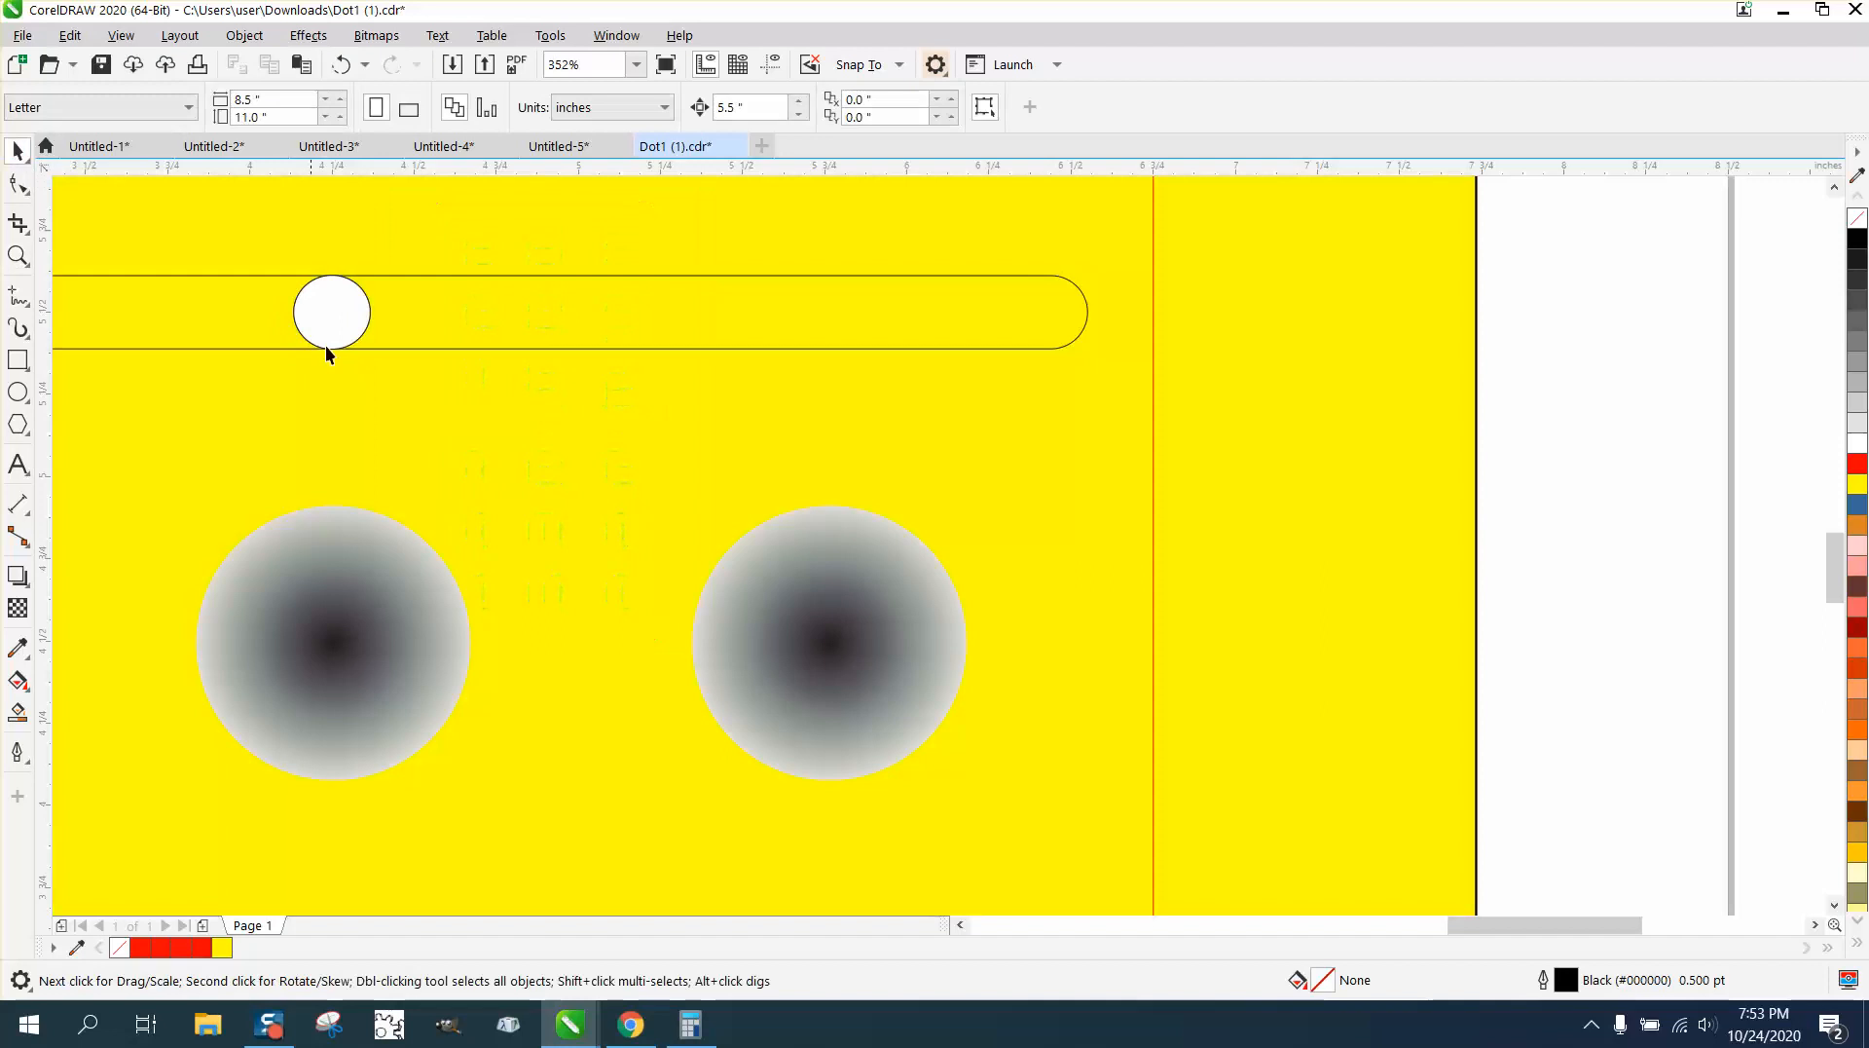
Copy the small white circle along the bar and leave the circles as unfilled outlines.
{"action": "left_click", "coordinate": [331, 311]}
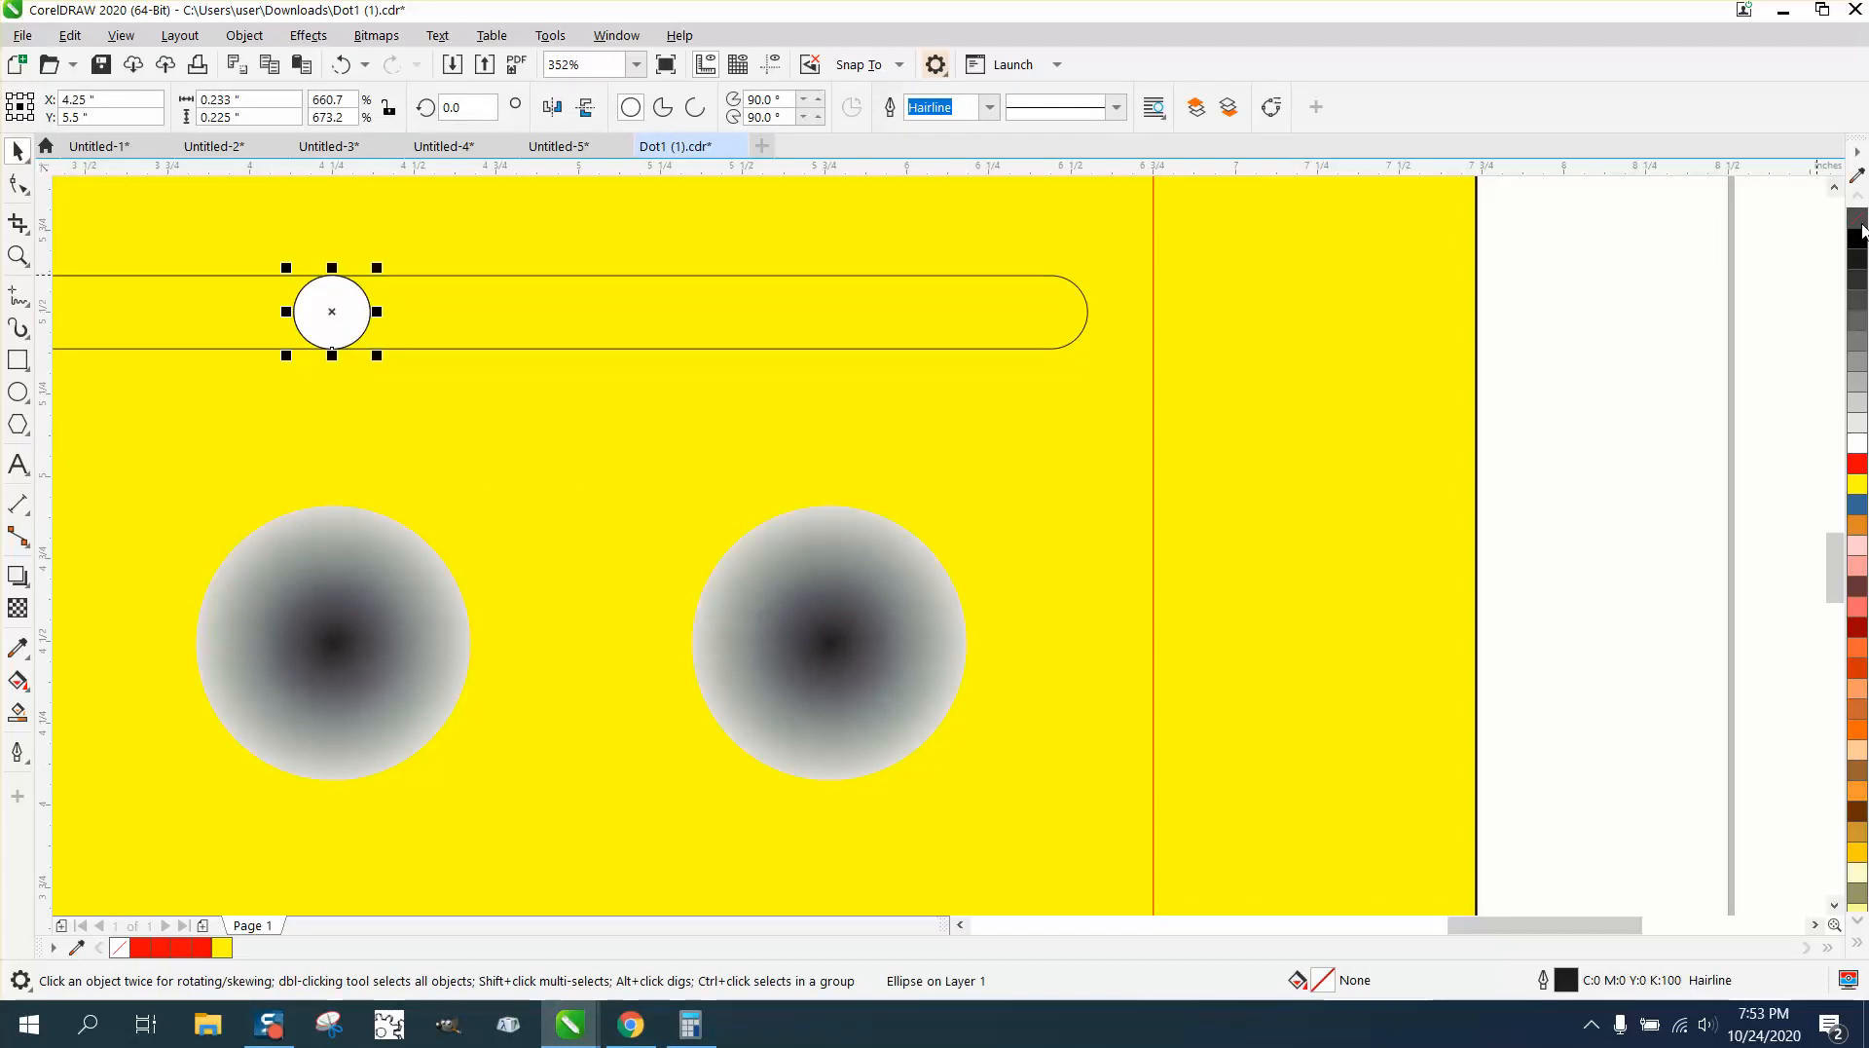
{"action": "left_click_drag", "start_coordinate": [331, 312], "coordinate": [411, 317]}
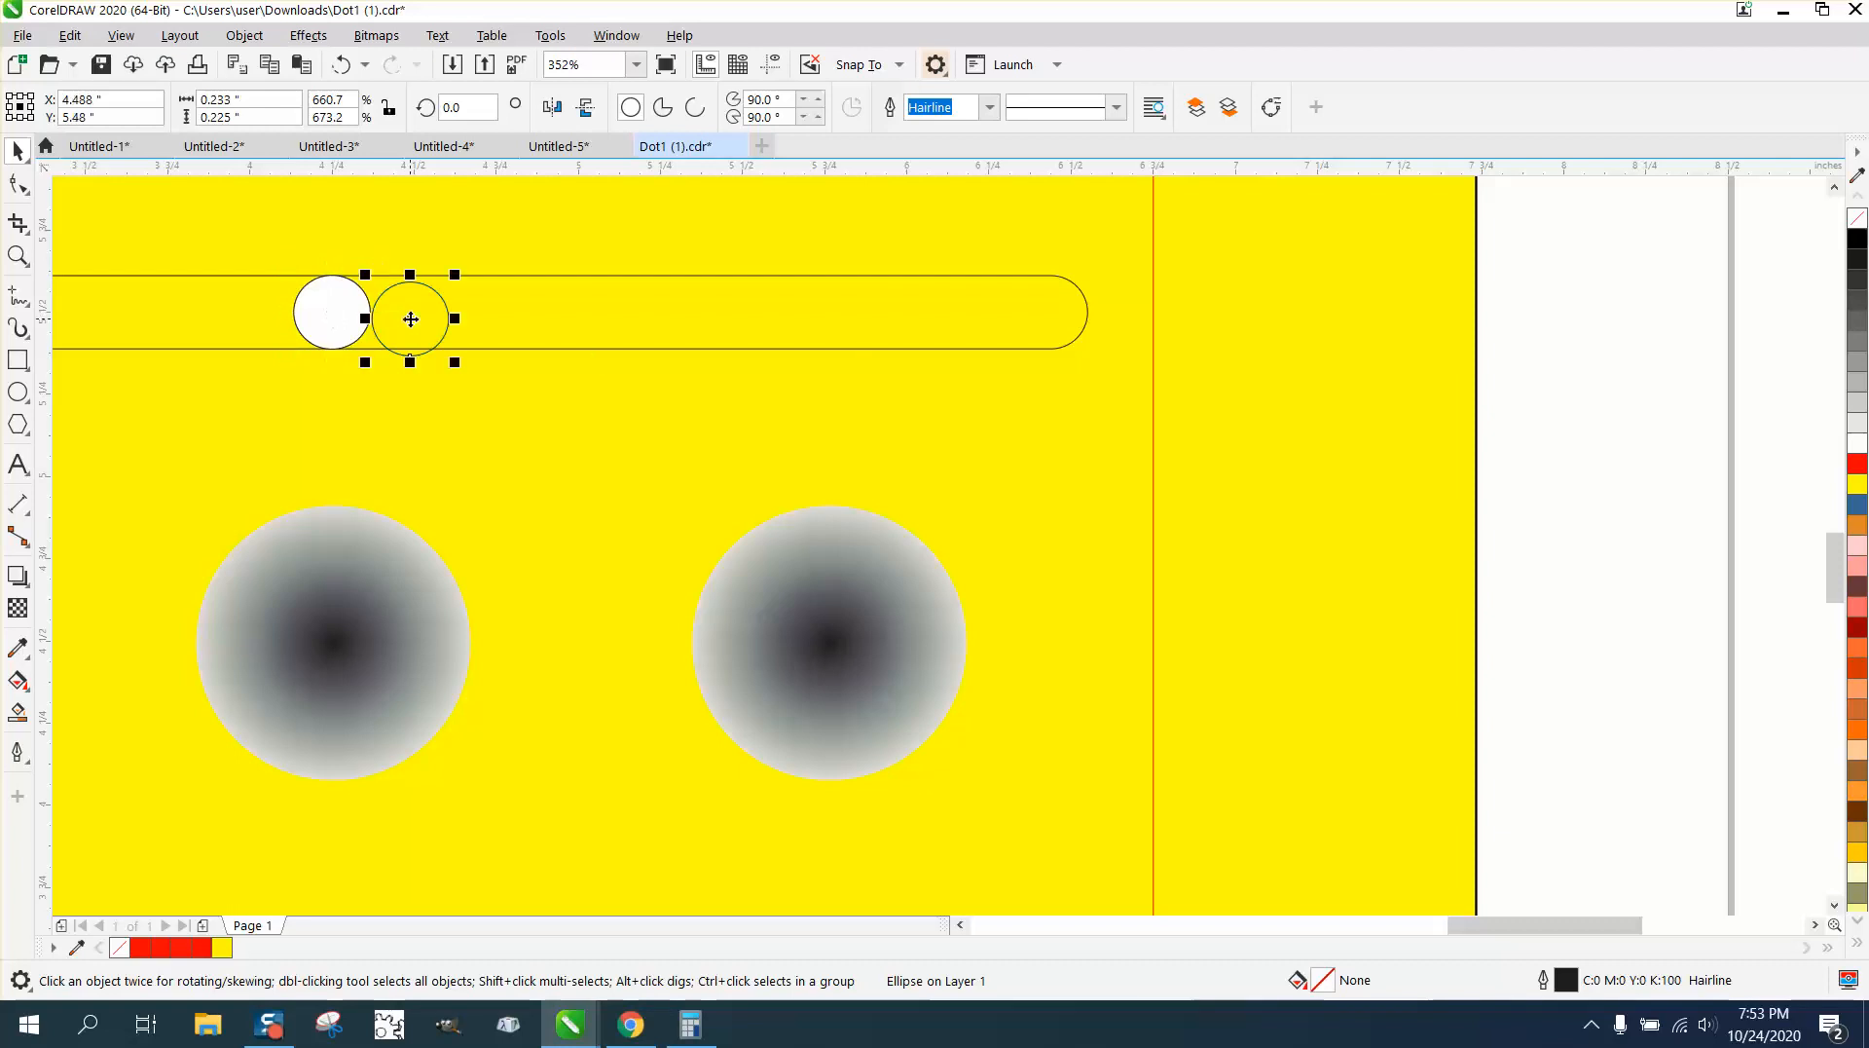
{"action": "left_click_drag", "start_coordinate": [411, 317], "coordinate": [484, 318]}
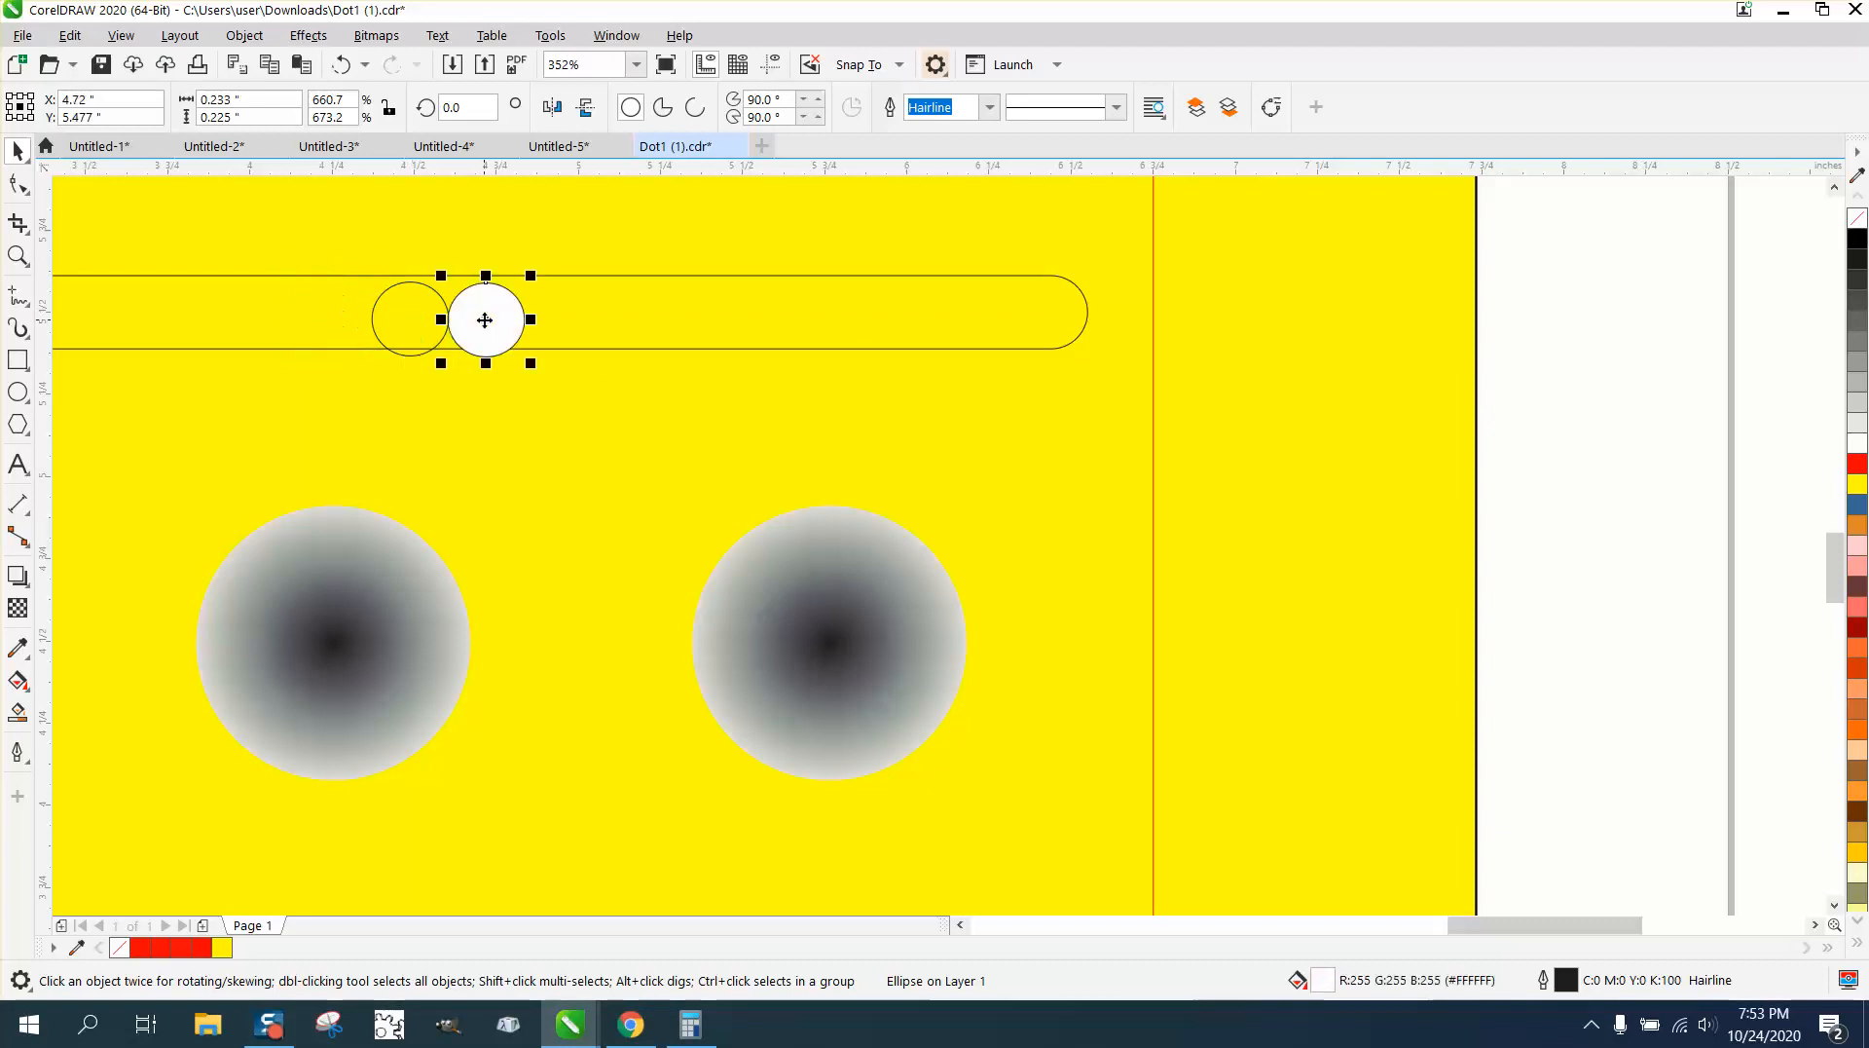
{"action": "left_click_drag", "start_coordinate": [485, 320], "coordinate": [331, 312]}
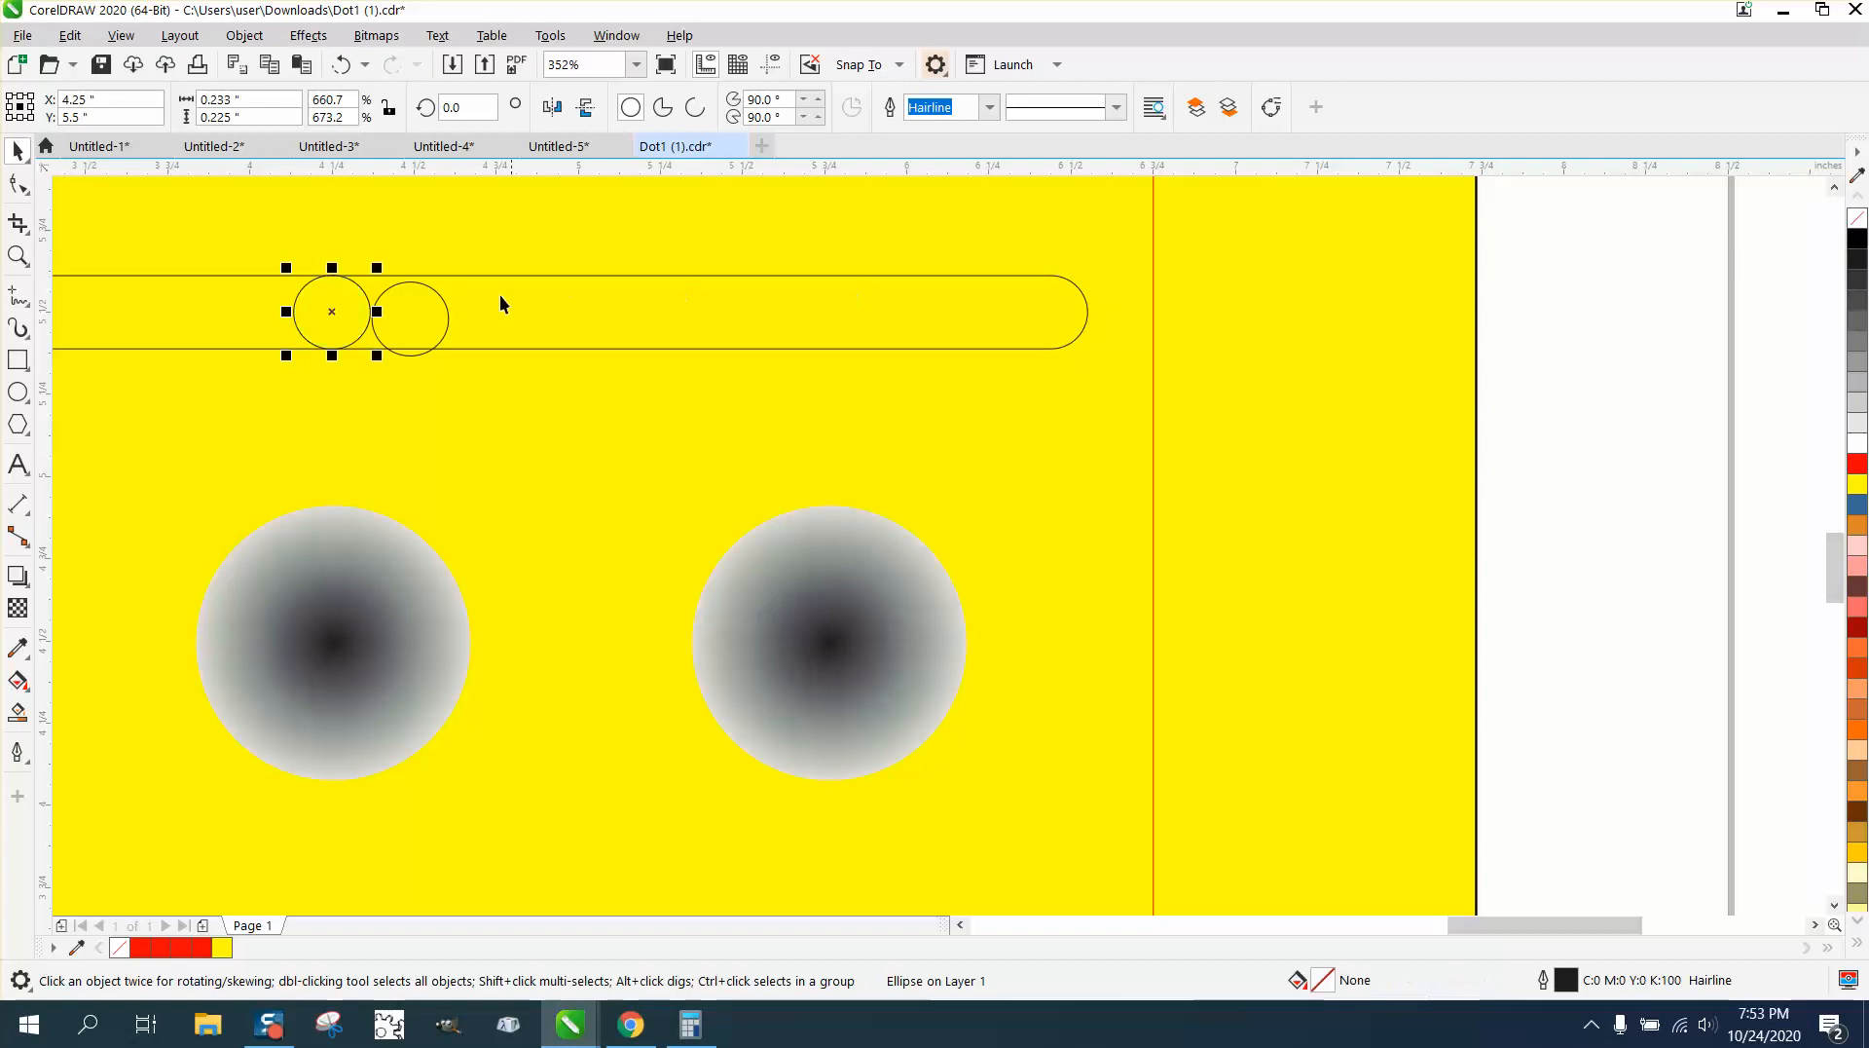
{"action": "left_click", "coordinate": [409, 318]}
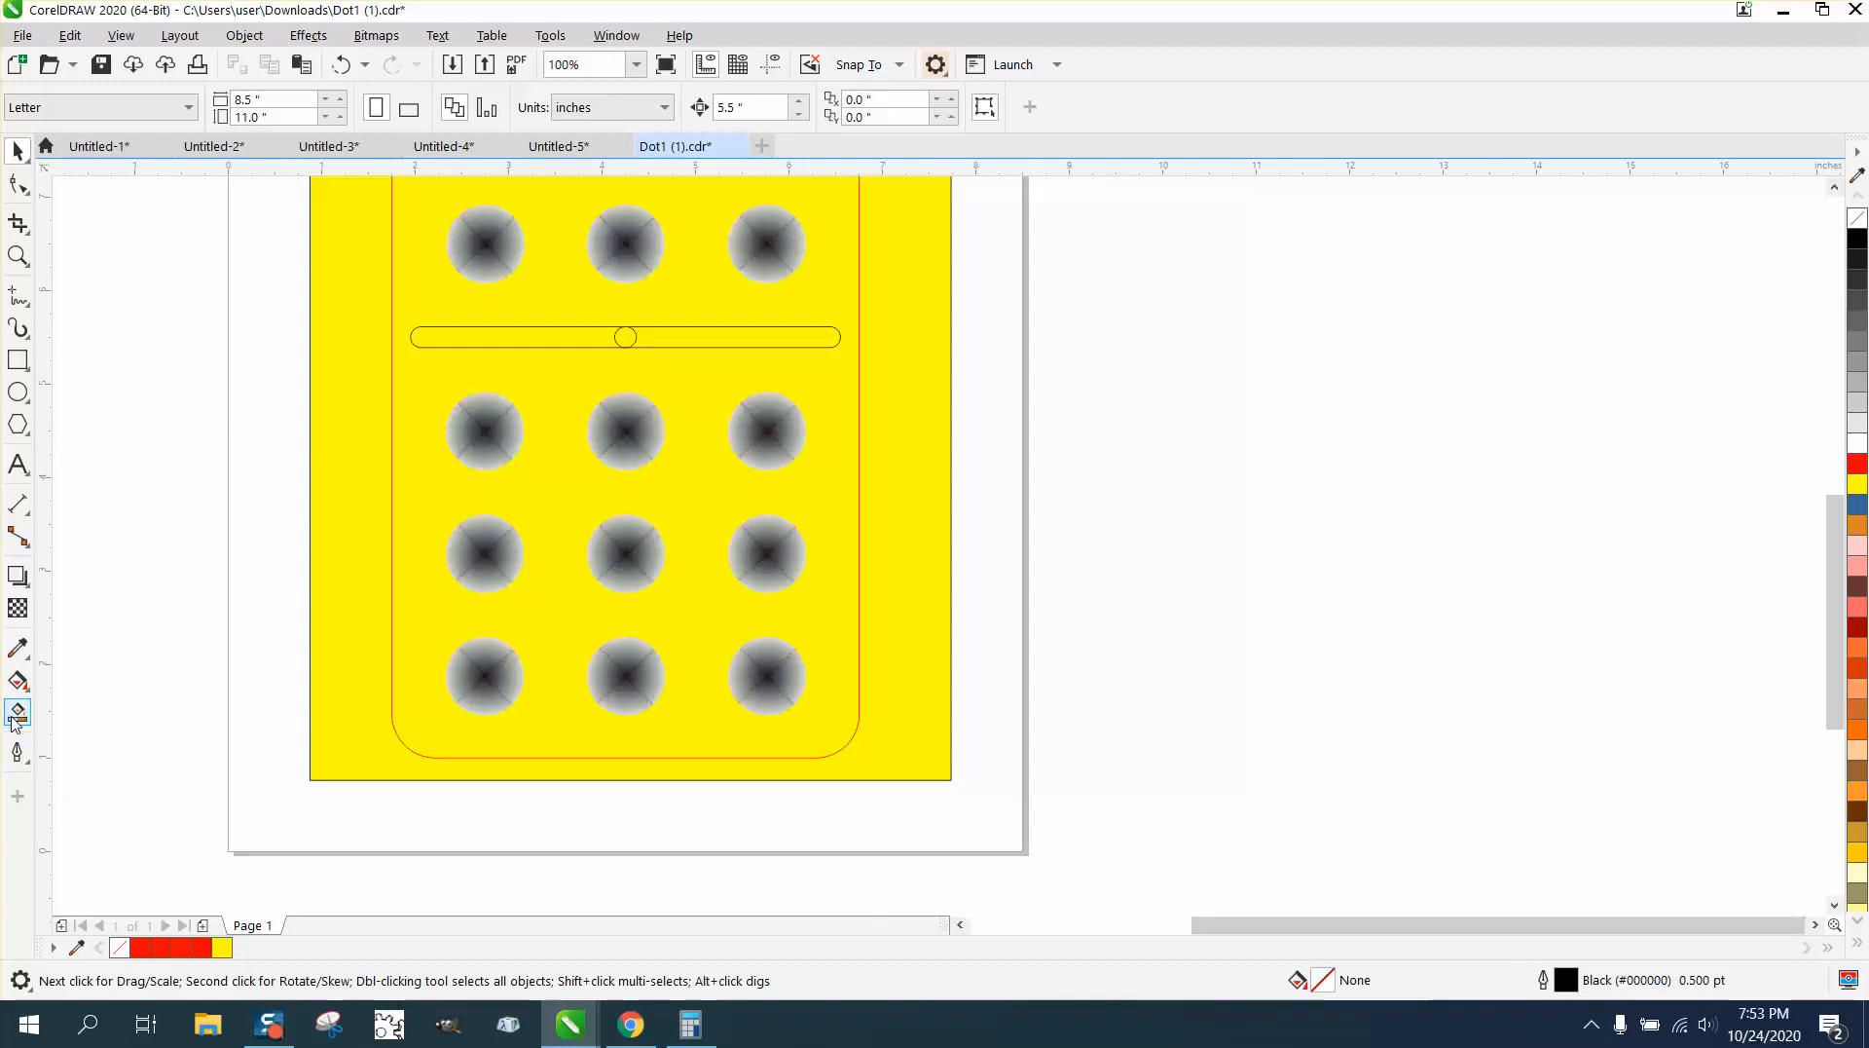
Smart-fill the bar black with a yellow center pin, then zoom out to the whole domino.
{"action": "left_click", "coordinate": [17, 711]}
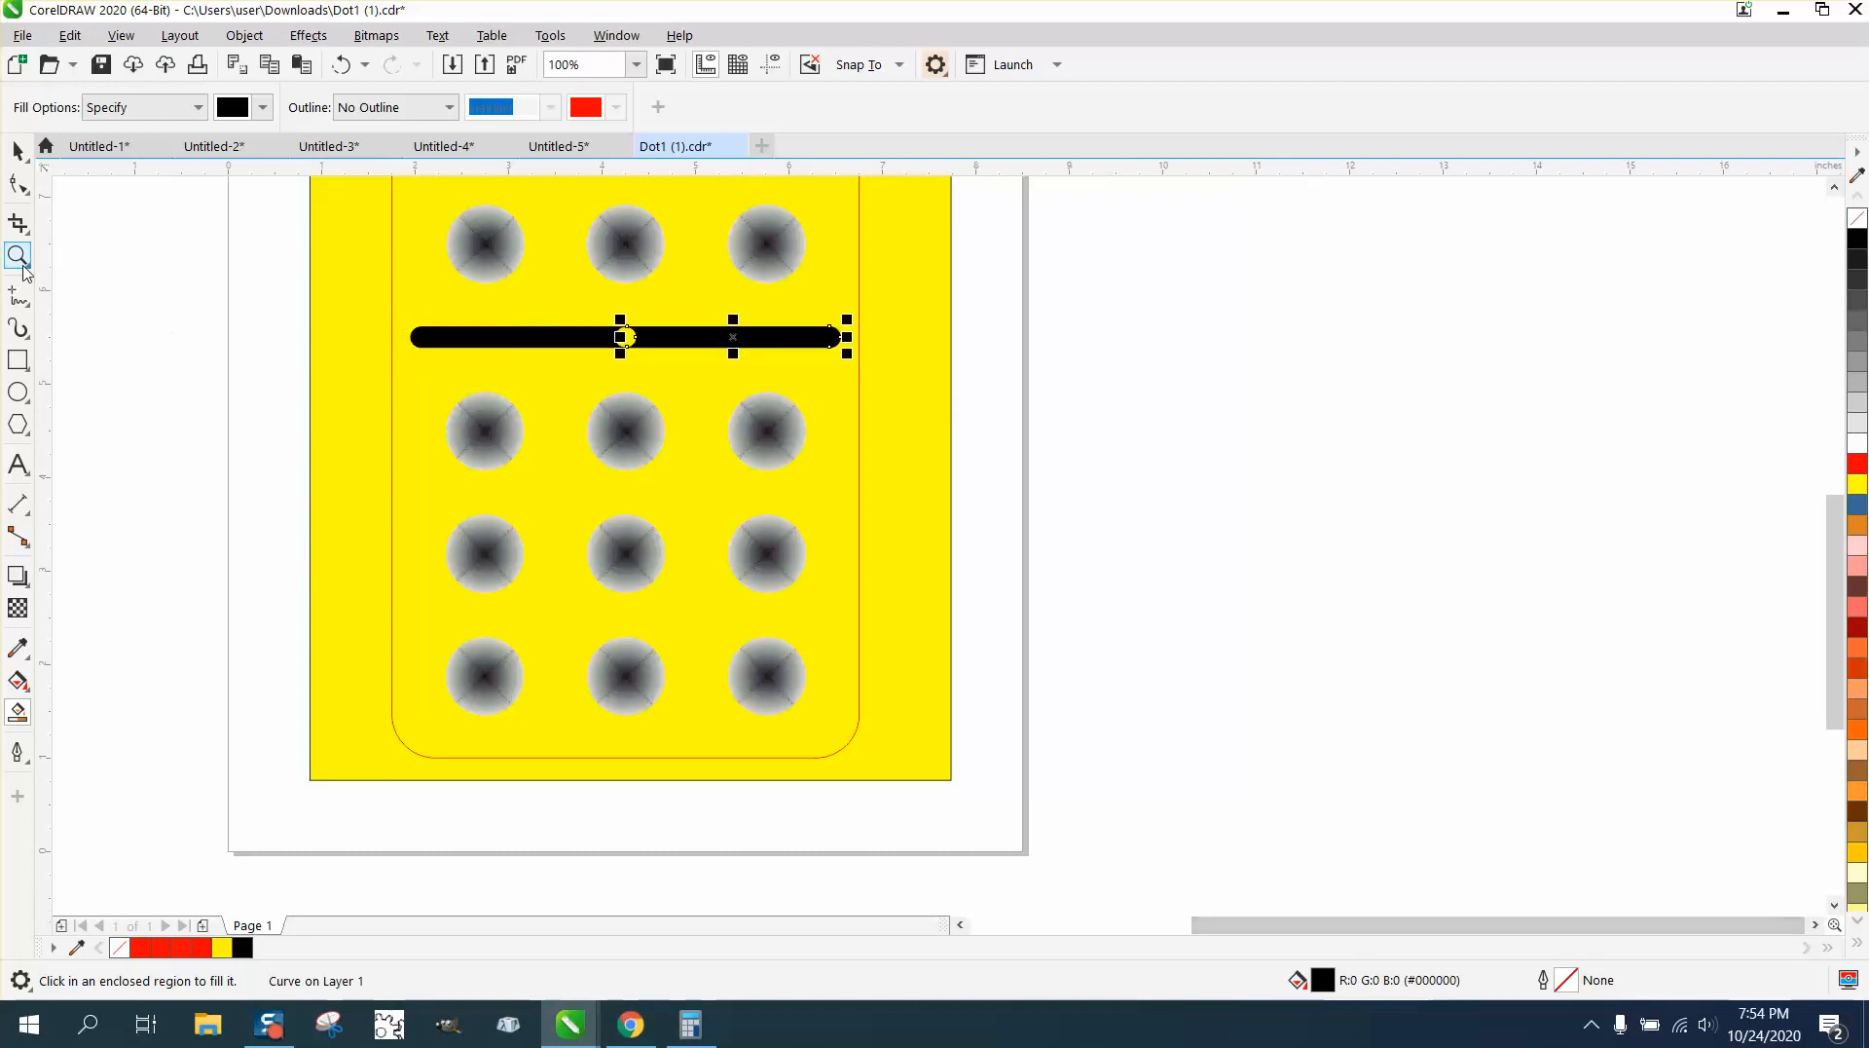
{"action": "left_click", "coordinate": [19, 255]}
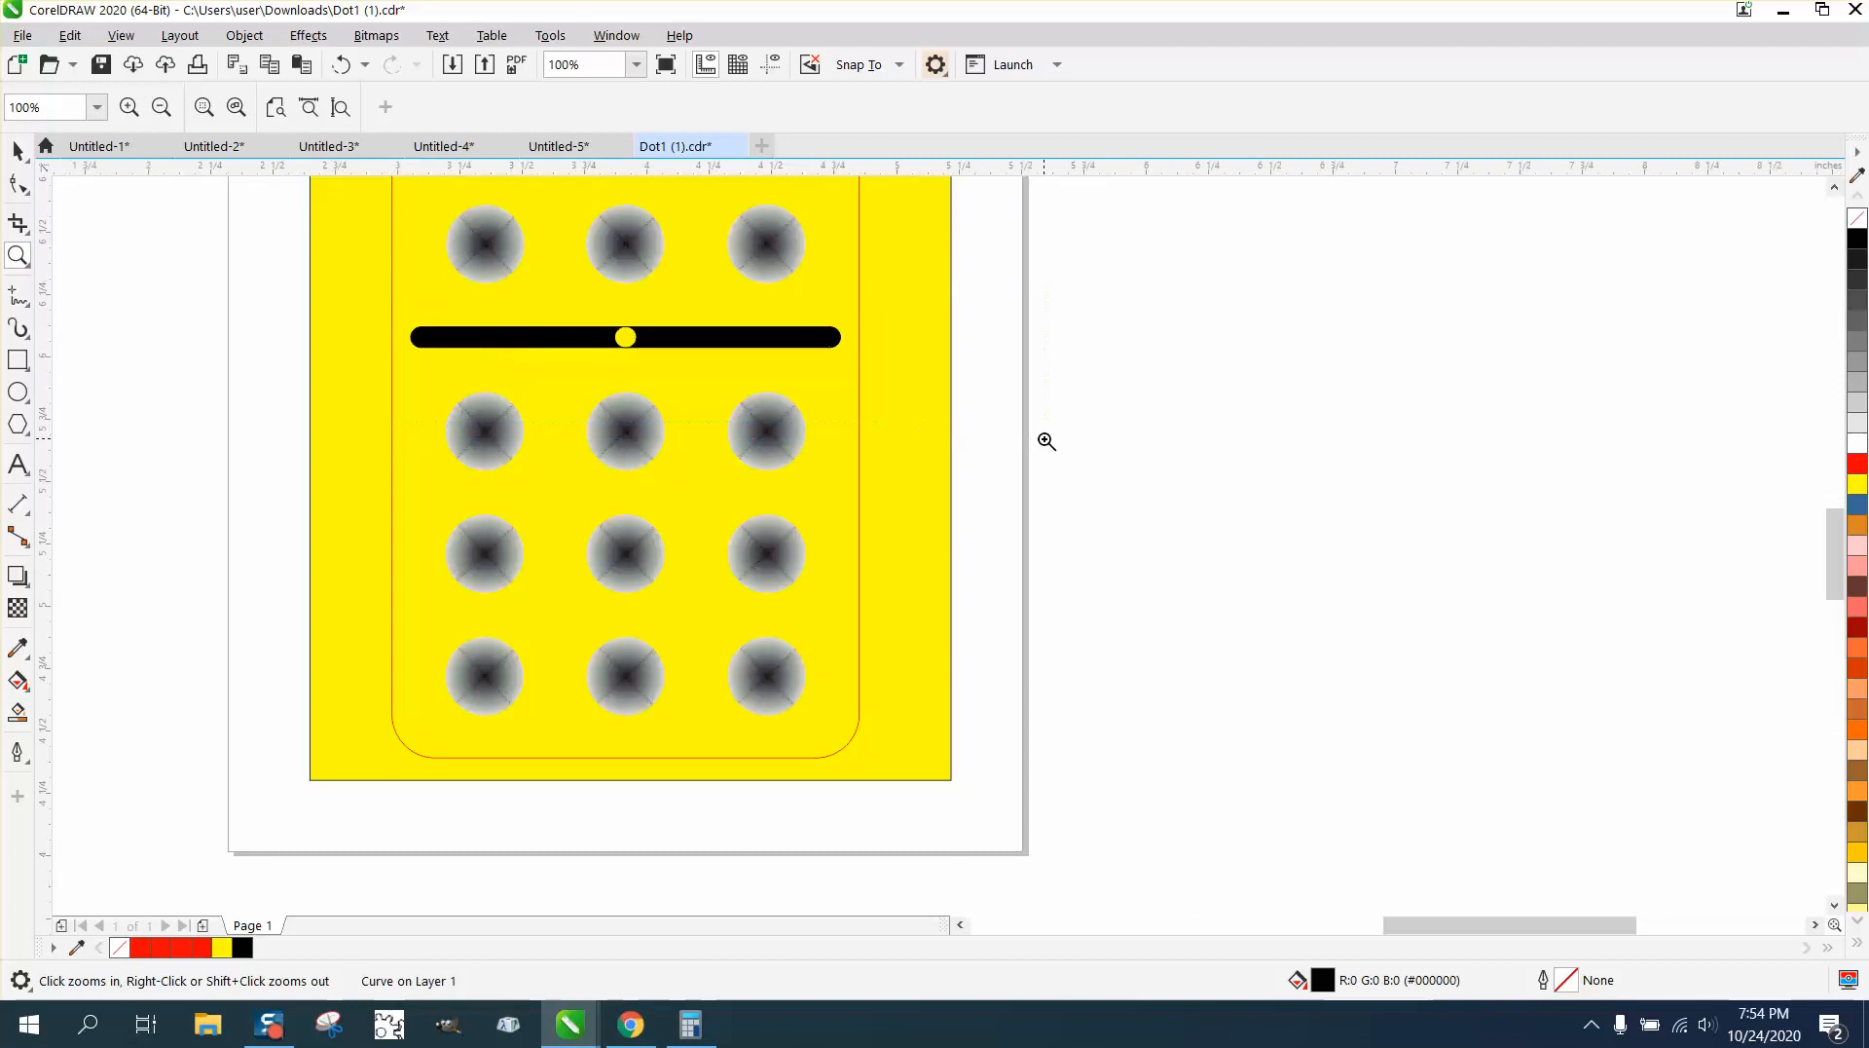
{"action": "left_click", "coordinate": [1046, 440]}
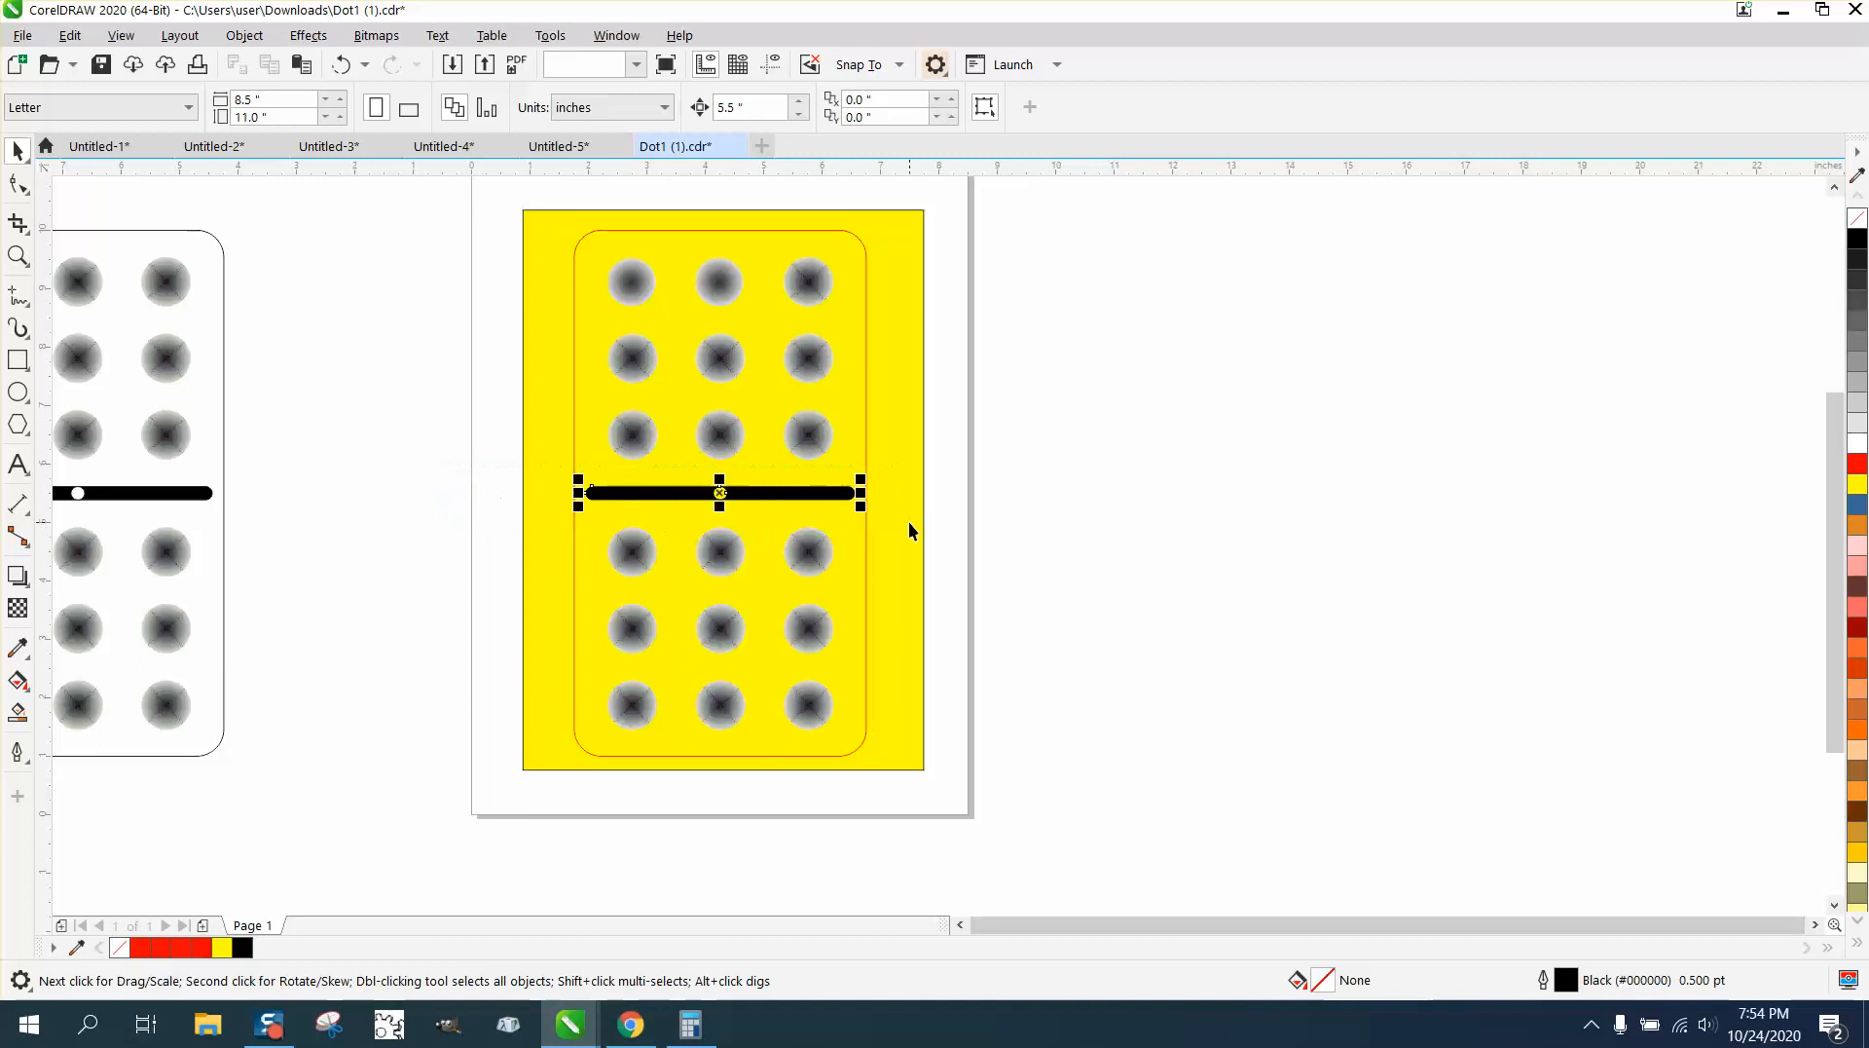
Group the black center bar and its yellow dot via Object > Group (Ctrl+G).
{"action": "left_click", "coordinate": [243, 35]}
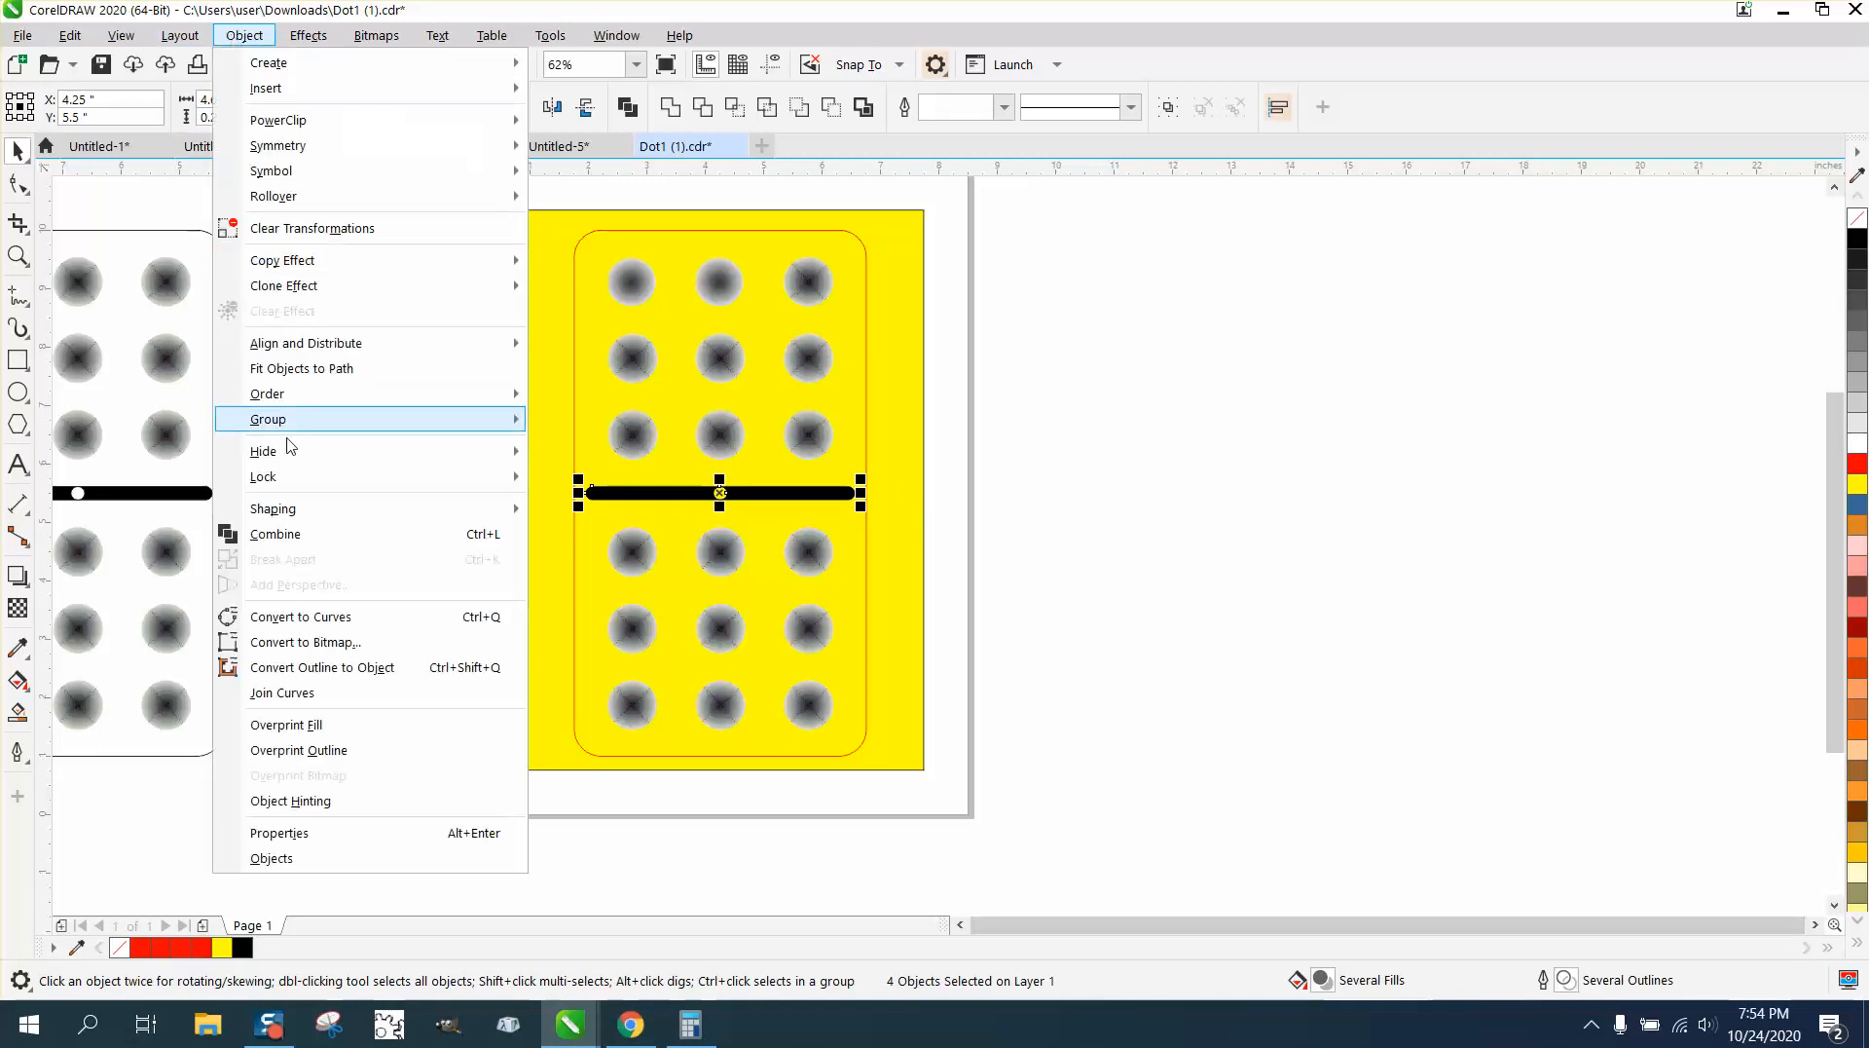
{"action": "mouse_move", "coordinate": [267, 419]}
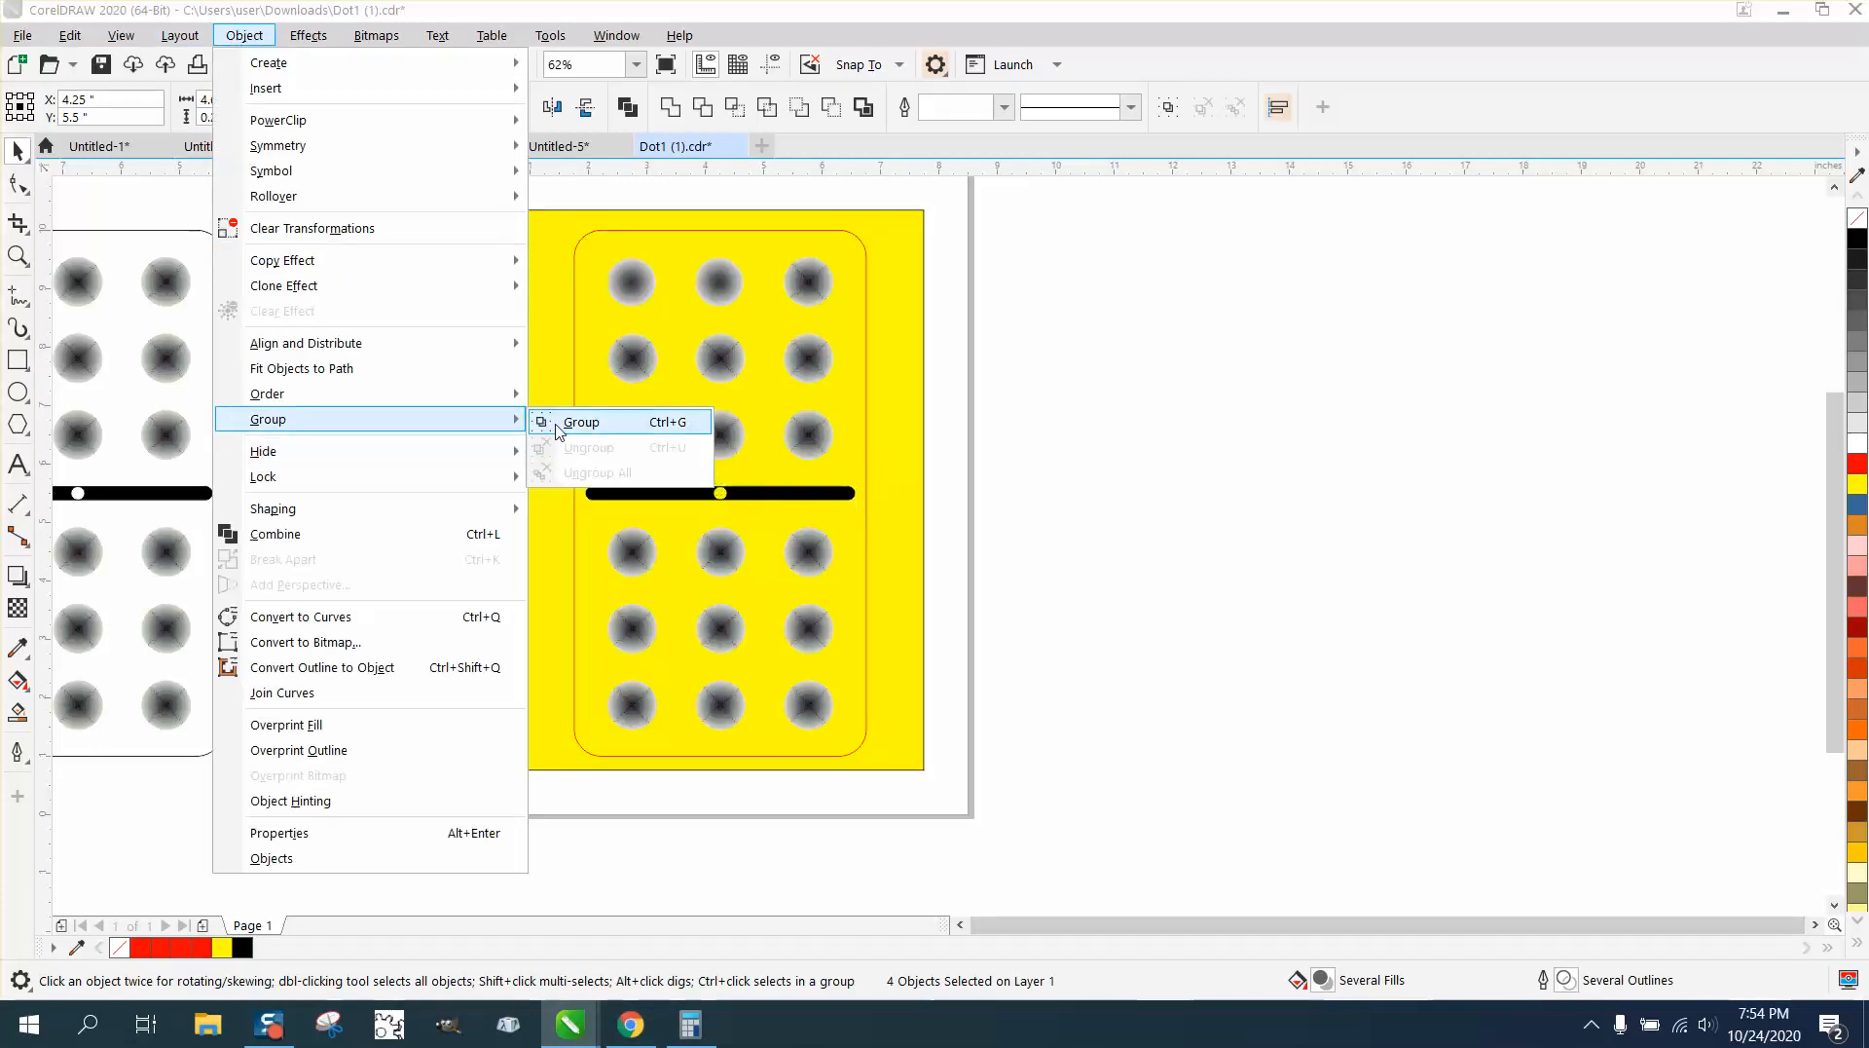
{"action": "left_click", "coordinate": [583, 420]}
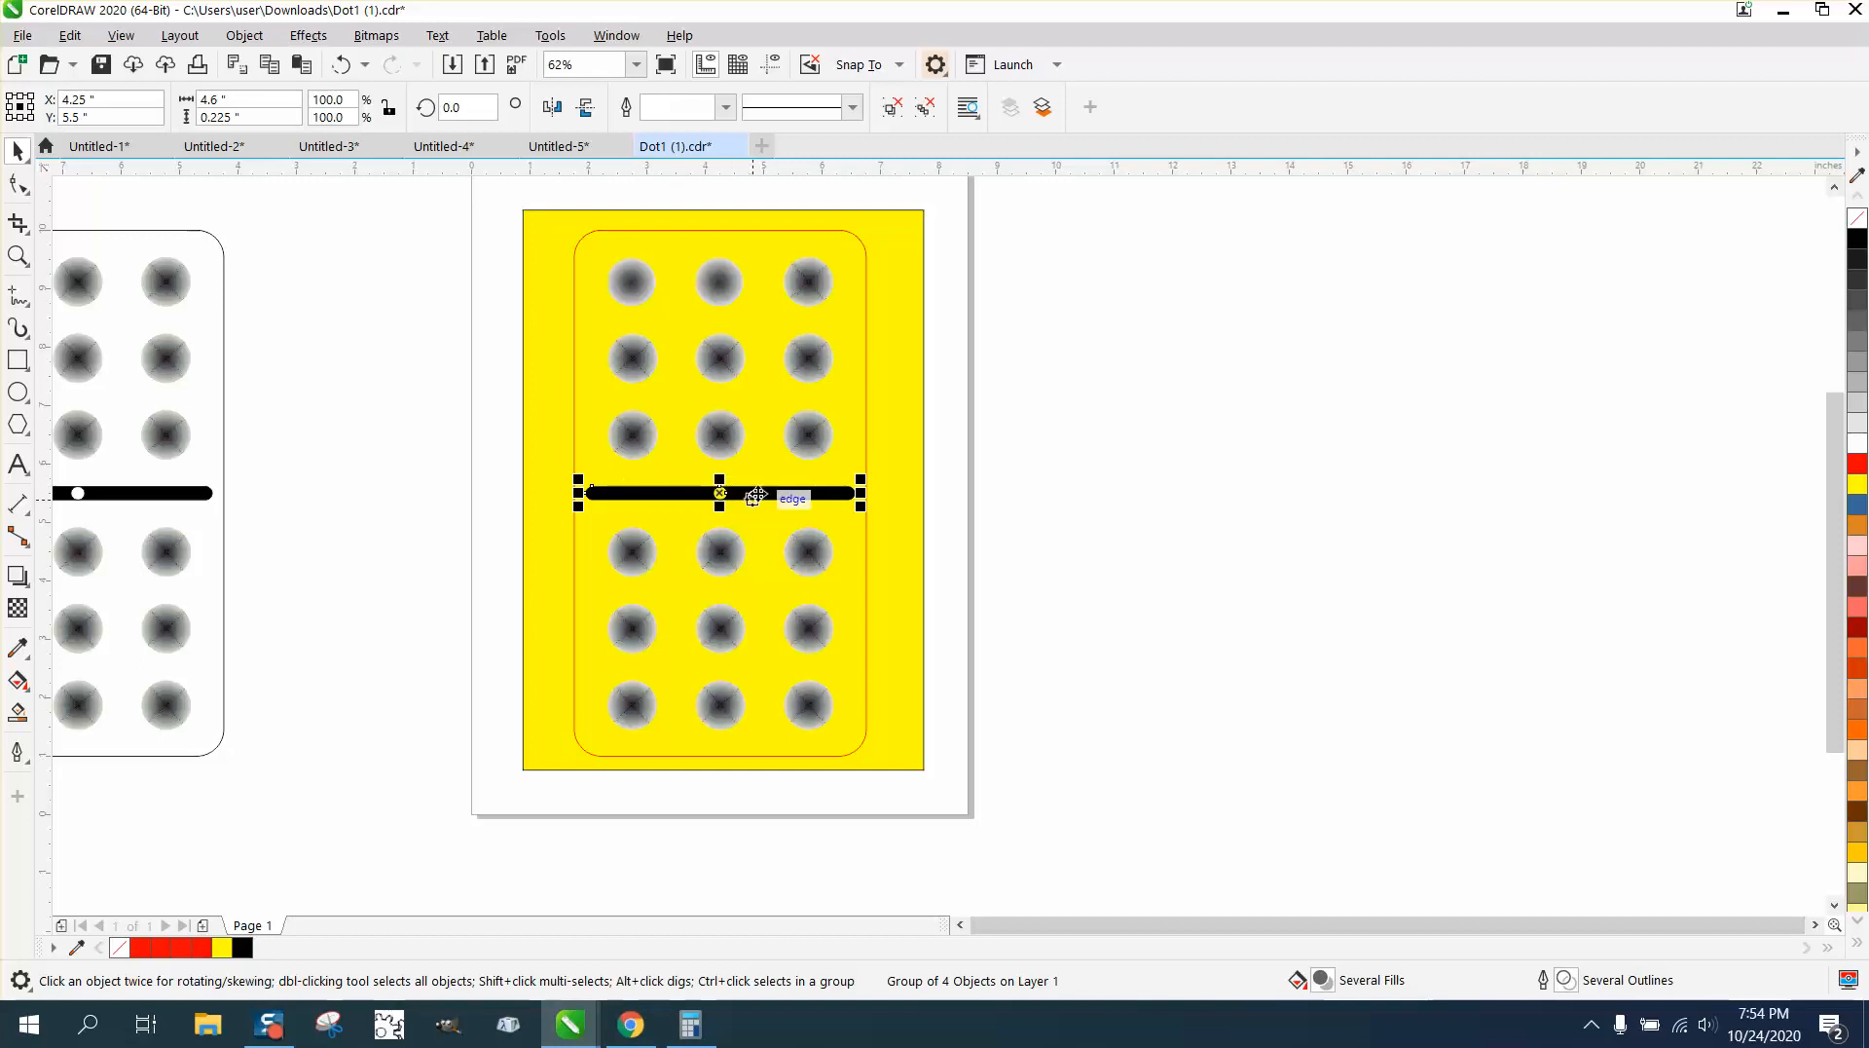
{"action": "mouse_move", "coordinate": [600, 440]}
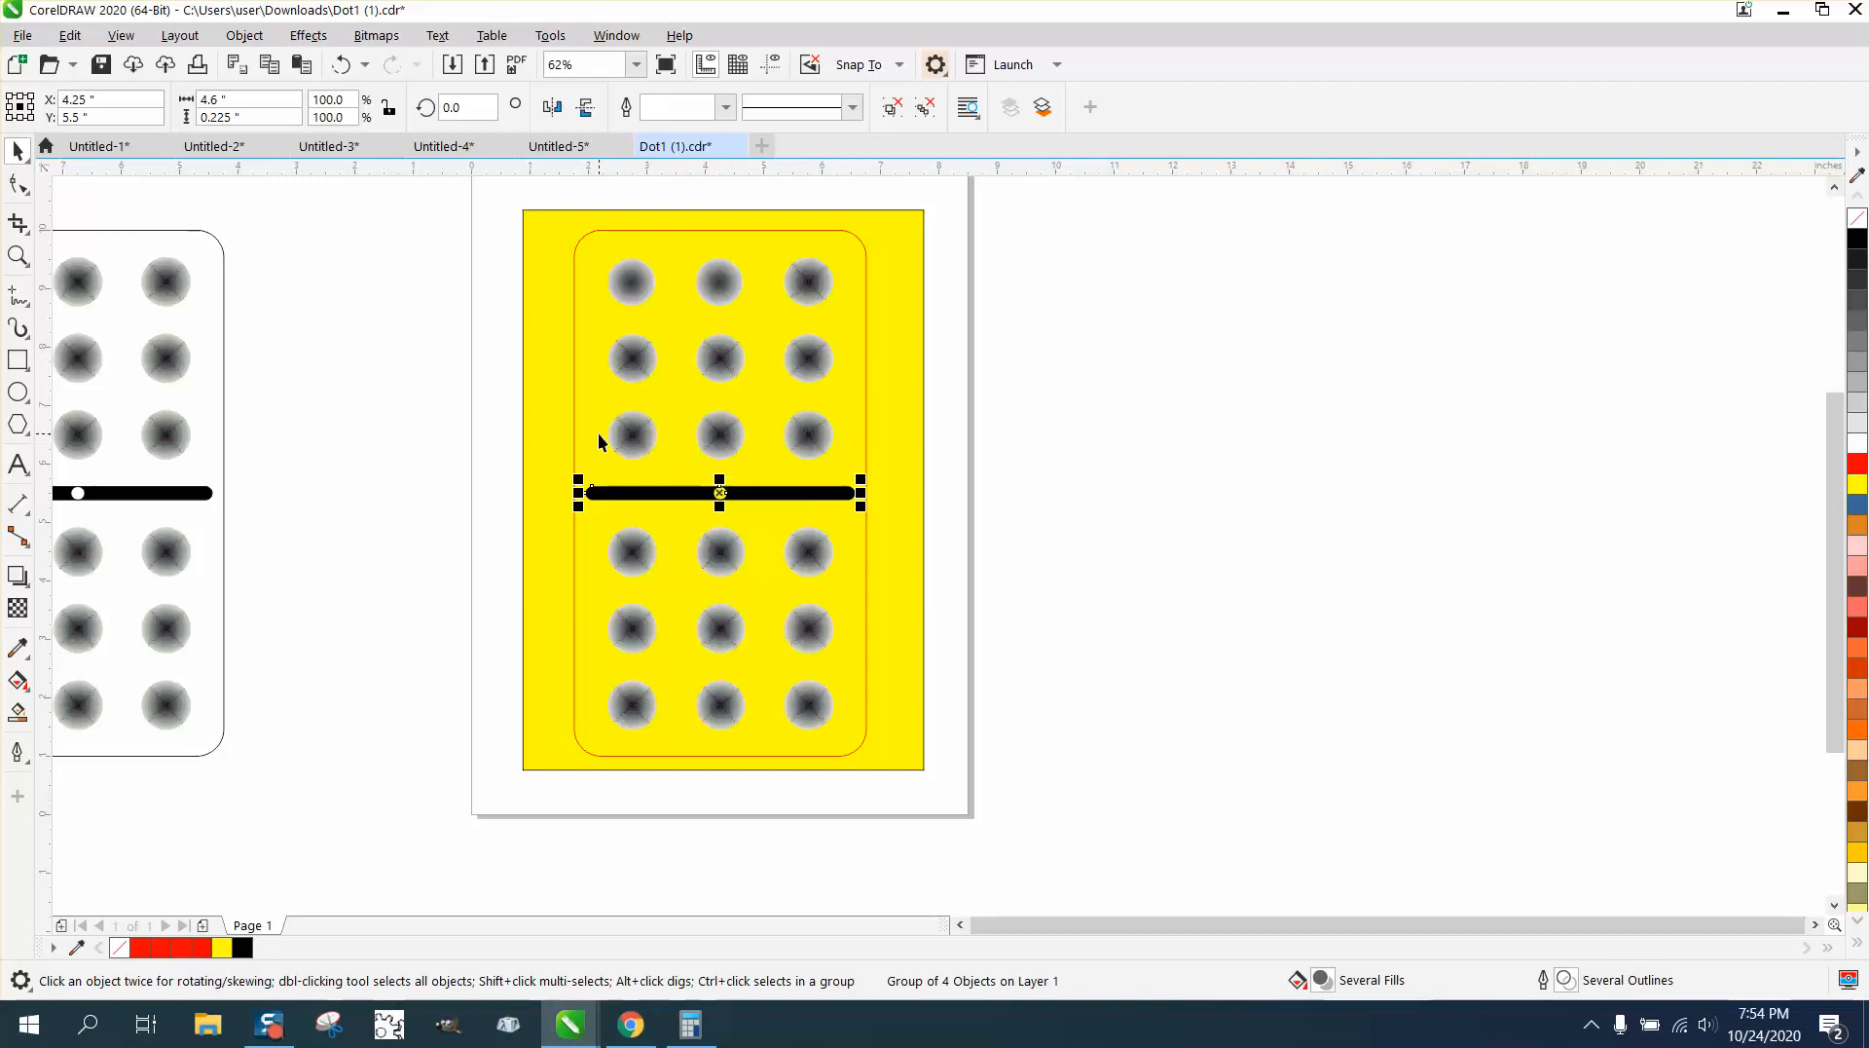
{"action": "mouse_move", "coordinate": [618, 440]}
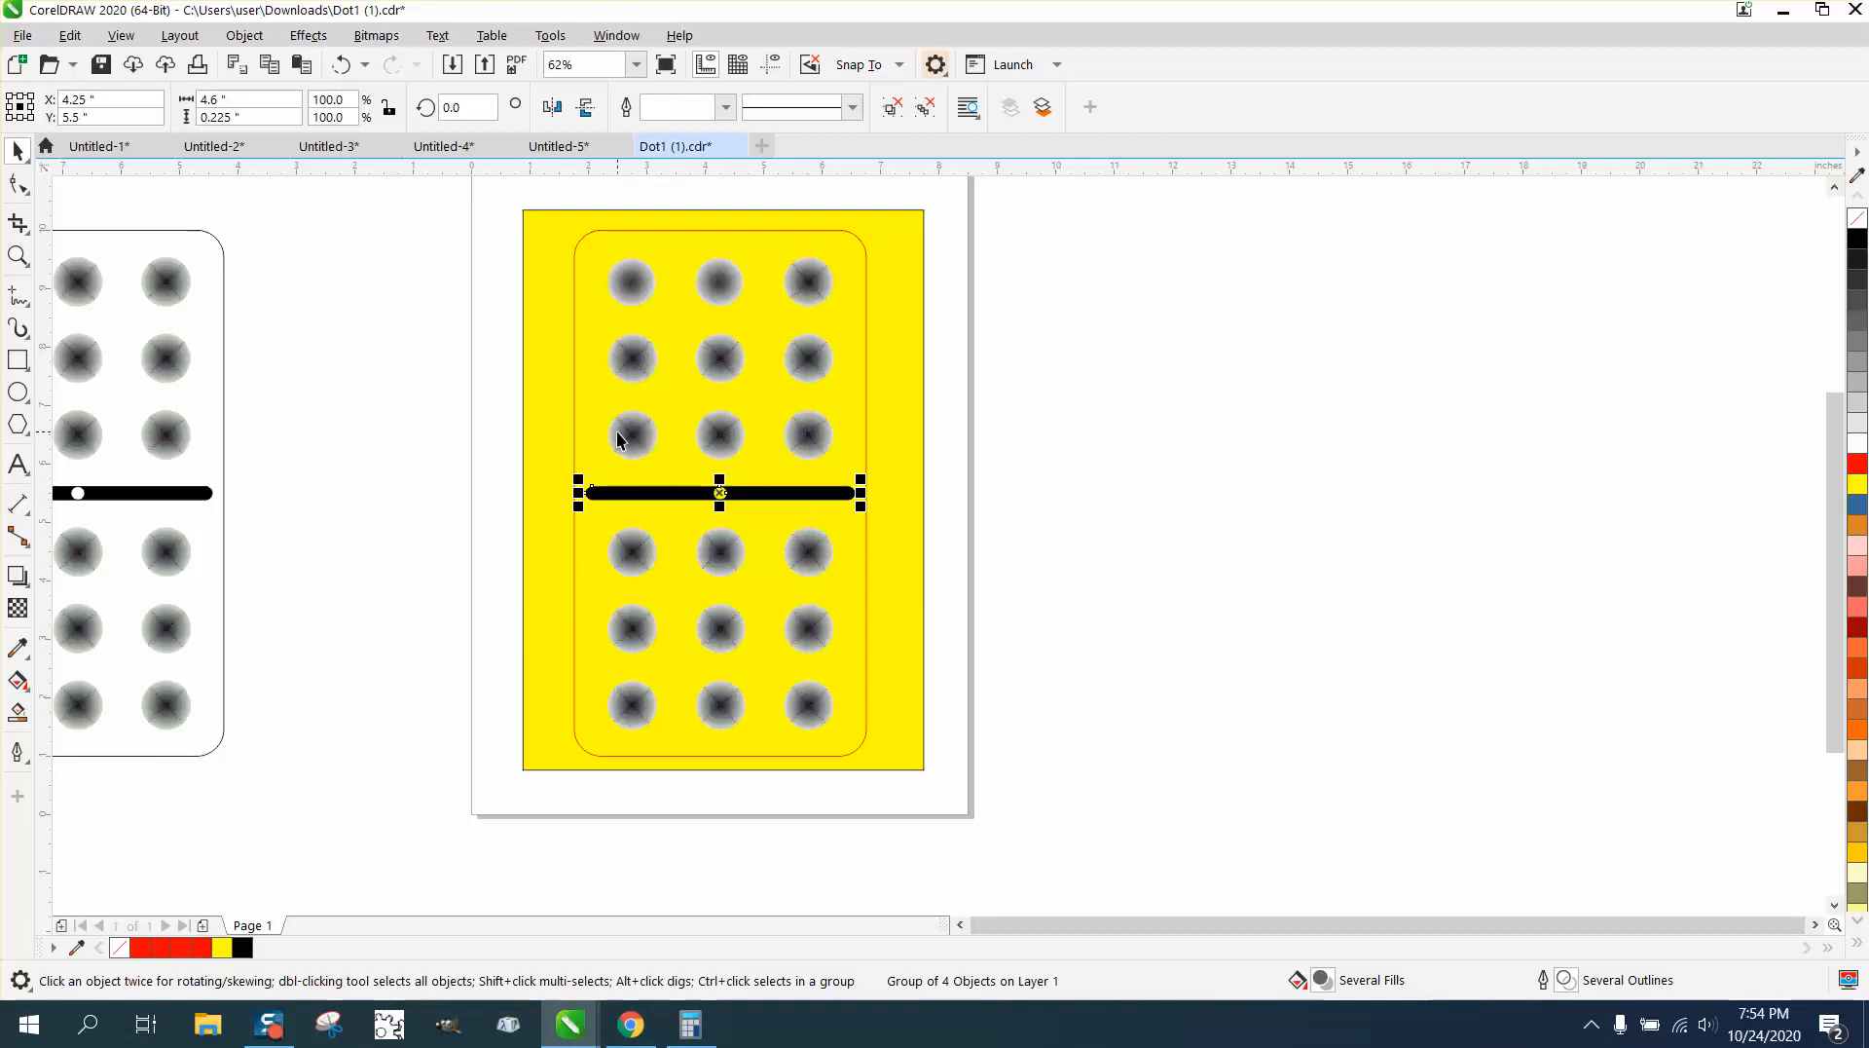
{"action": "mouse_move", "coordinate": [652, 370]}
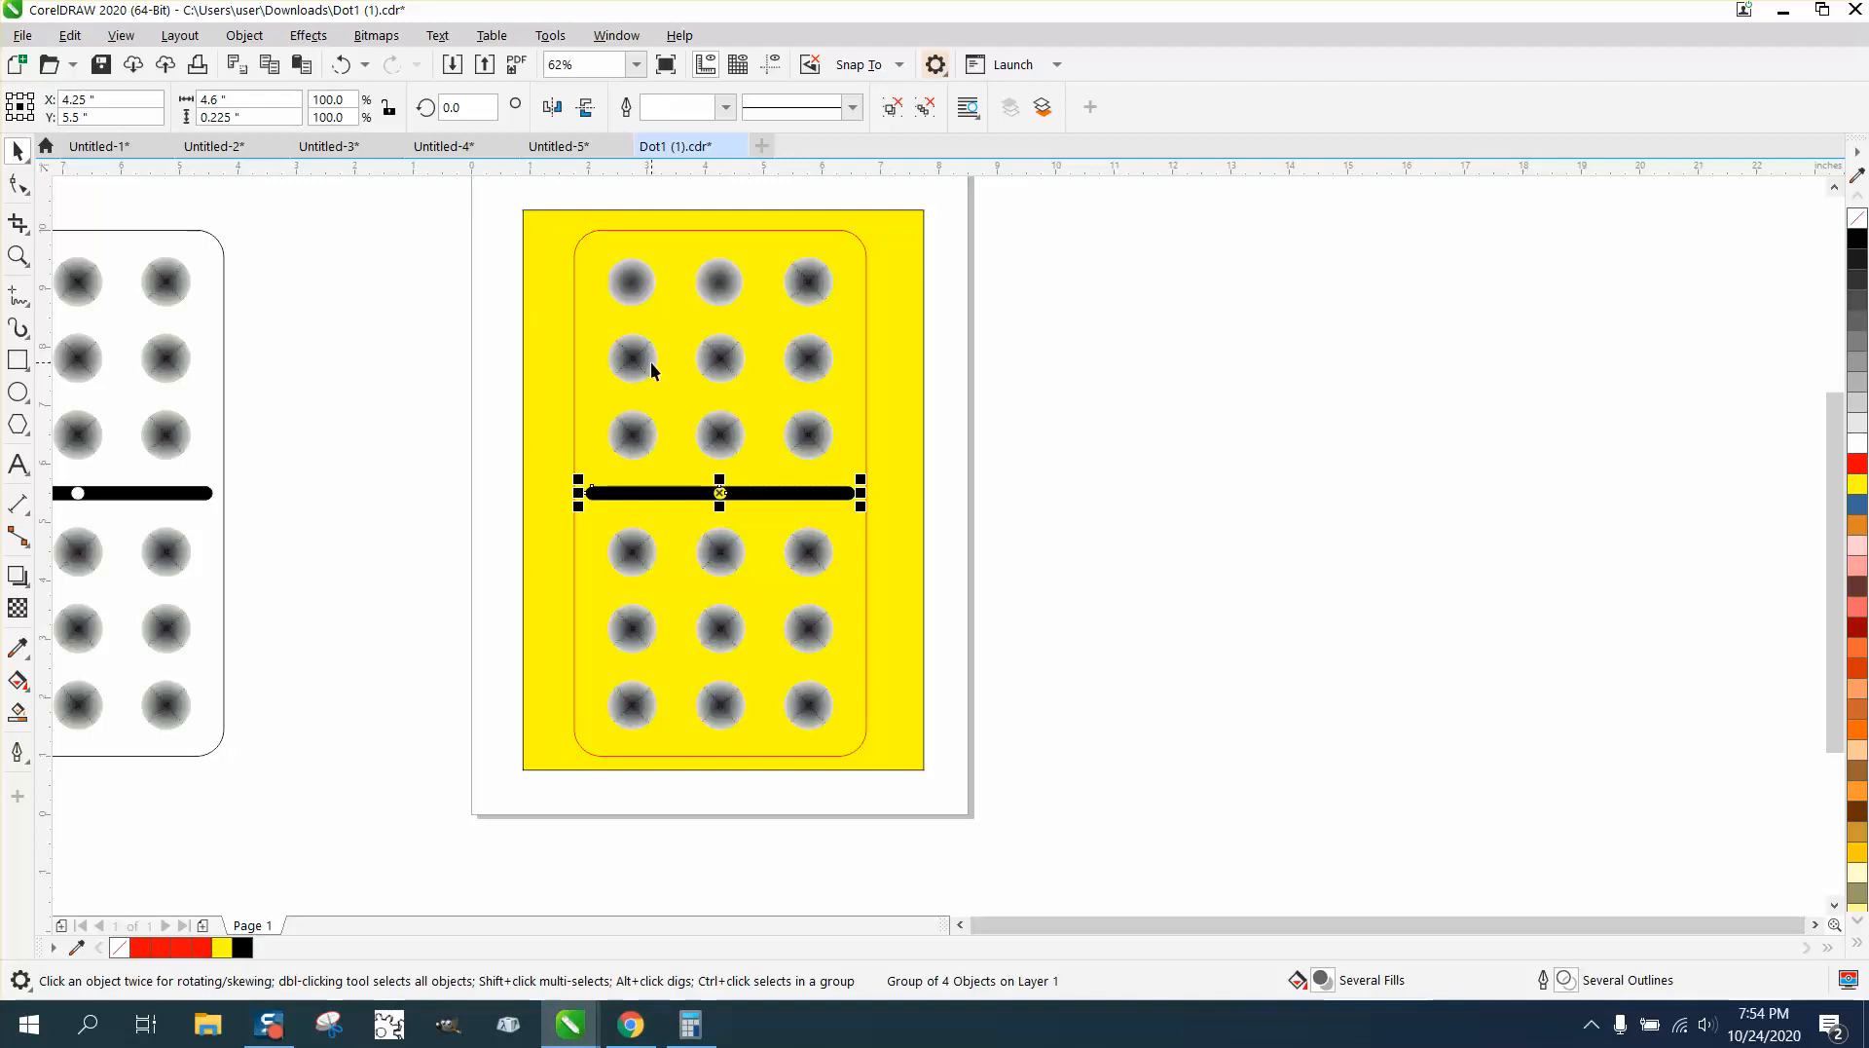
{"action": "mouse_move", "coordinate": [806, 290]}
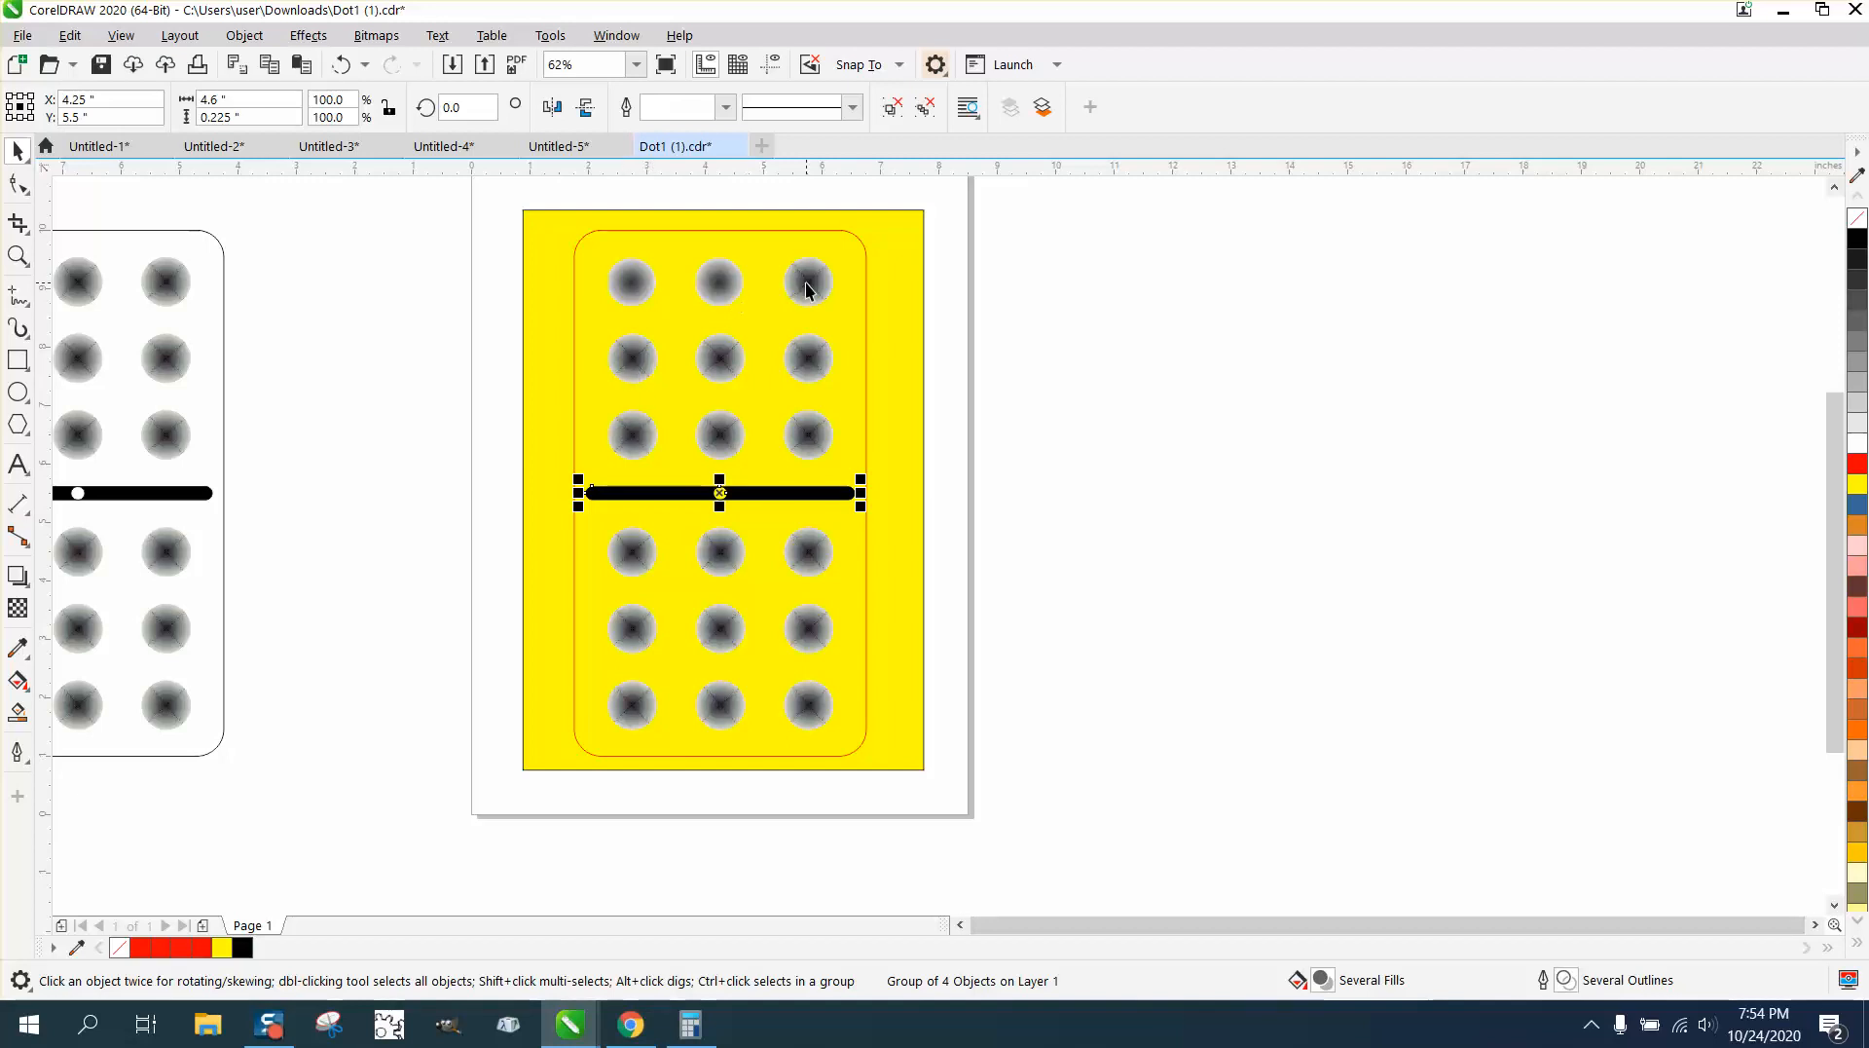
{"action": "mouse_move", "coordinate": [808, 298]}
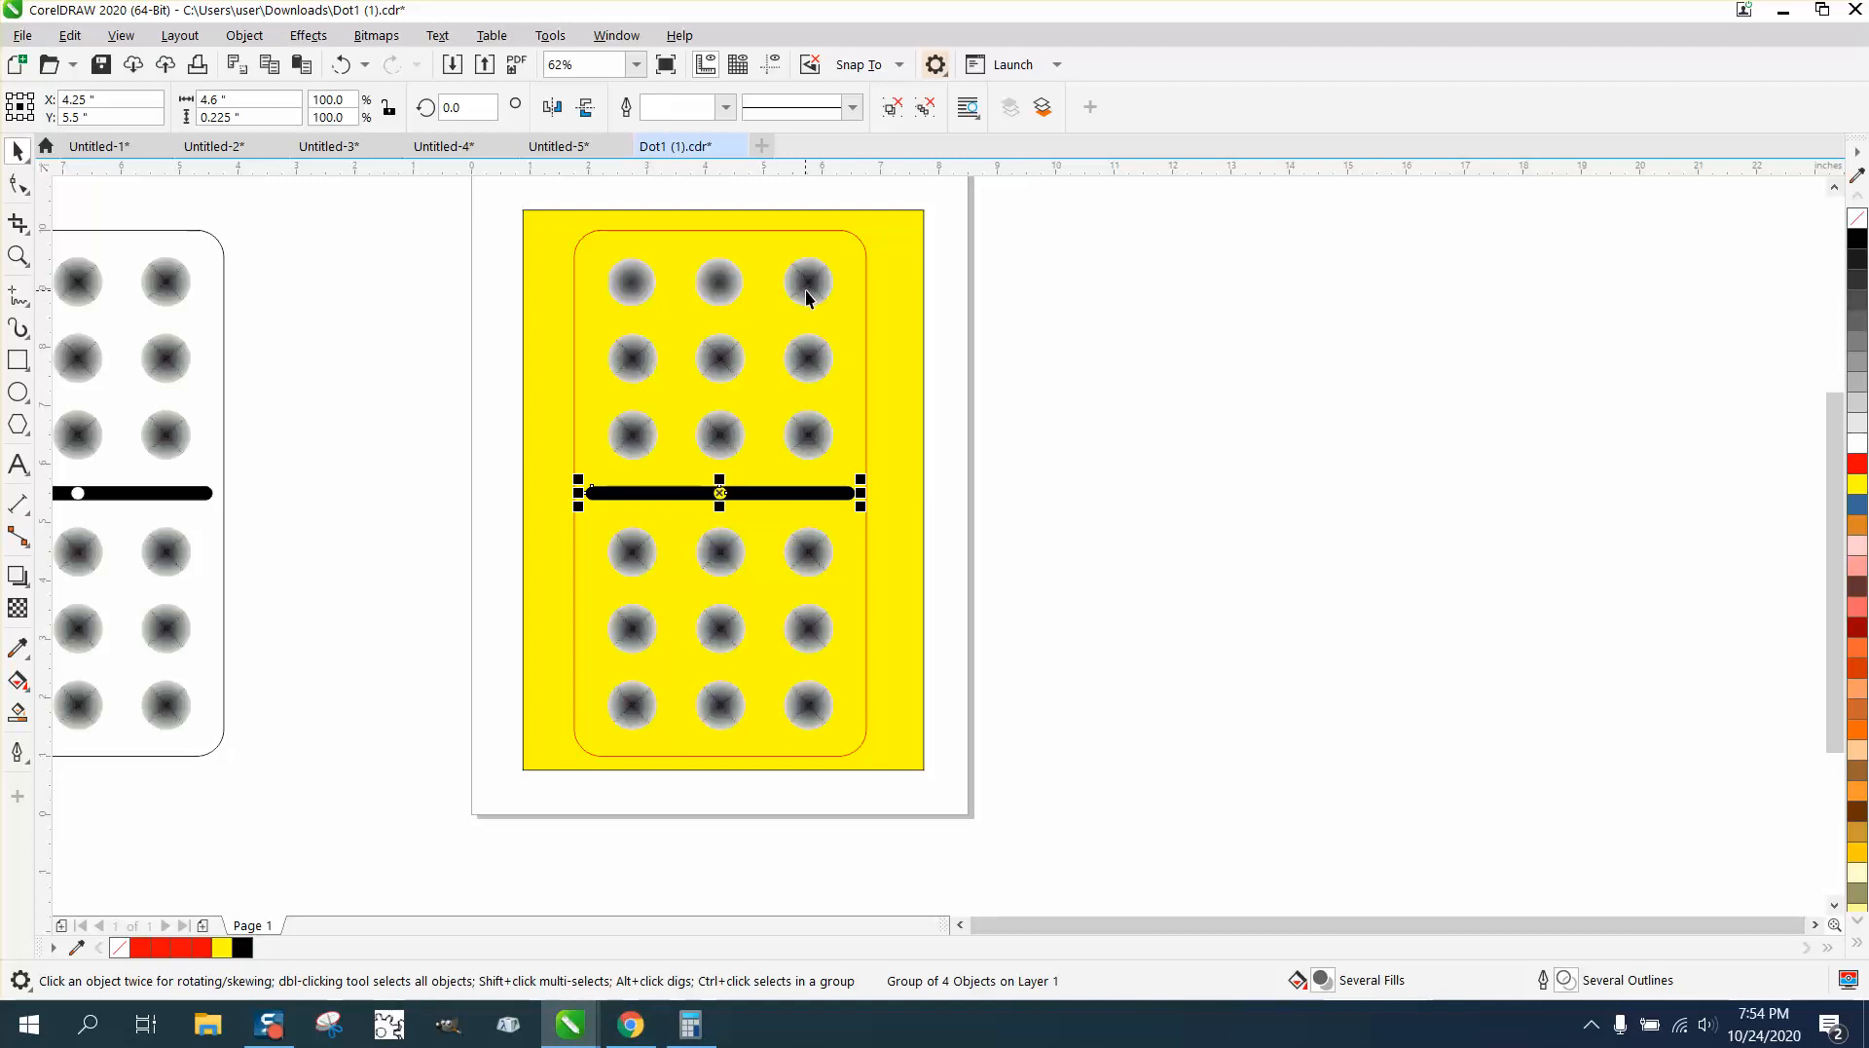
Convert the top-right dot to an 8-bit grayscale 300 dpi bitmap with transparent background.
{"action": "left_click", "coordinate": [807, 284]}
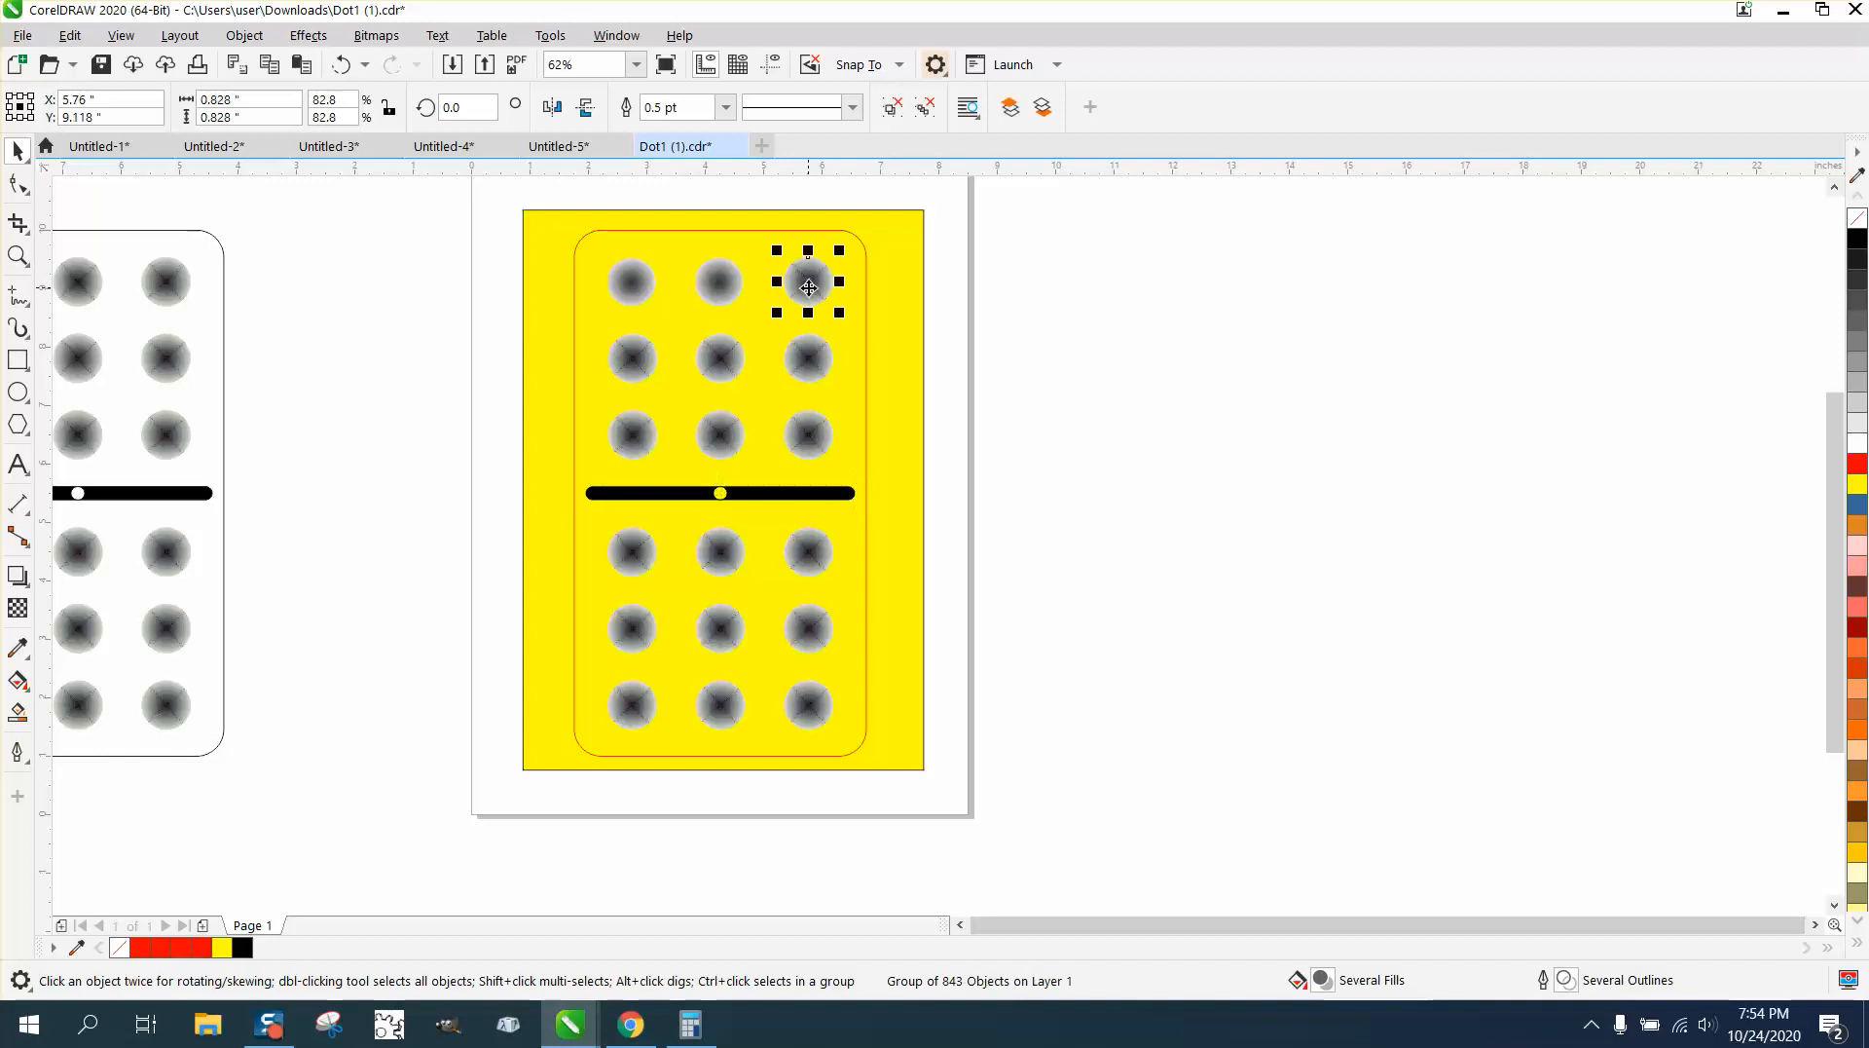
{"action": "left_click", "coordinate": [244, 35]}
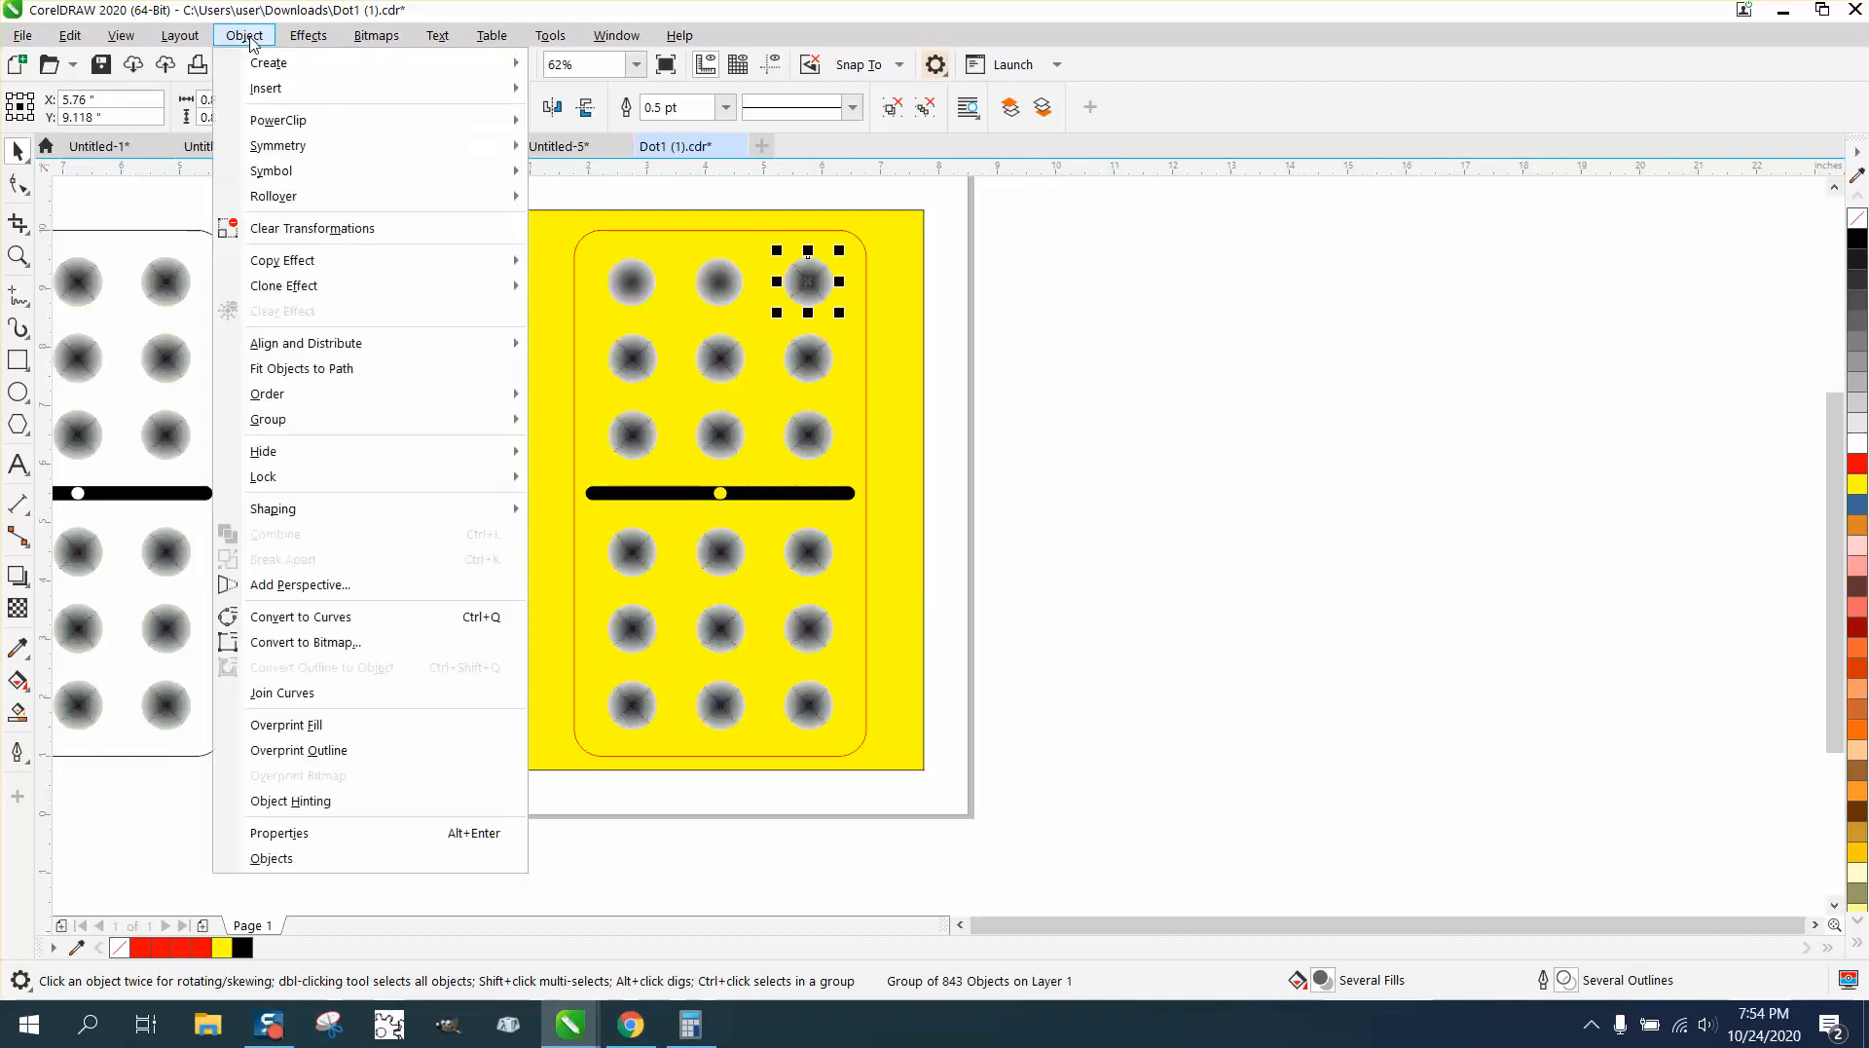
{"action": "left_click", "coordinate": [375, 35]}
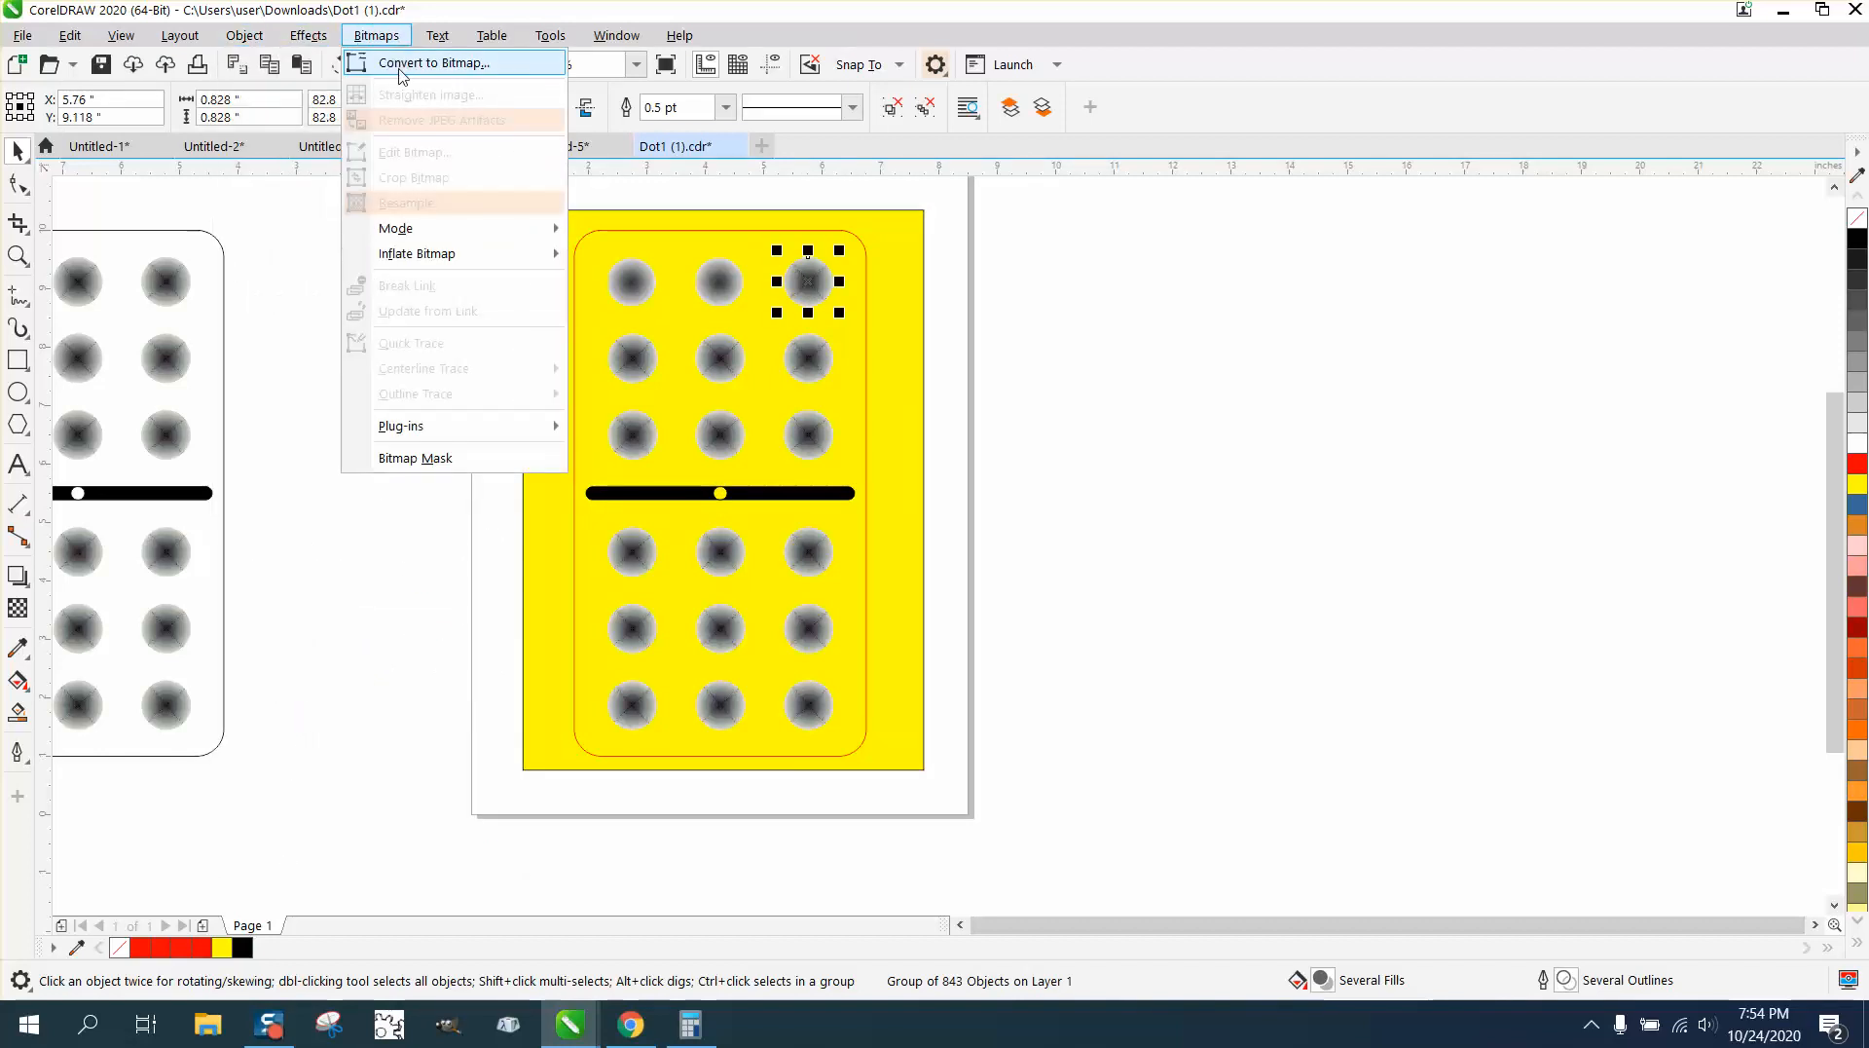
{"action": "left_click", "coordinate": [432, 62]}
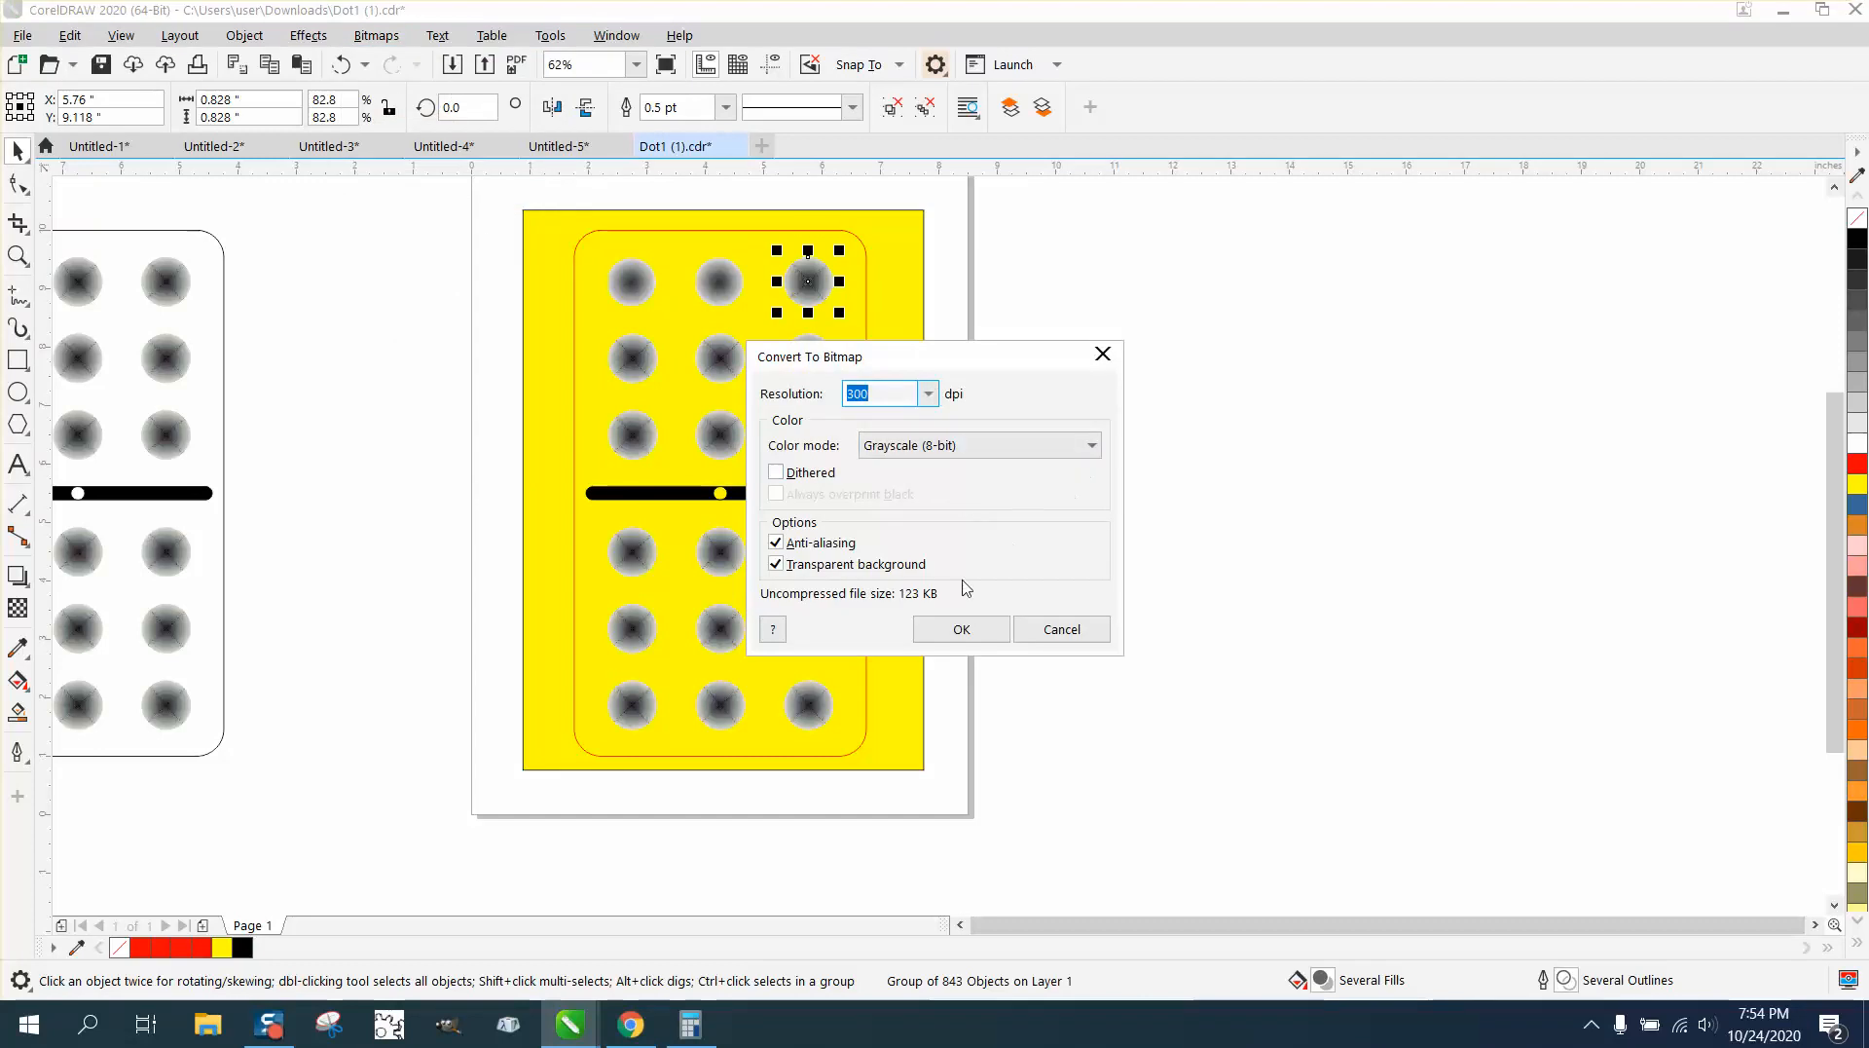
{"action": "left_click", "coordinate": [960, 629]}
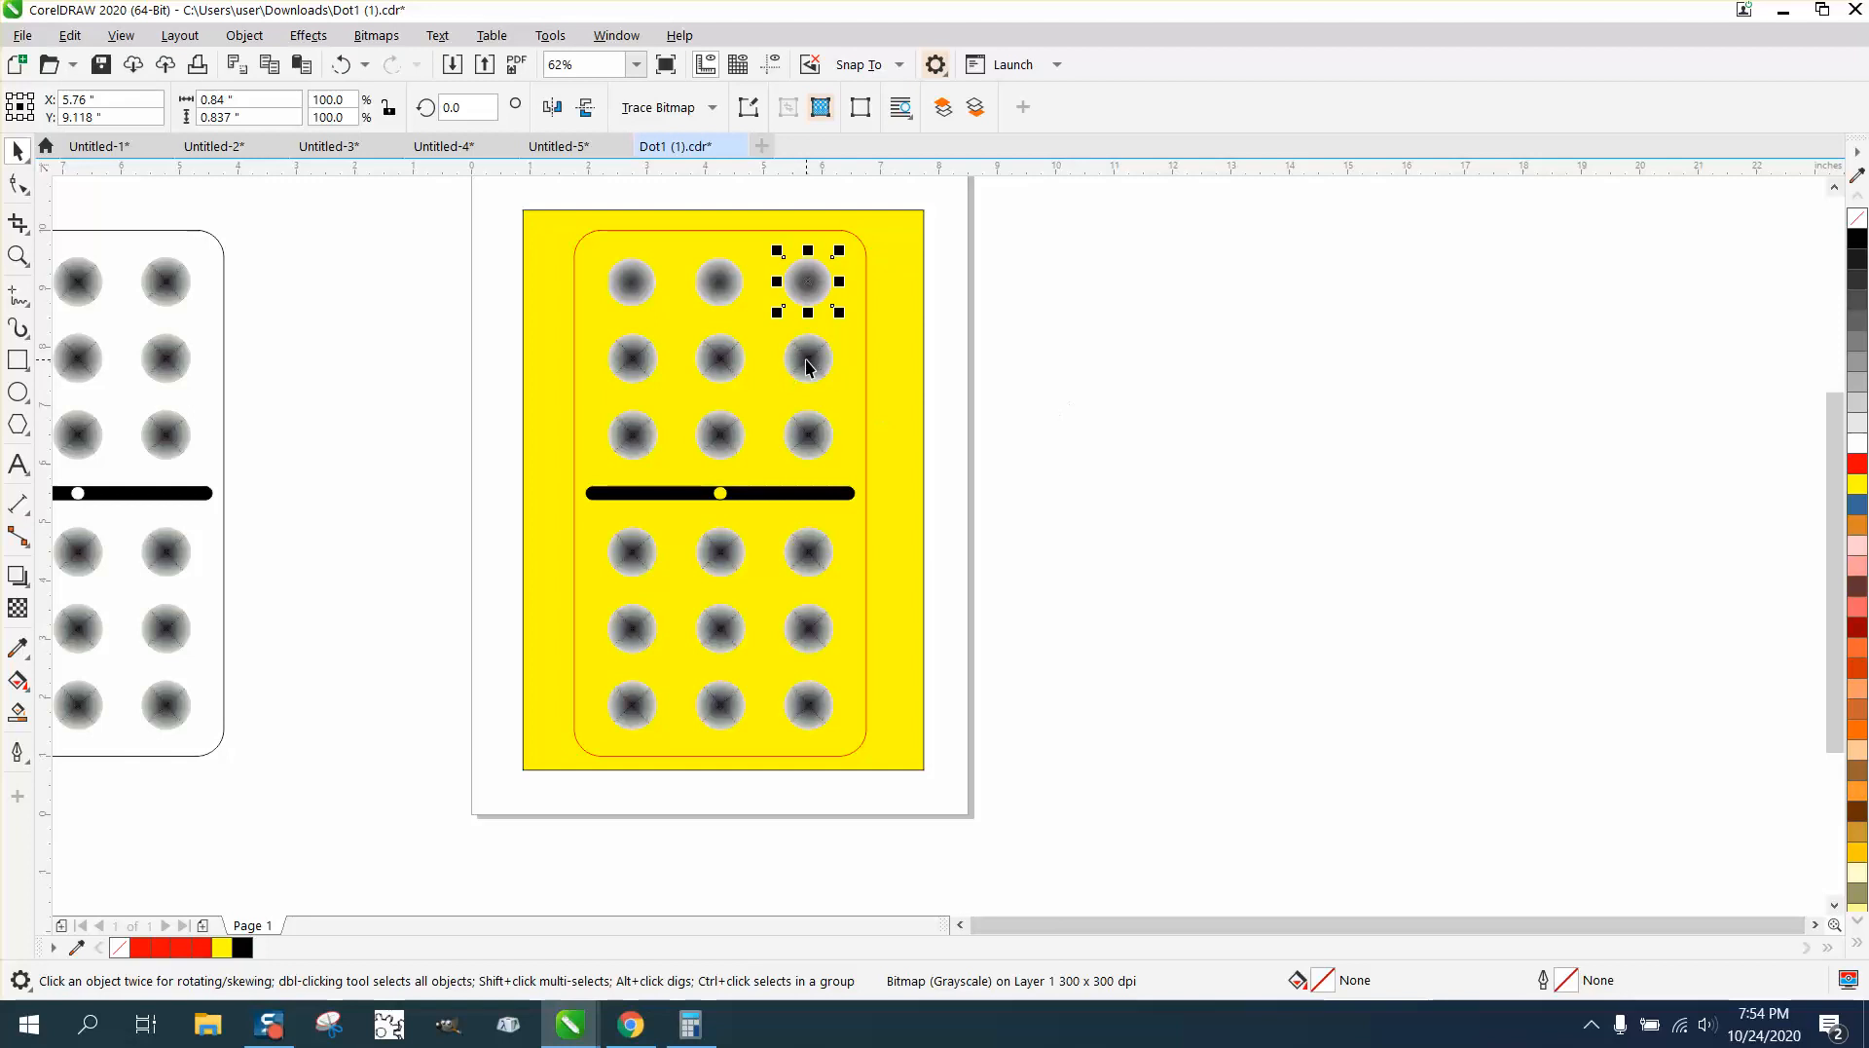
{"action": "mouse_move", "coordinate": [810, 378]}
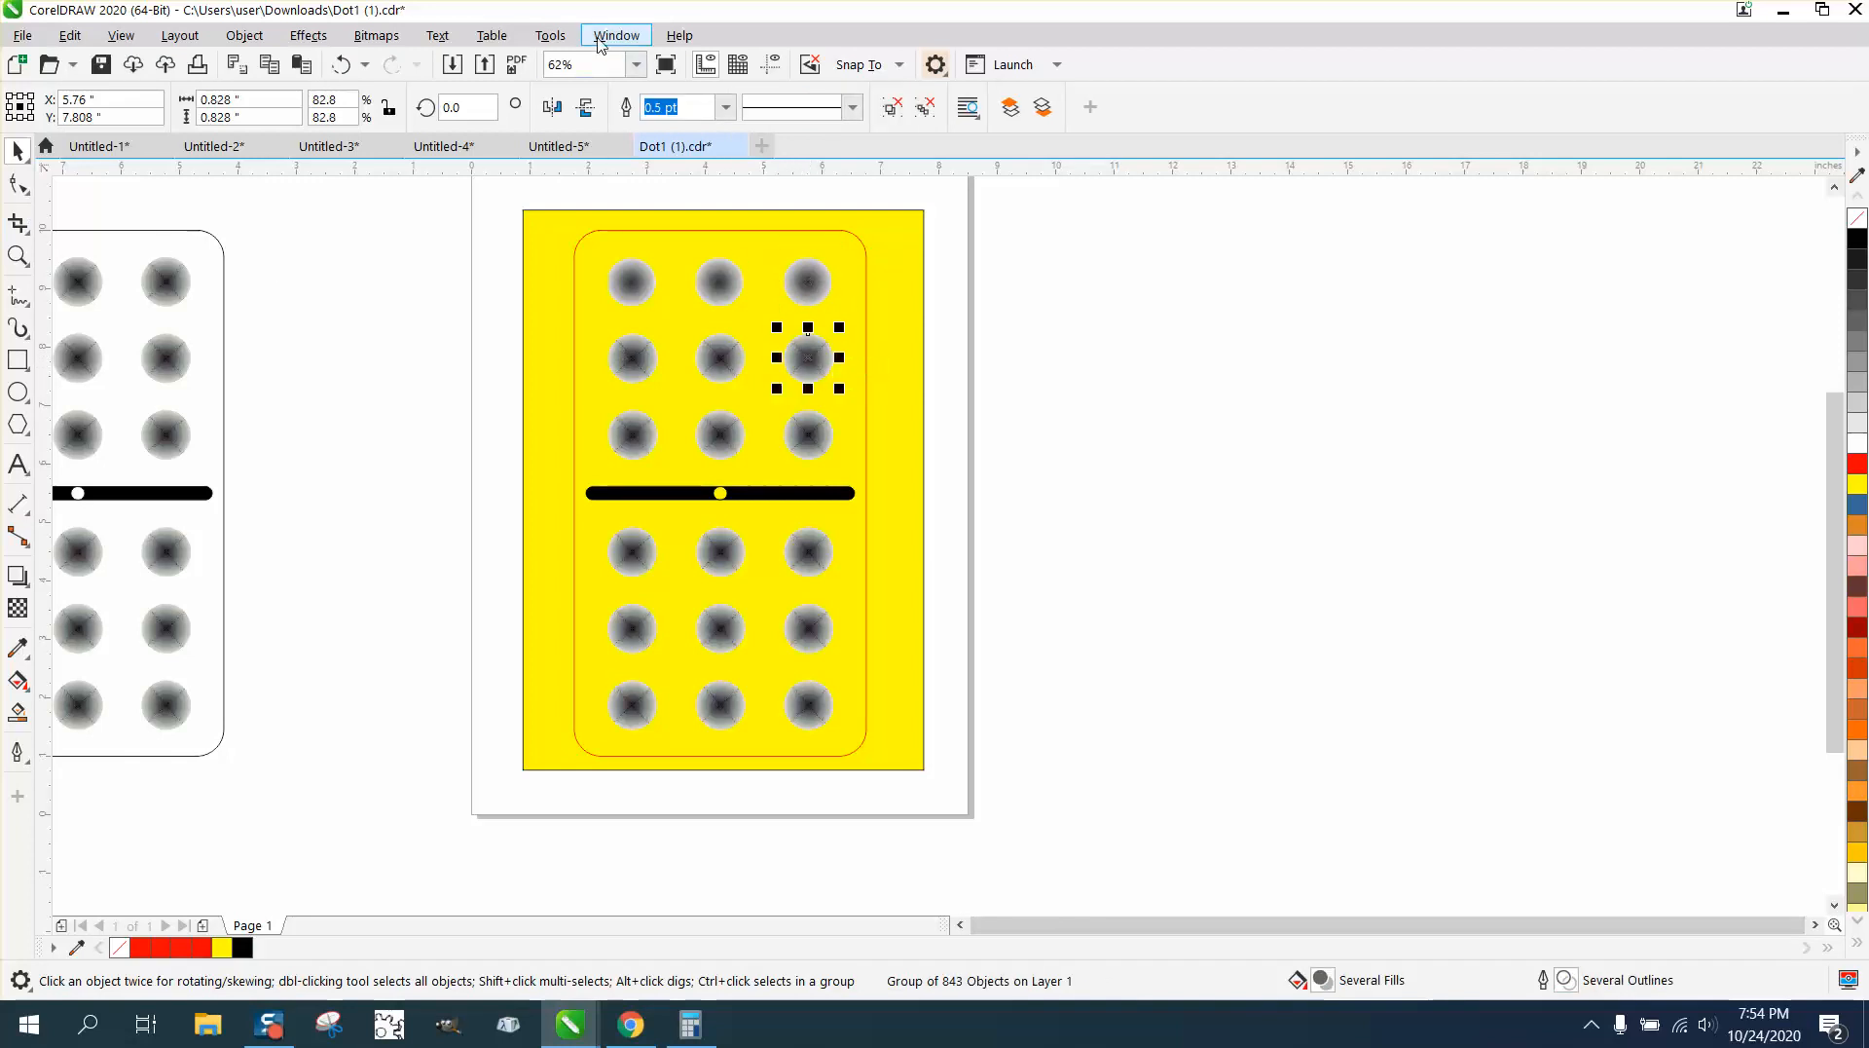
Show the Objects docker and select the four-object center bar group in it.
{"action": "left_click", "coordinate": [617, 35]}
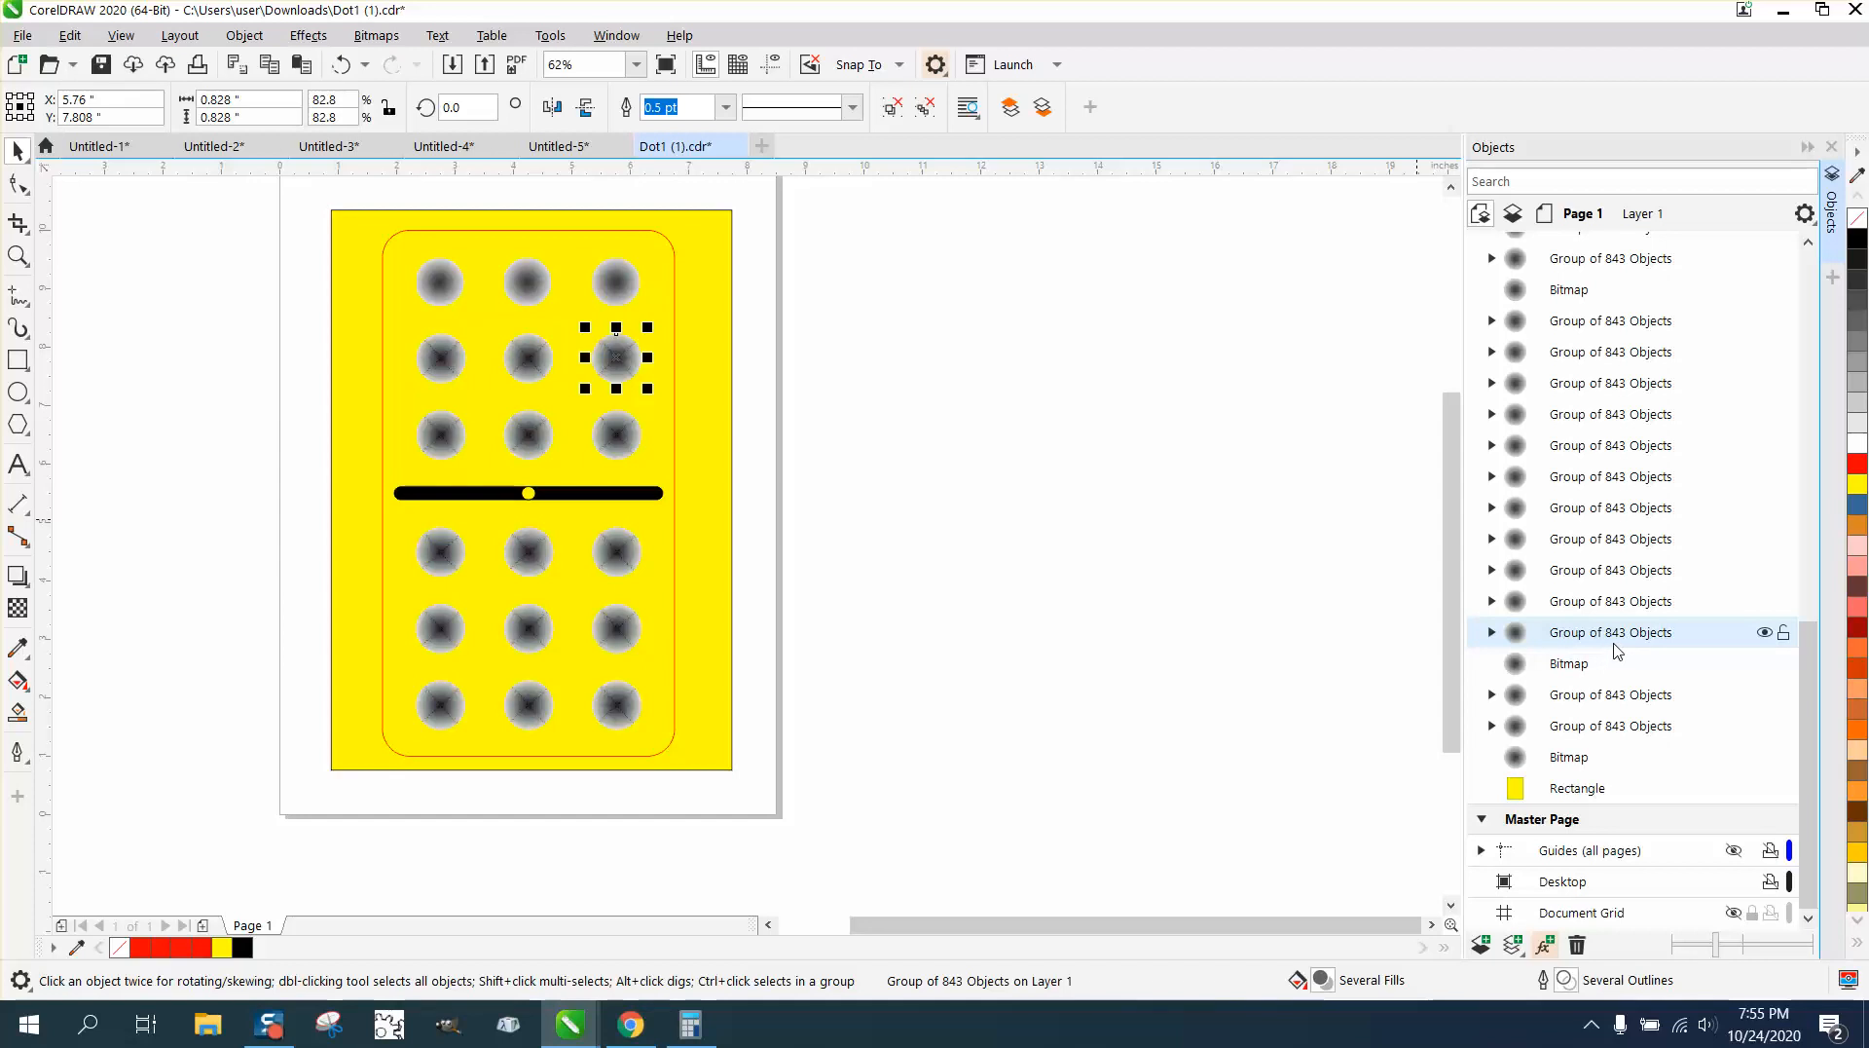
{"action": "mouse_move", "coordinate": [1655, 654]}
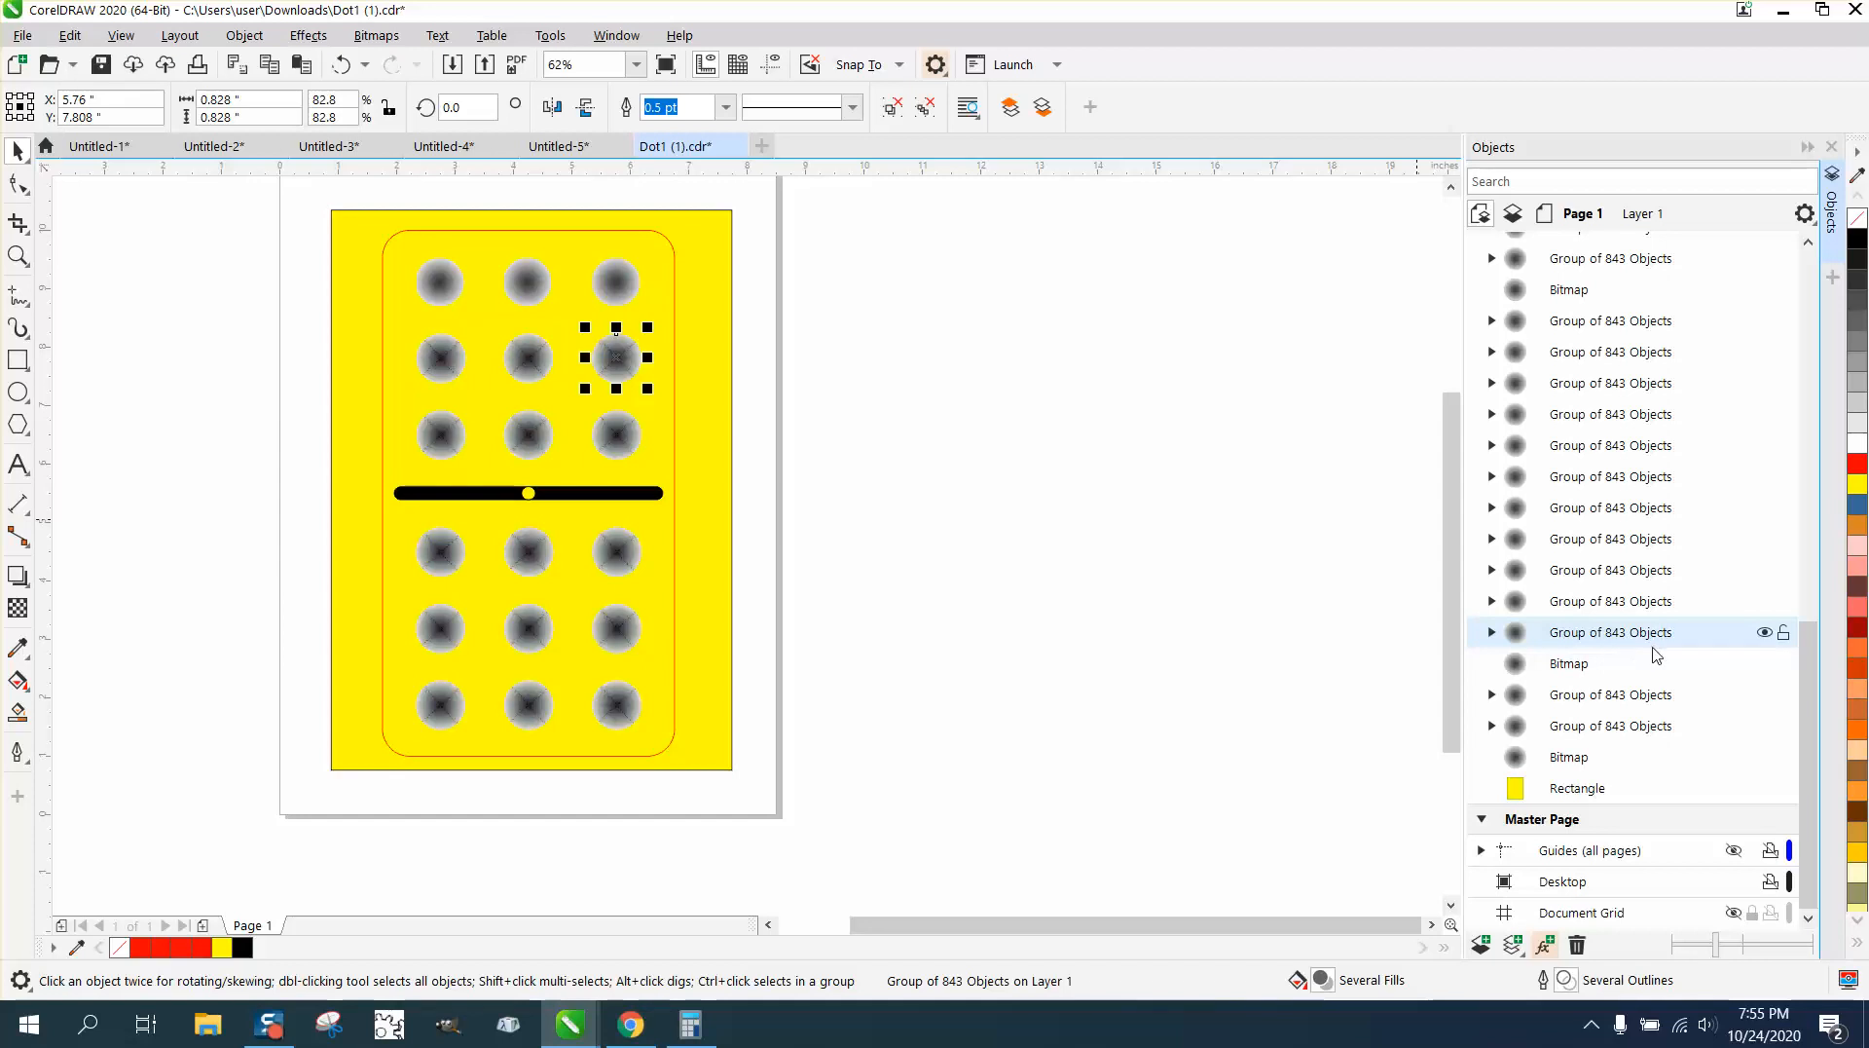
{"action": "mouse_move", "coordinate": [1289, 543]}
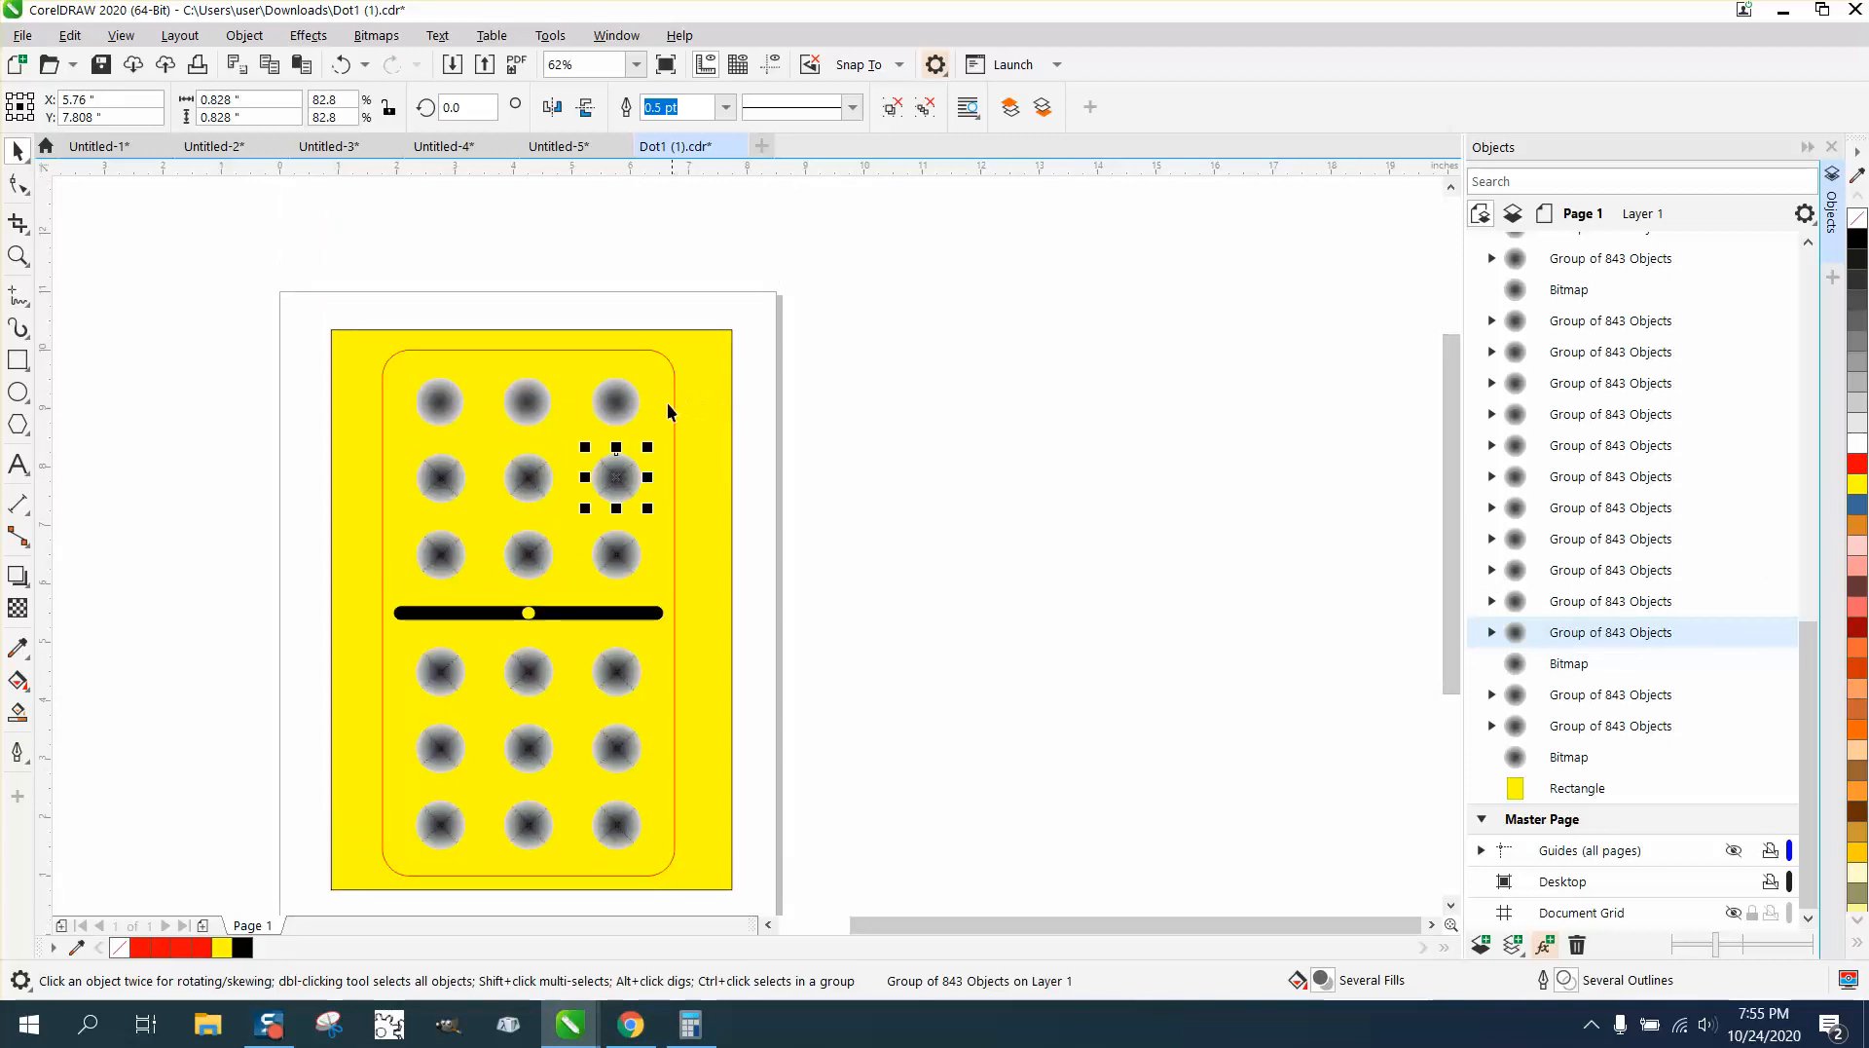
{"action": "mouse_move", "coordinate": [284, 572]}
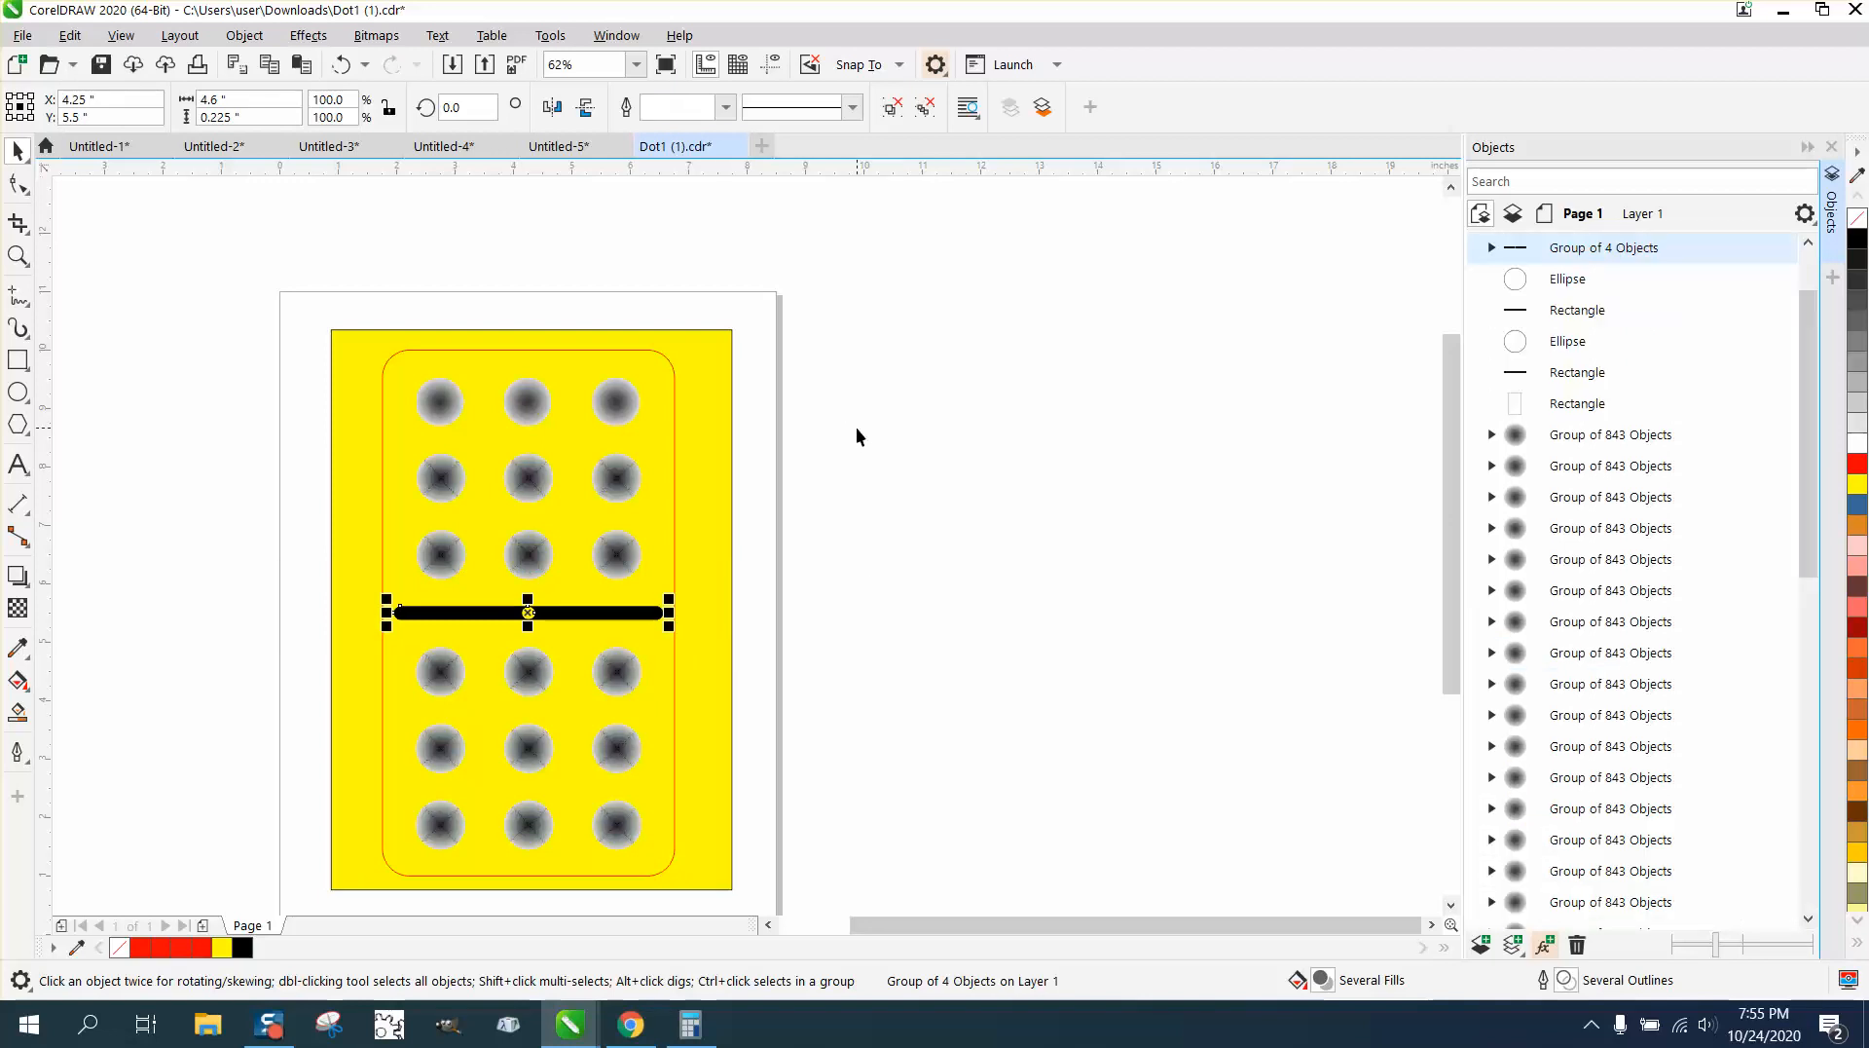
{"action": "mouse_move", "coordinate": [530, 438]}
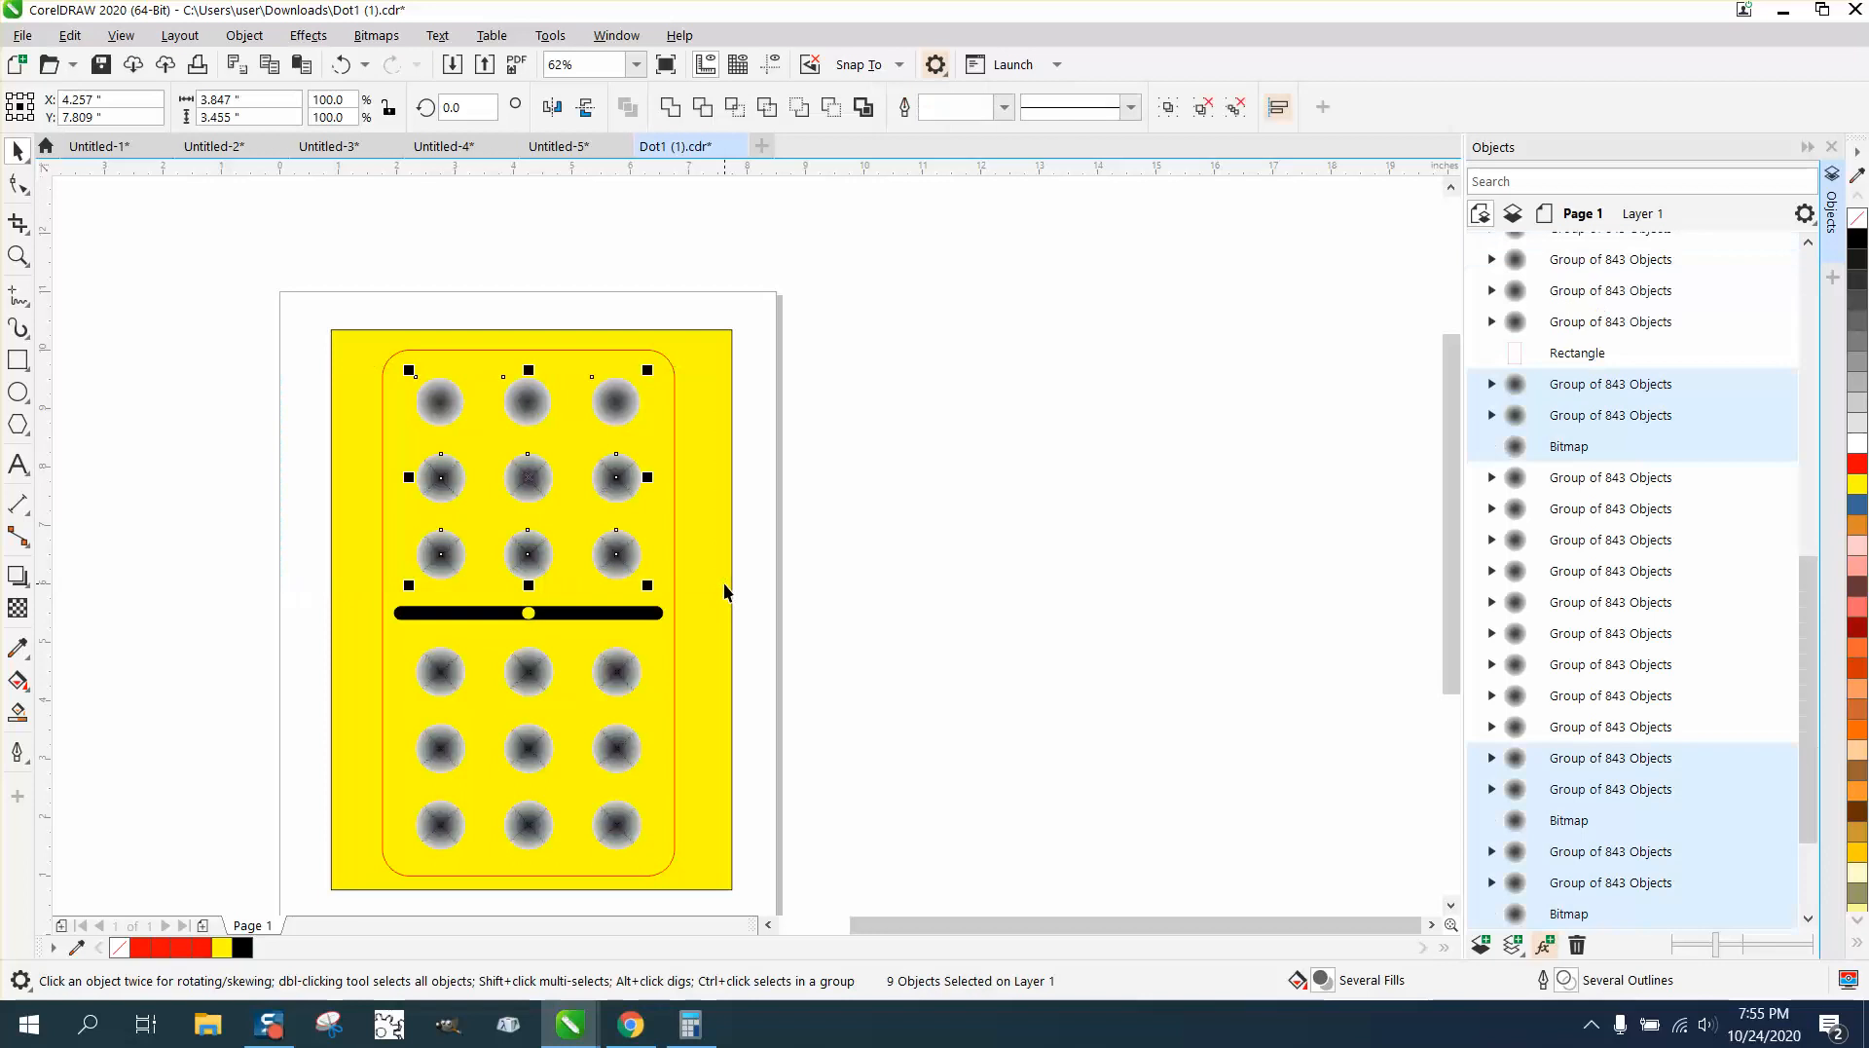
{"action": "mouse_move", "coordinate": [888, 508]}
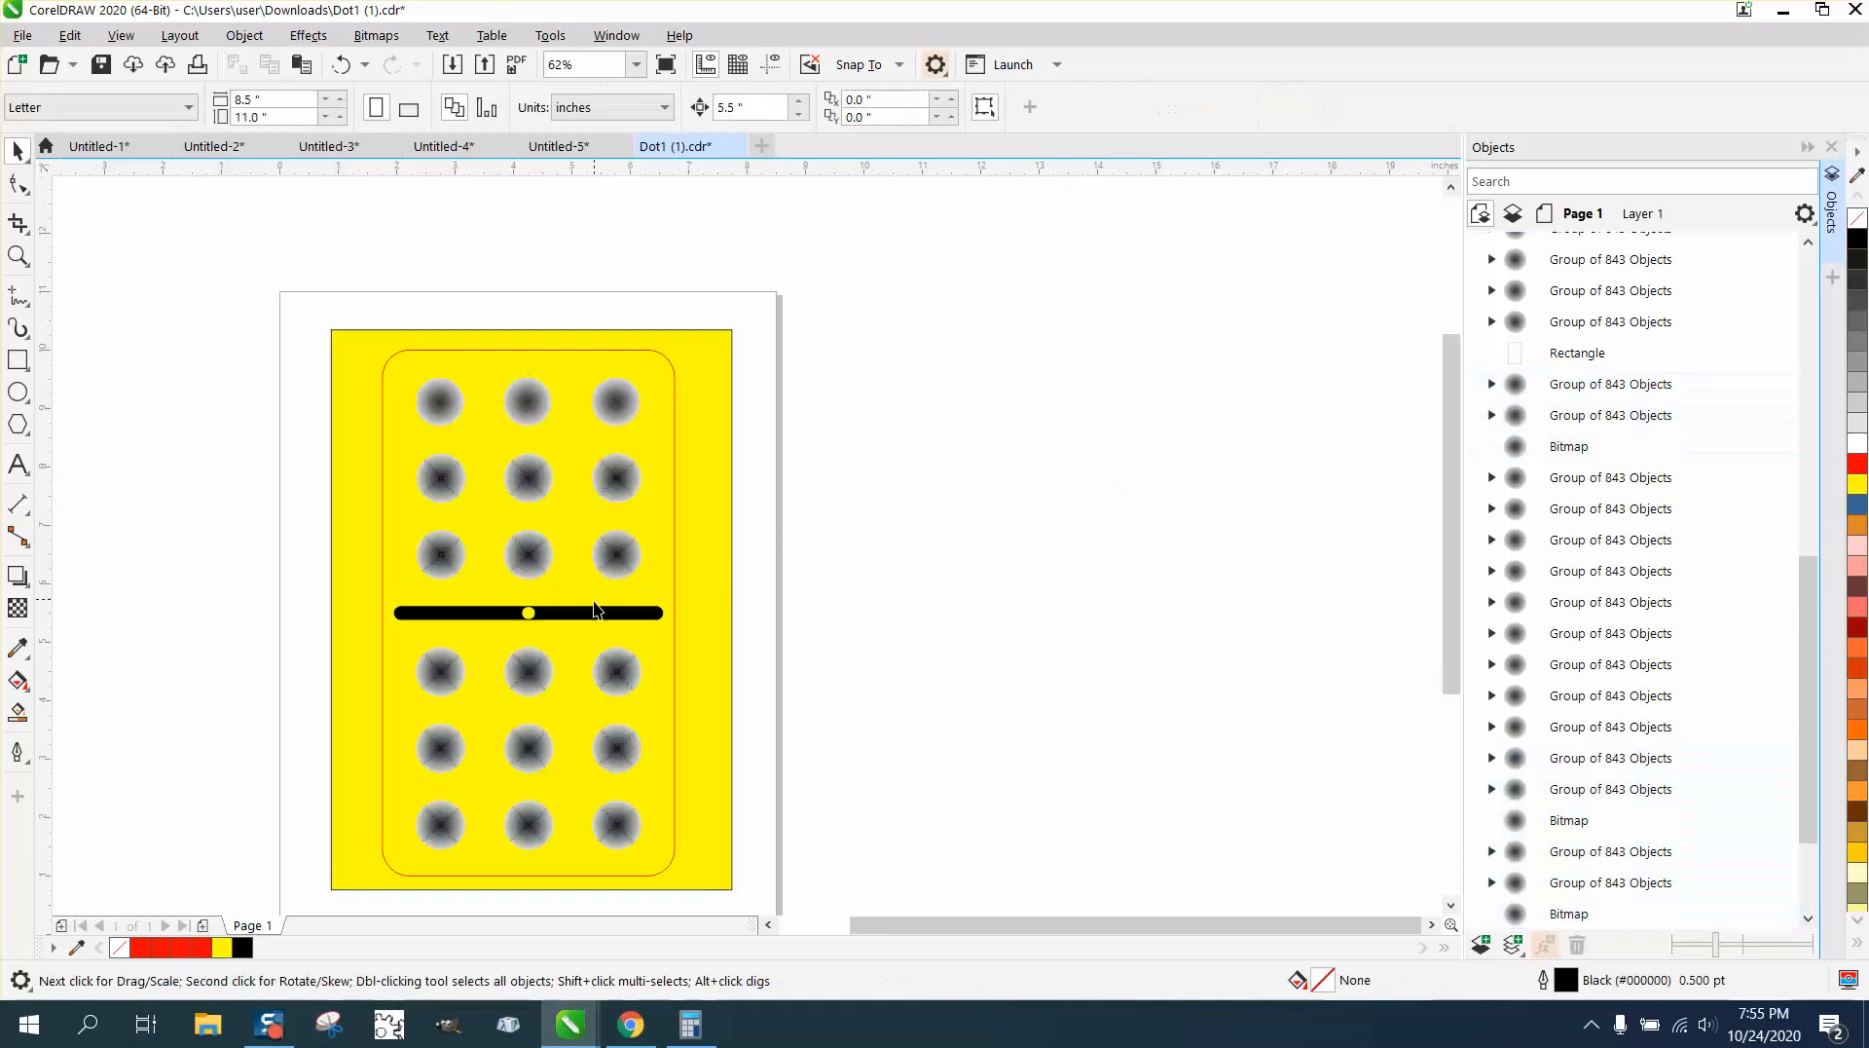
{"action": "left_click", "coordinate": [560, 612]}
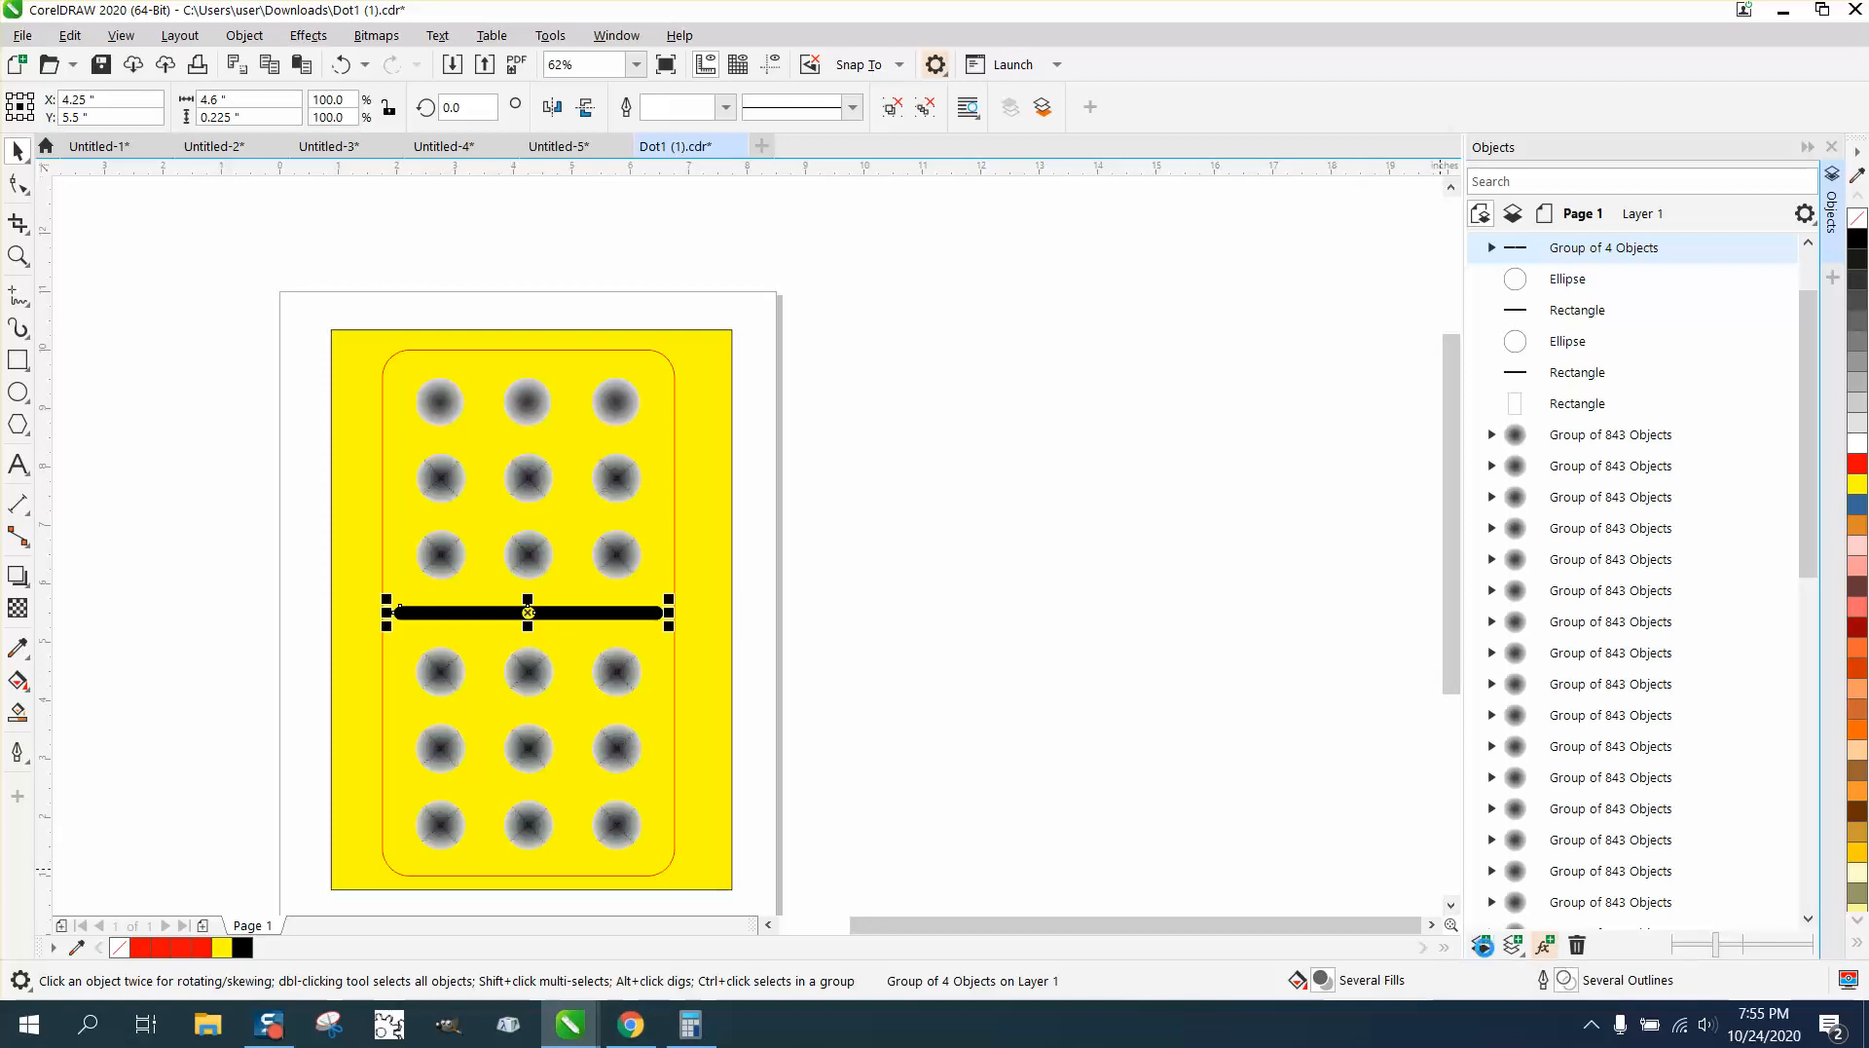
Reselect the center bar group and drag it from Layer 1 onto Layer 2.
{"action": "left_click", "coordinate": [1482, 248]}
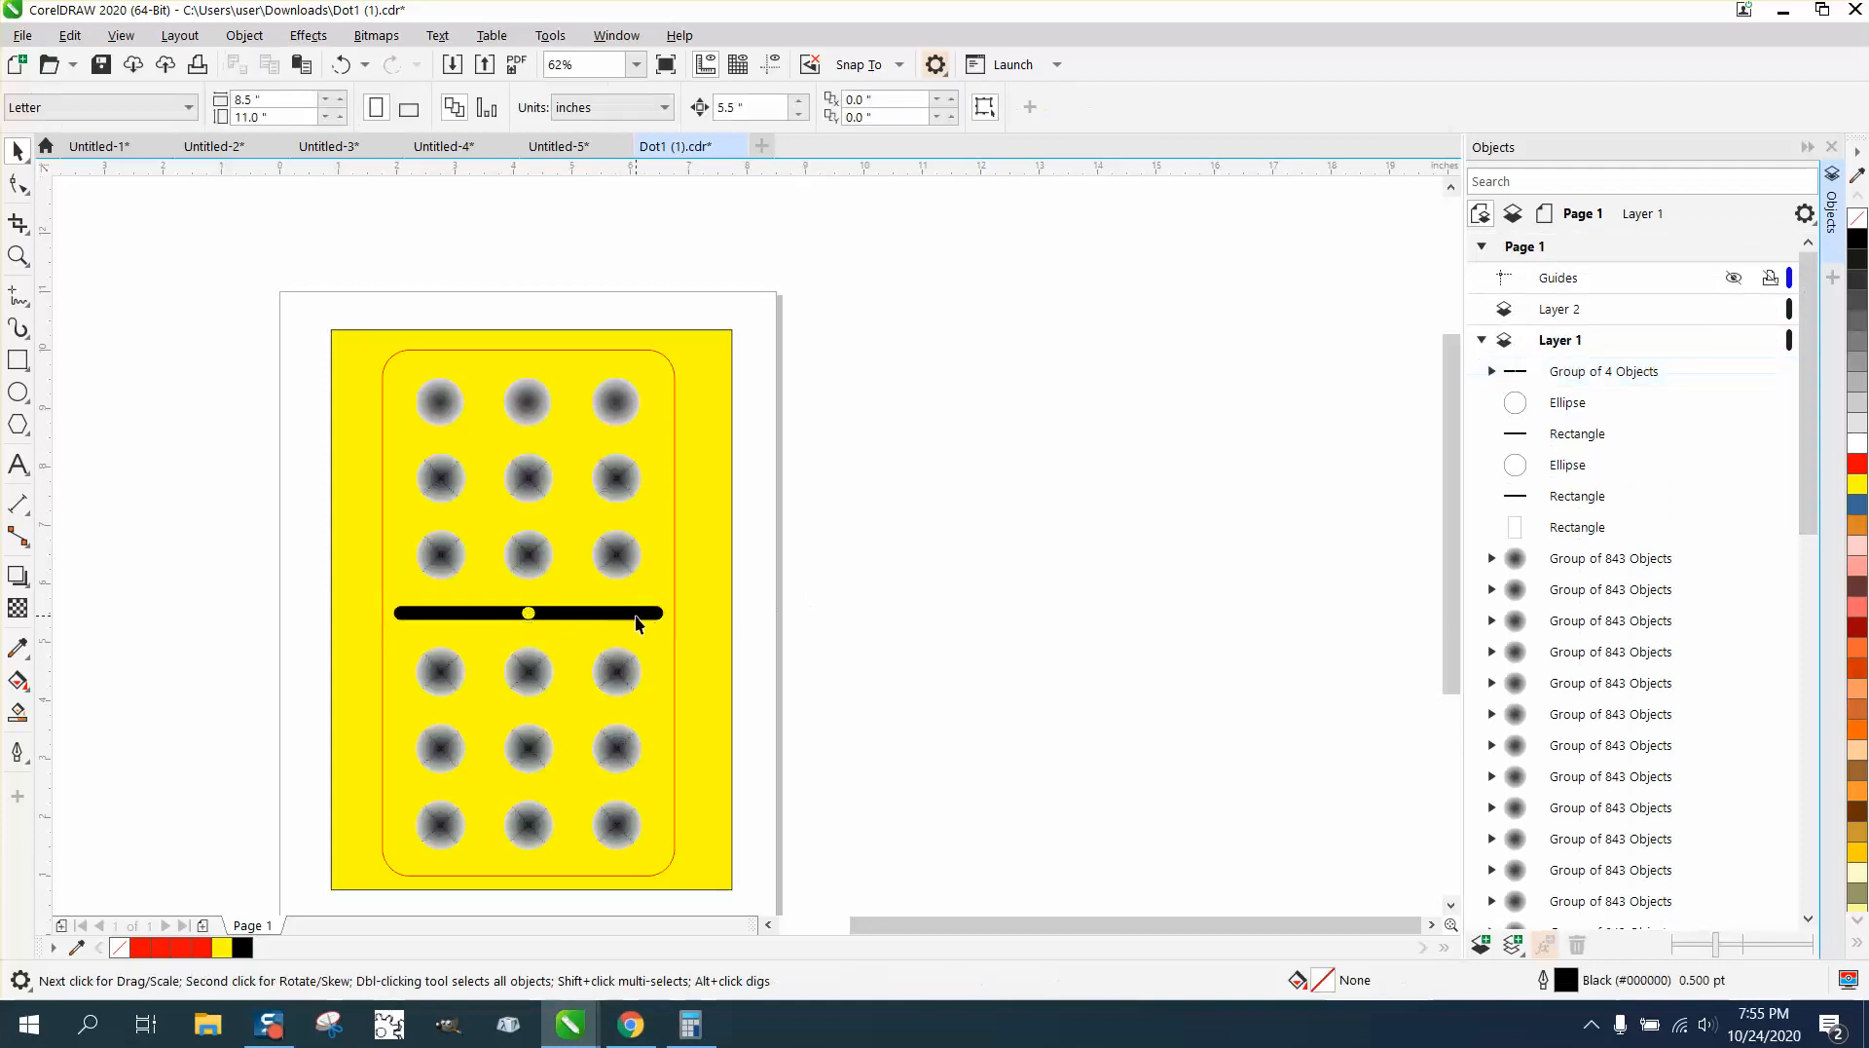
{"action": "left_click", "coordinate": [528, 611]}
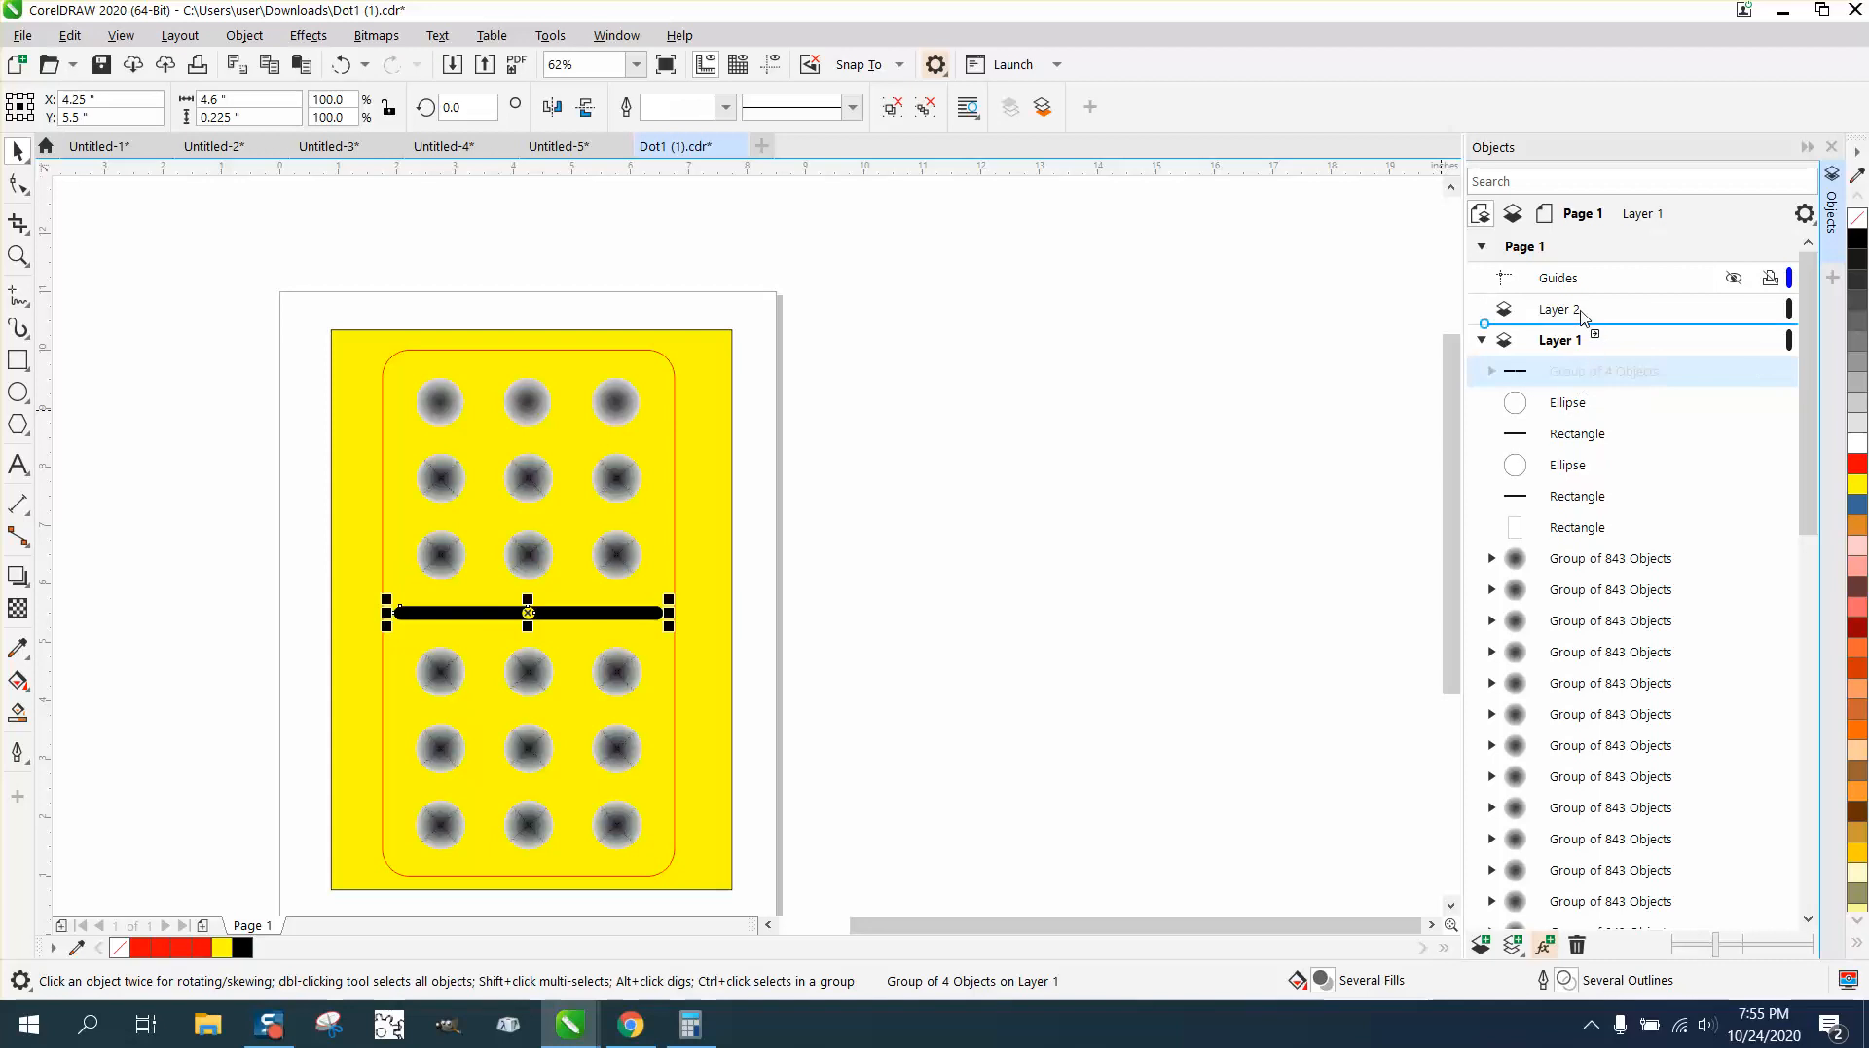
{"action": "left_click", "coordinate": [1559, 309]}
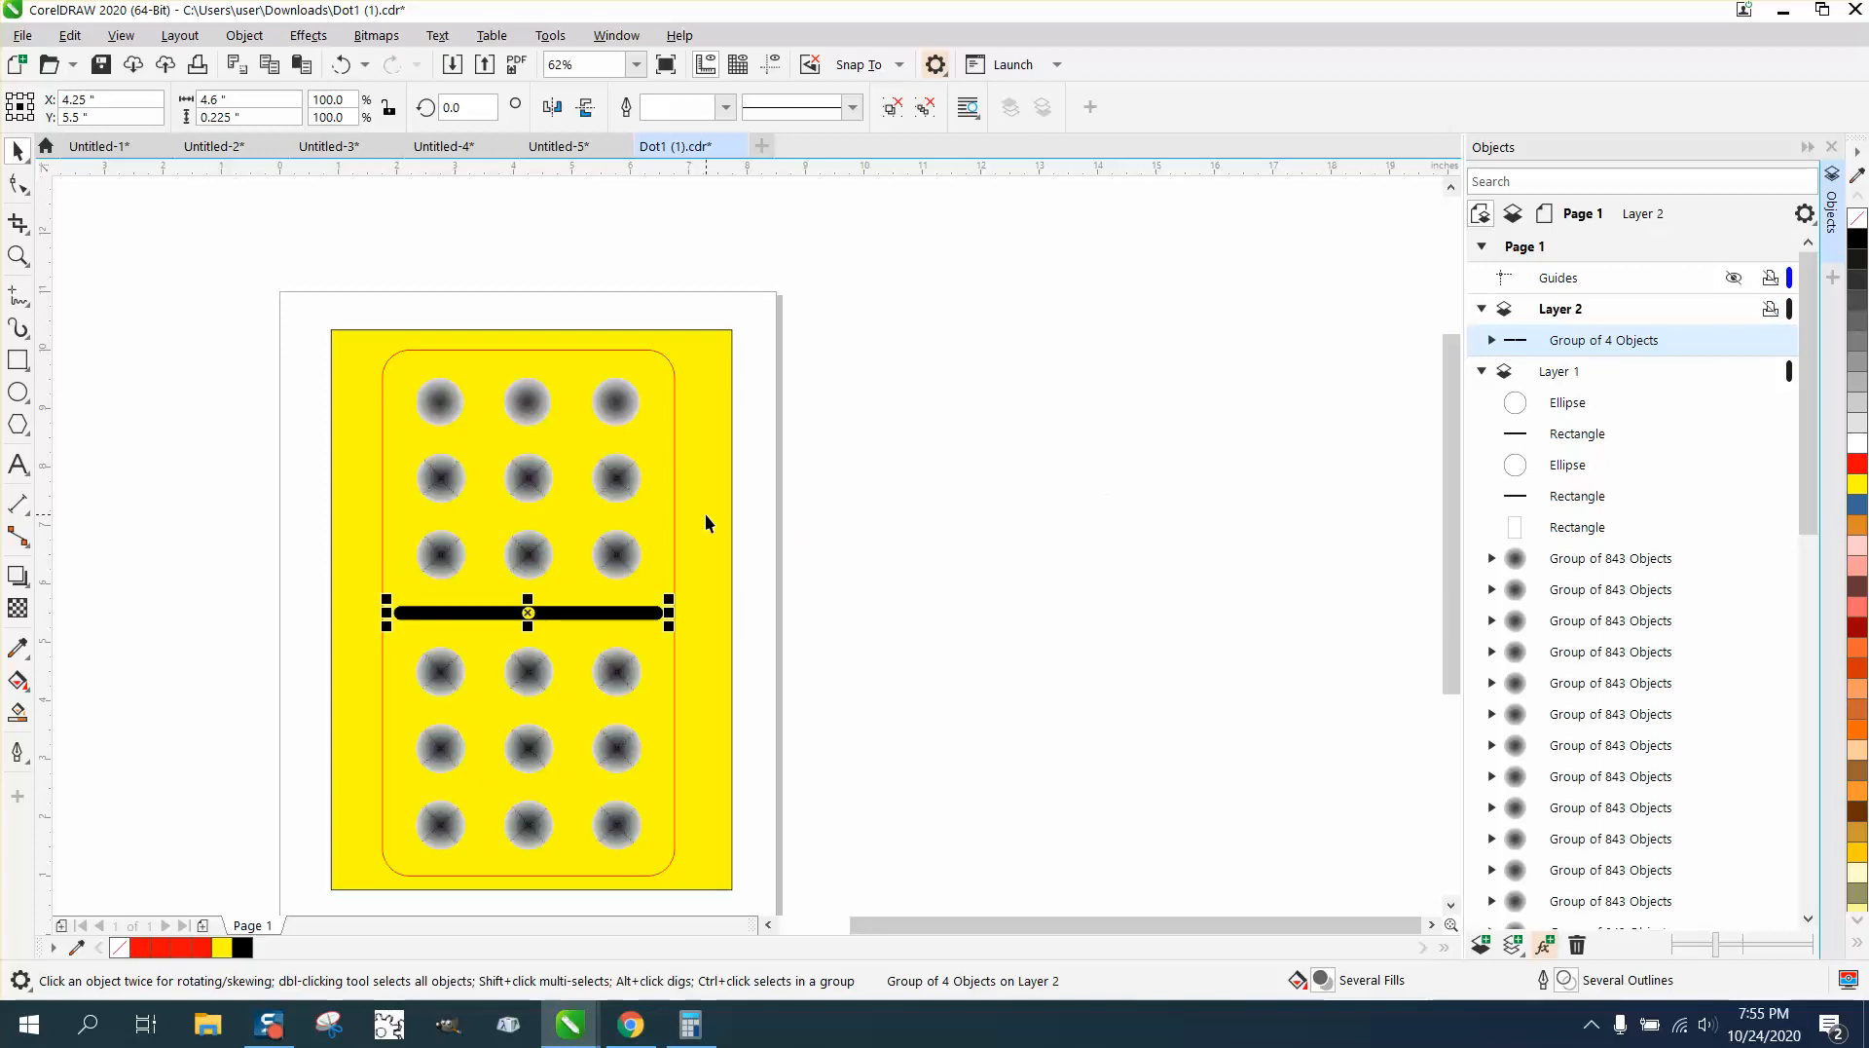
{"action": "left_click", "coordinate": [1568, 403]}
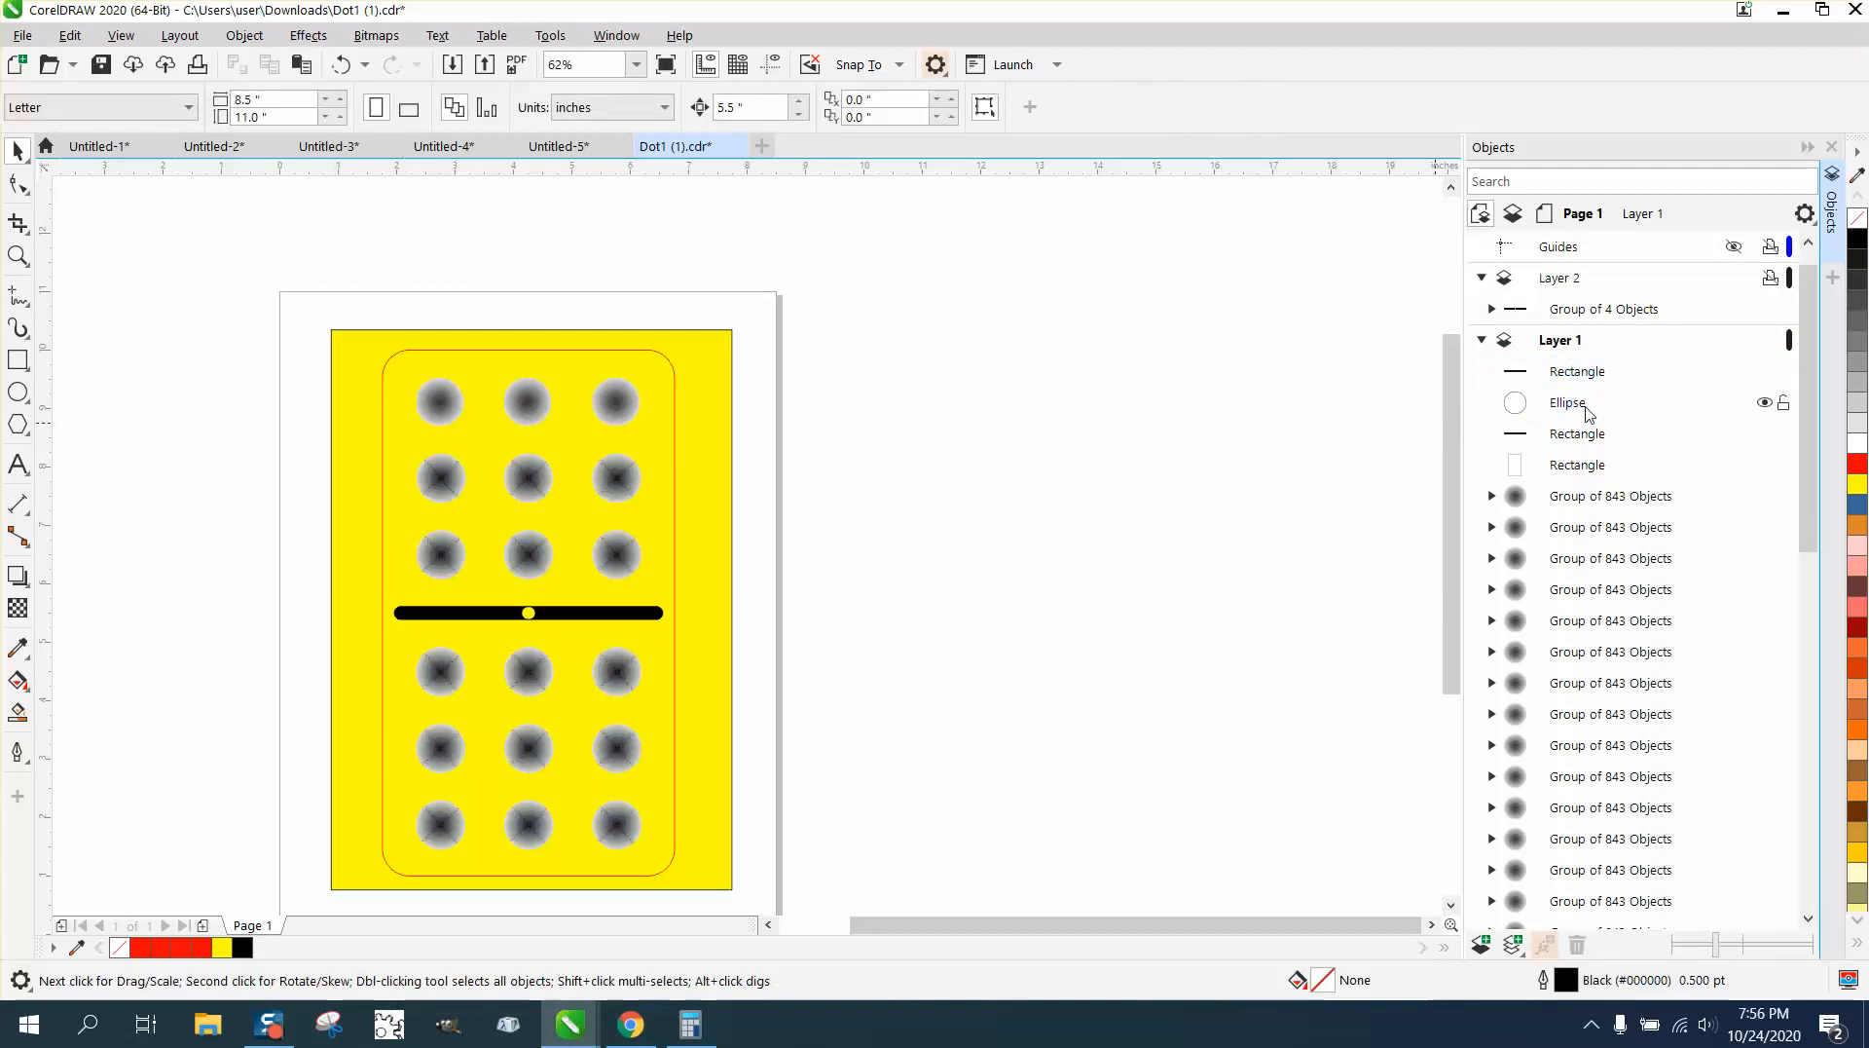
Delete the stray ellipse and rectangles from Layer 1 and the spare domino beside the page.
{"action": "left_click", "coordinate": [1568, 401]}
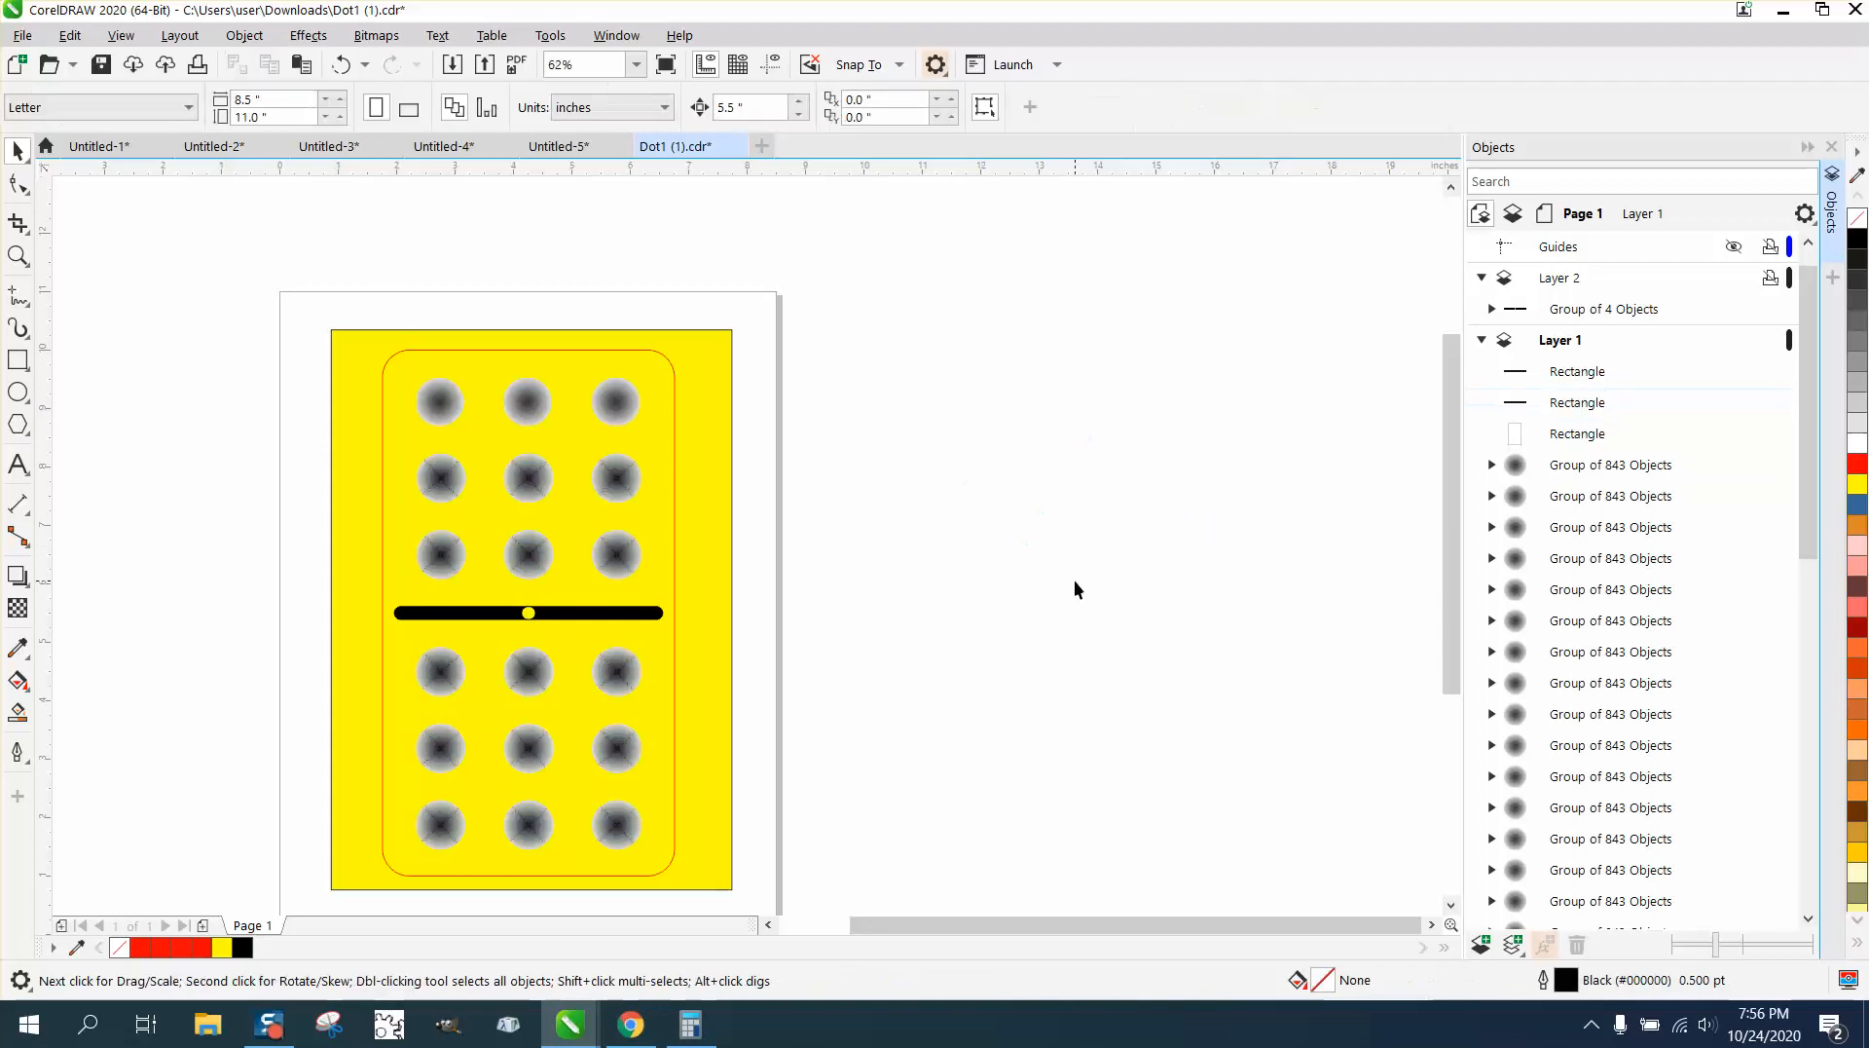
{"action": "left_click", "coordinate": [1576, 401]}
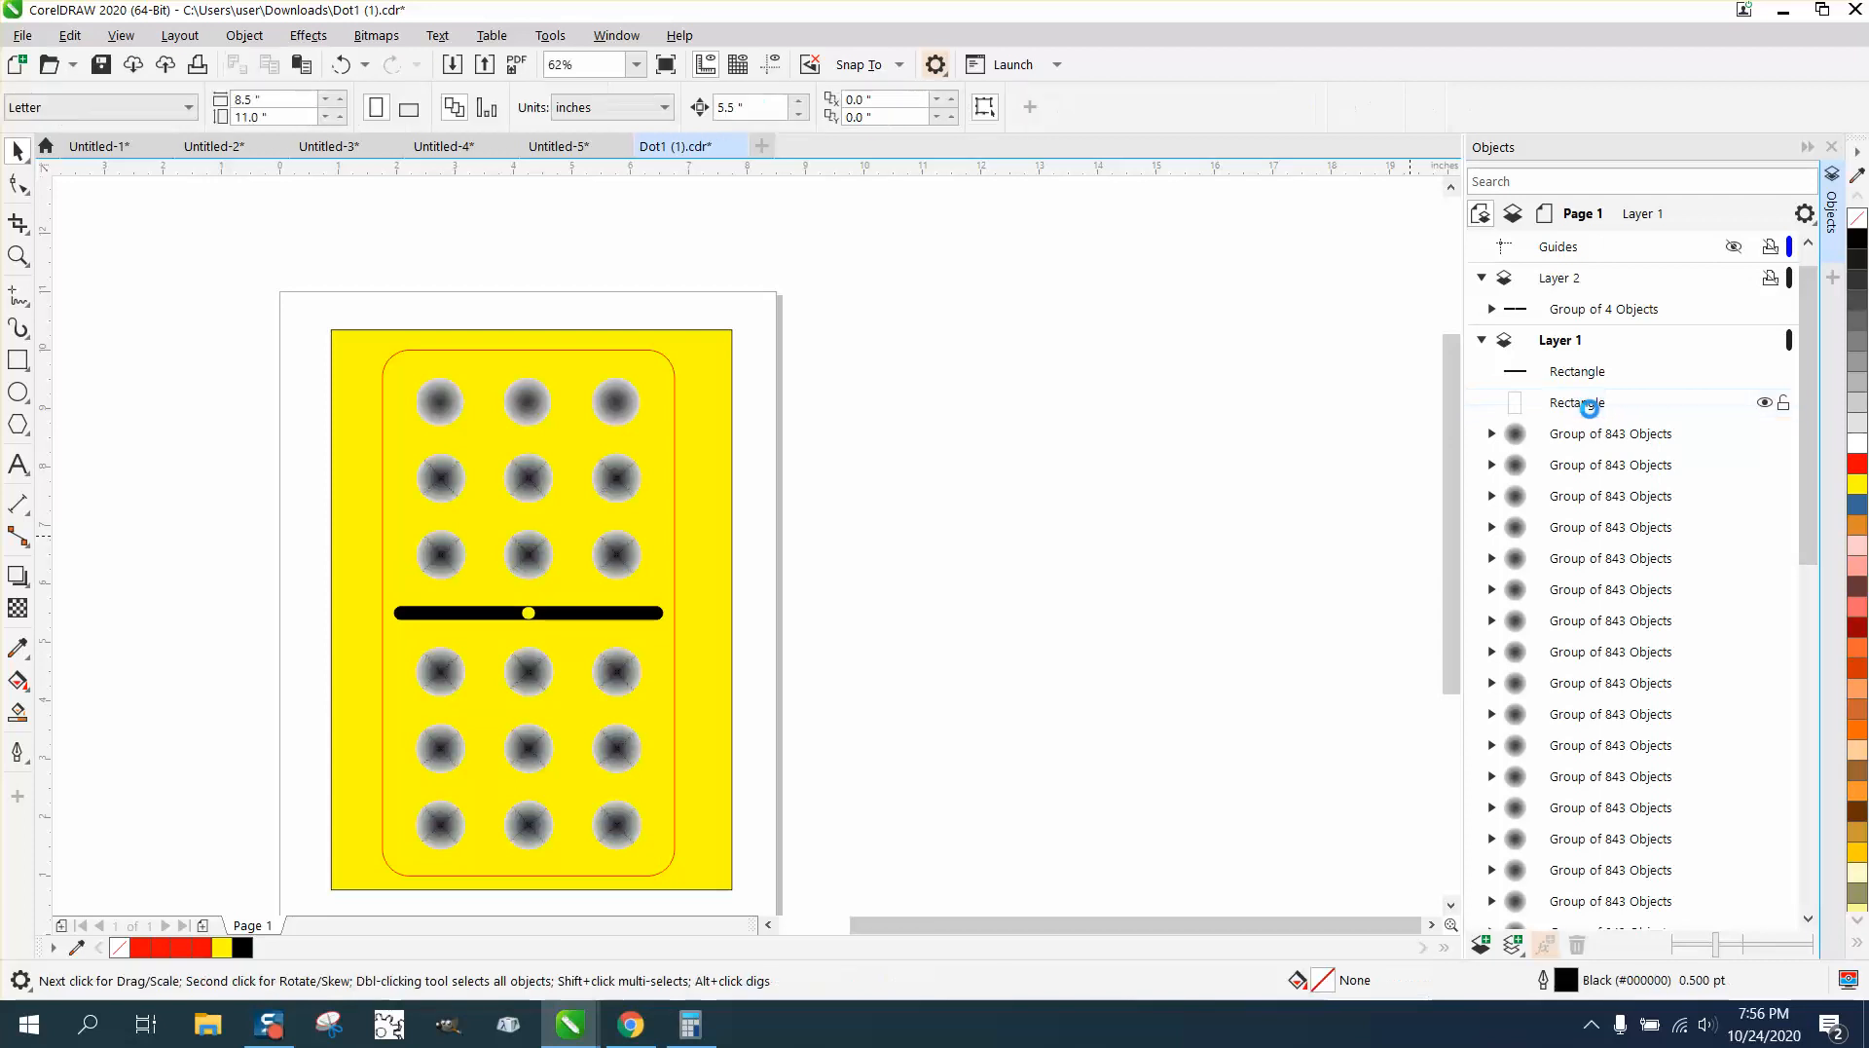
{"action": "left_click", "coordinate": [1575, 370]}
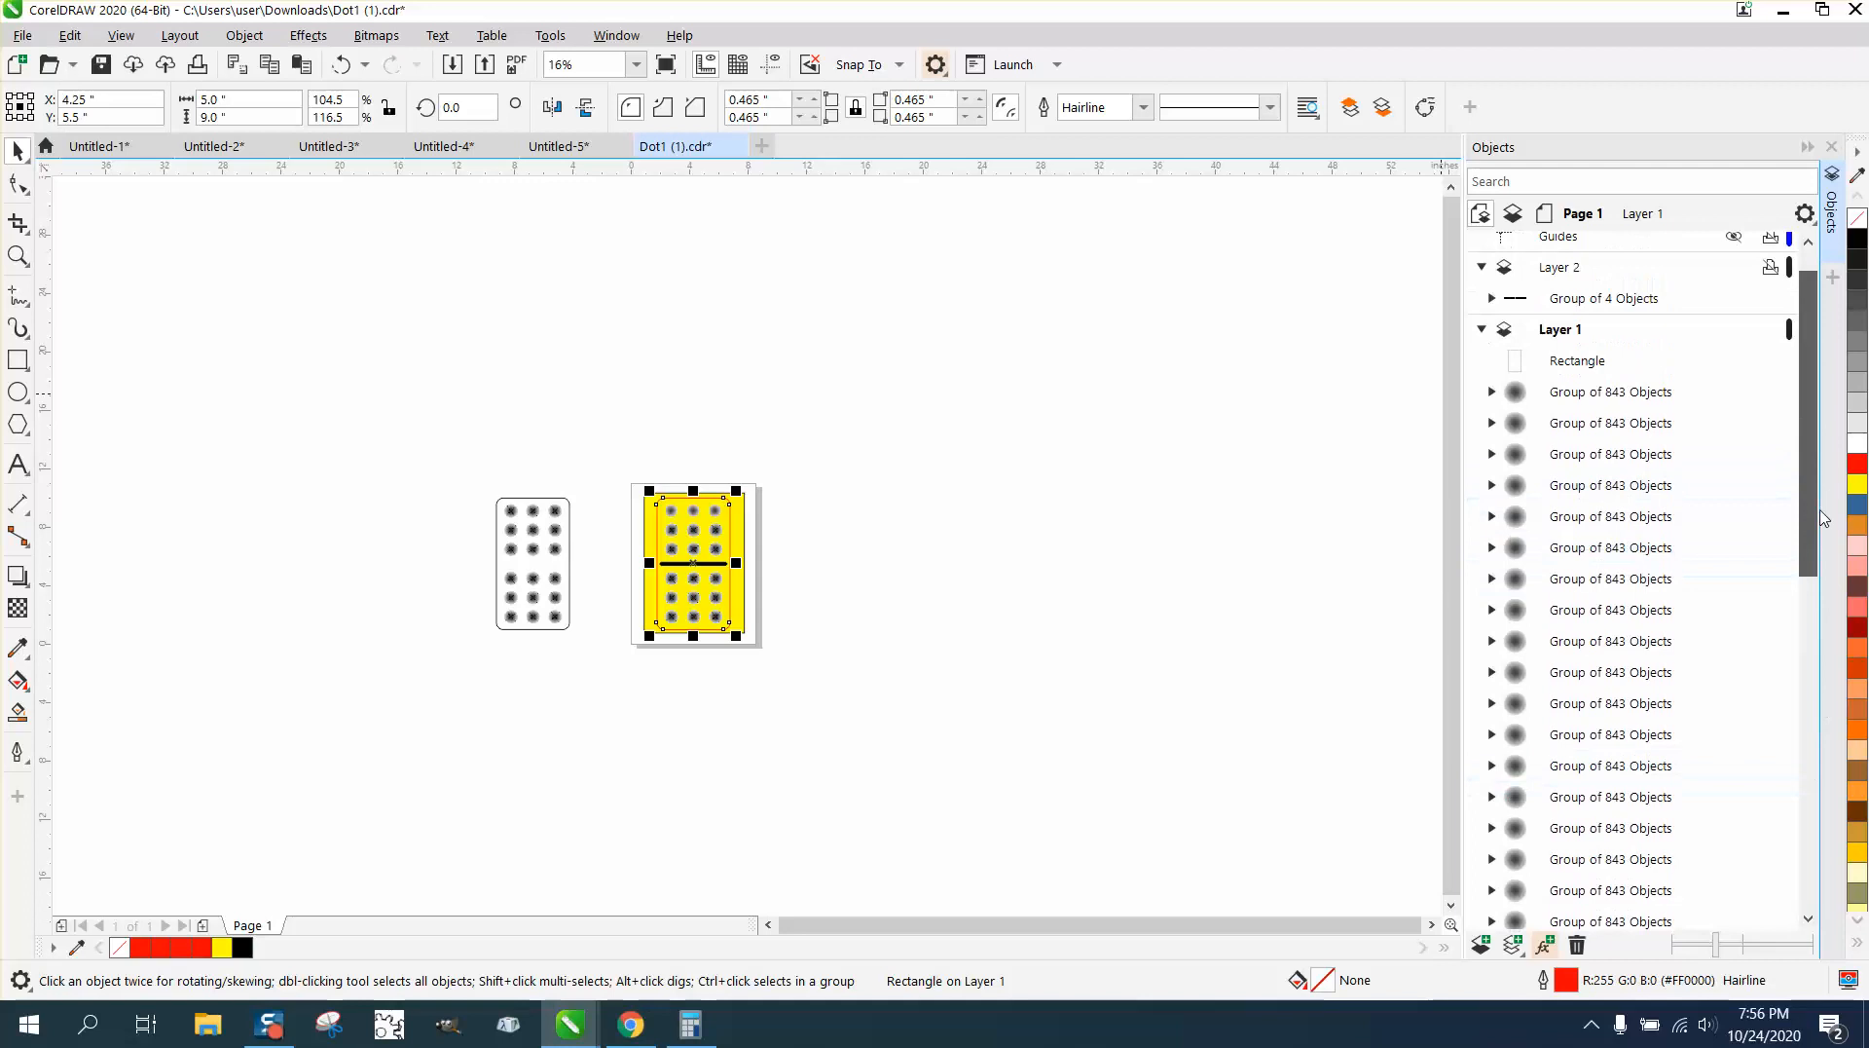
{"action": "left_click", "coordinate": [534, 563]}
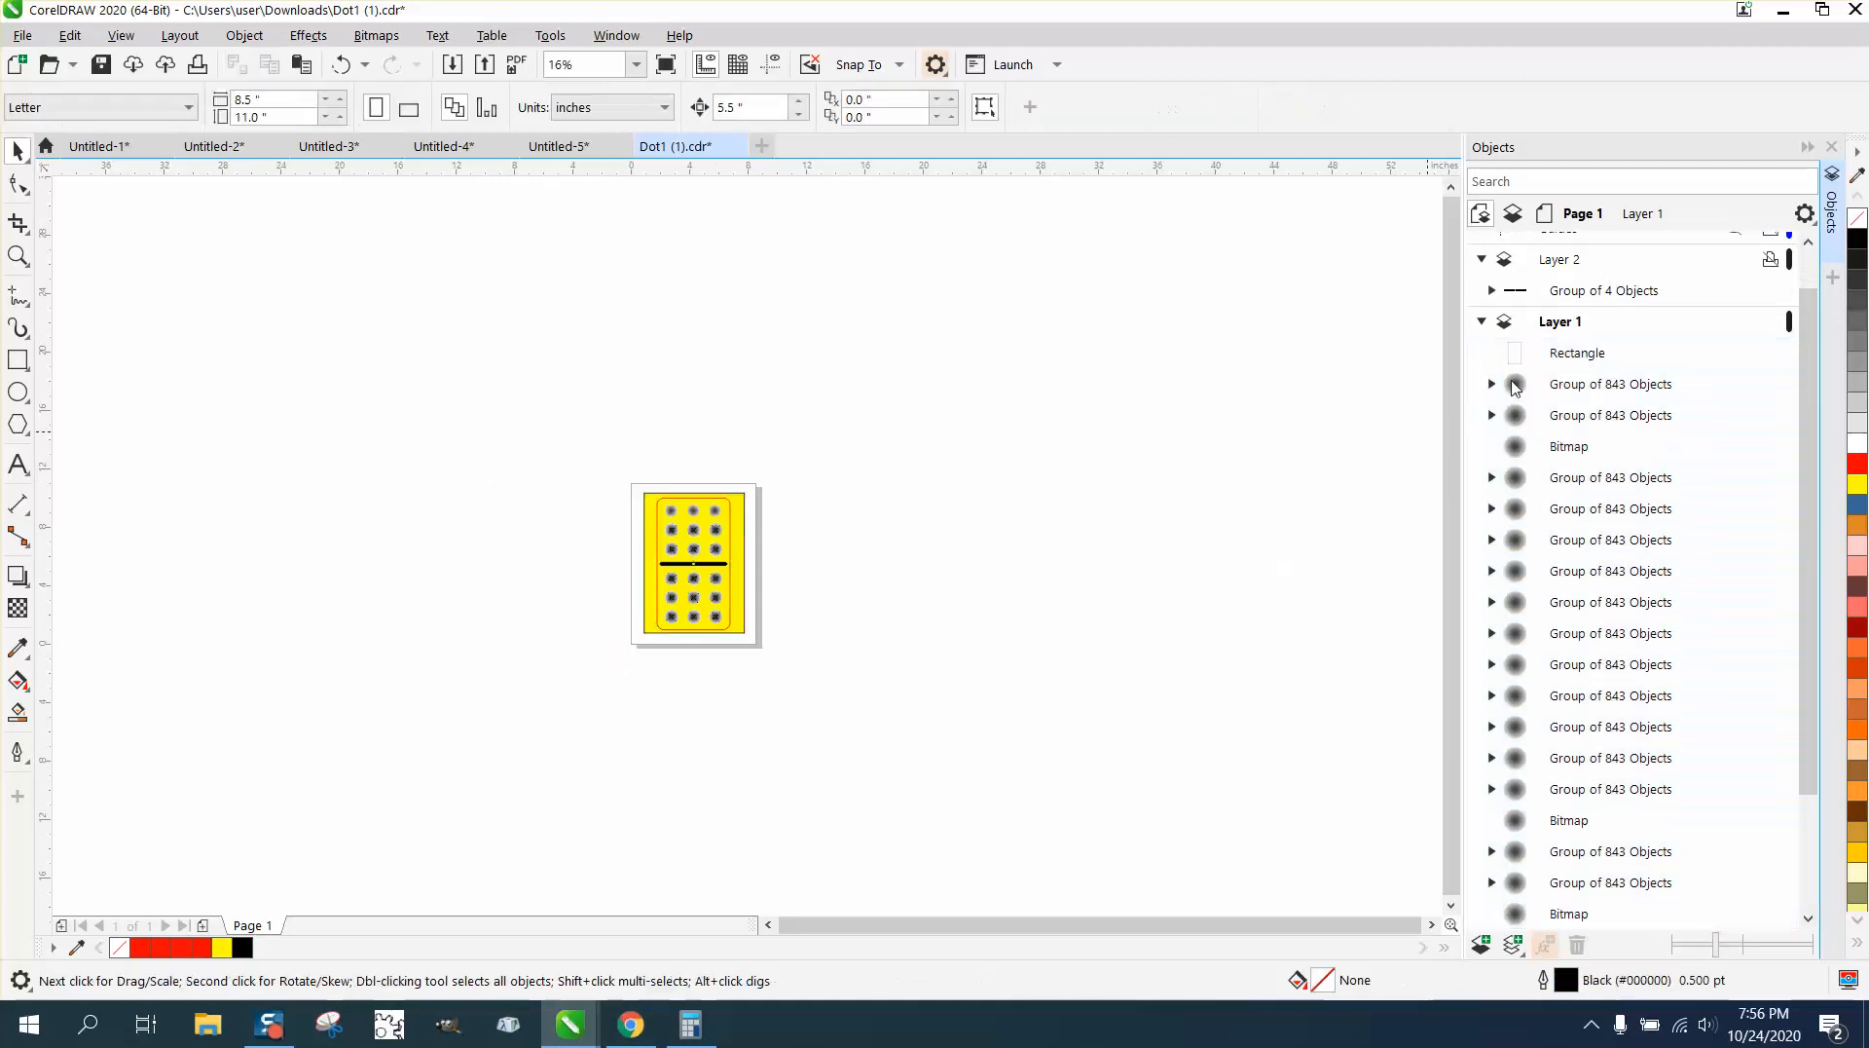
{"action": "left_click", "coordinate": [1578, 352]}
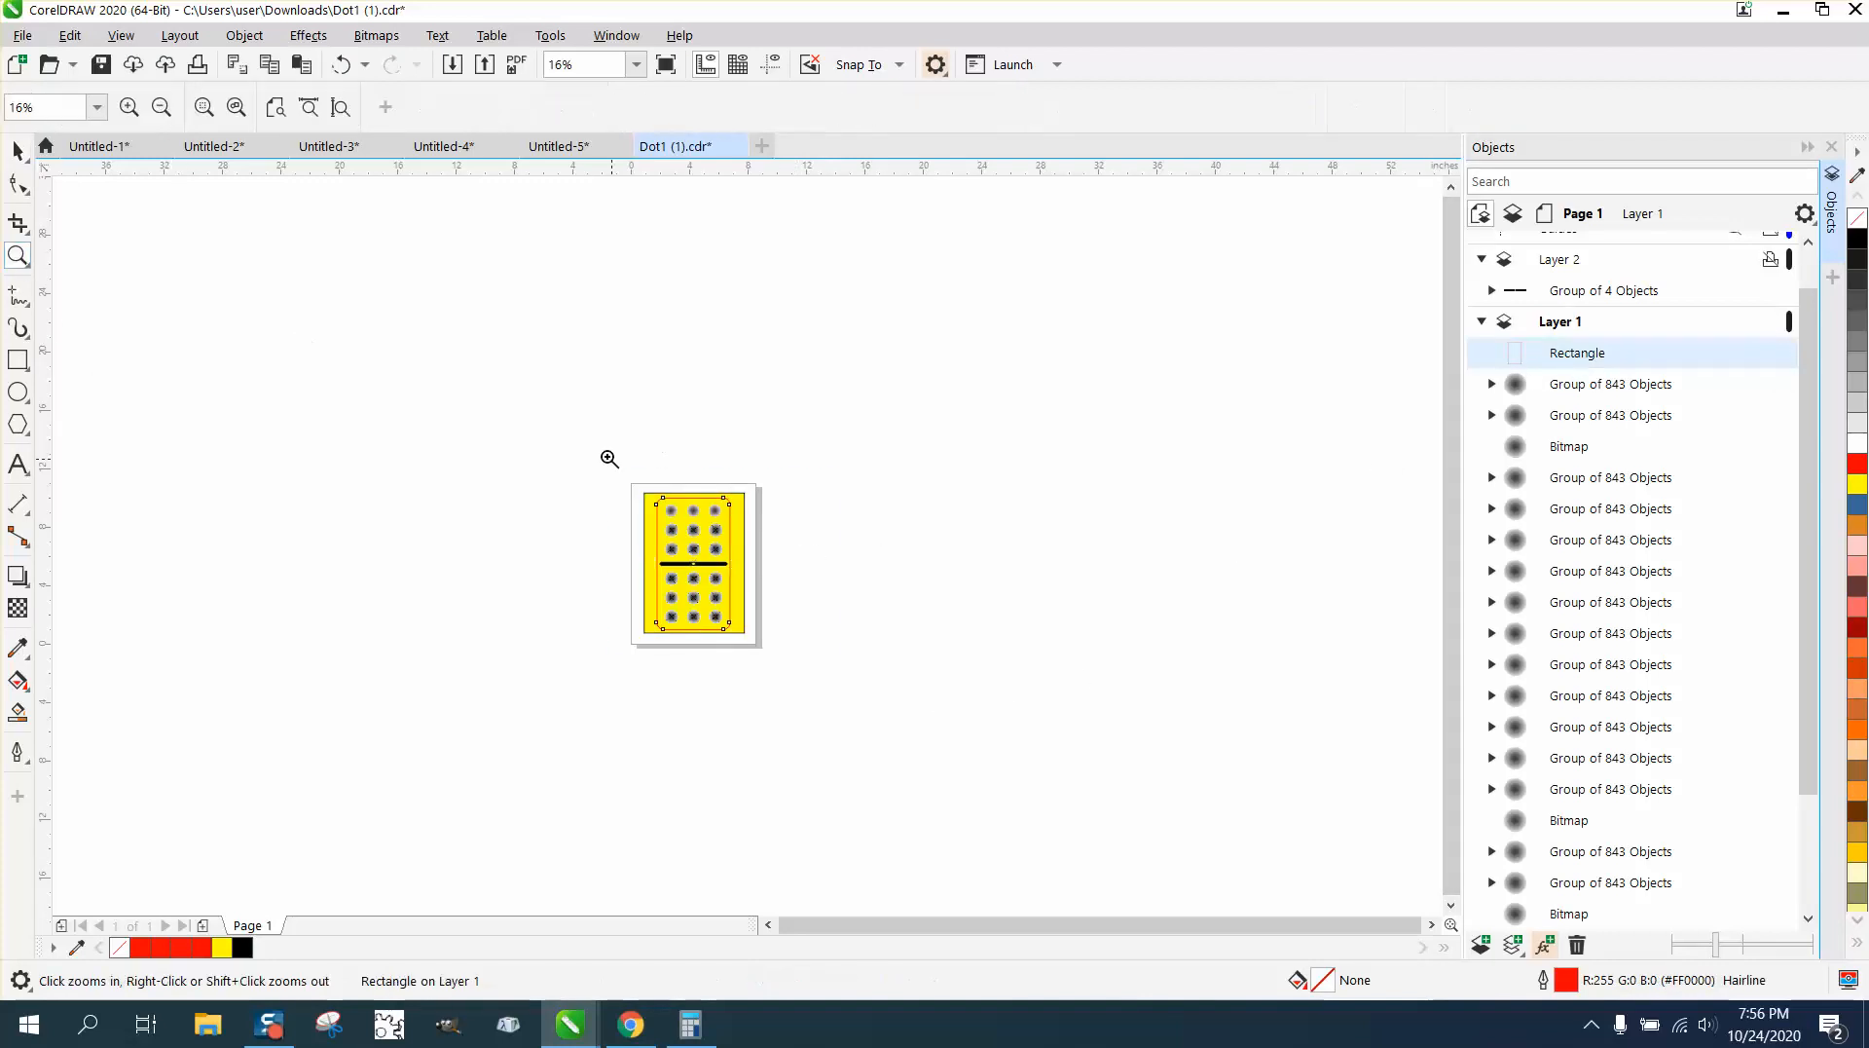
{"action": "left_click", "coordinate": [608, 457]}
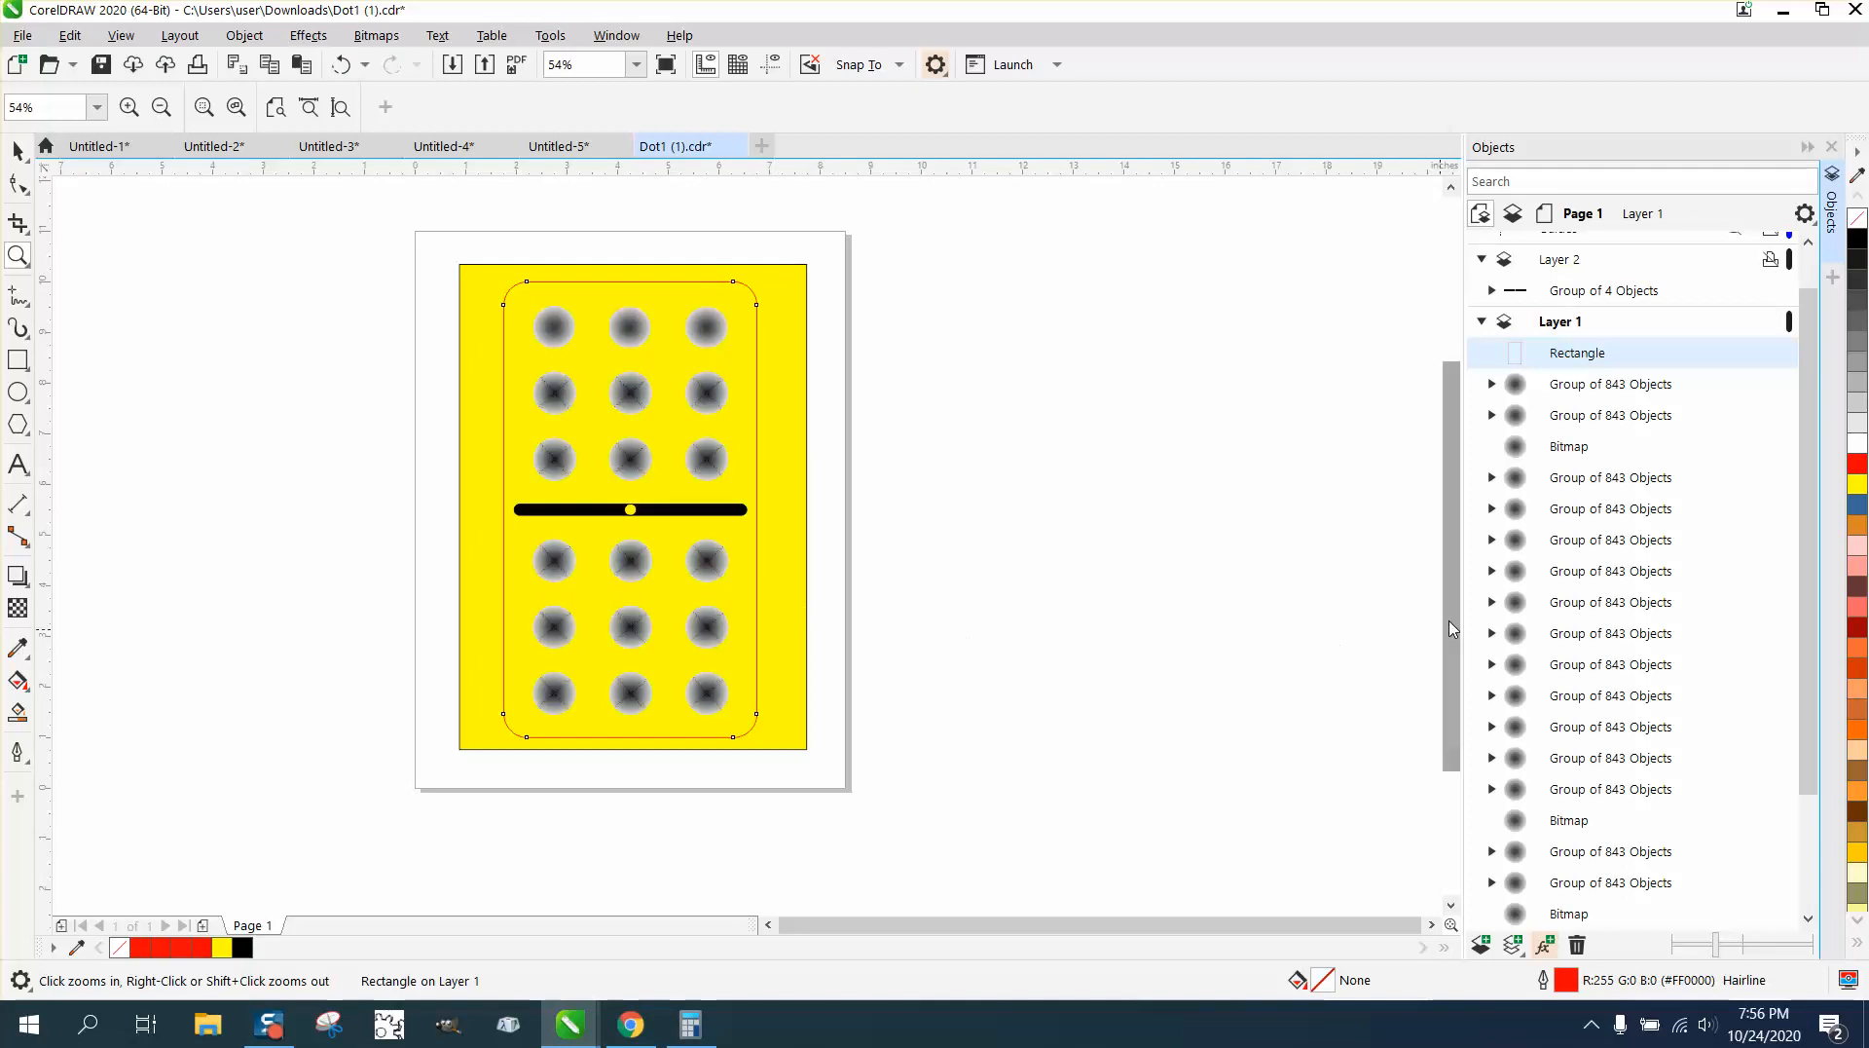
{"action": "mouse_move", "coordinate": [1575, 477]}
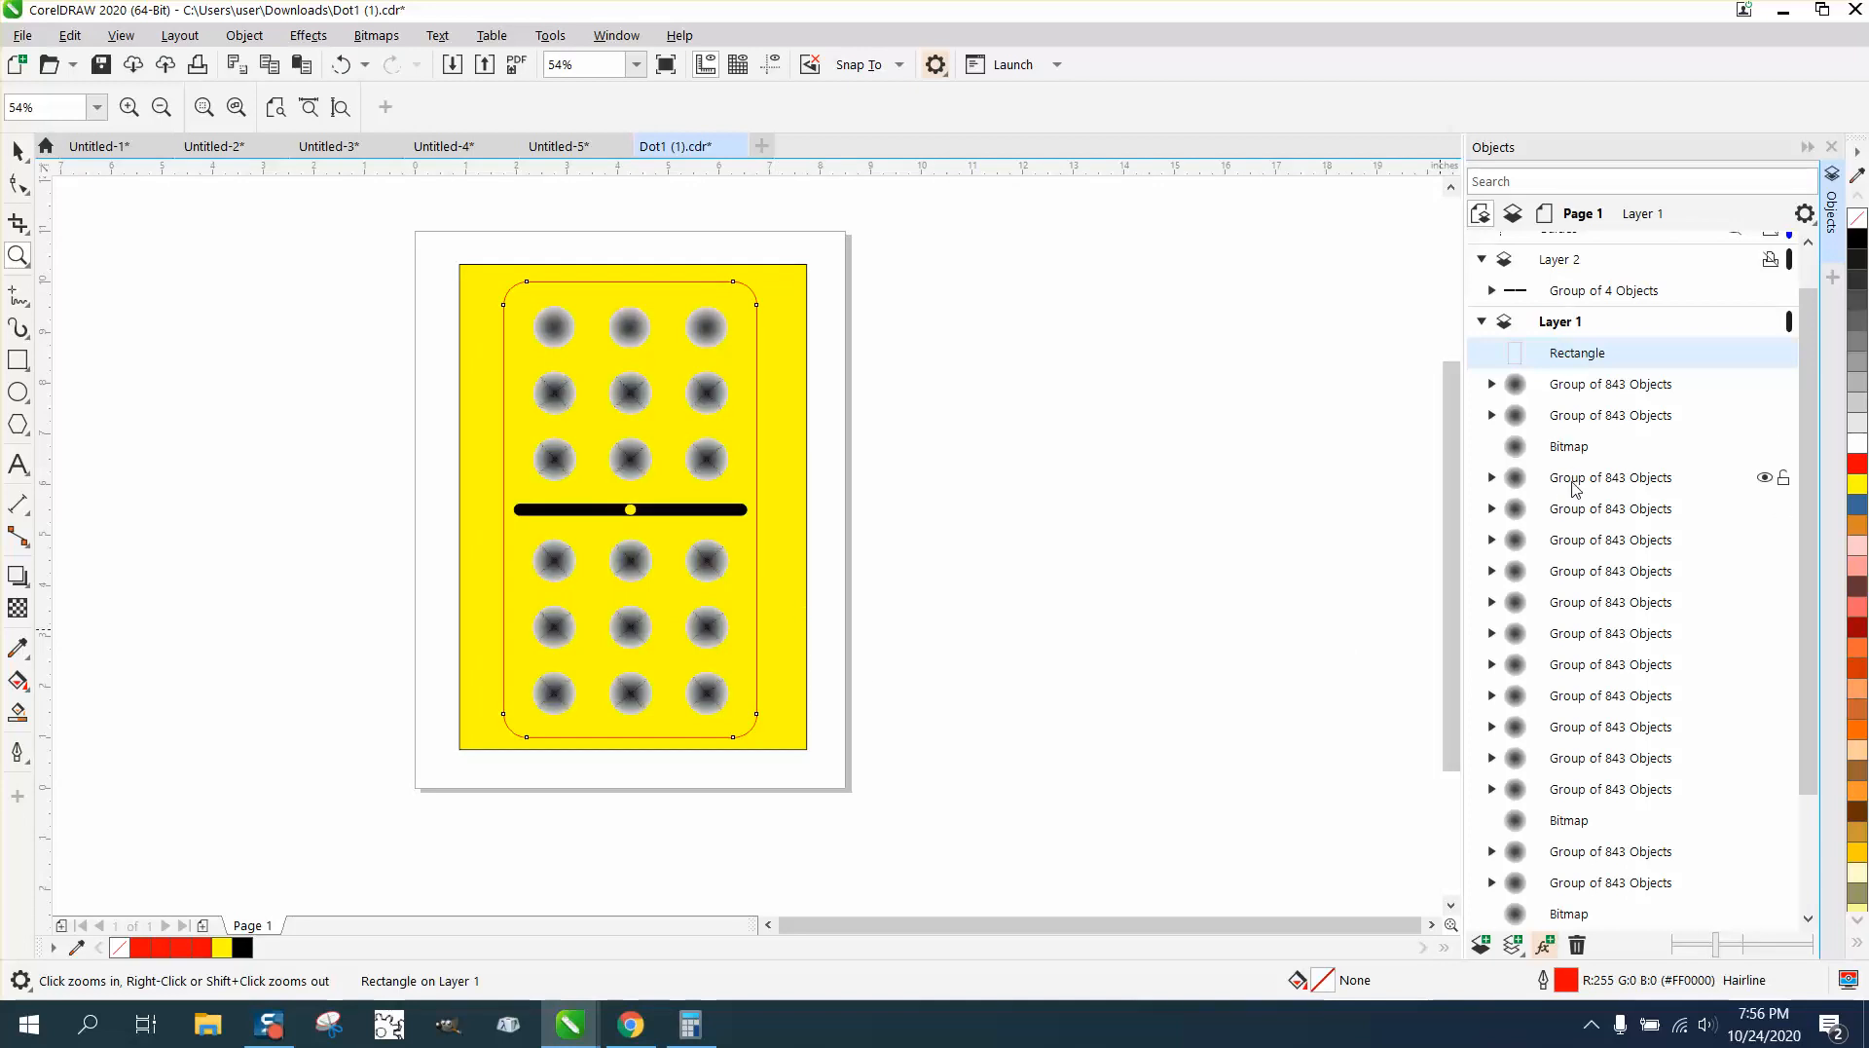
{"action": "mouse_move", "coordinate": [1569, 461]}
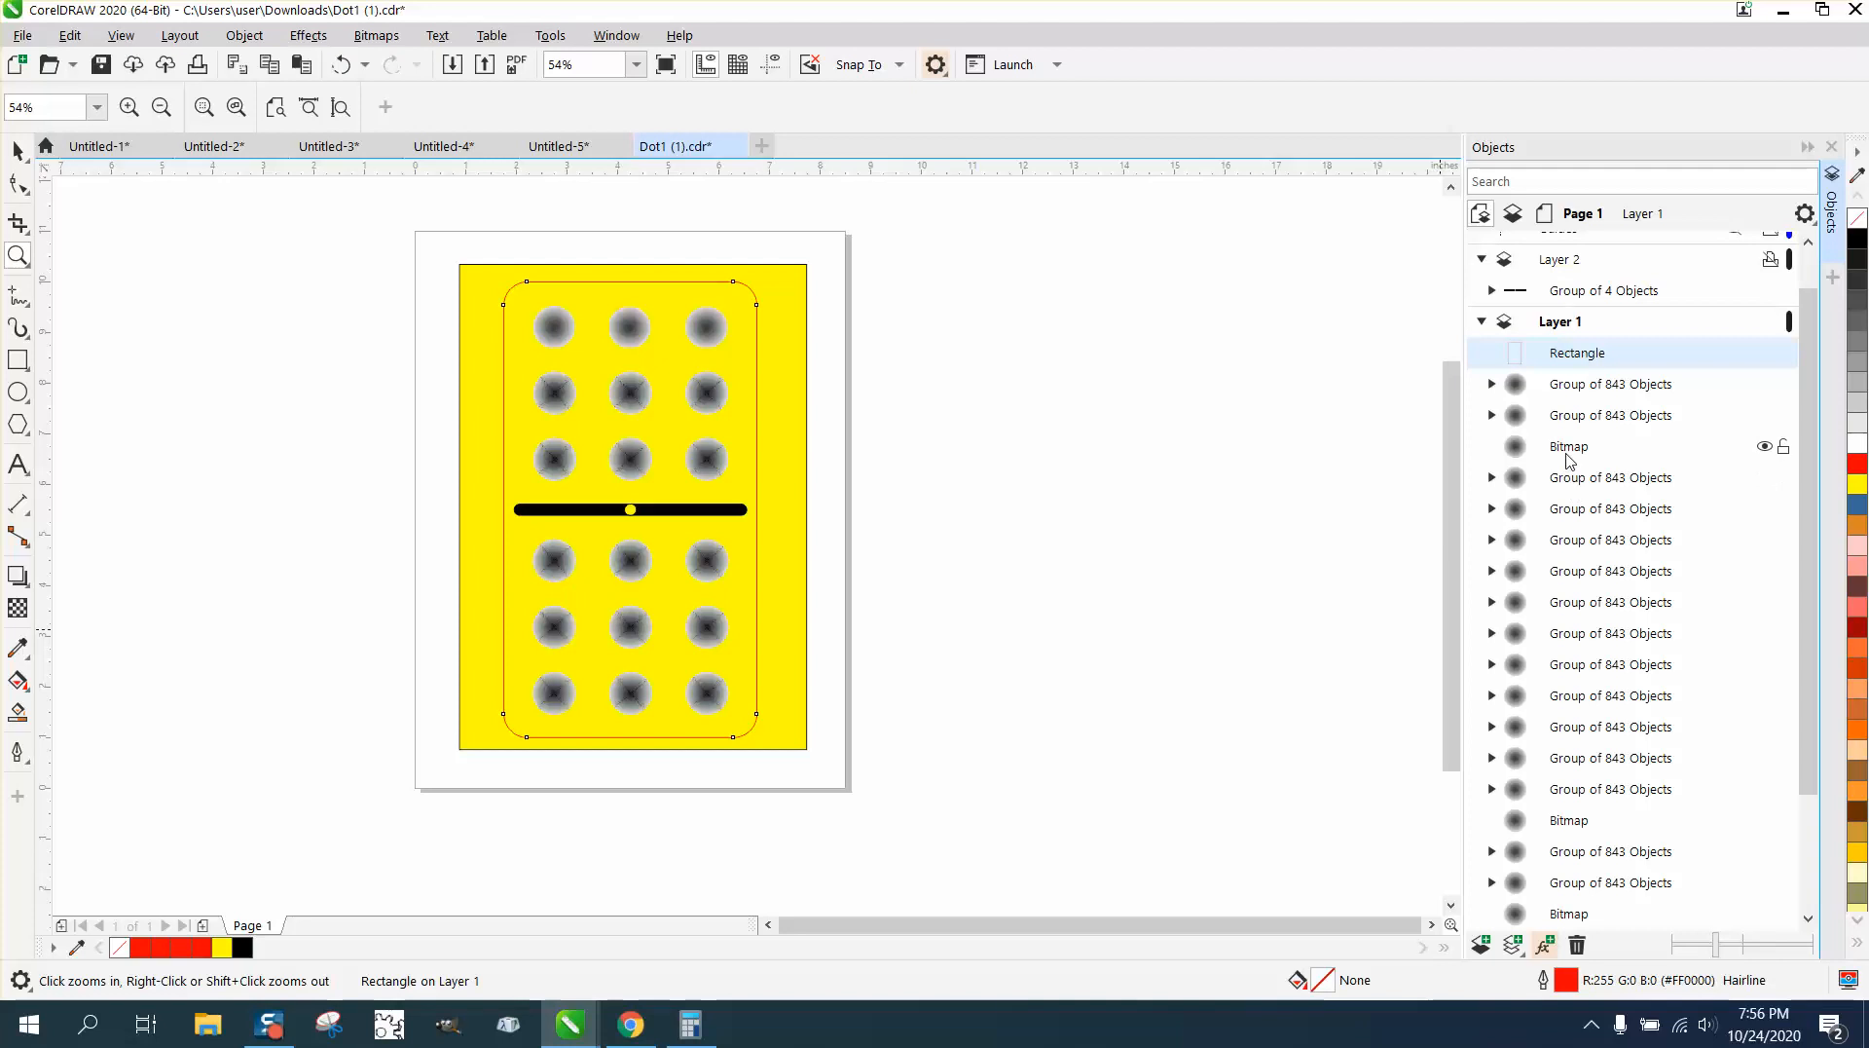
{"action": "left_click", "coordinate": [1570, 445]}
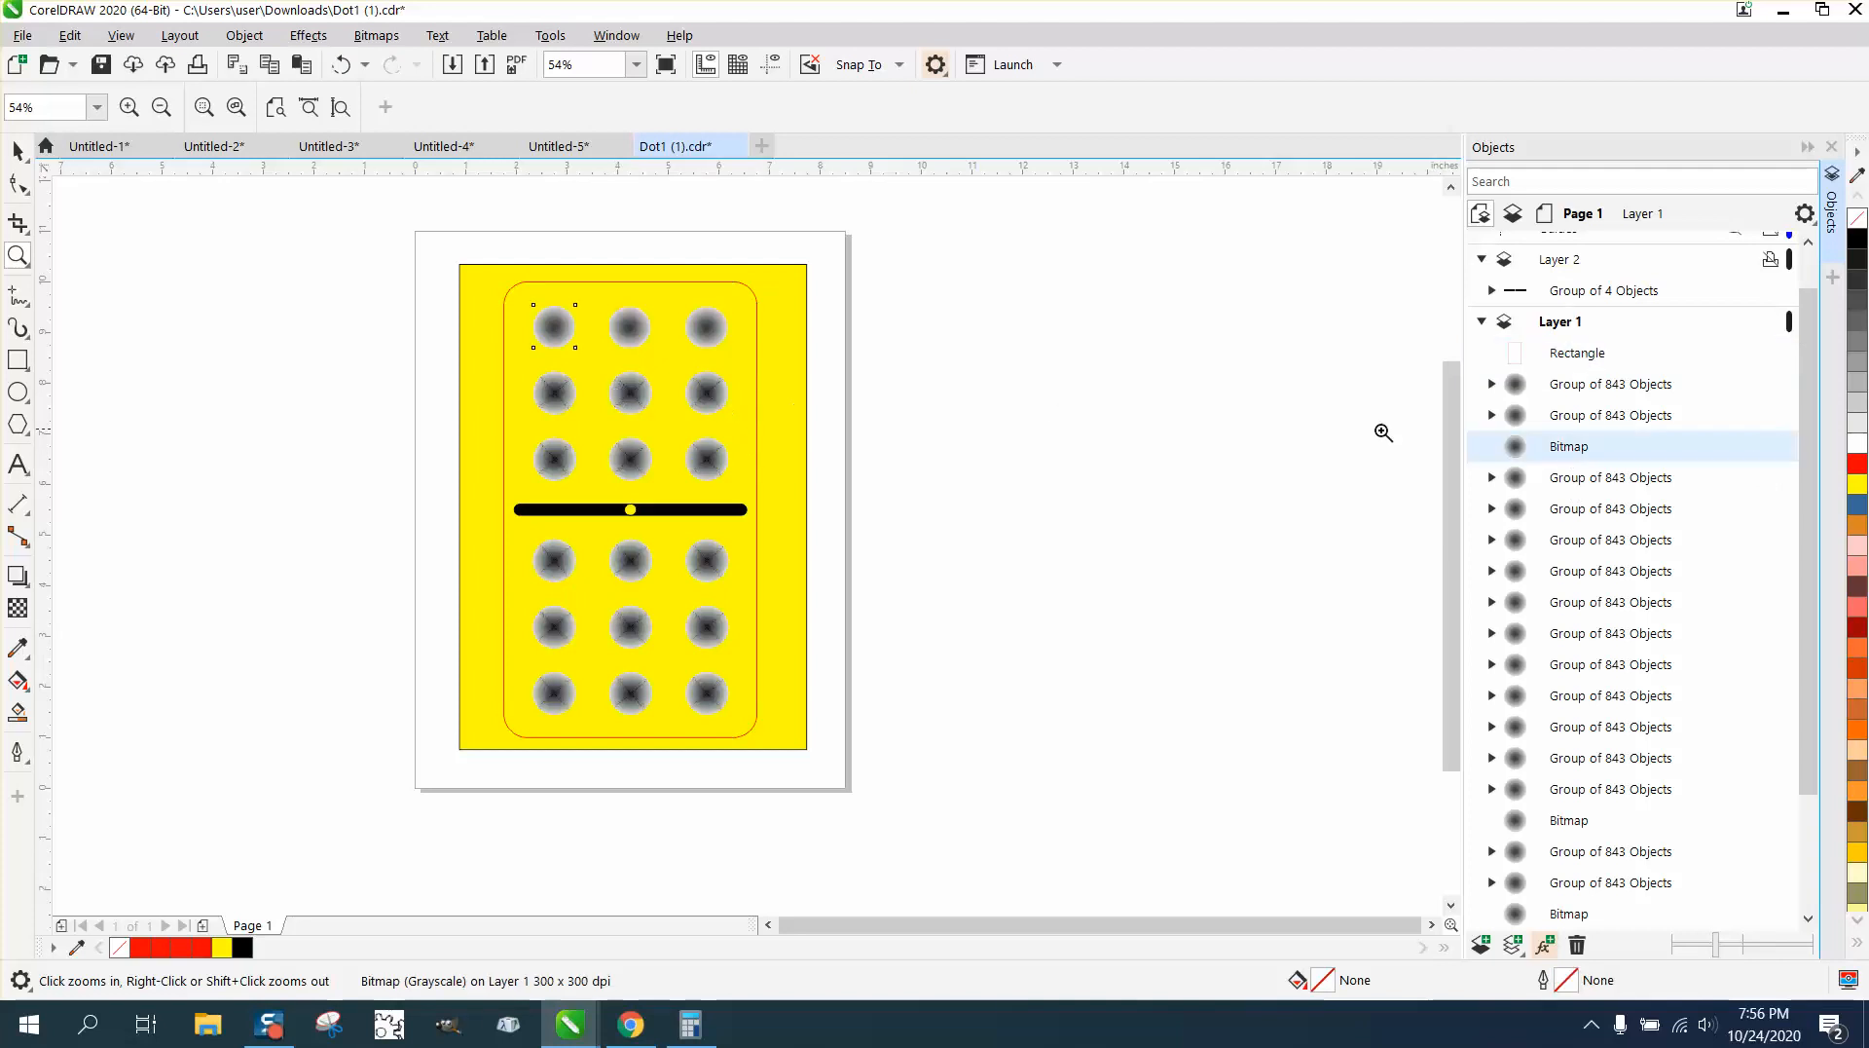
{"action": "mouse_move", "coordinate": [1573, 849]}
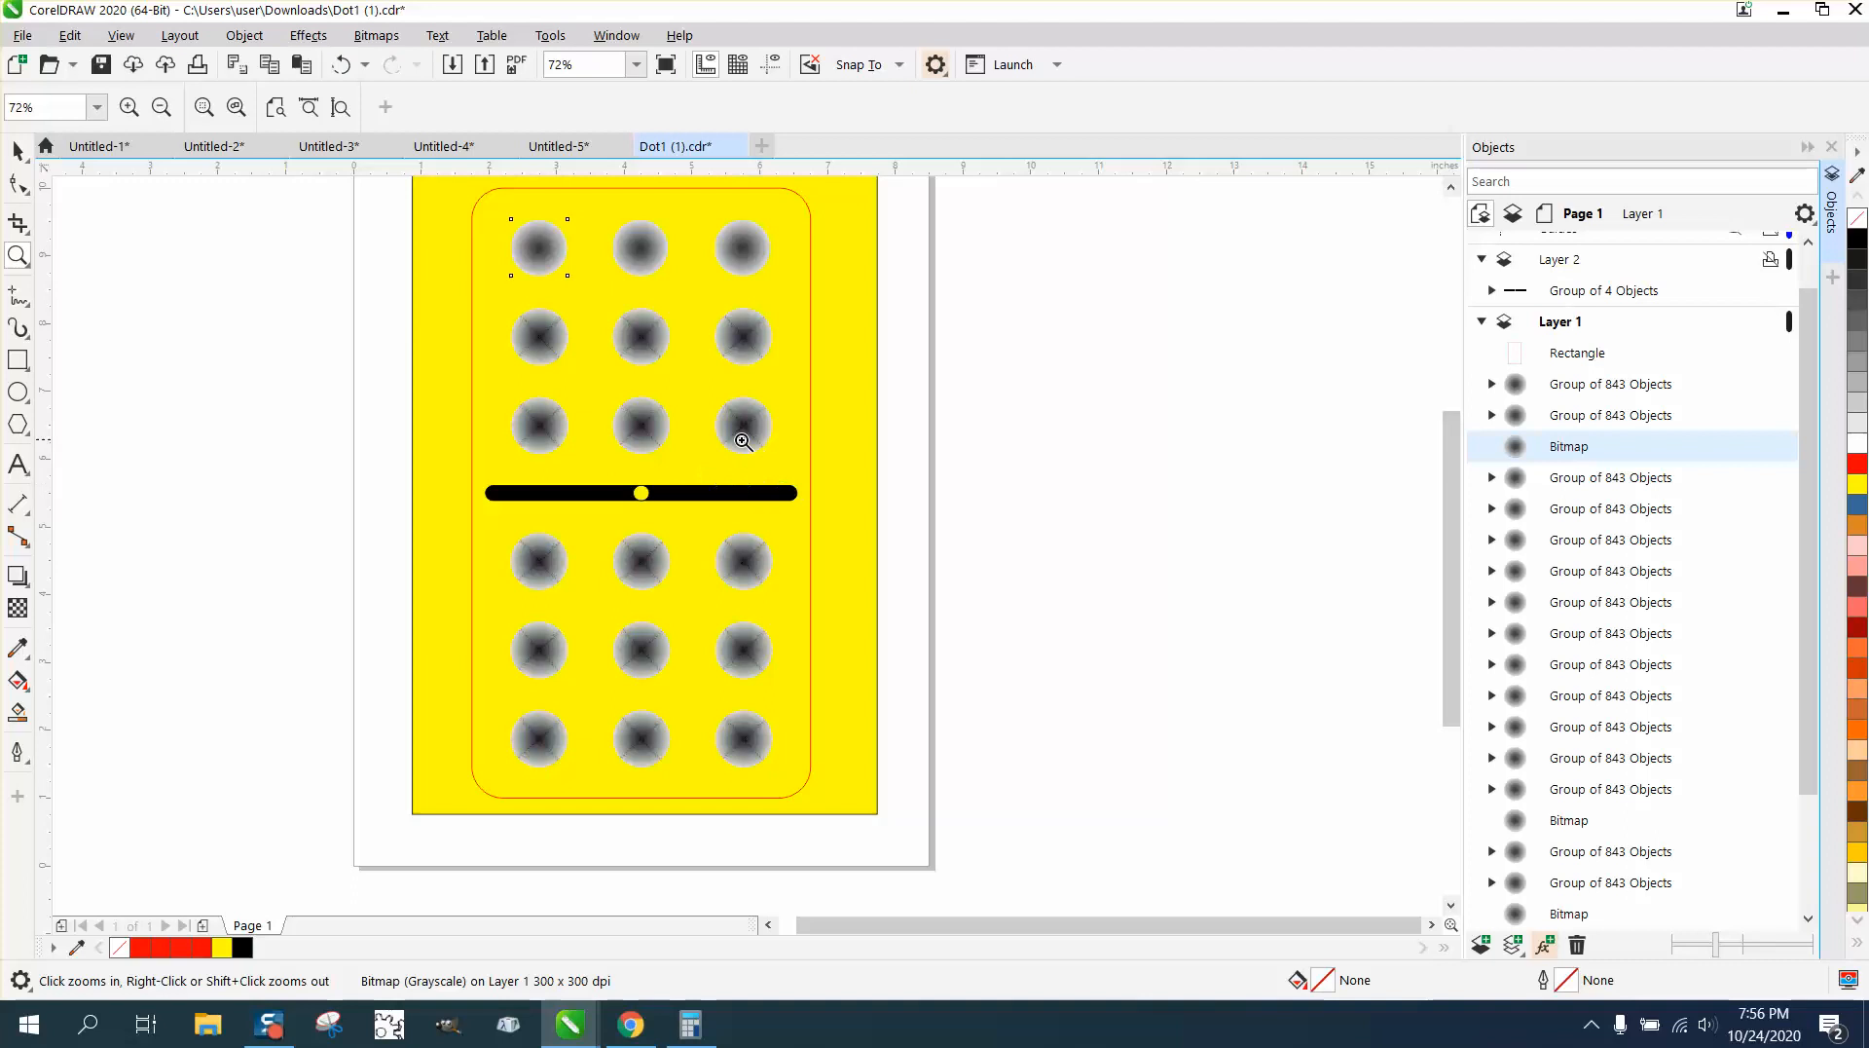
{"action": "mouse_move", "coordinate": [684, 450]}
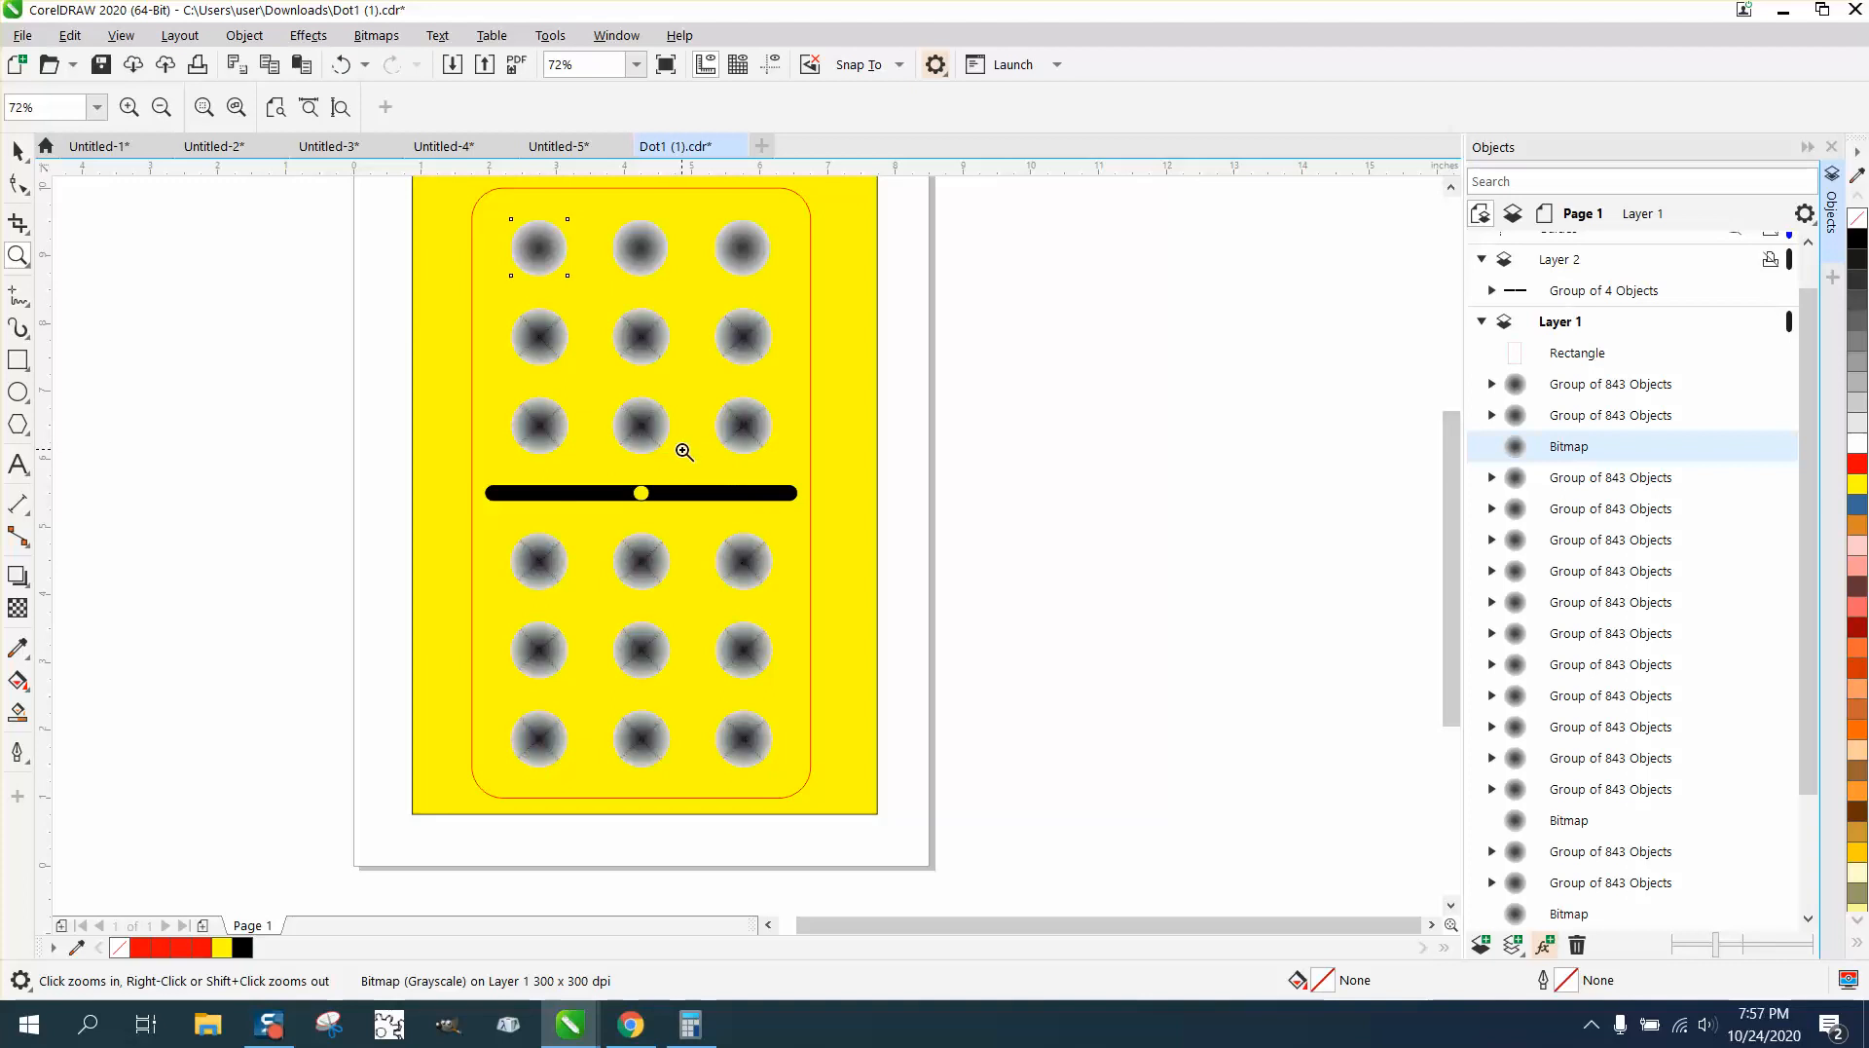